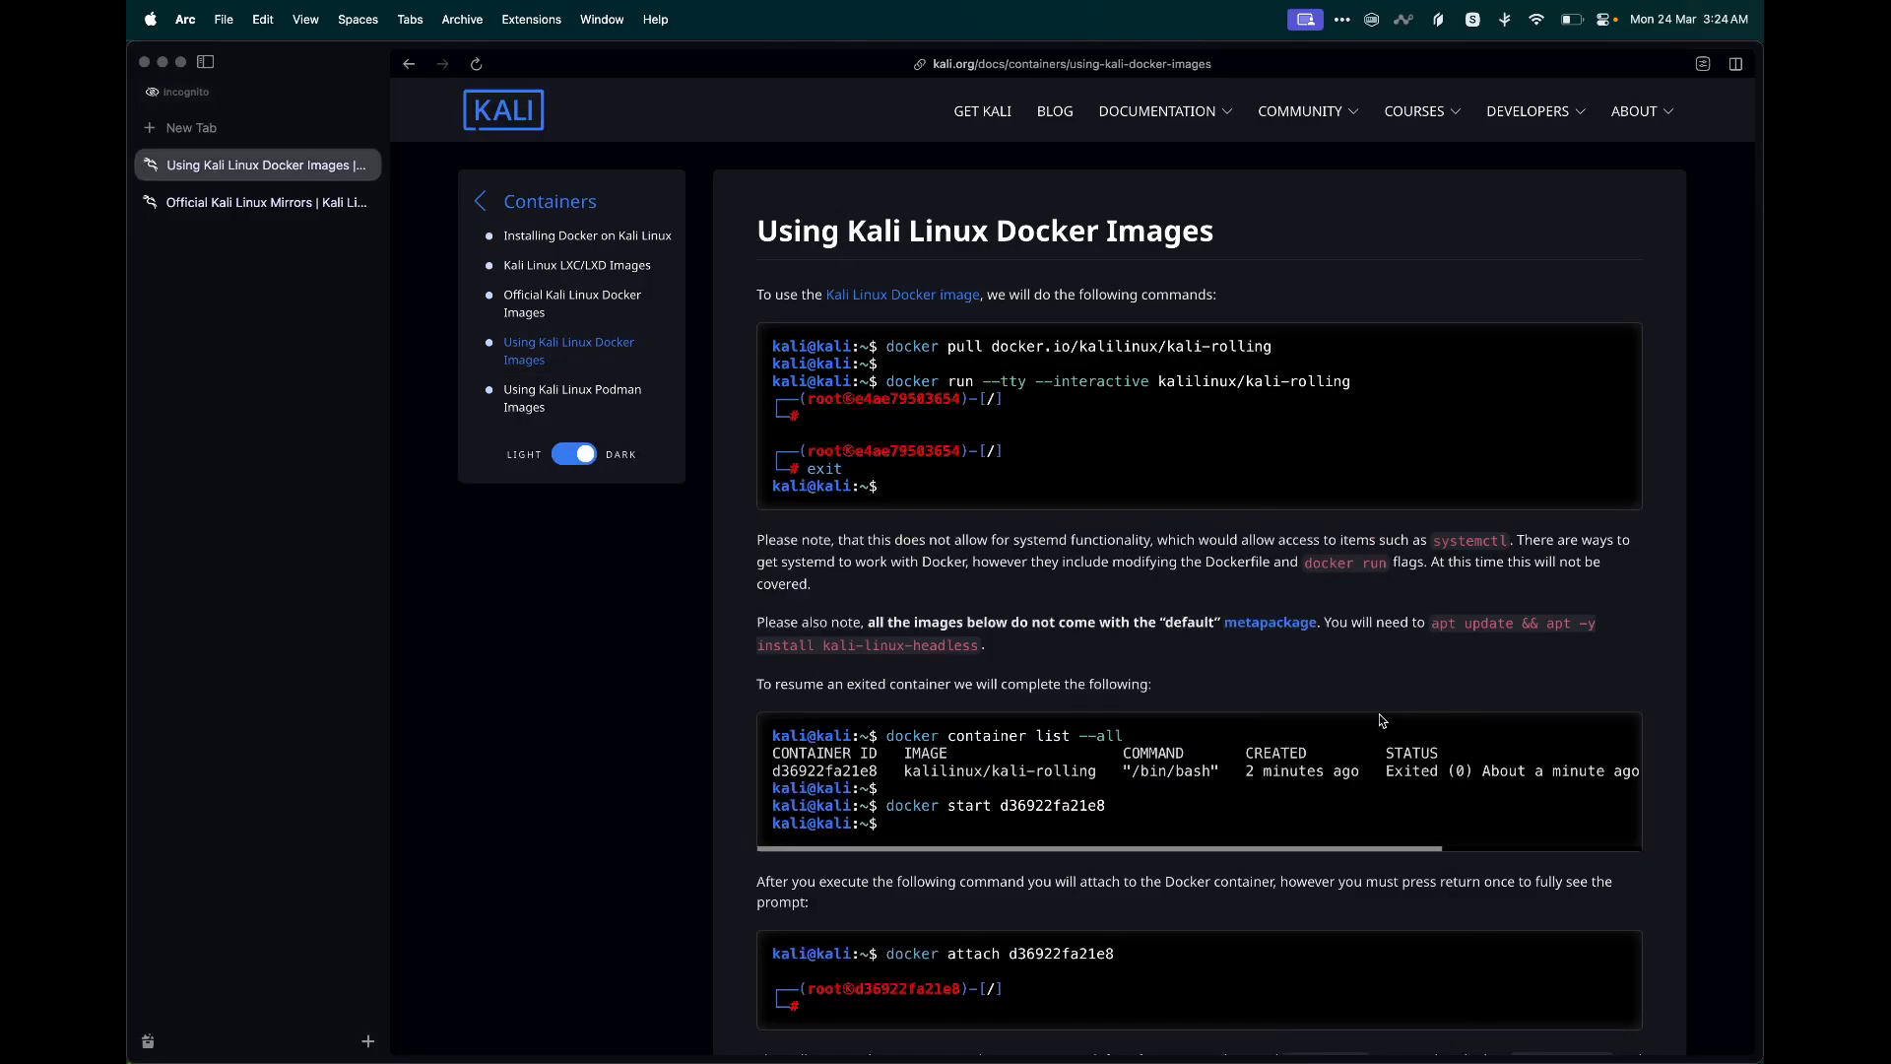
{"action": "mouse_move", "coordinate": [967, 425]}
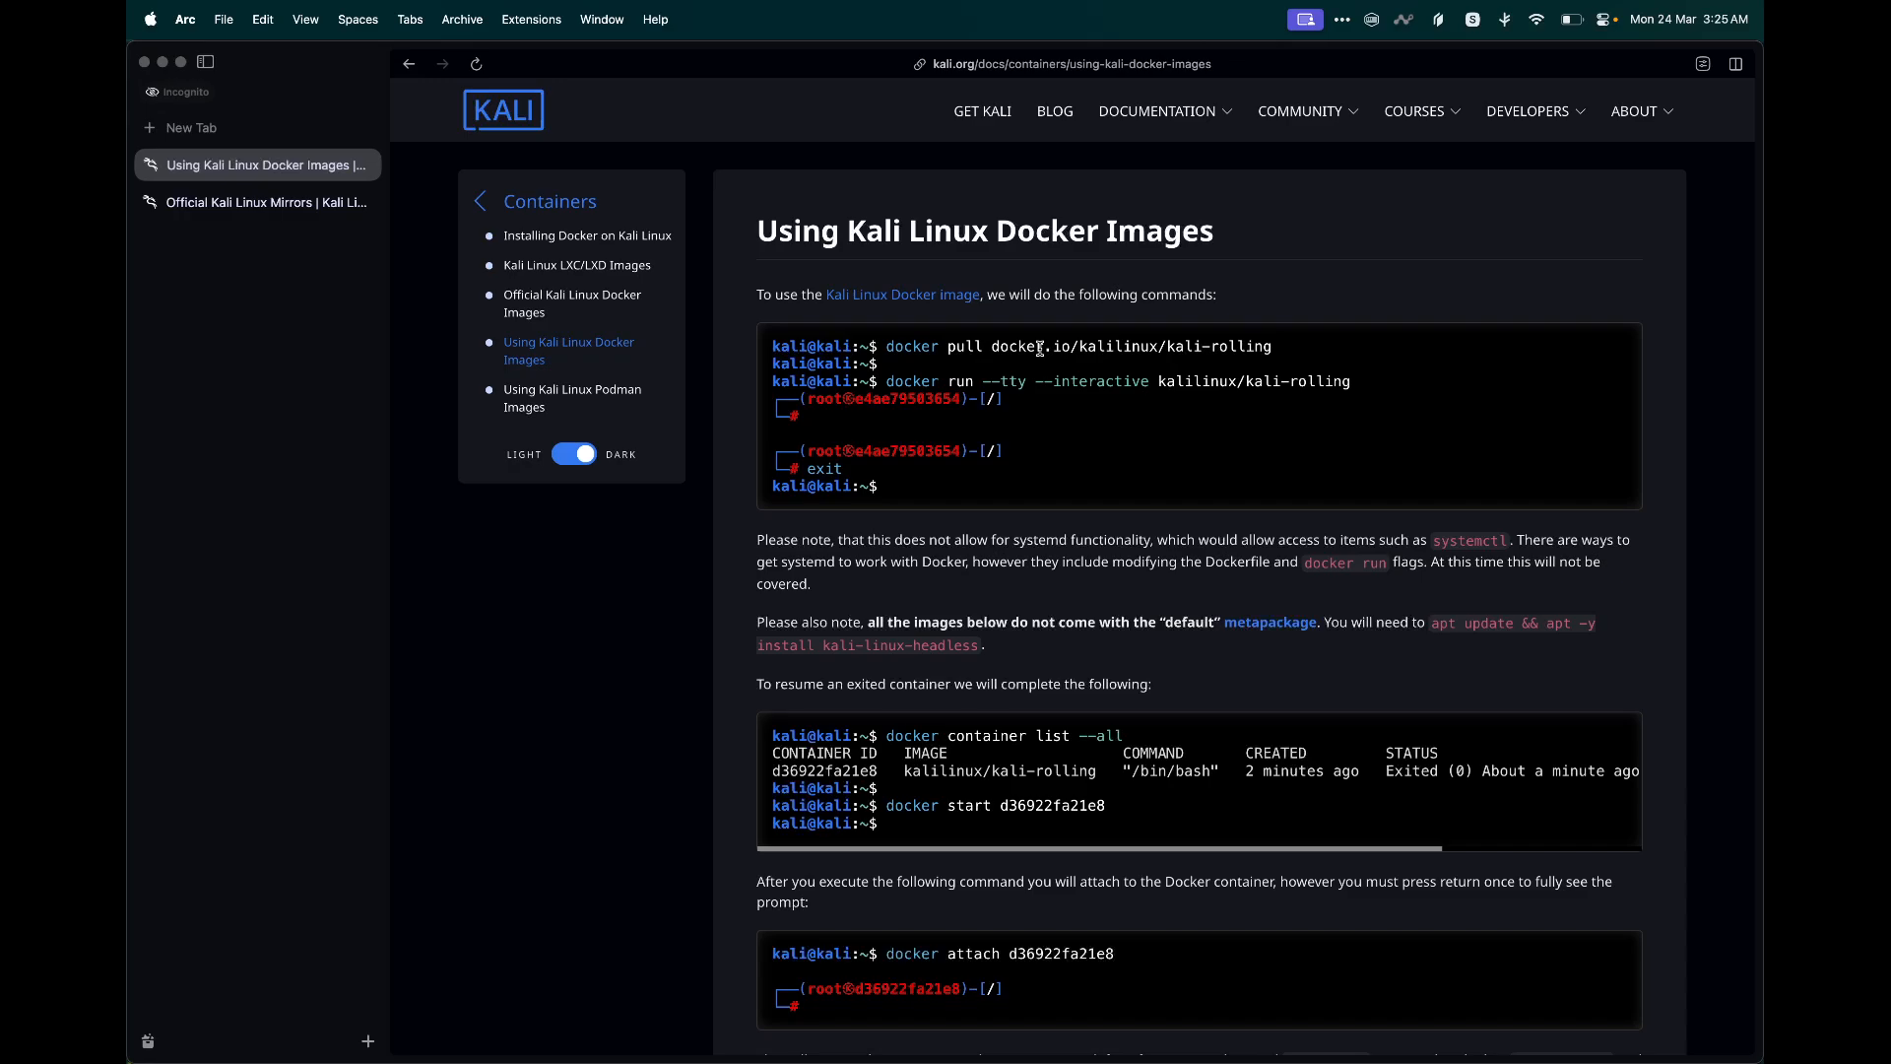
{"action": "mouse_move", "coordinate": [1076, 369]}
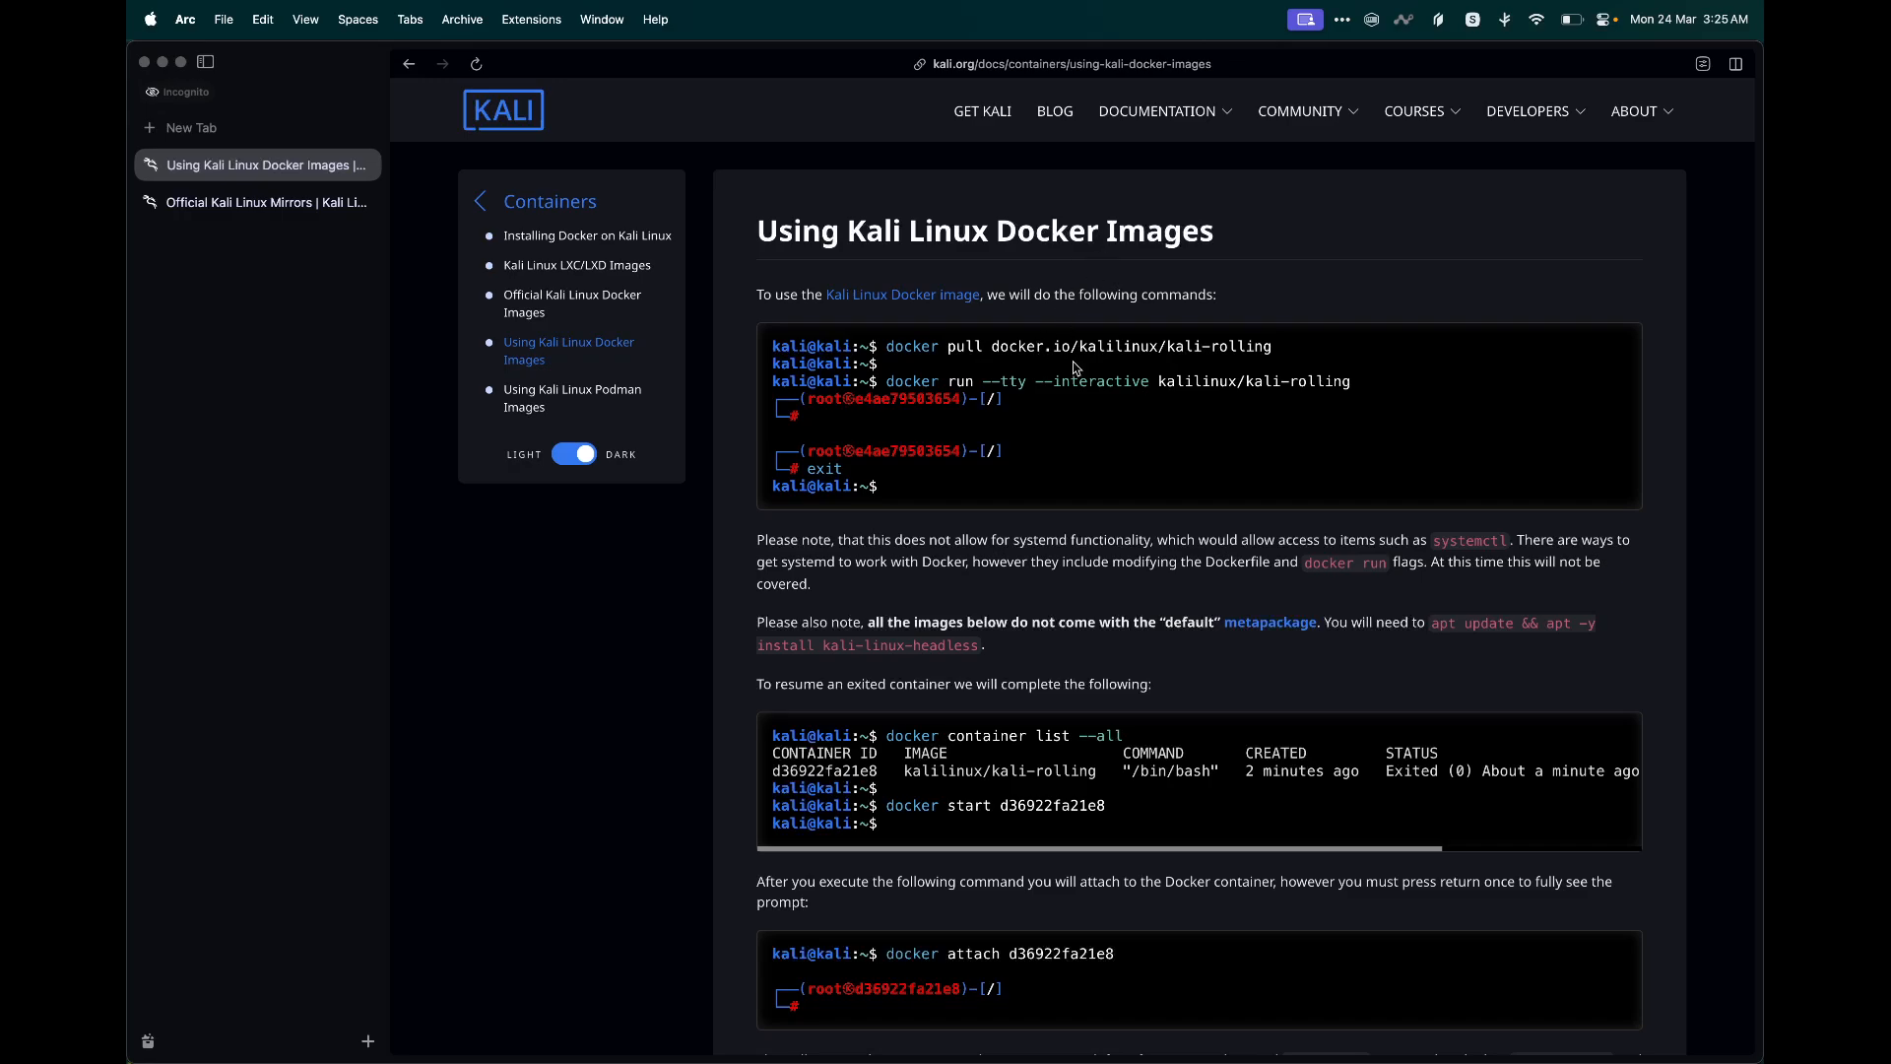
Run docker ls (error) then docker ps, finding no running containers, and clear the terminal.
{"action": "scroll", "scroll_direction": "down", "scroll_amount": 3}
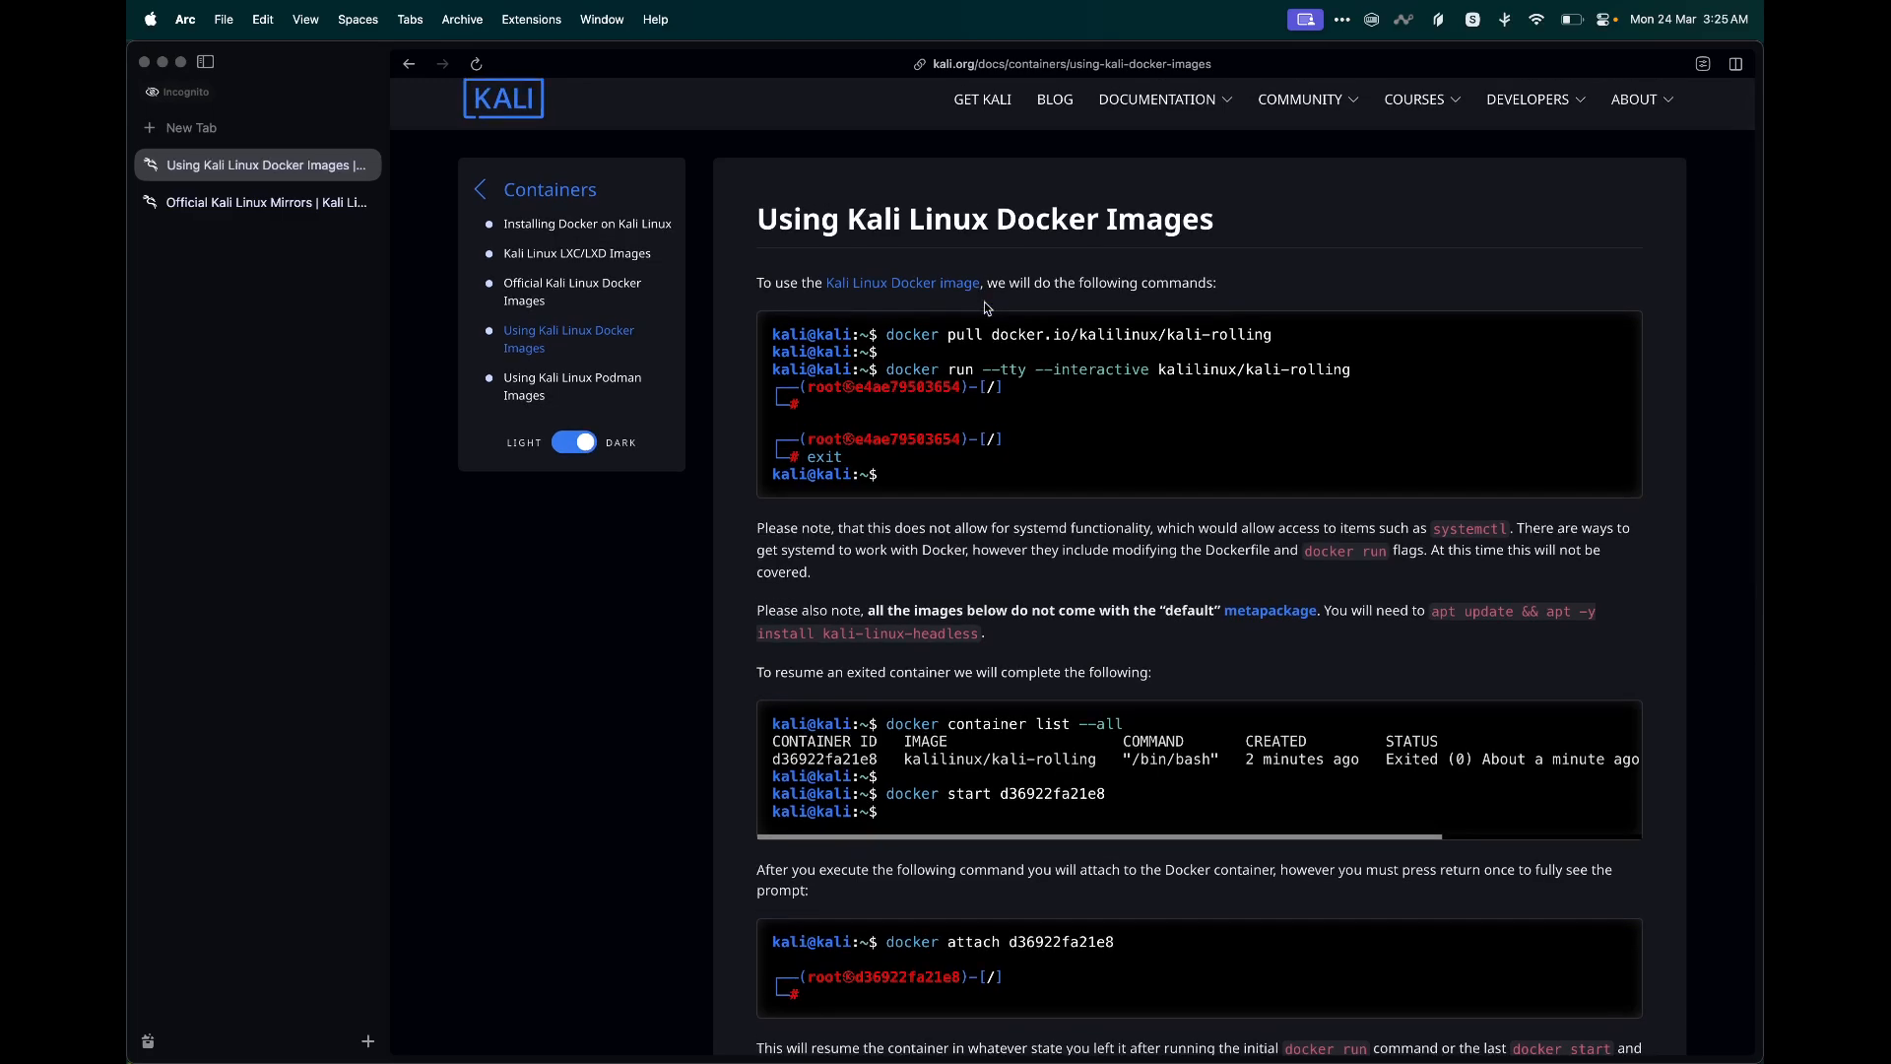
{"action": "mouse_move", "coordinate": [905, 370]}
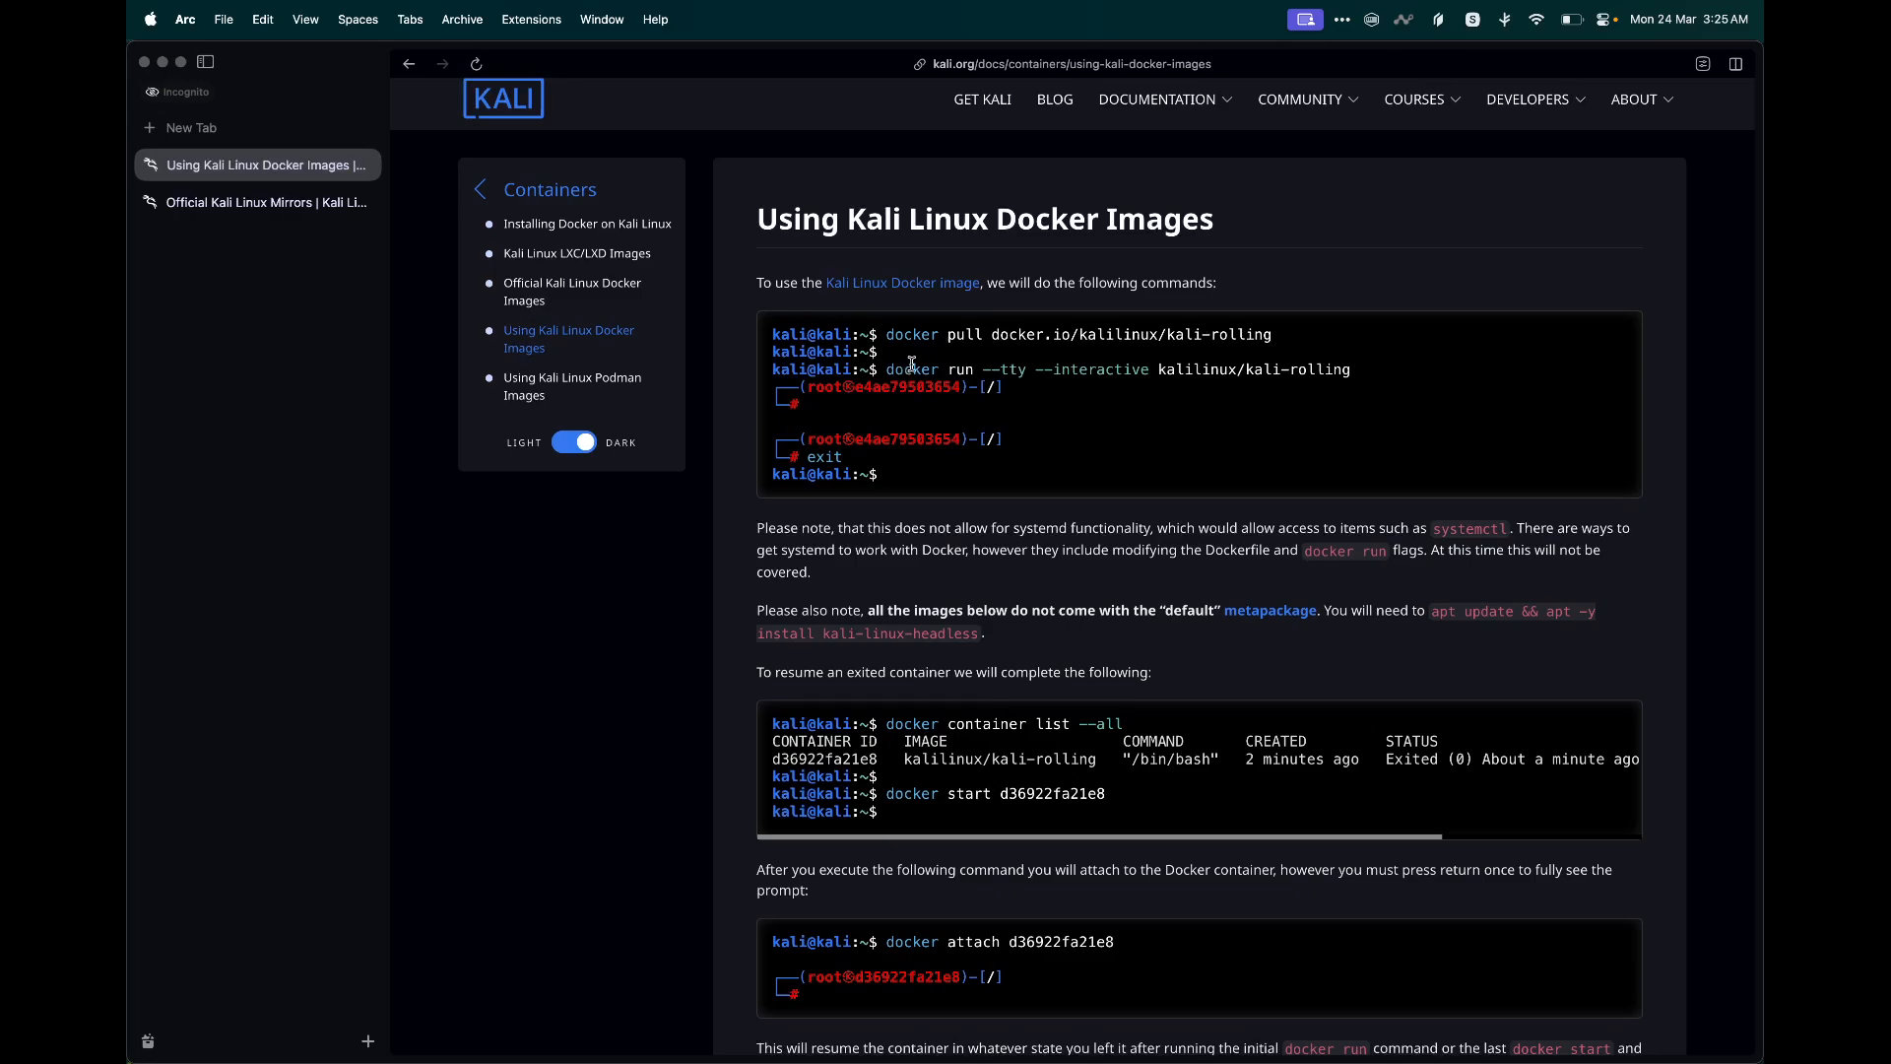
{"action": "mouse_move", "coordinate": [940, 335]}
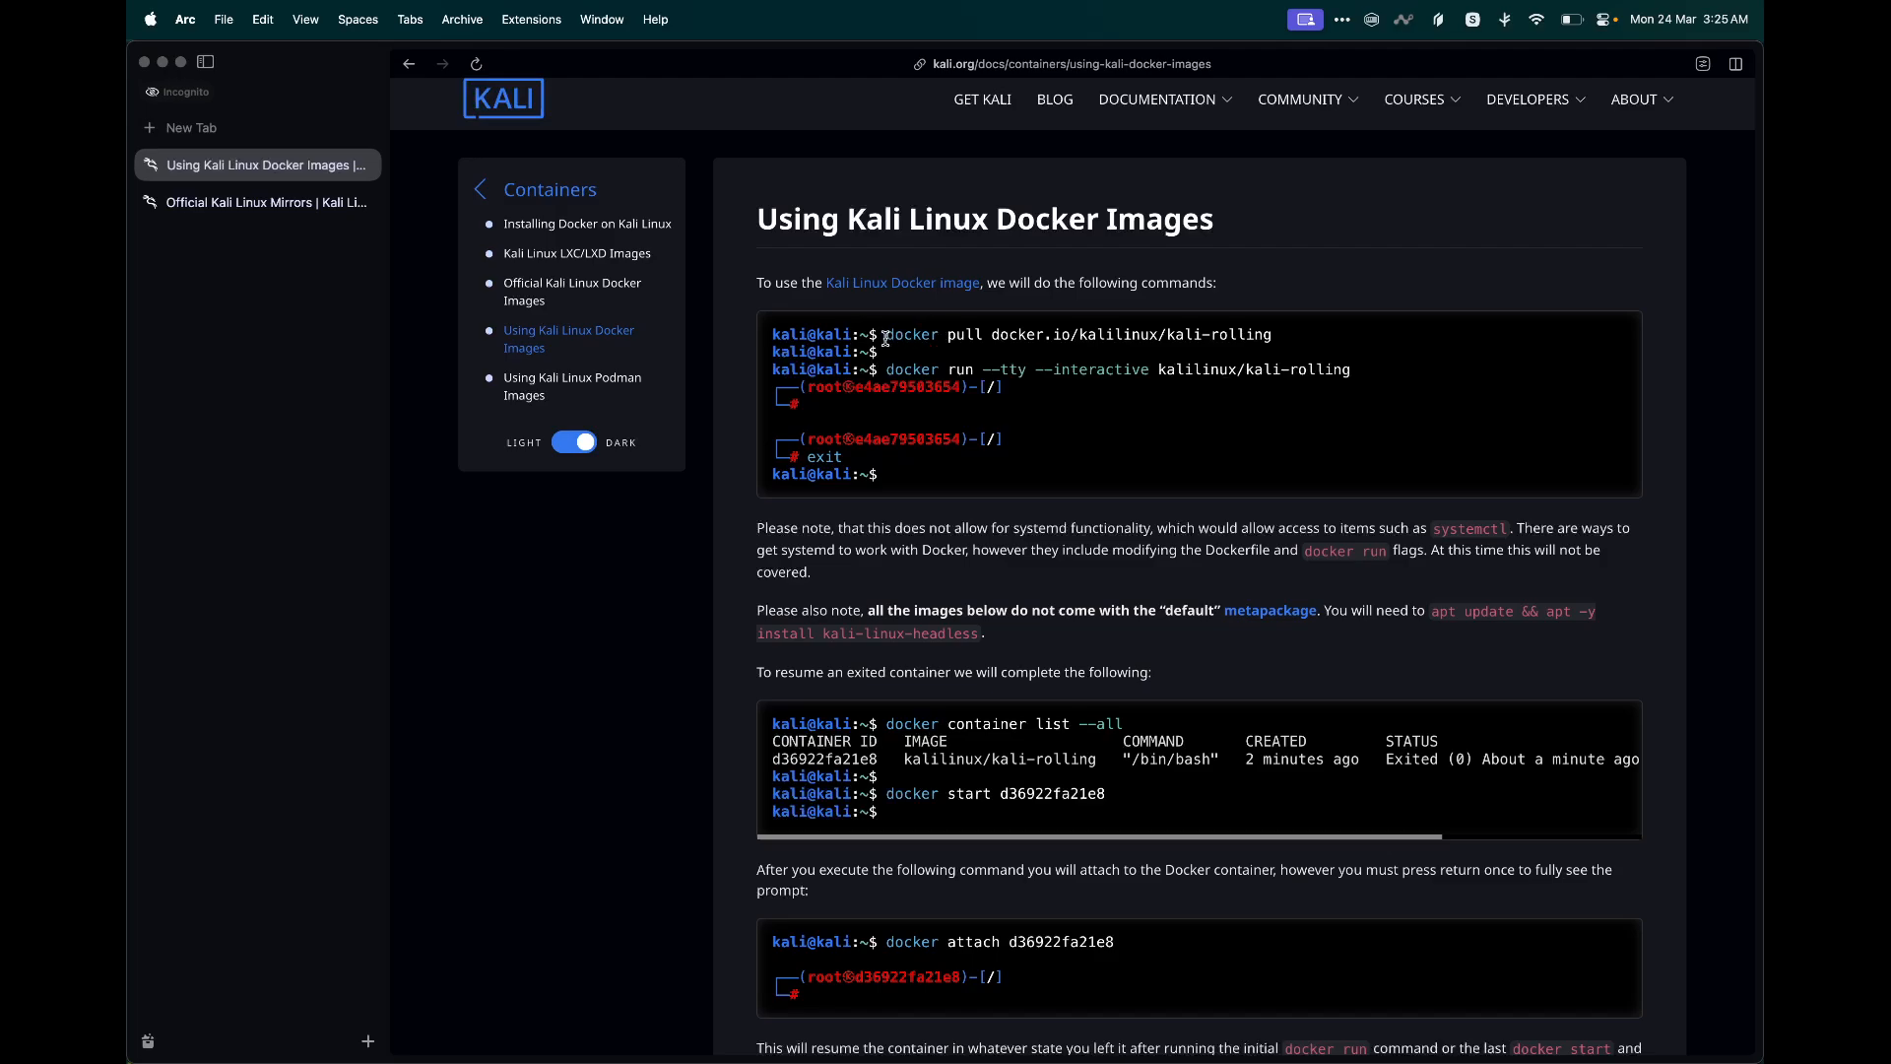
{"action": "double_click", "coordinate": [912, 333]}
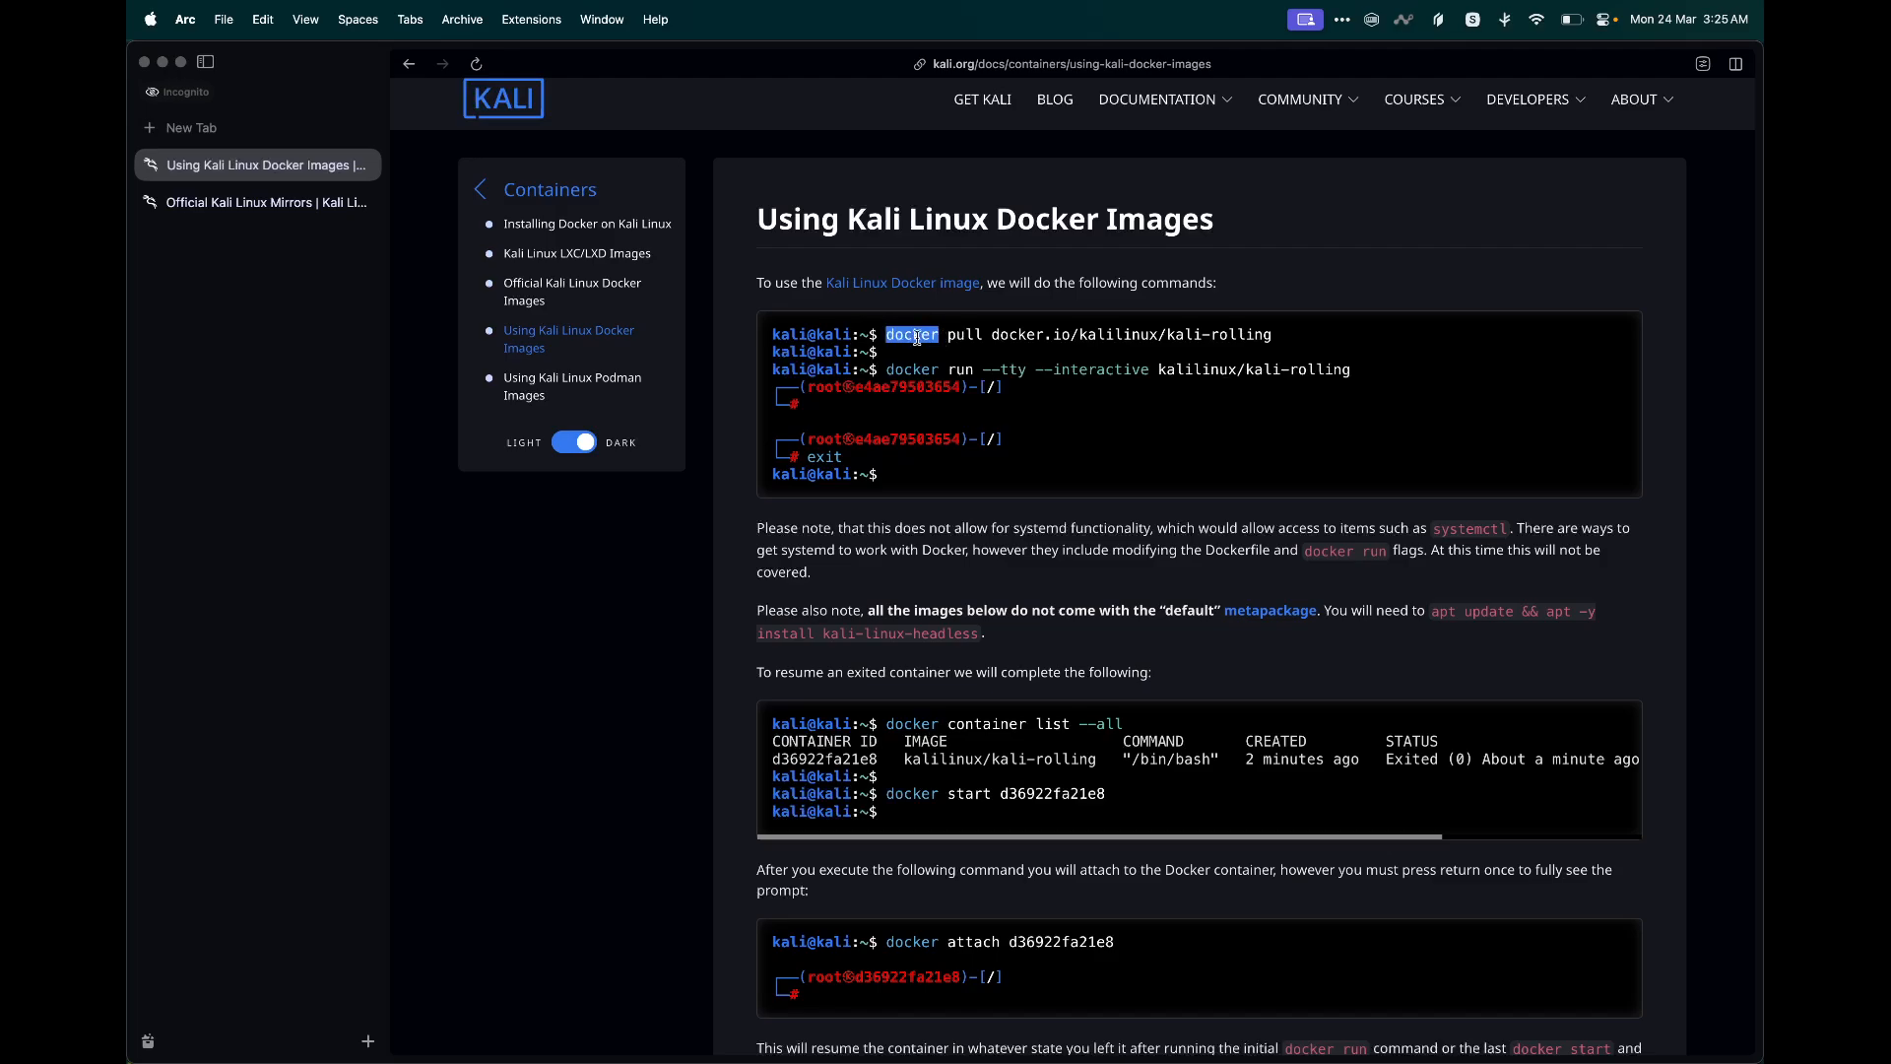
{"action": "left_click", "coordinate": [914, 335]}
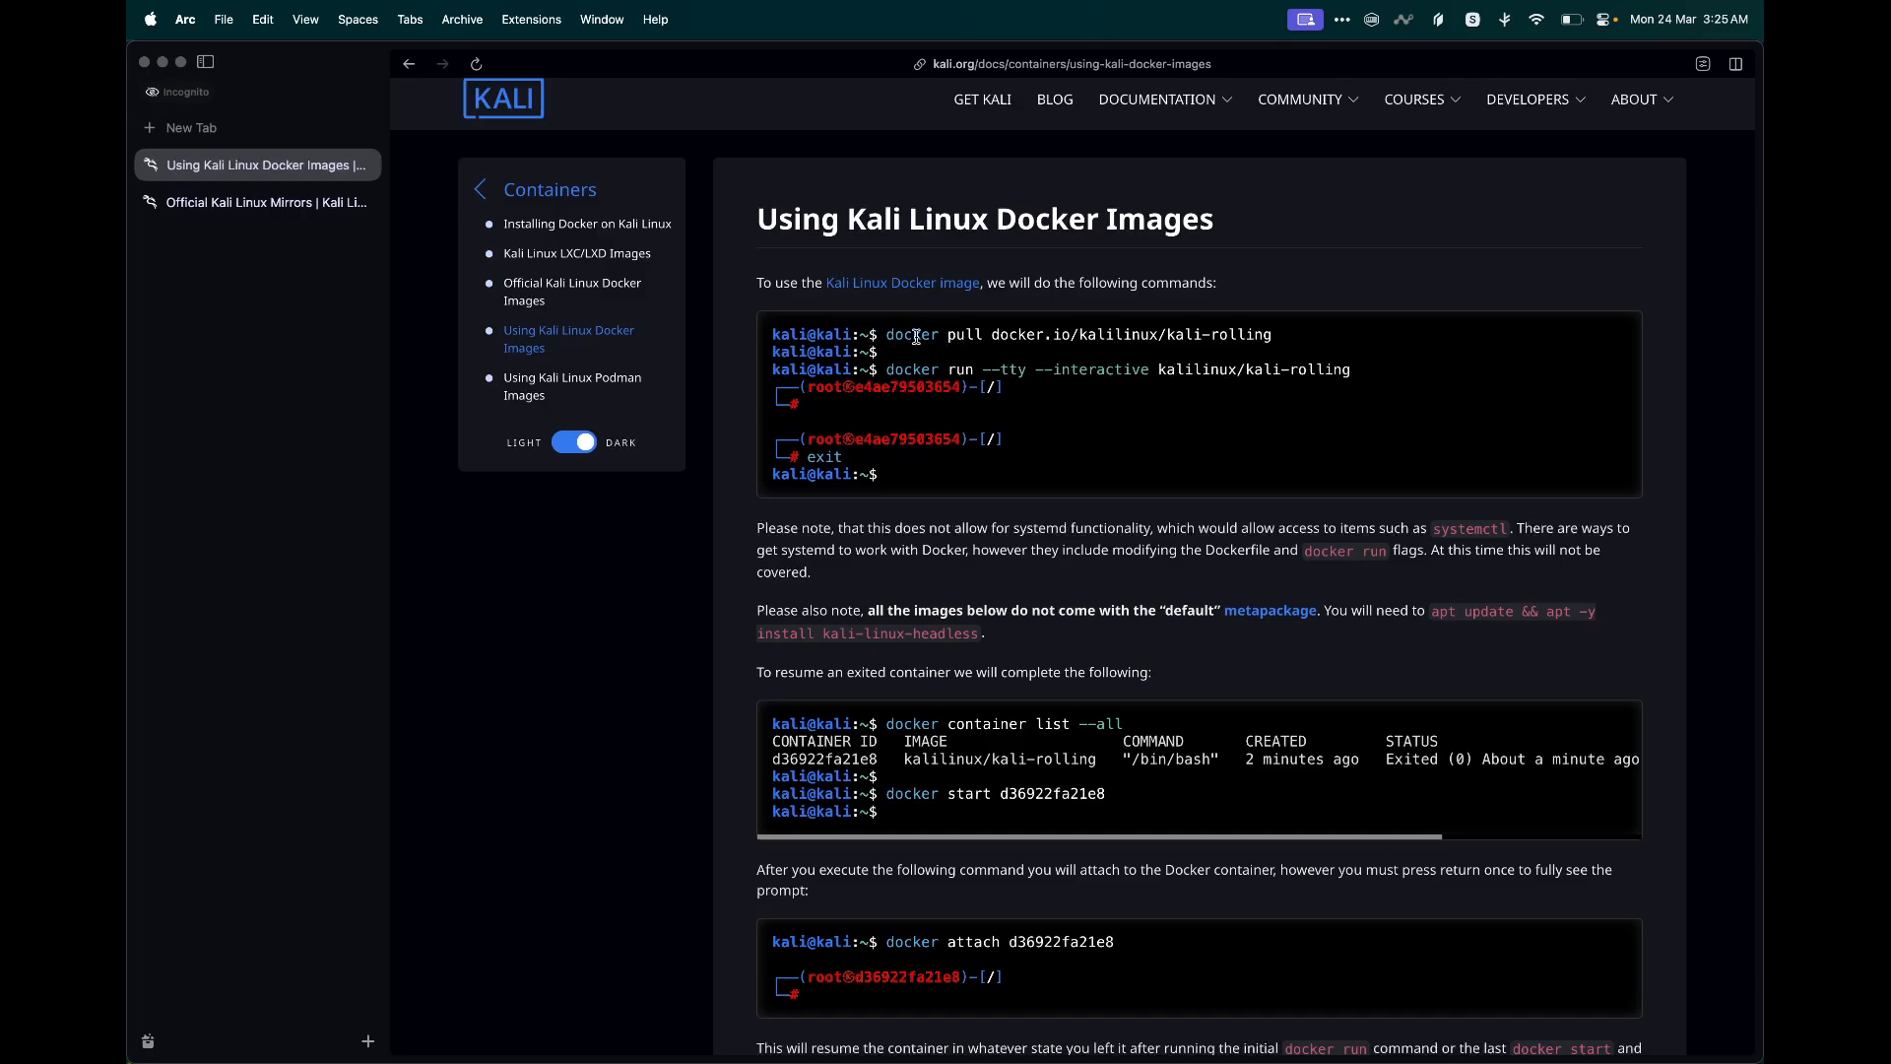
{"action": "mouse_move", "coordinate": [910, 327]}
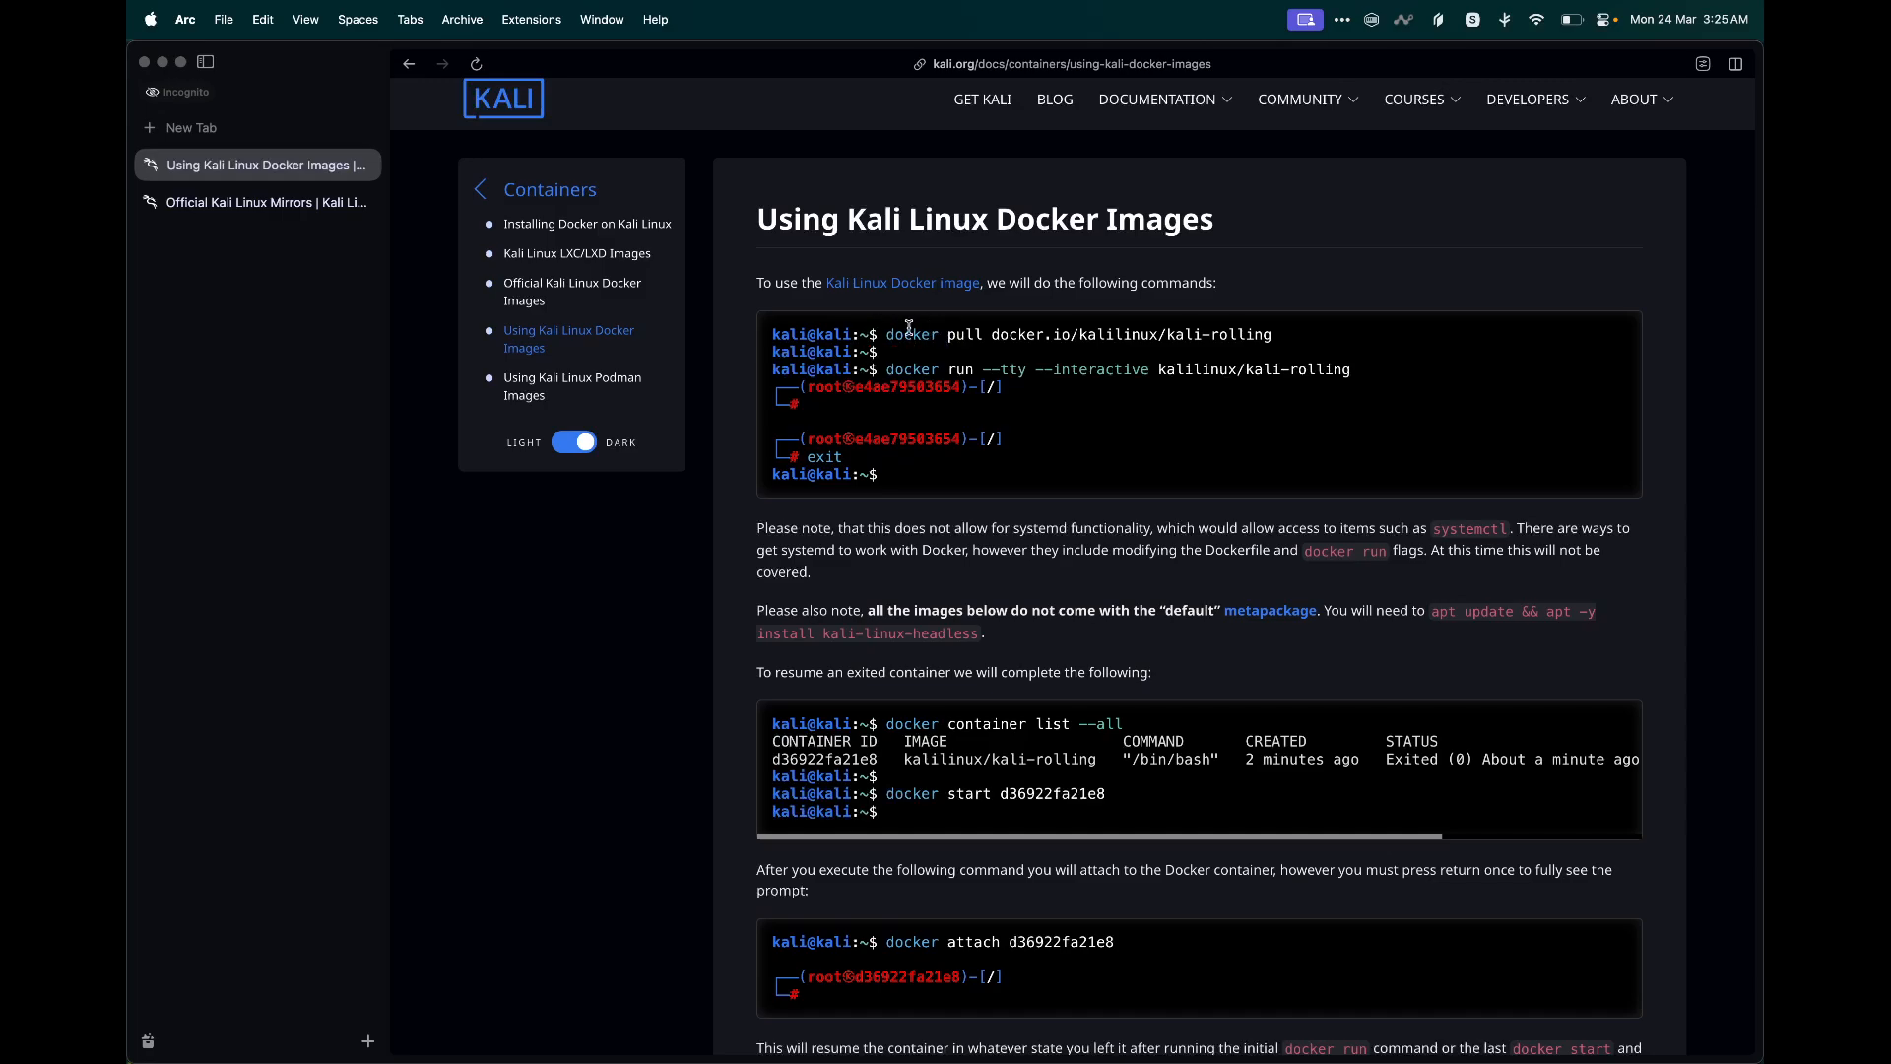
{"action": "mouse_move", "coordinate": [1052, 303]}
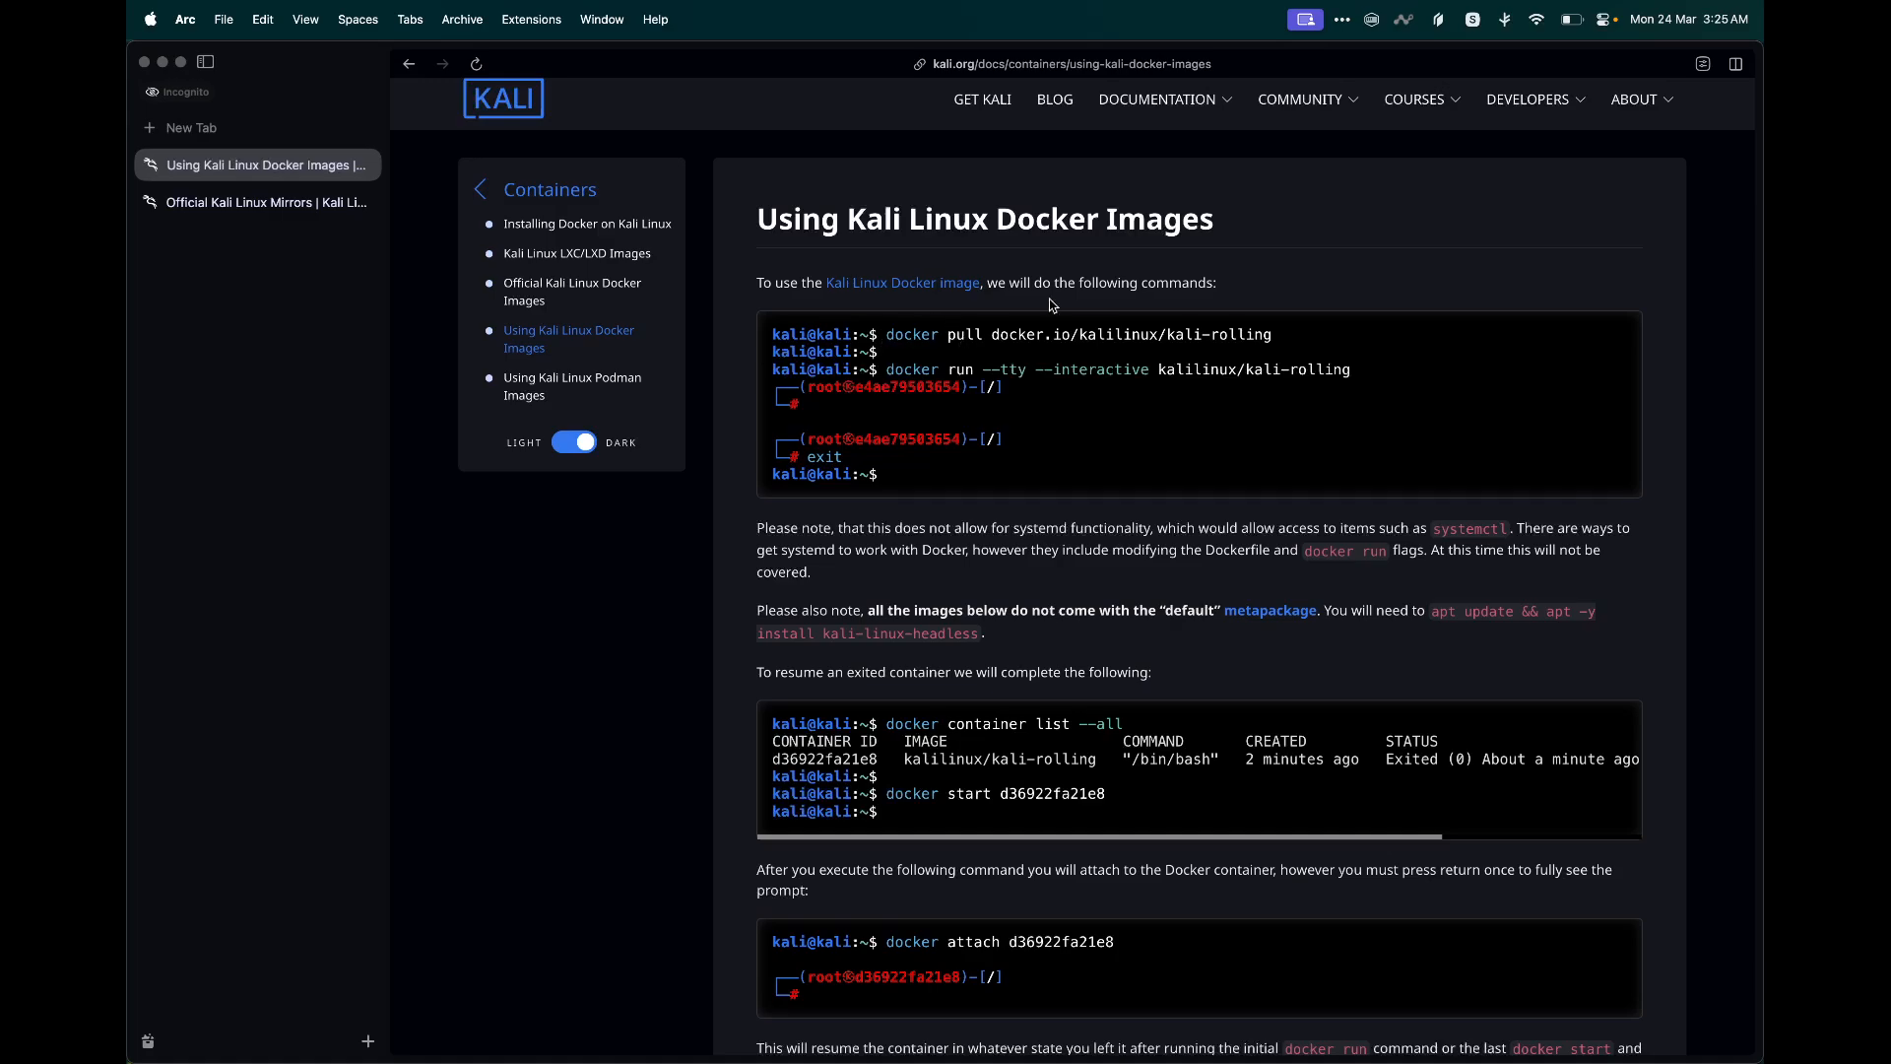
{"action": "mouse_move", "coordinate": [934, 351]}
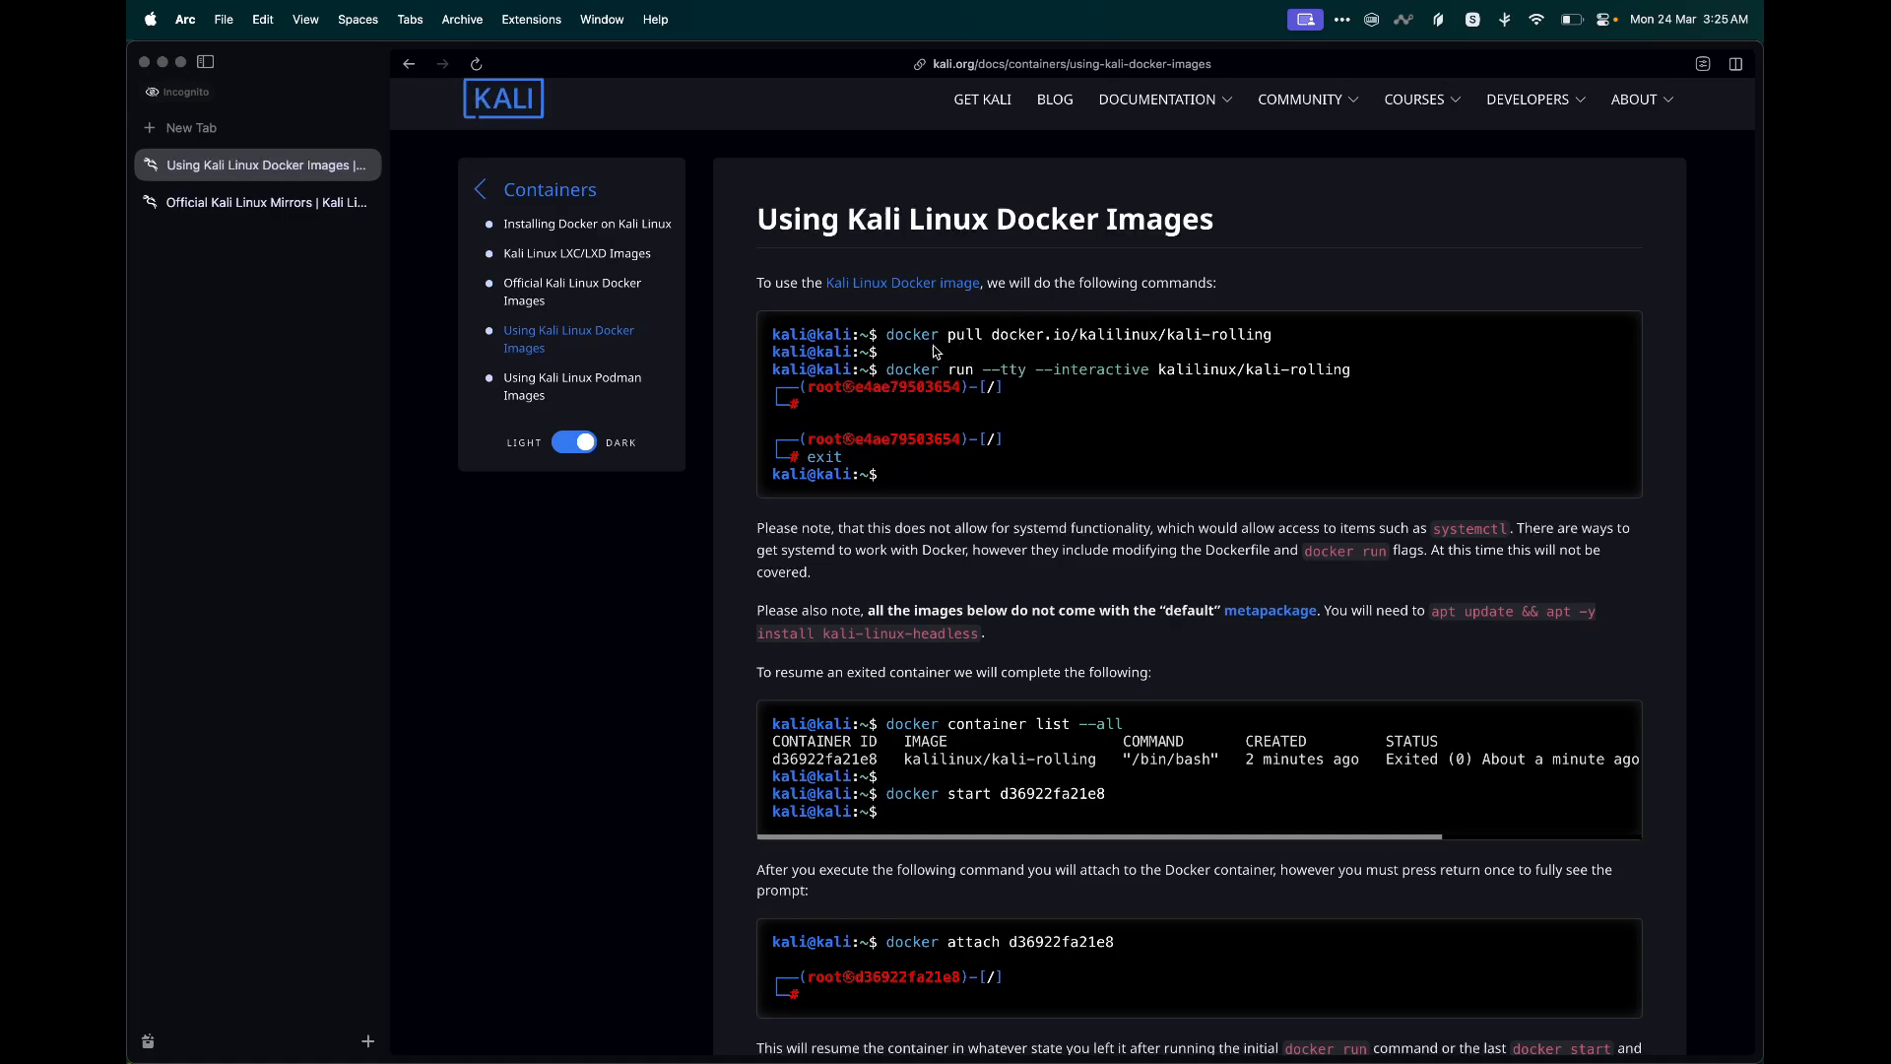
{"action": "mouse_move", "coordinate": [912, 335]}
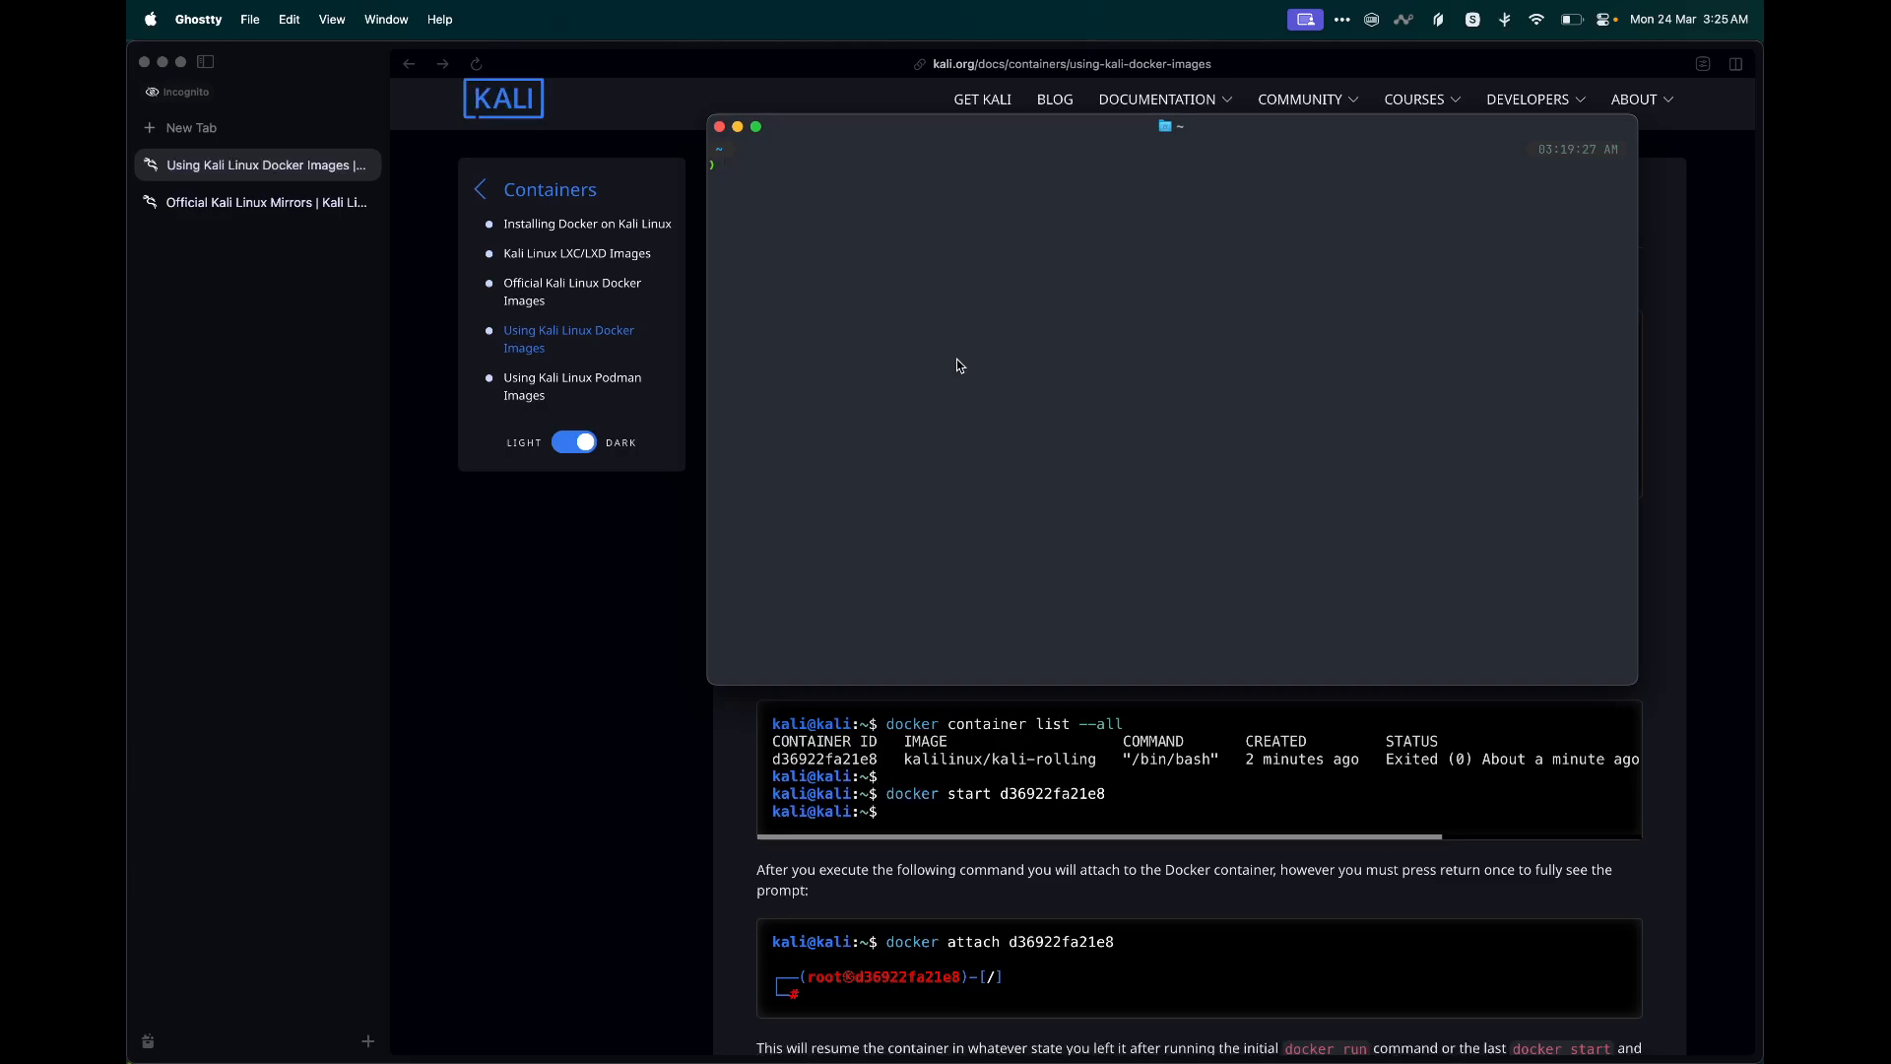
{"action": "type", "text": "docker ls"}
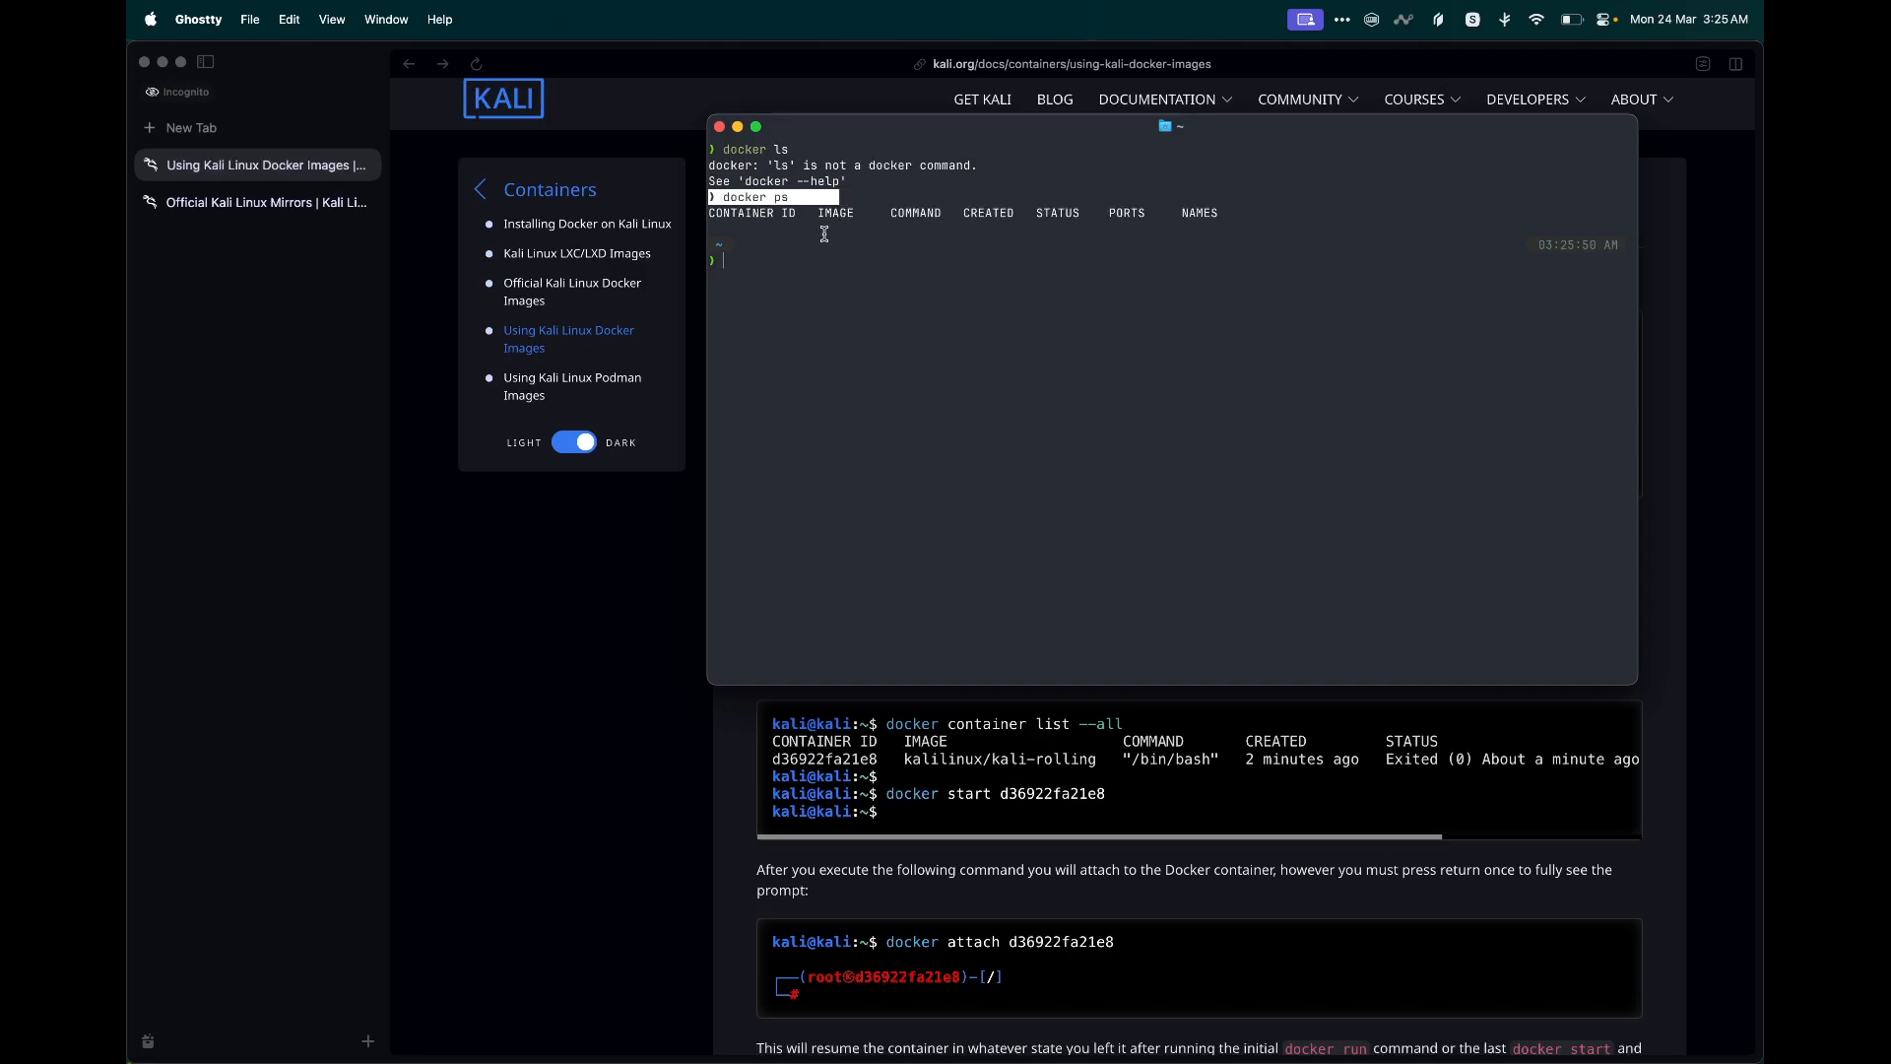
{"action": "type", "text": "clear"}
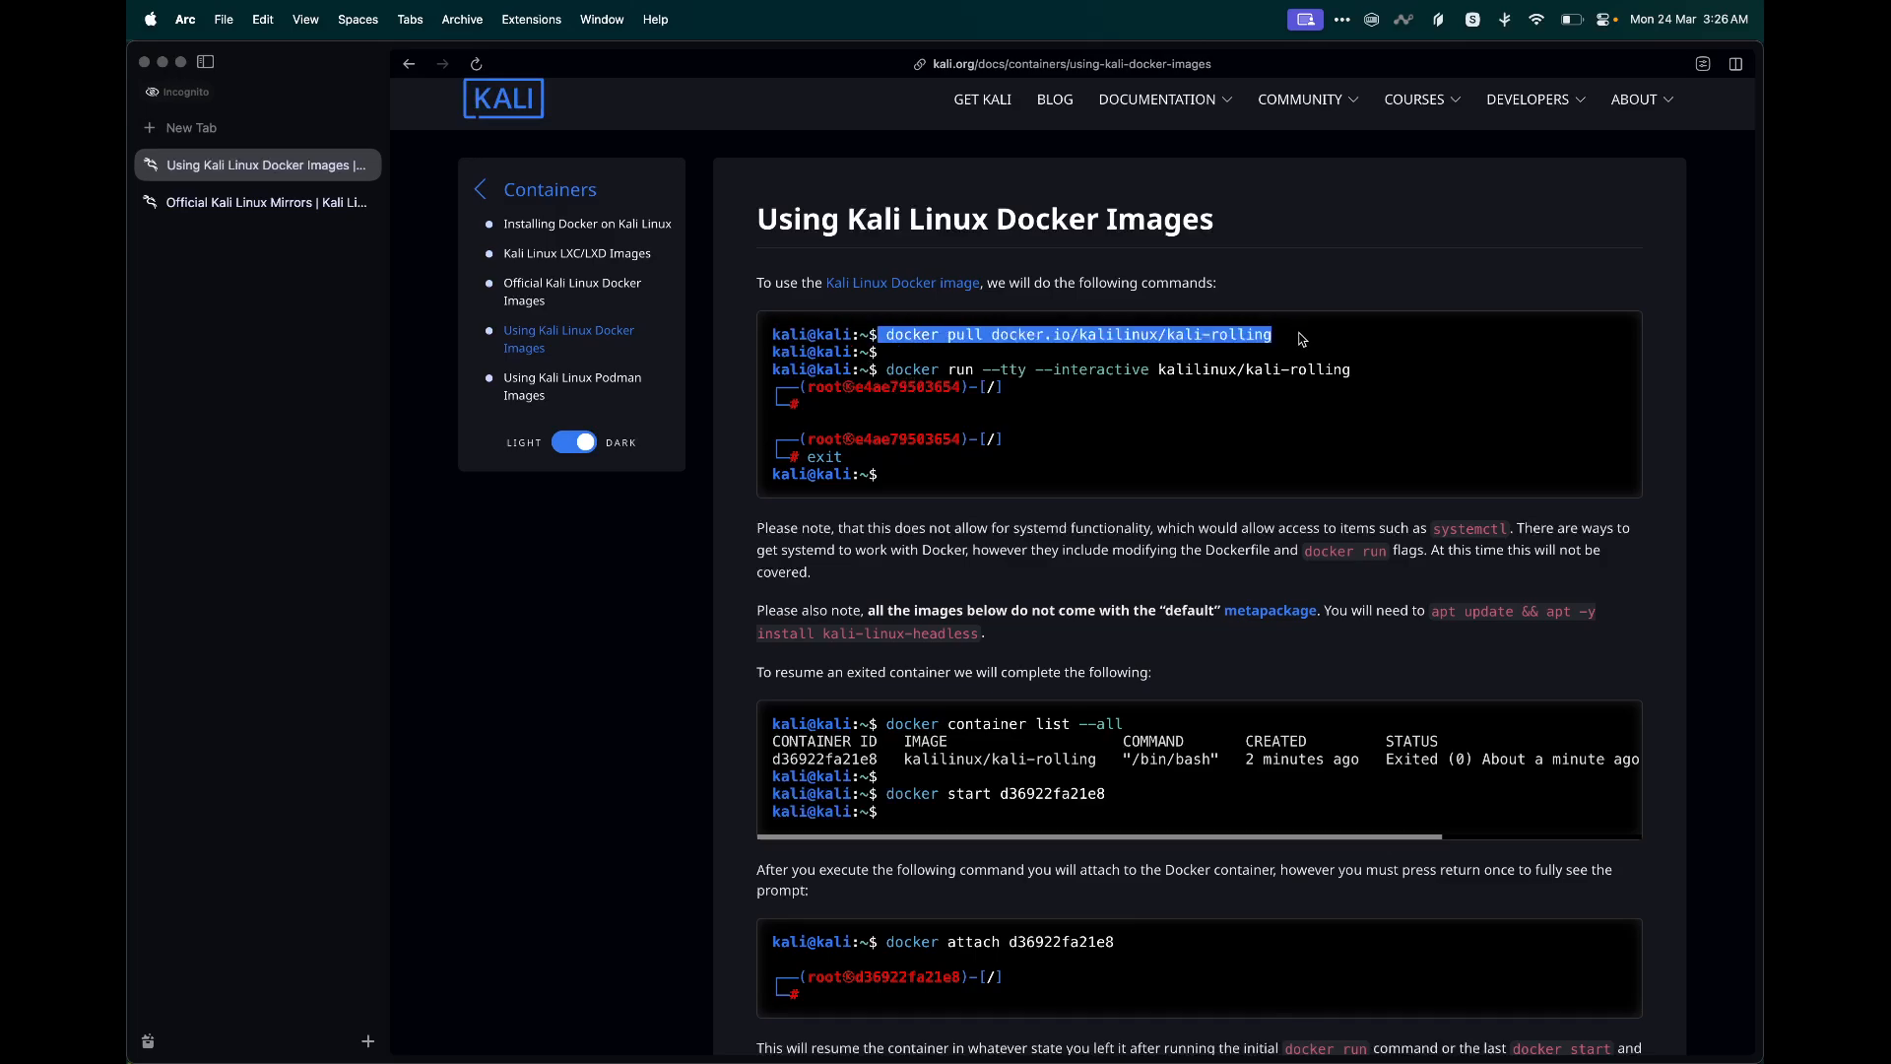
{"action": "left_click", "coordinate": [1176, 333]}
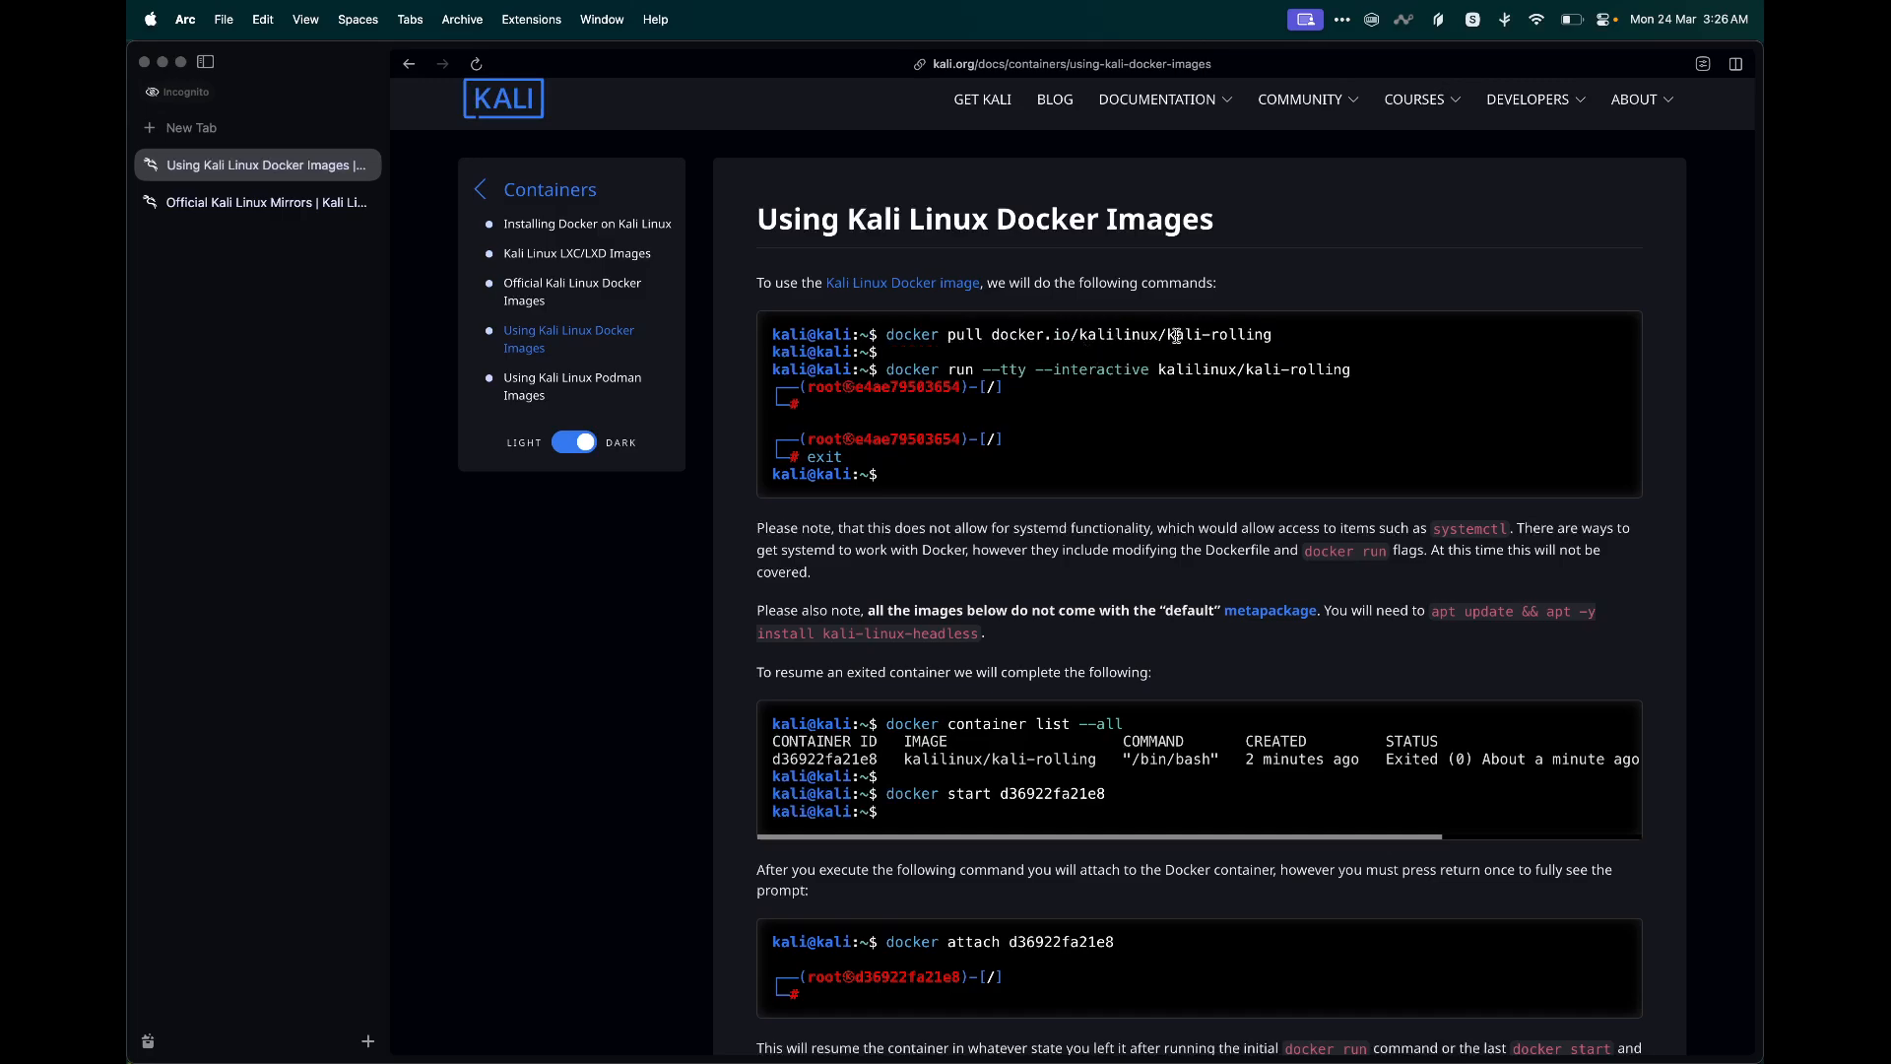
{"action": "mouse_move", "coordinate": [1300, 343]}
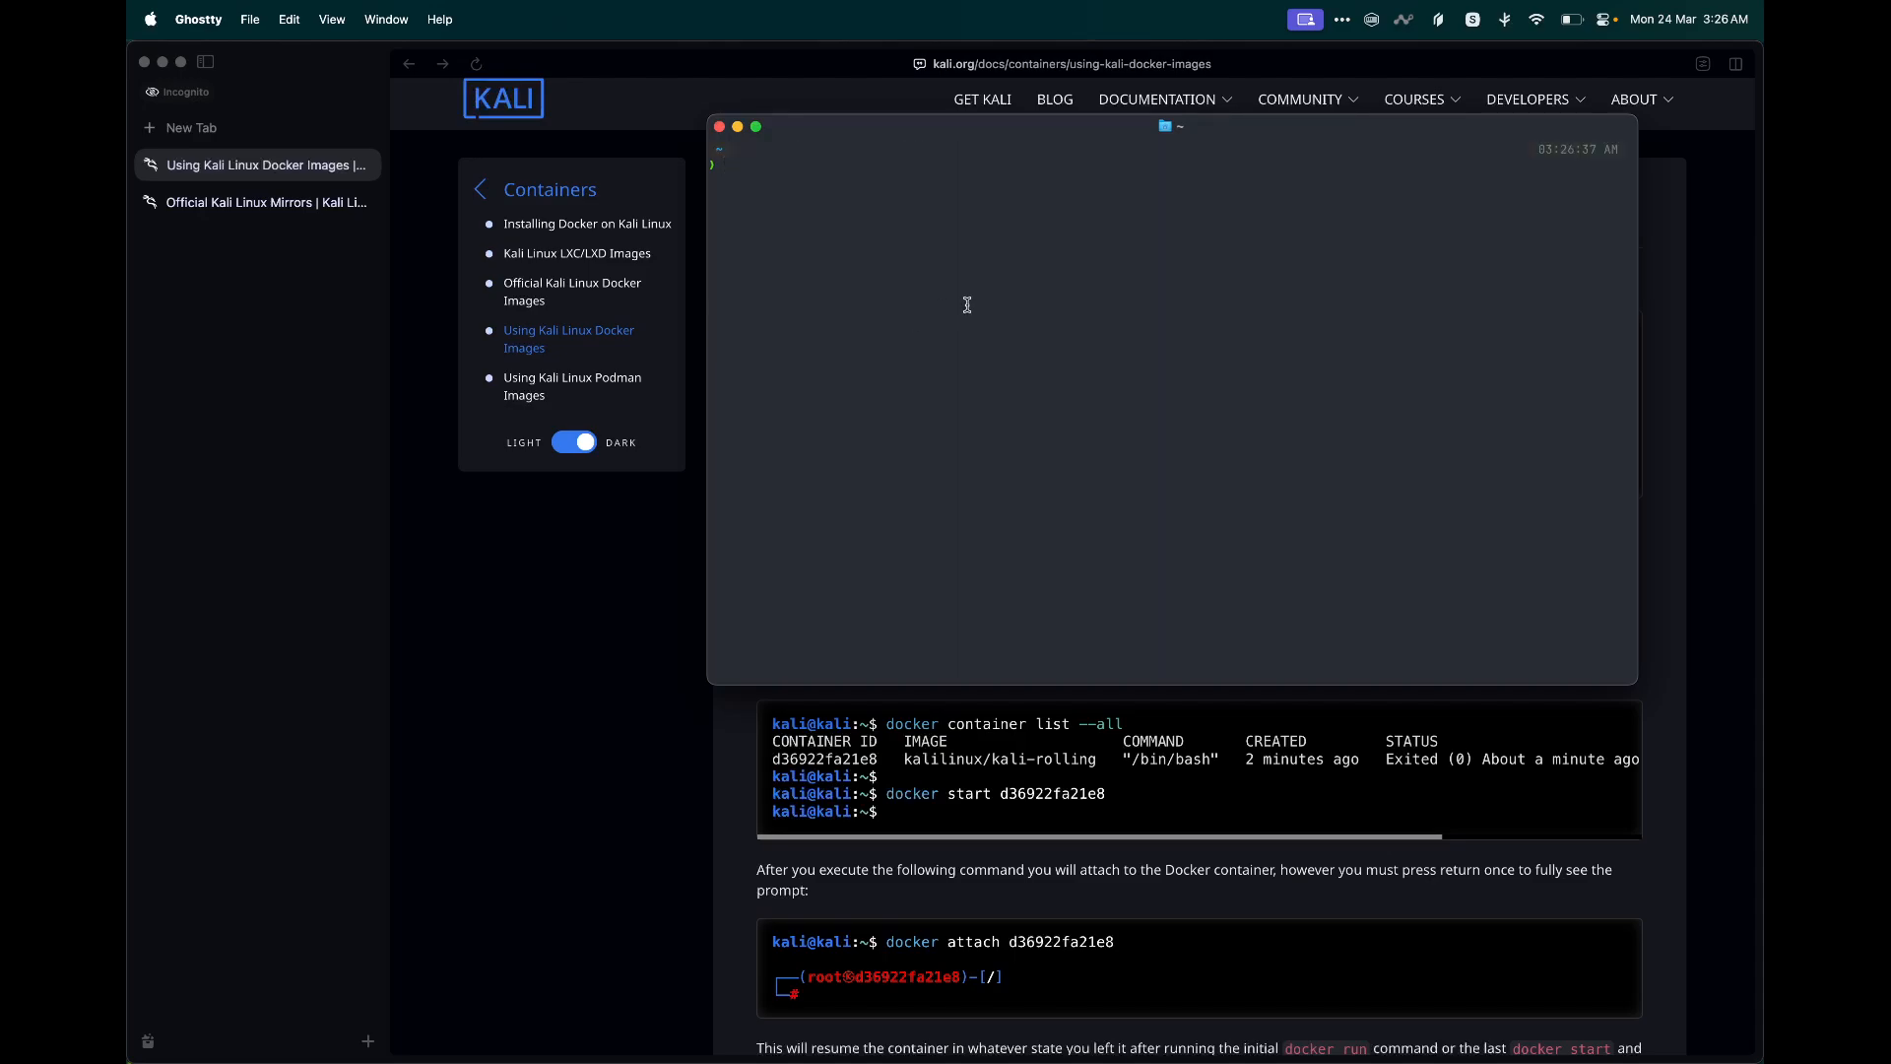
{"action": "mouse_move", "coordinate": [753, 187]}
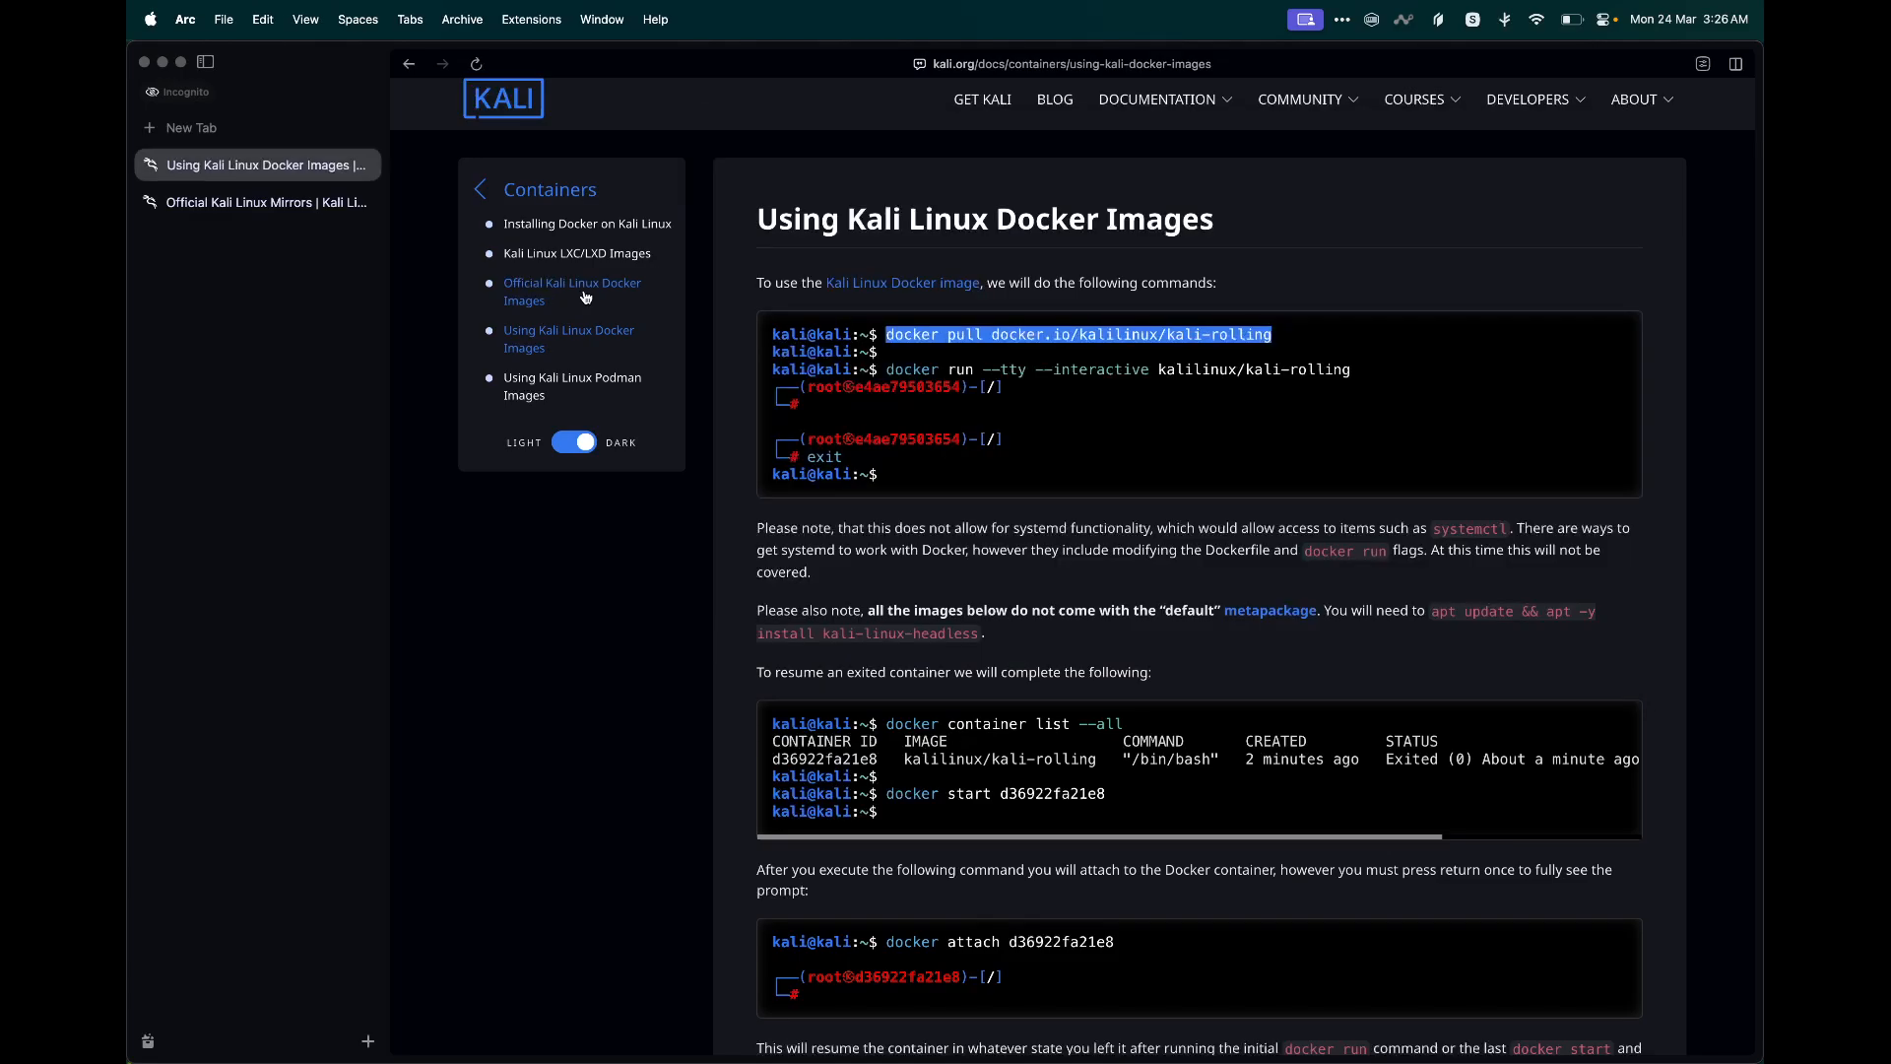
Read the Official Kali Linux Docker Images page, highlighting kali-last-release and kali-bleeding-edge descriptions.
{"action": "left_click", "coordinate": [571, 291]}
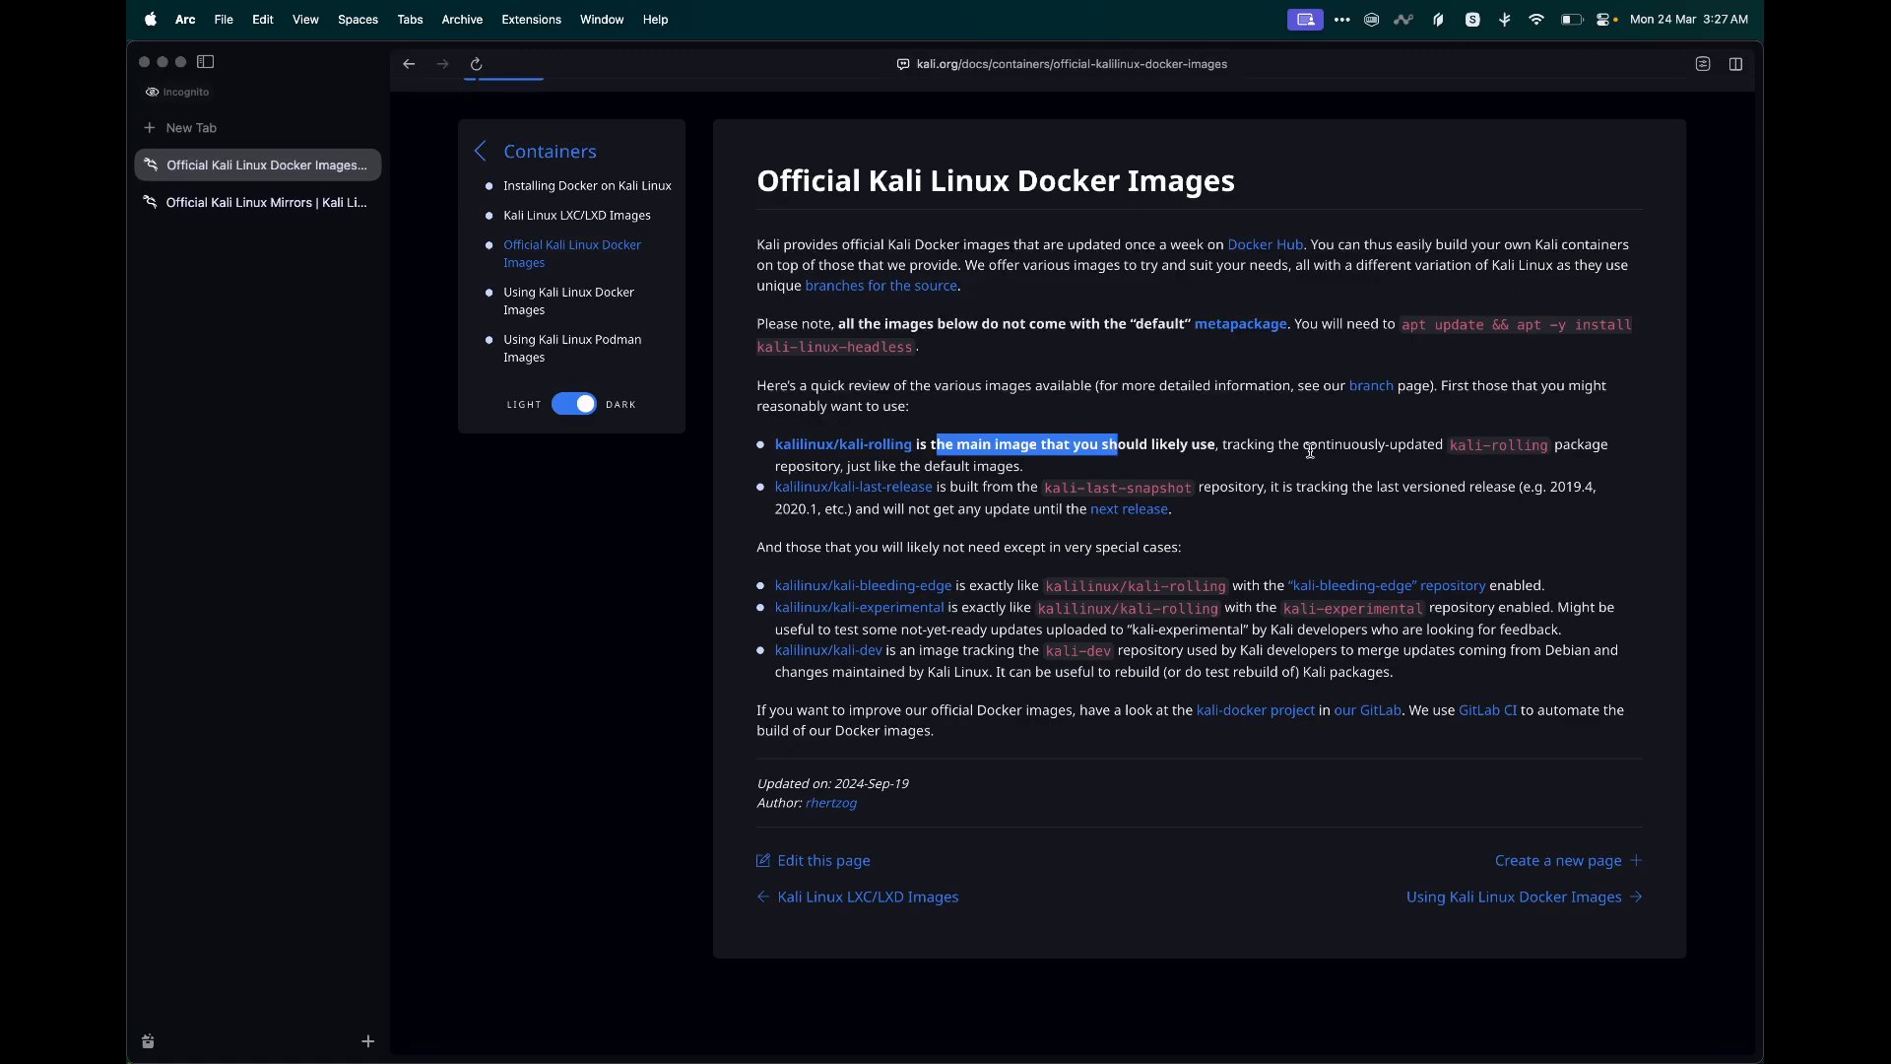
{"action": "mouse_move", "coordinate": [1373, 560]}
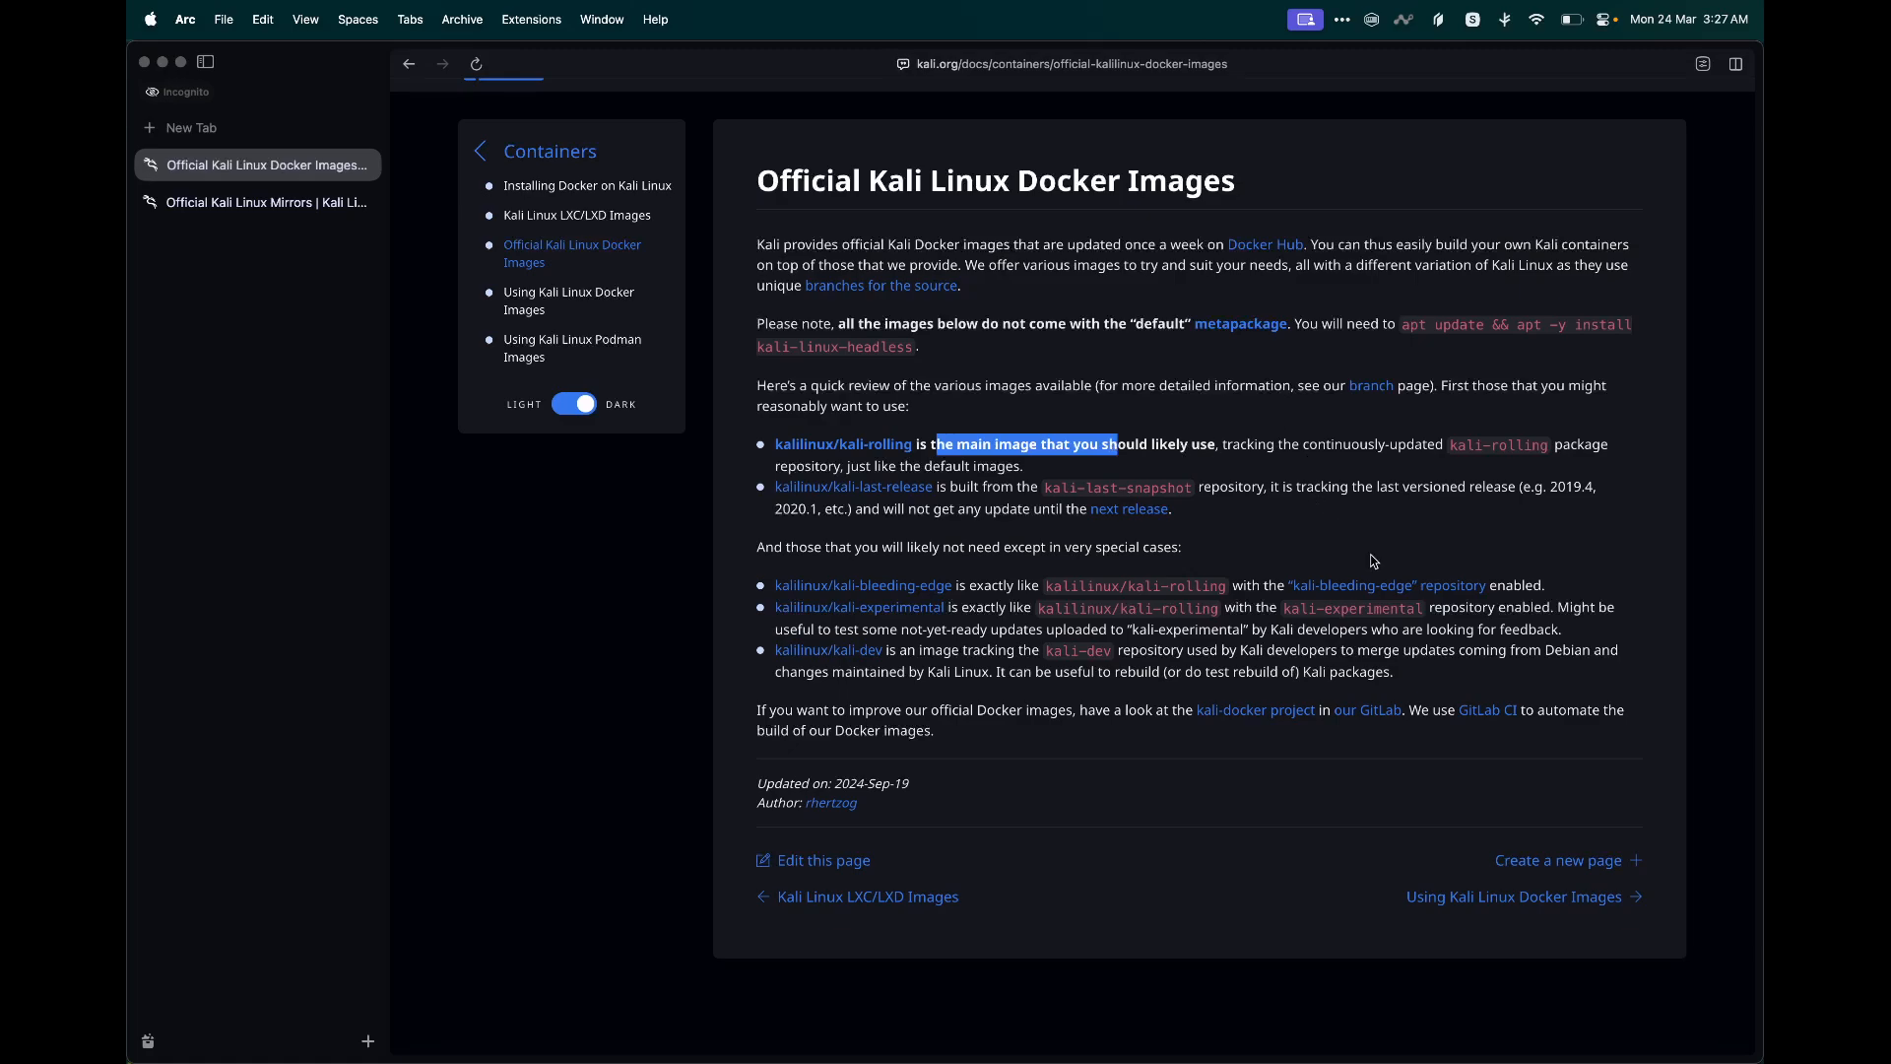
{"action": "mouse_move", "coordinate": [1362, 543]}
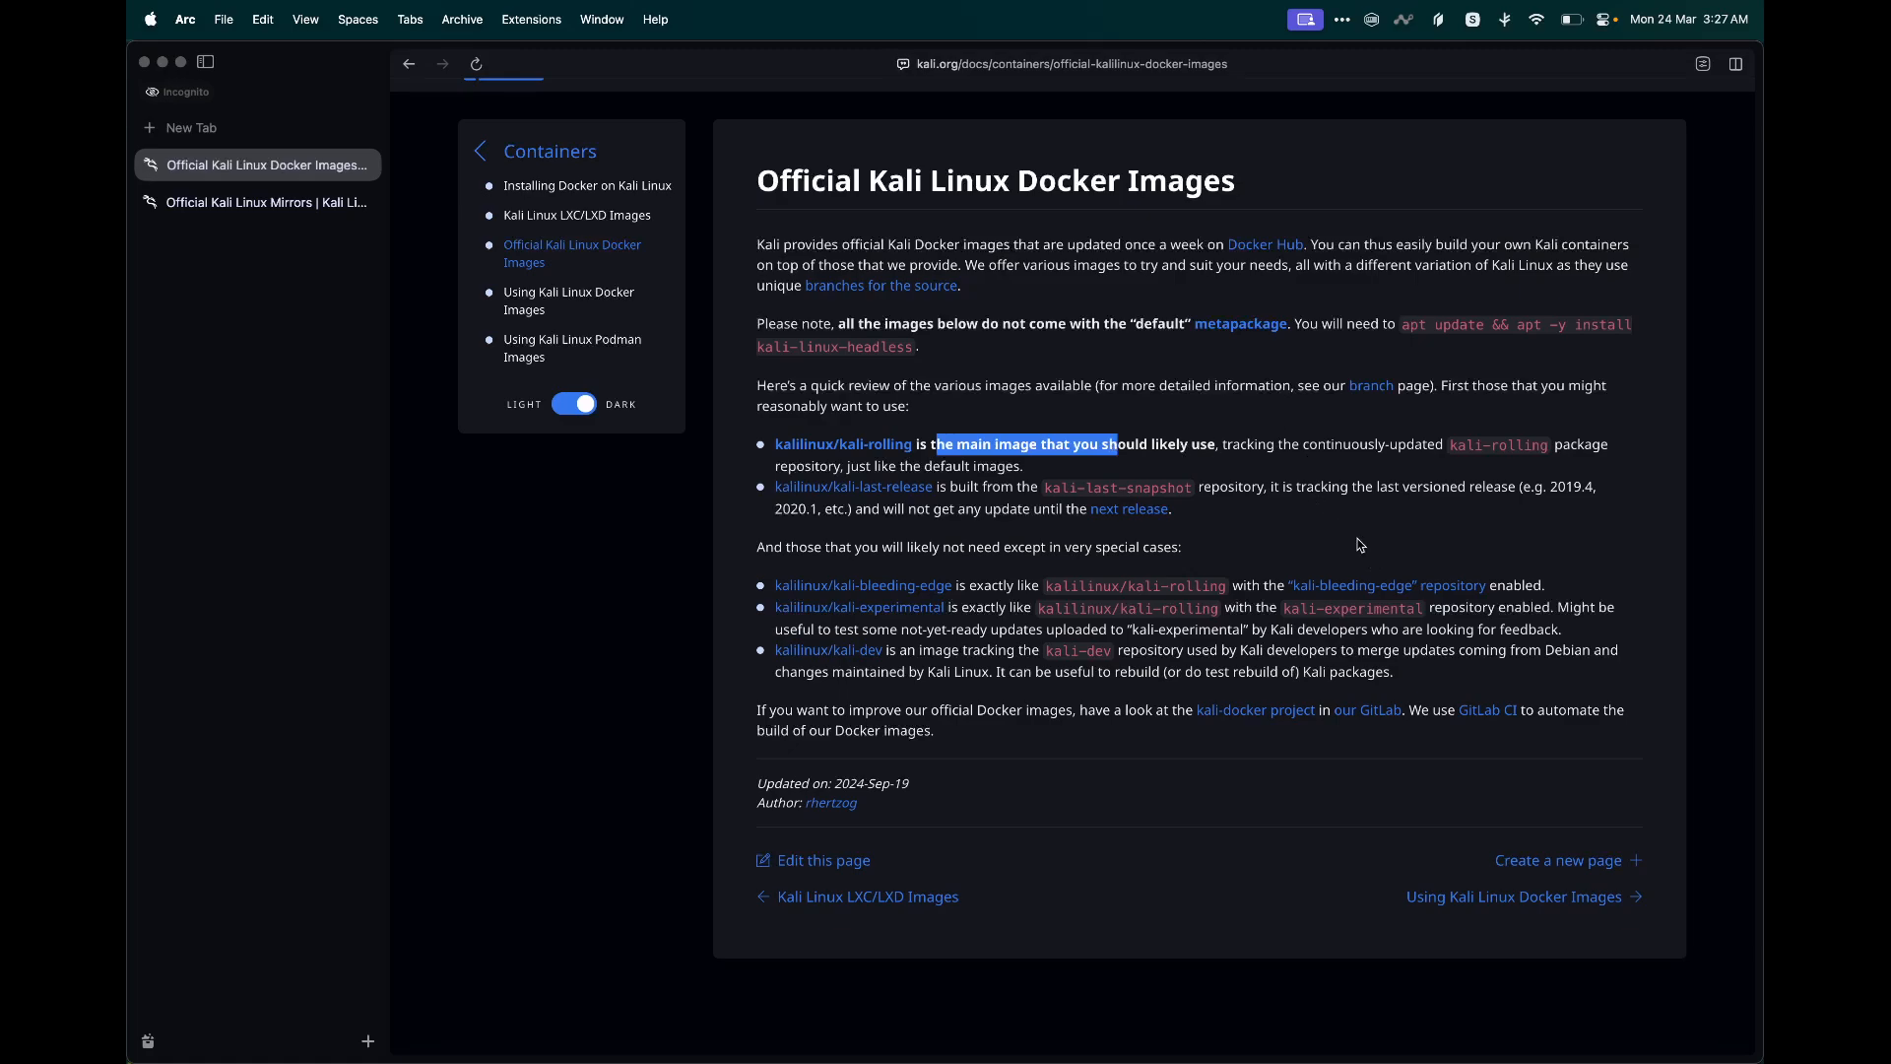
{"action": "mouse_move", "coordinate": [1482, 444]}
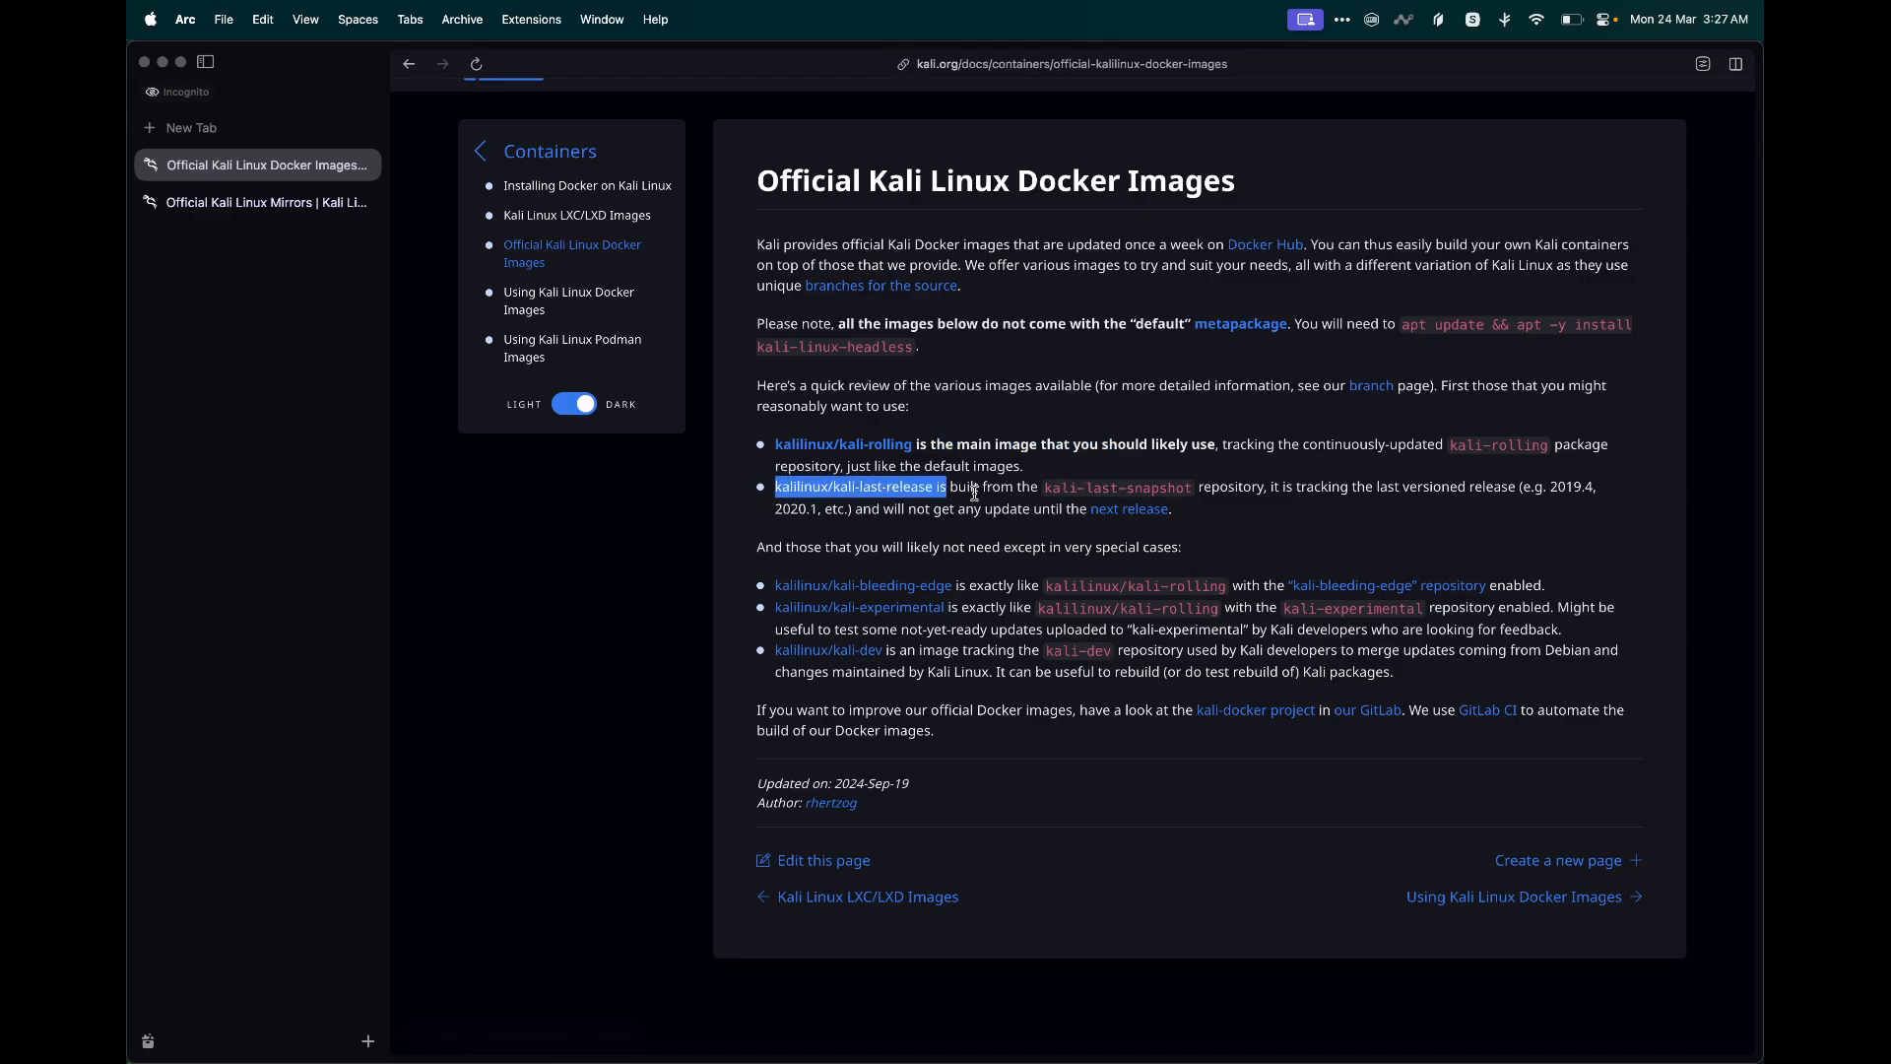
{"action": "left_click_drag", "start_coordinate": [977, 487], "coordinate": [1079, 487]}
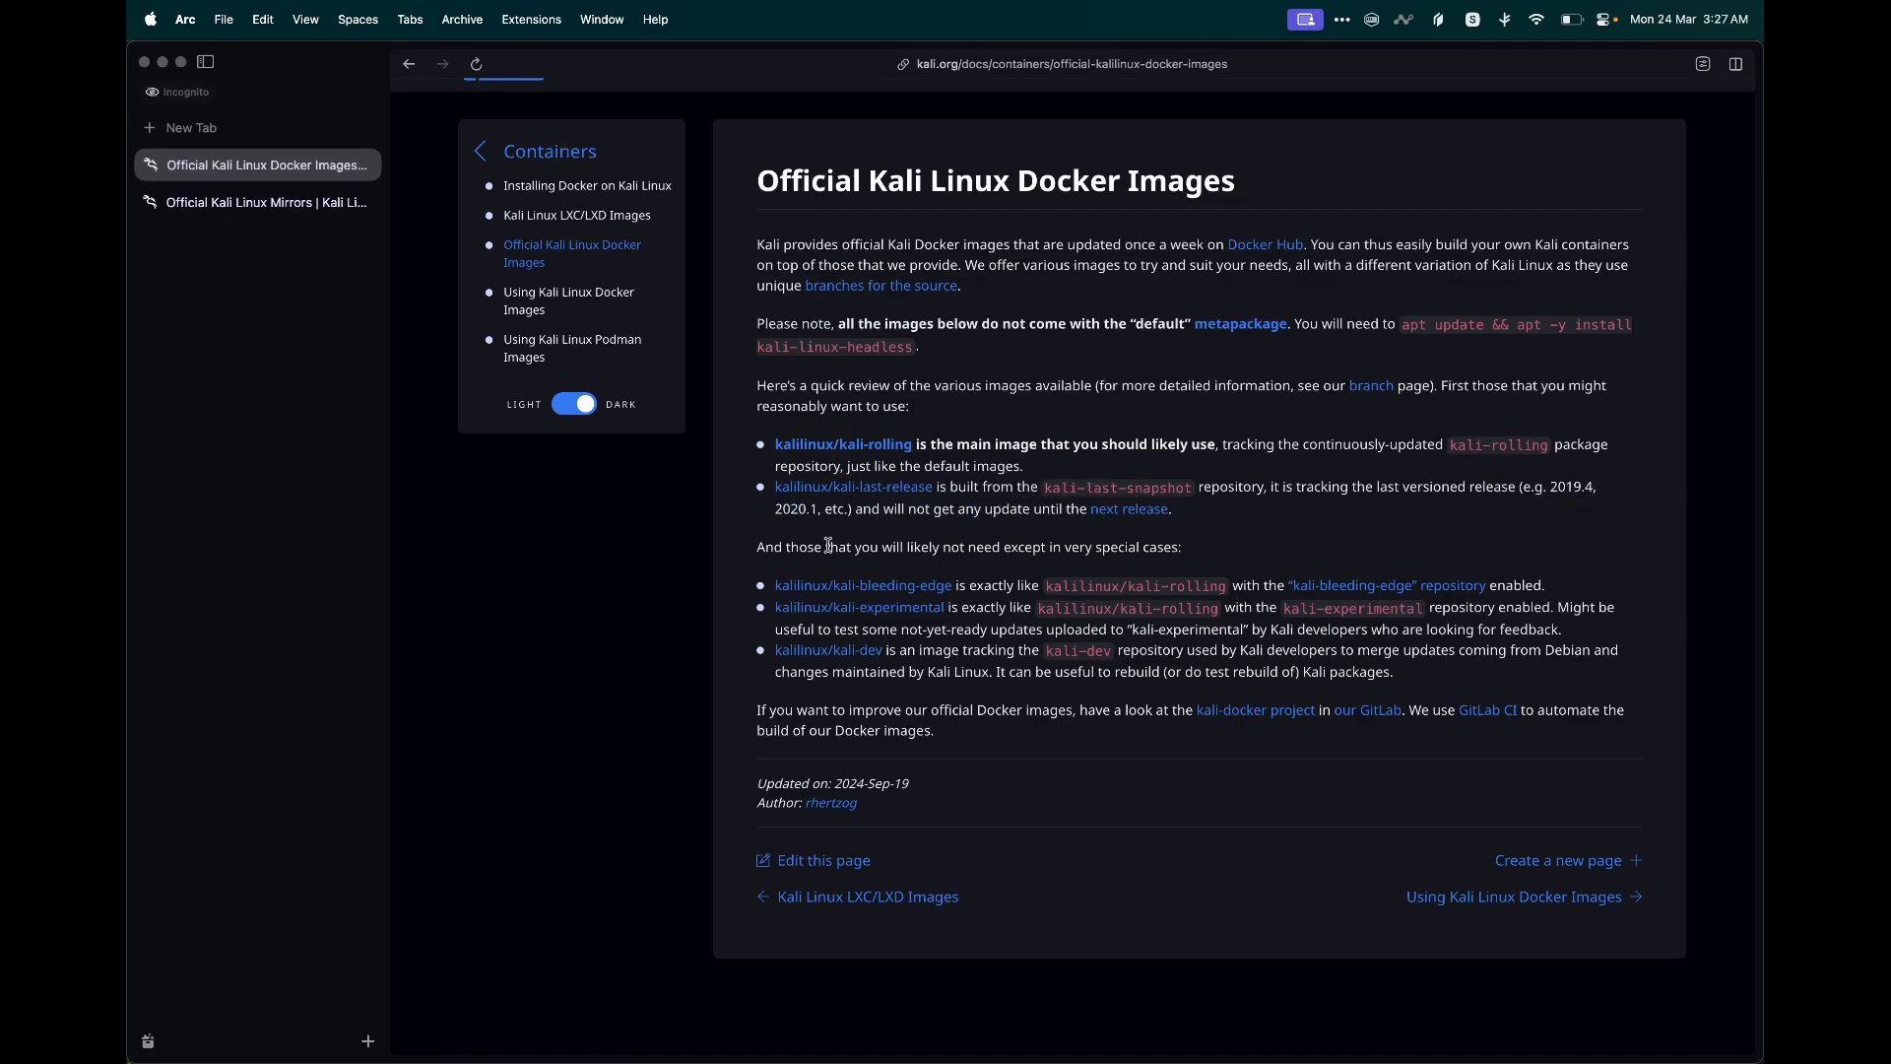
{"action": "left_click_drag", "start_coordinate": [786, 508], "coordinate": [839, 508]}
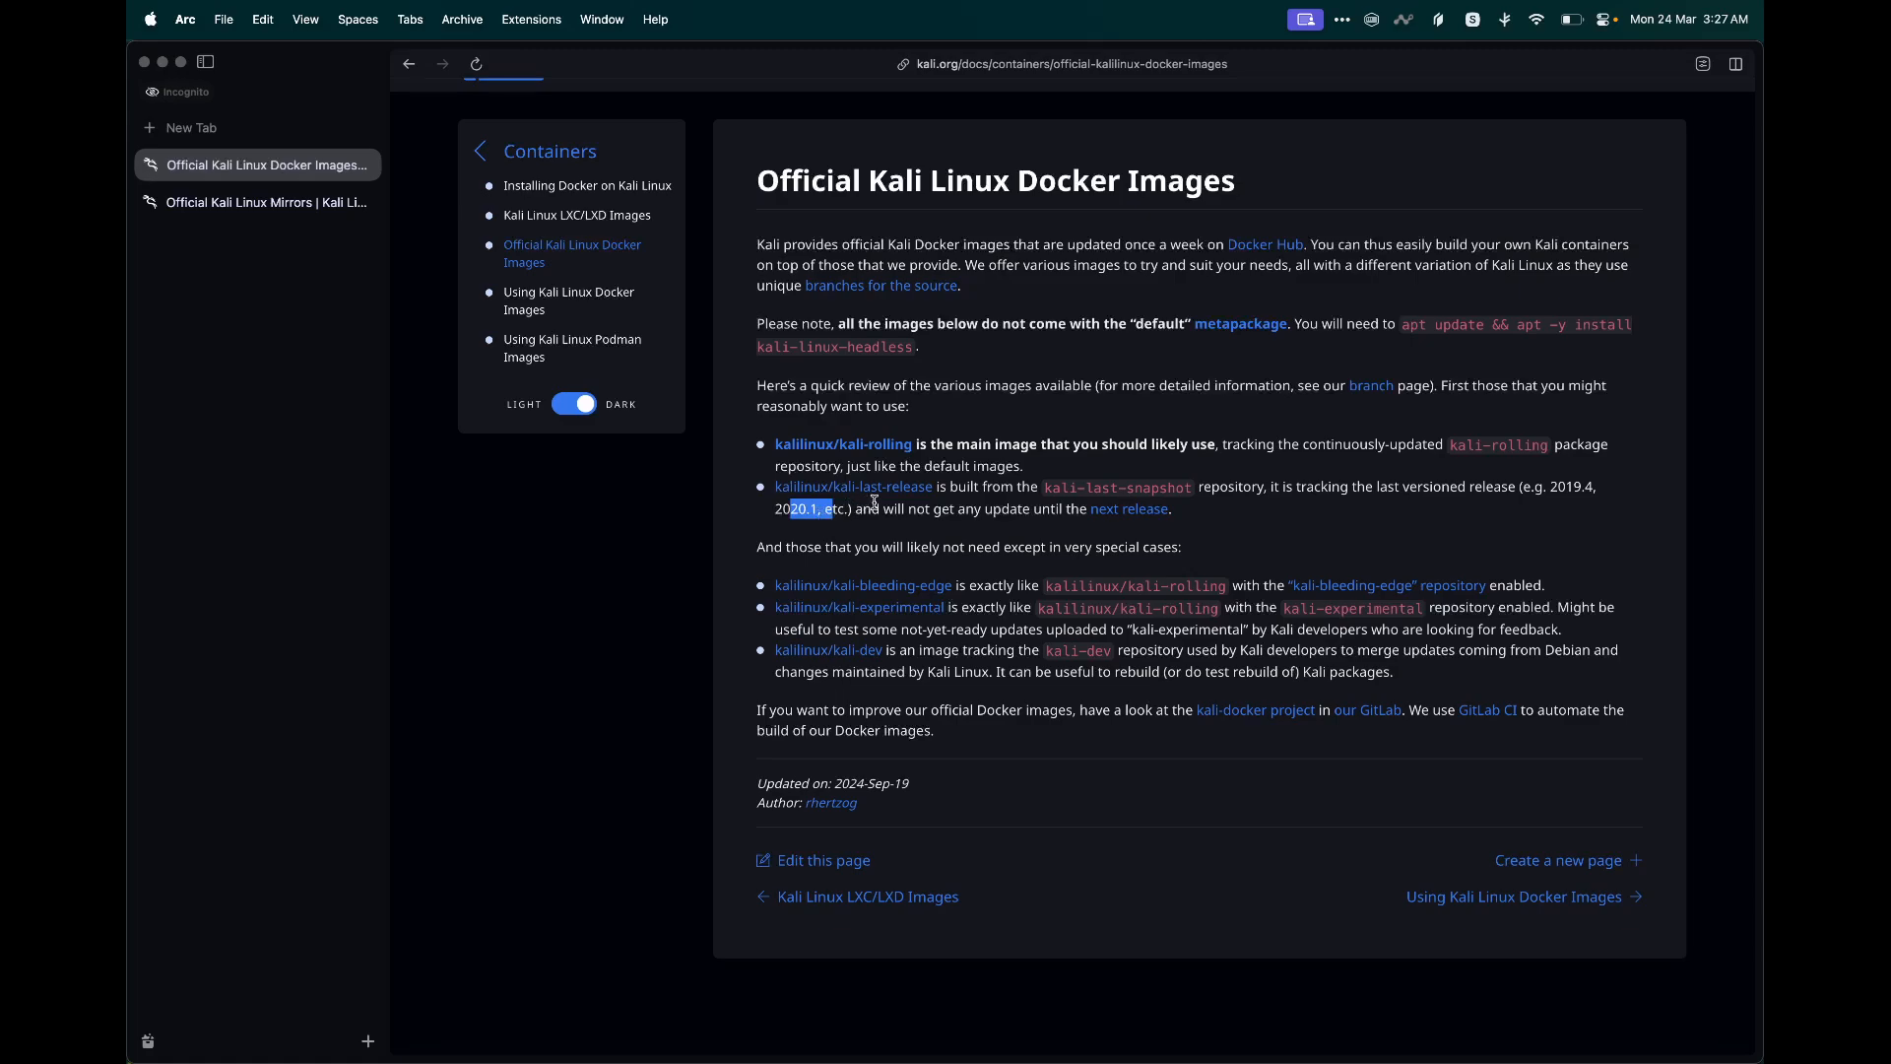
{"action": "mouse_move", "coordinate": [954, 508]}
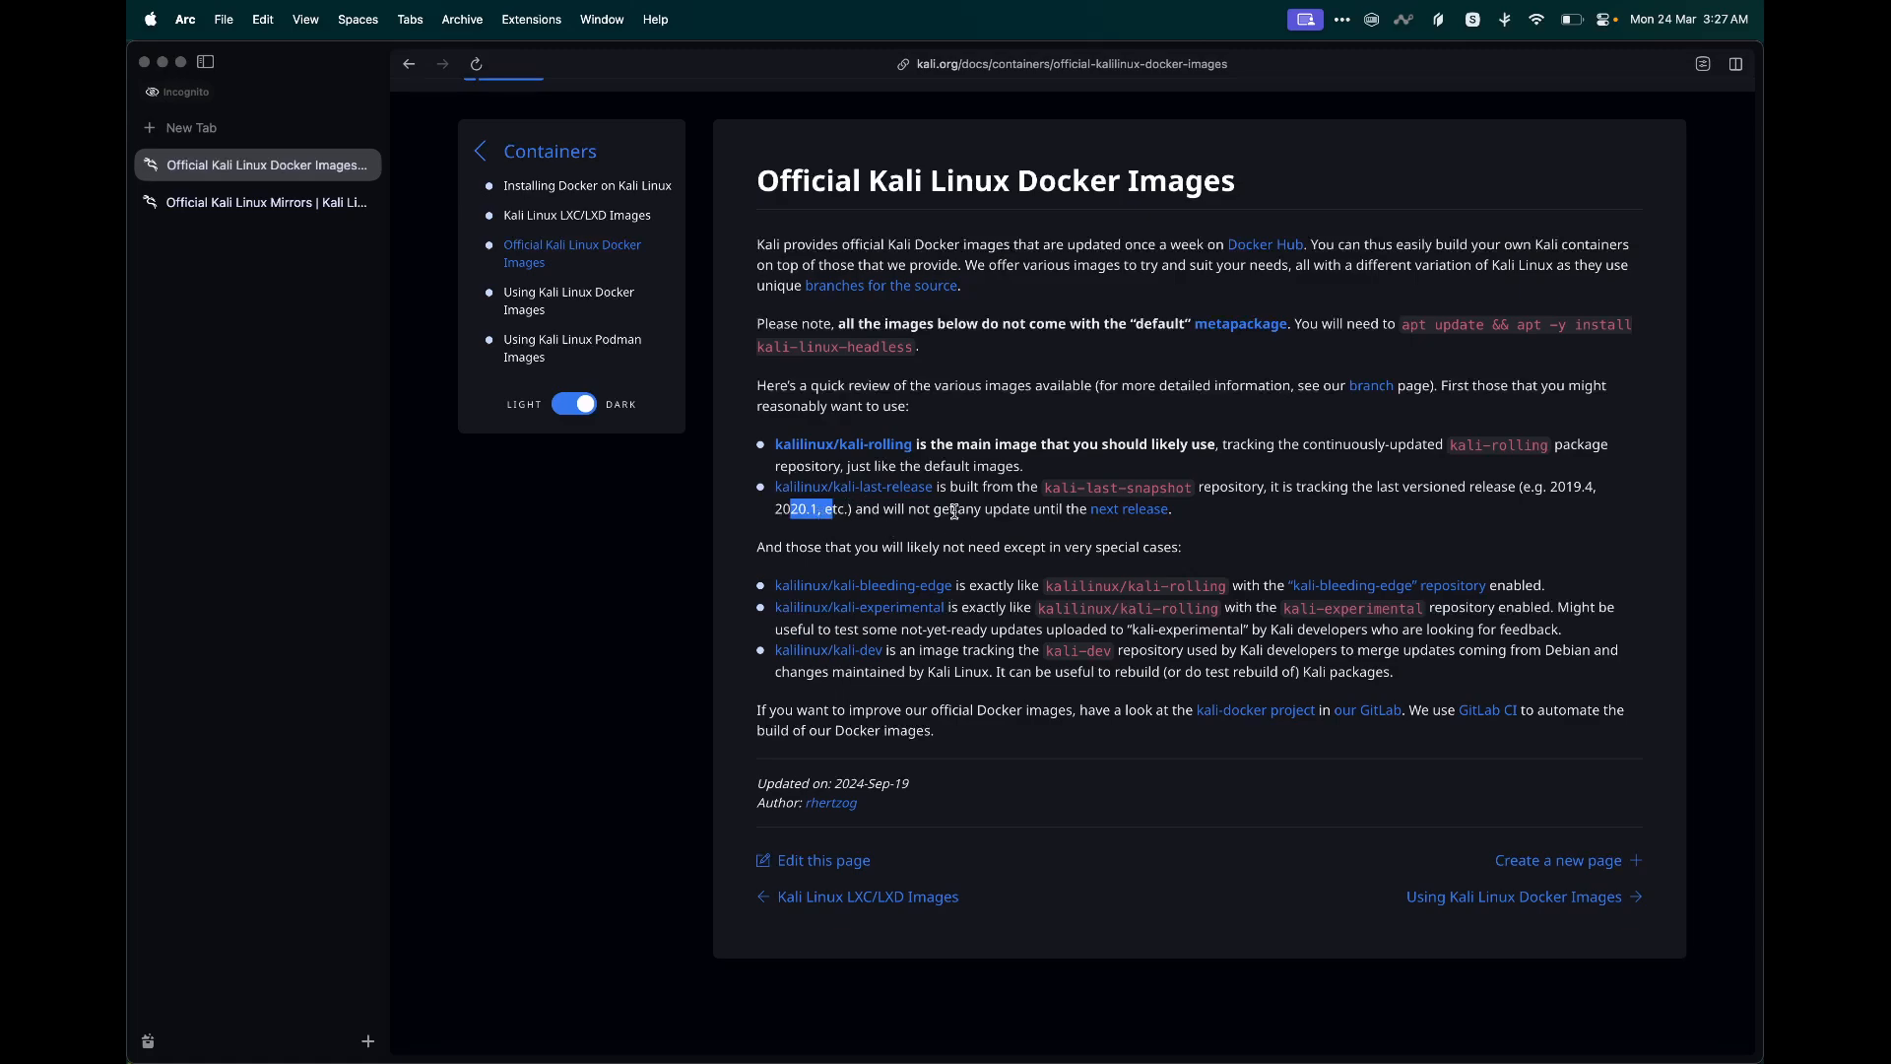
{"action": "left_click_drag", "start_coordinate": [777, 487], "coordinate": [954, 508]}
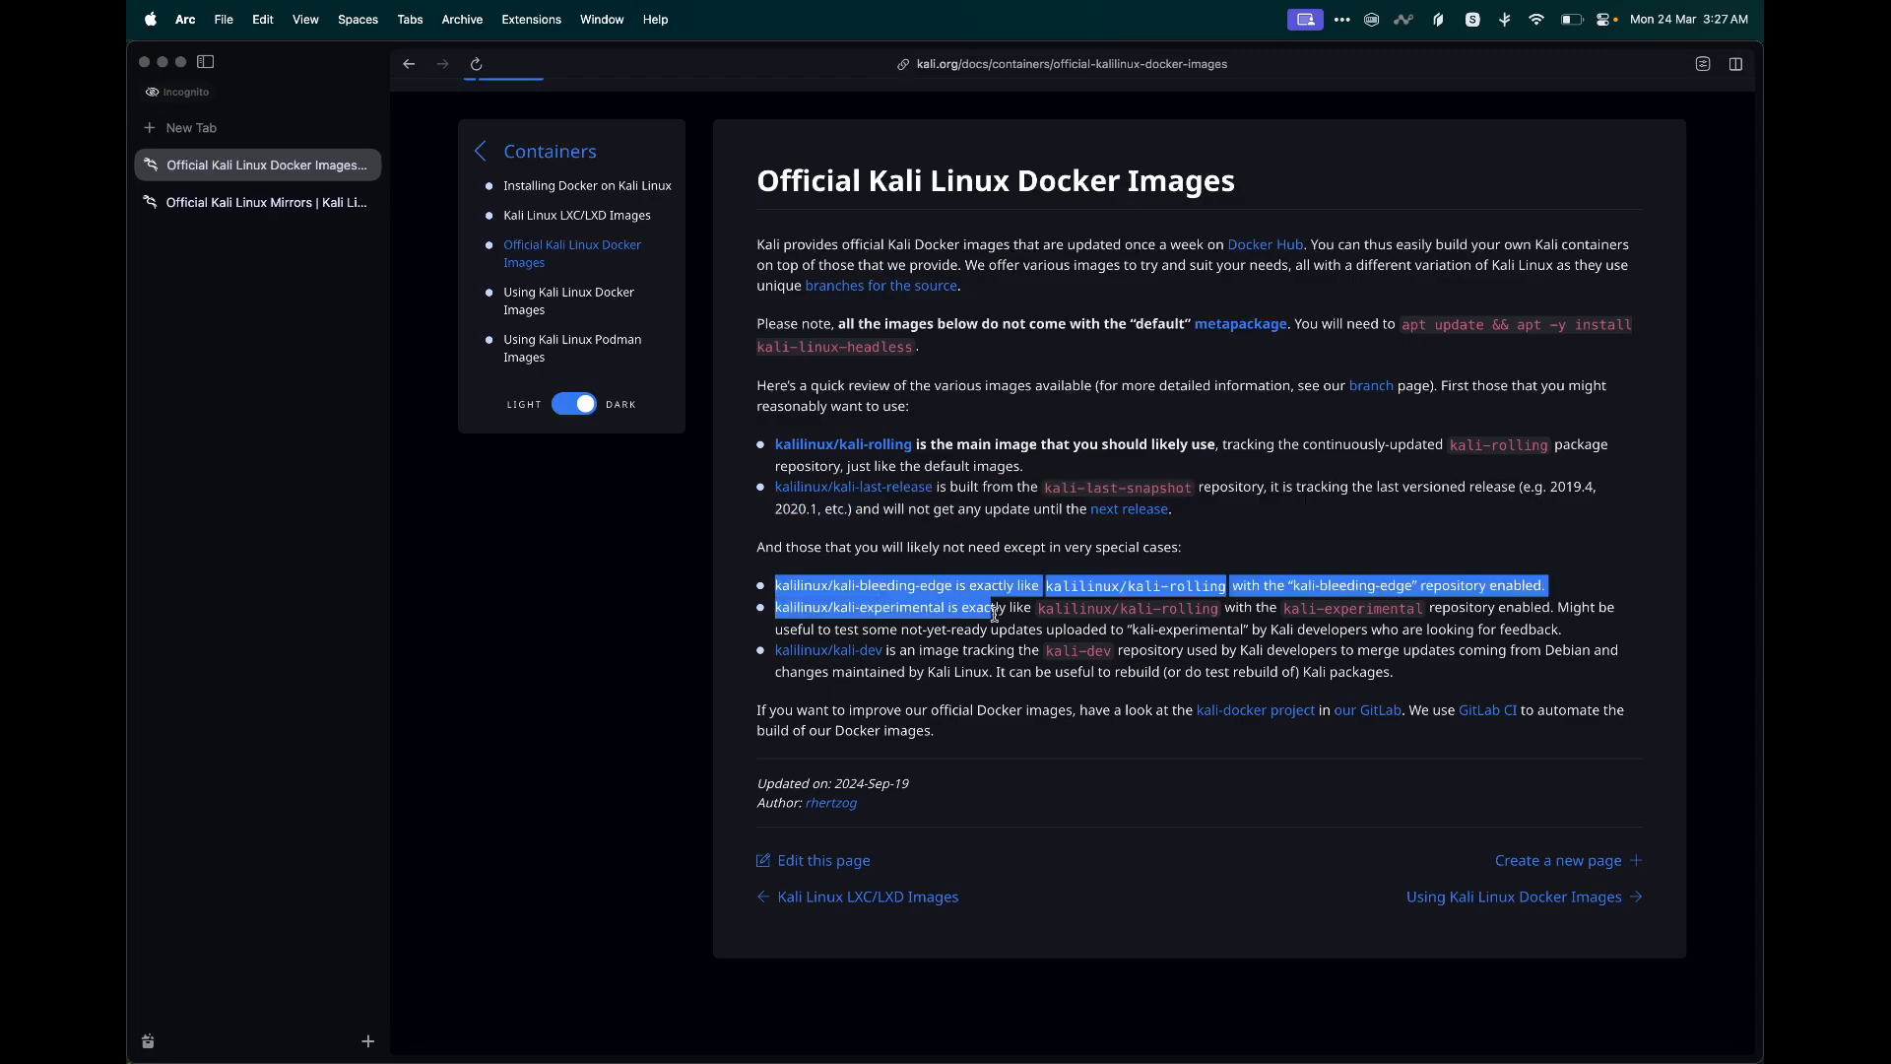
{"action": "left_click_drag", "start_coordinate": [988, 607], "coordinate": [1046, 652]}
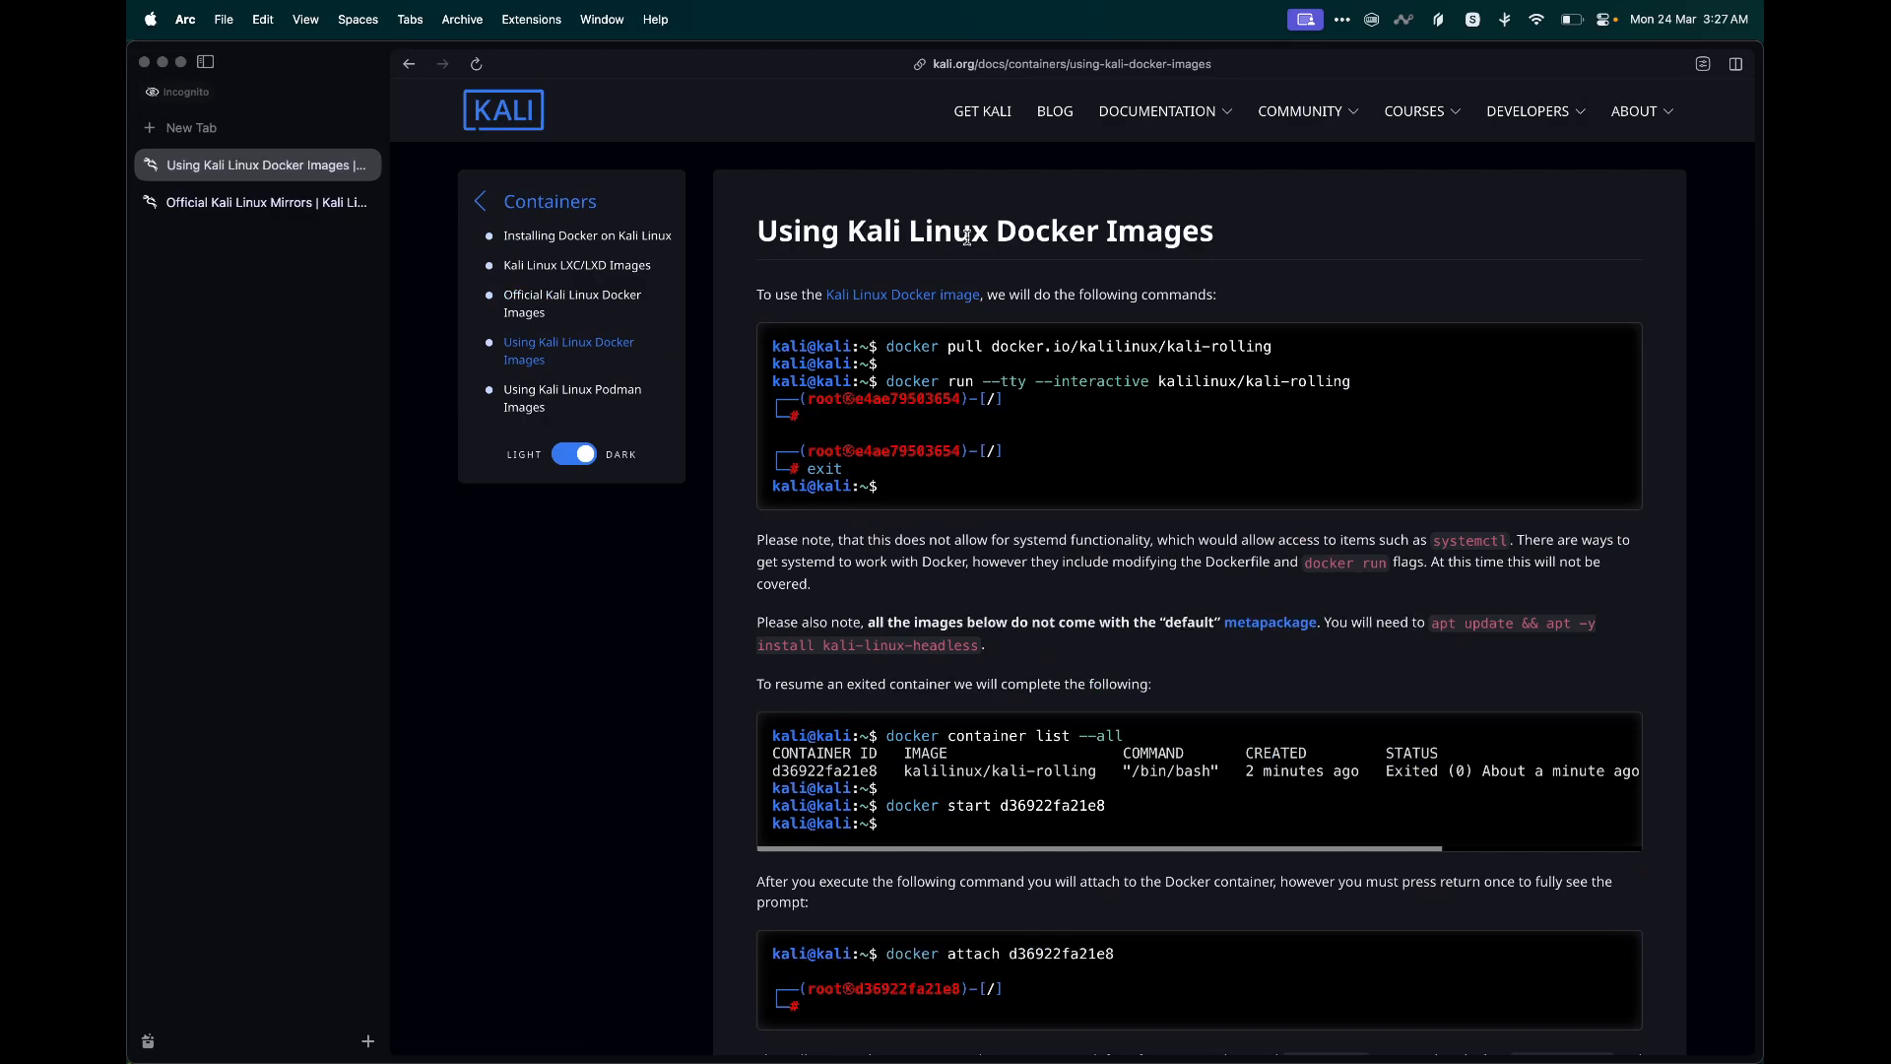
{"action": "left_click_drag", "start_coordinate": [887, 347], "coordinate": [1221, 347]}
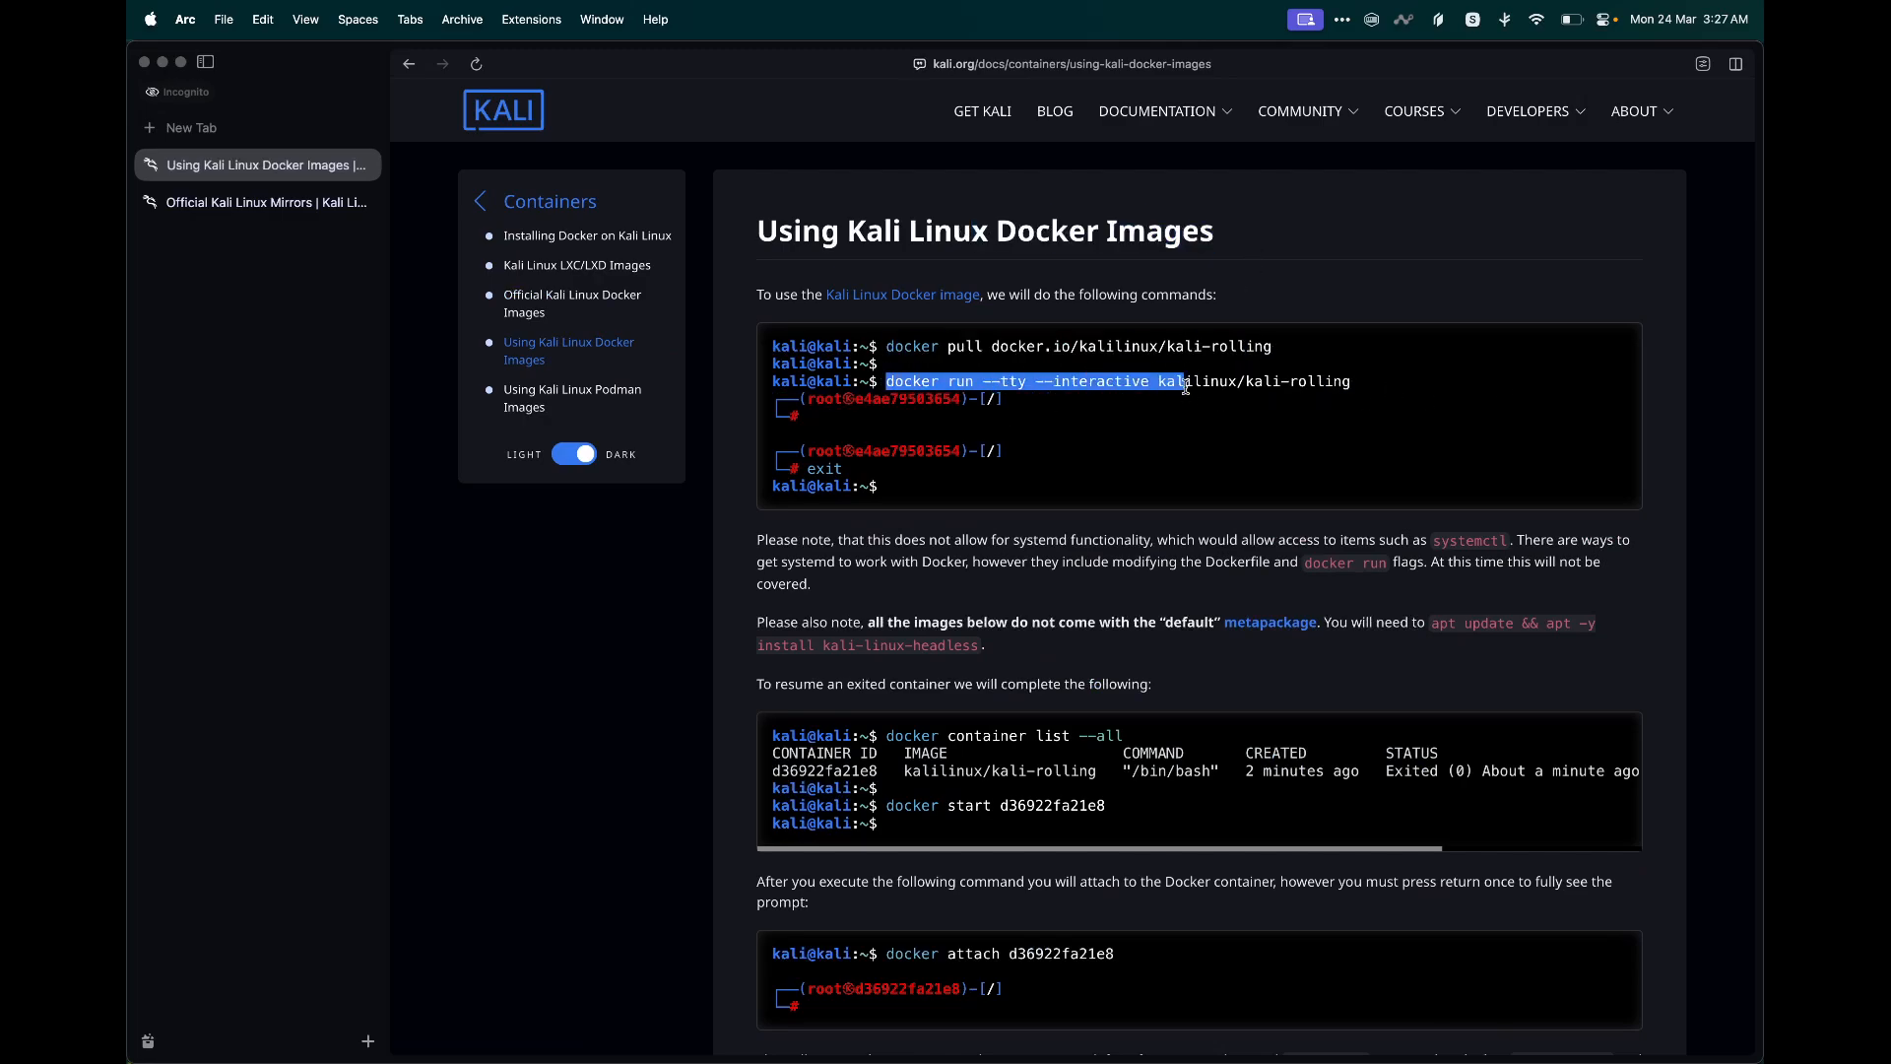
{"action": "left_click_drag", "start_coordinate": [1188, 380], "coordinate": [1351, 380]}
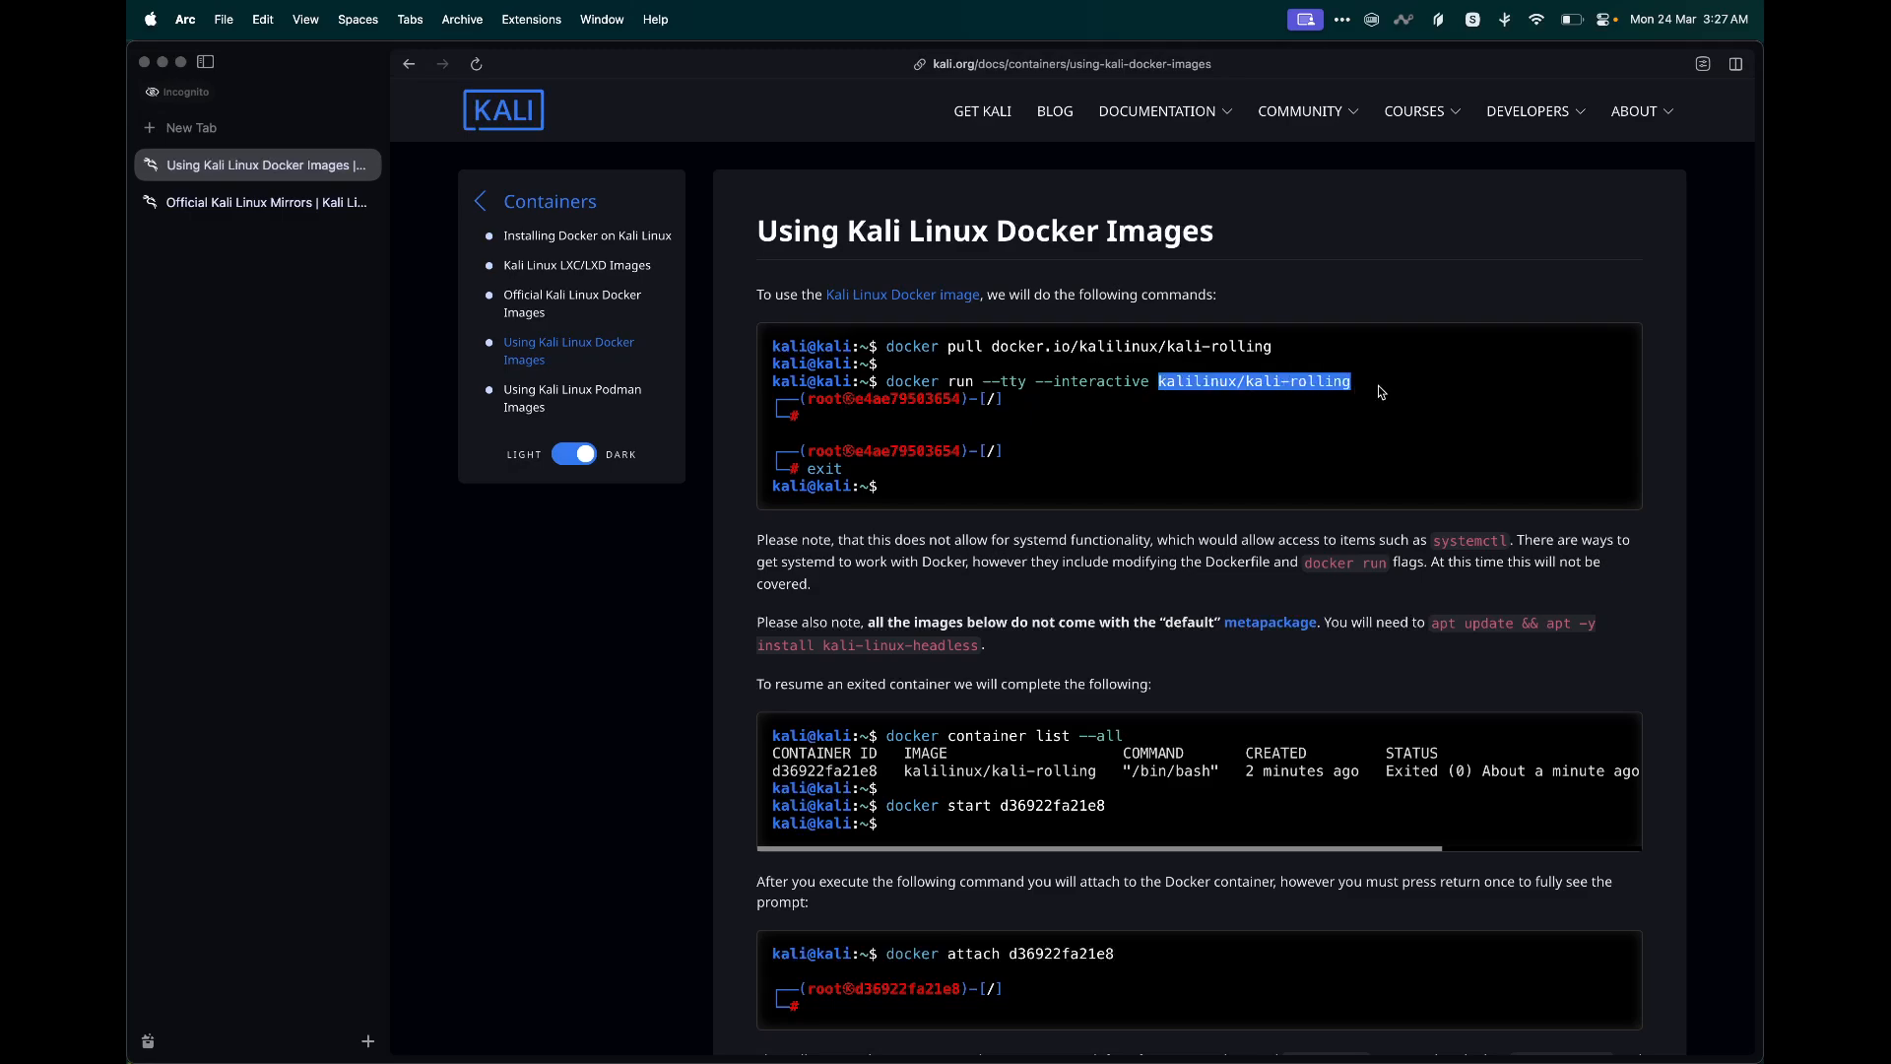
{"action": "mouse_move", "coordinate": [981, 388]}
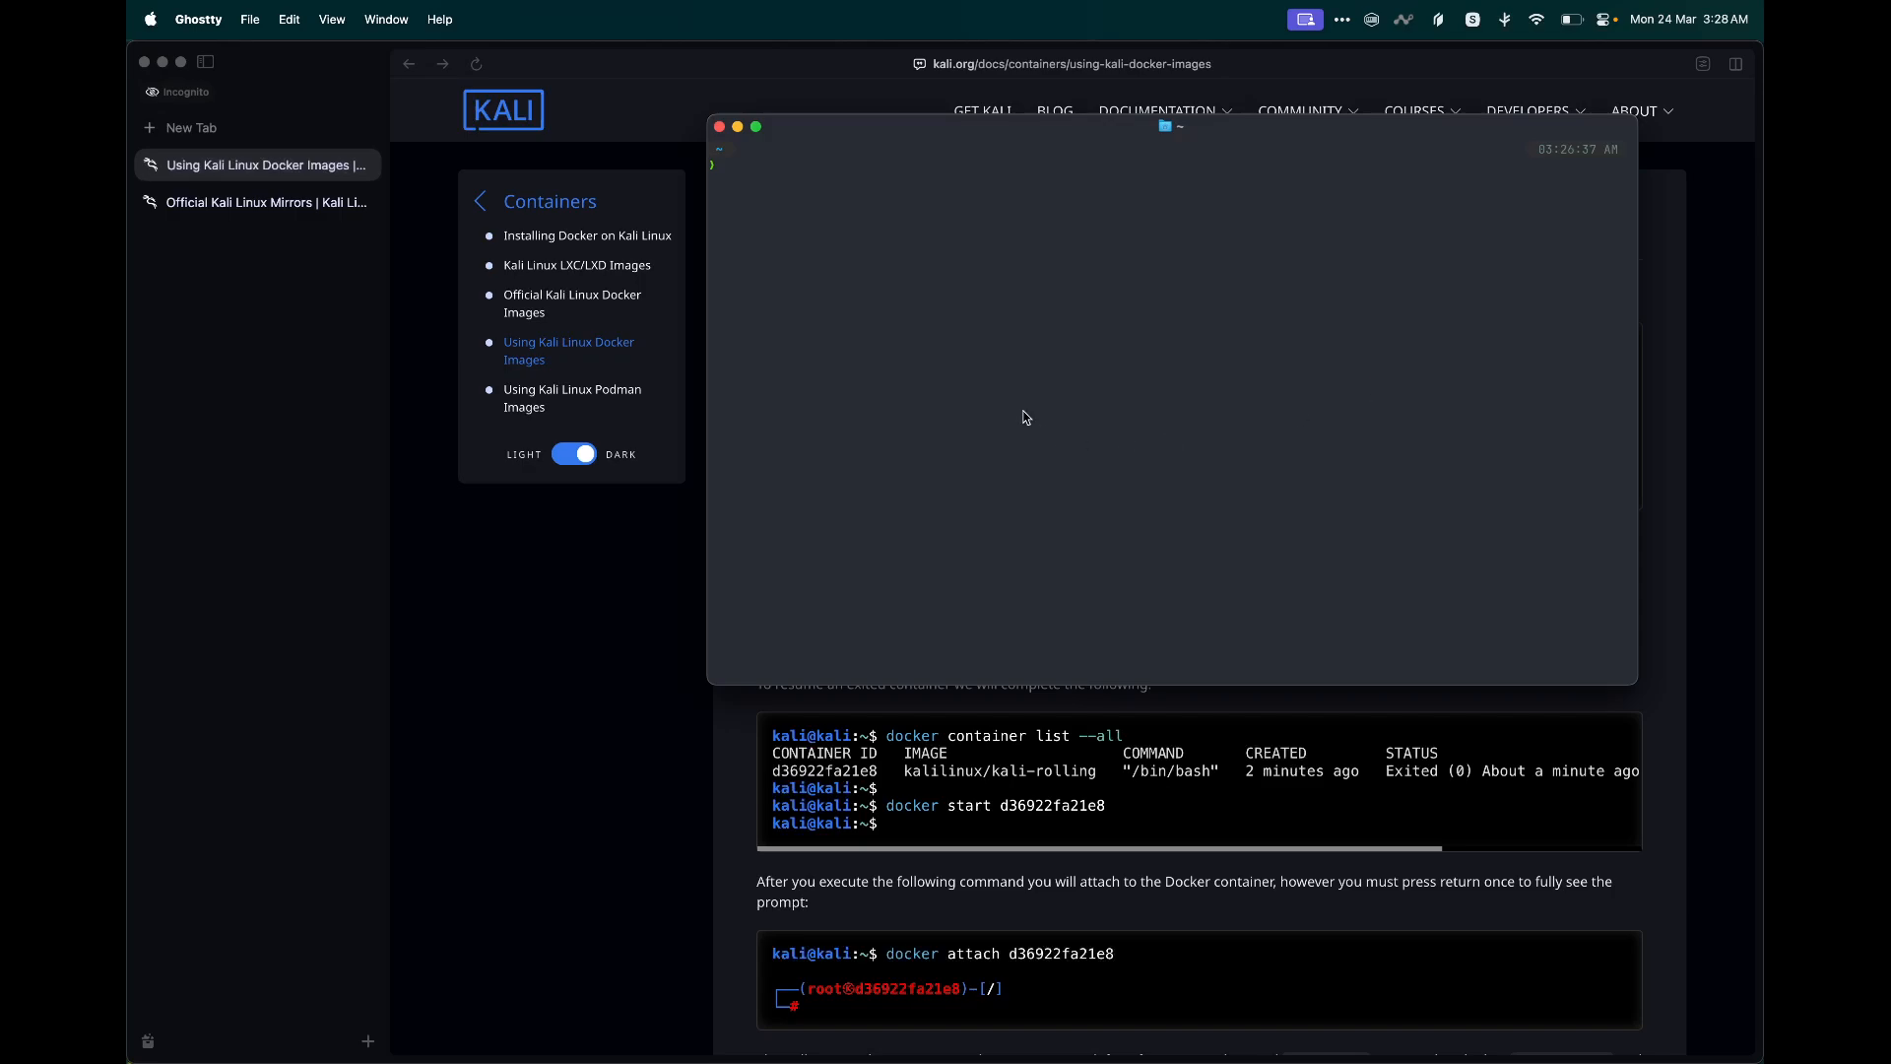
Run docker run --dns="8.8.8.8" --tty --interactive kalilinux/kali-rolling to get a root shell.
{"action": "type", "text": "docker run --tty --interactive kalilinux/kali-rolling"}
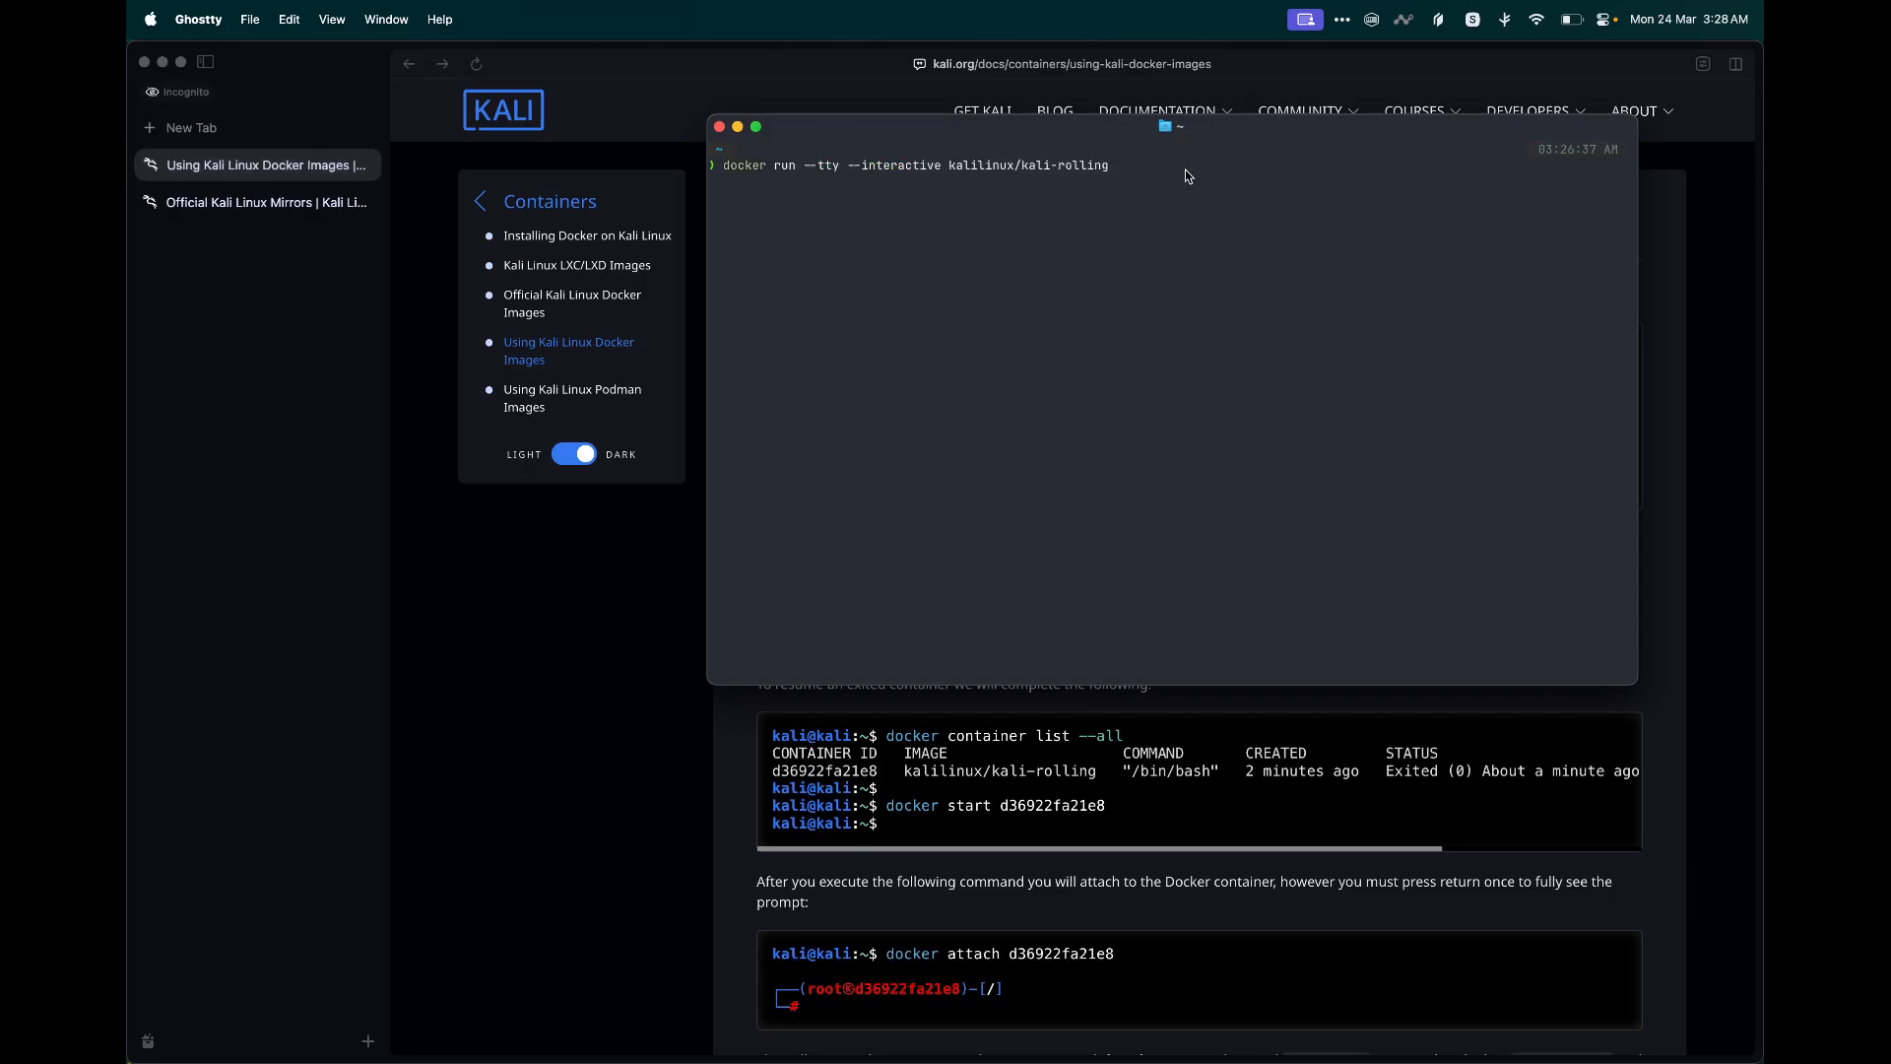
{"action": "left_click_drag", "start_coordinate": [772, 165], "coordinate": [914, 165]}
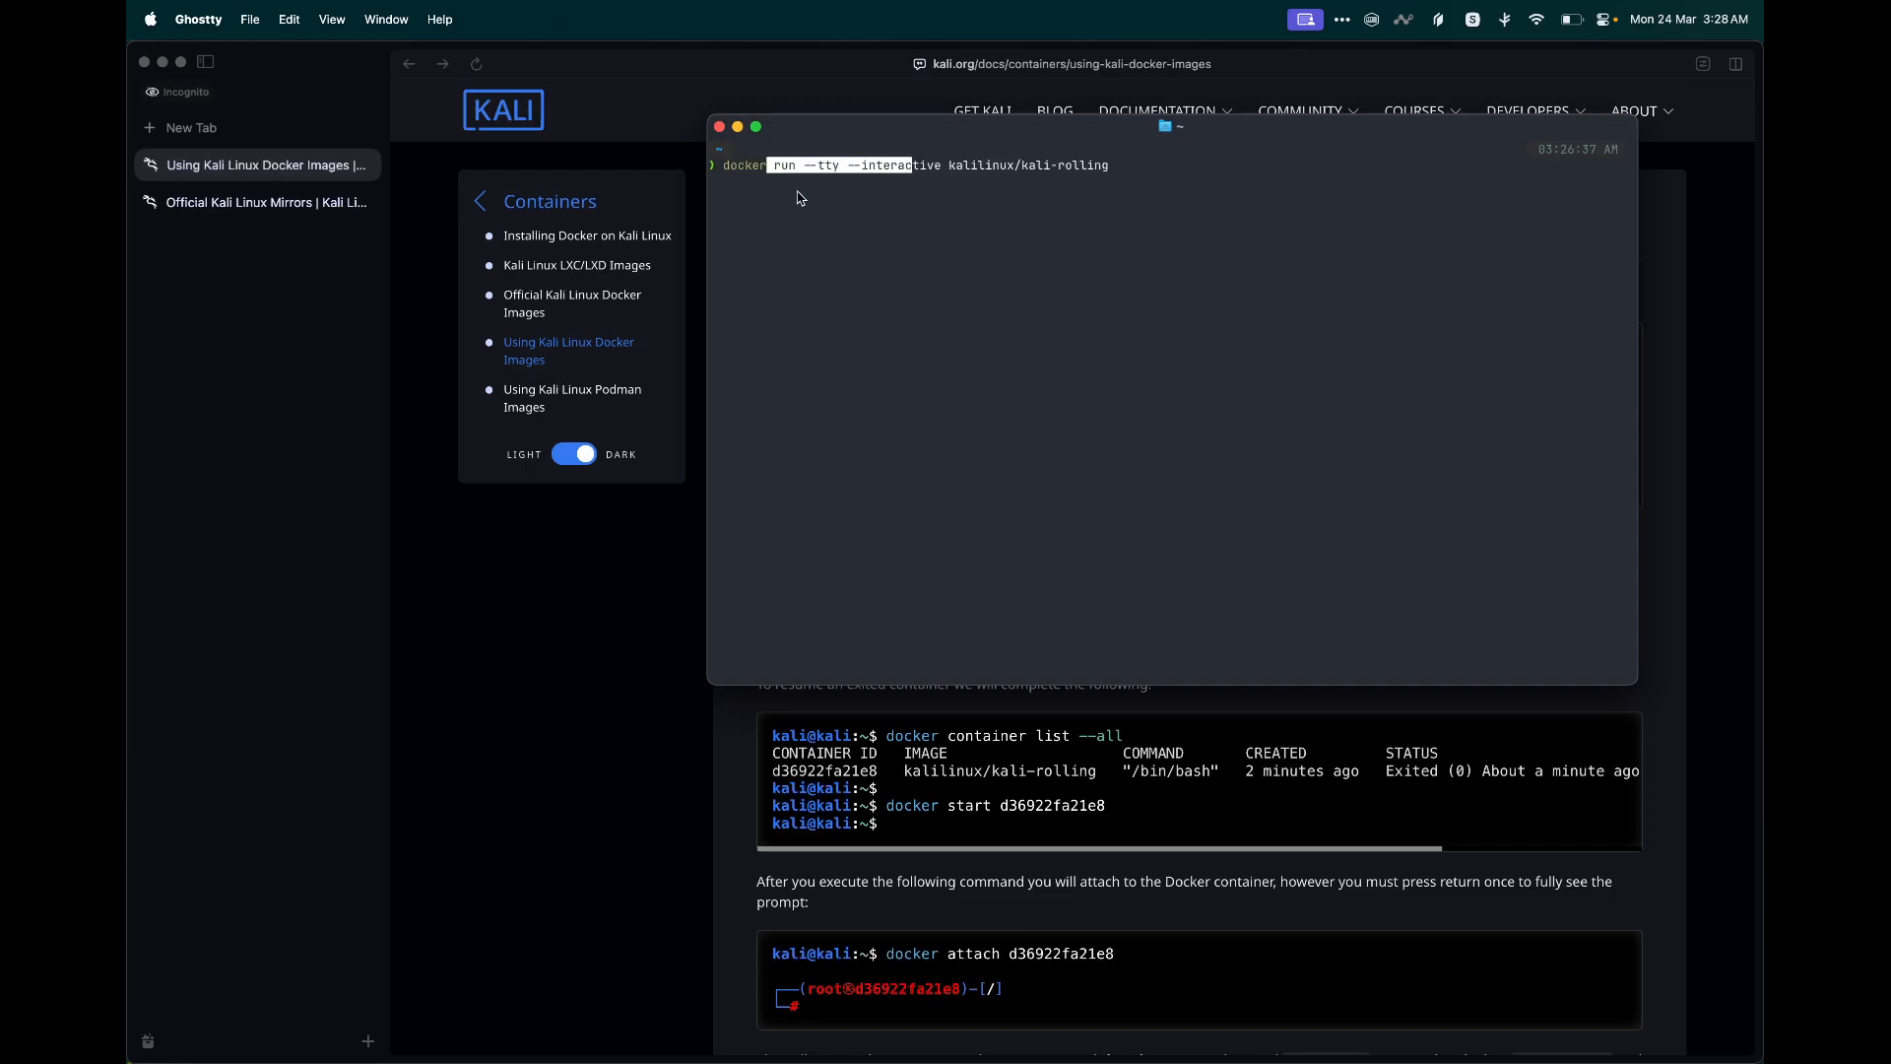
{"action": "double_click", "coordinate": [743, 166]}
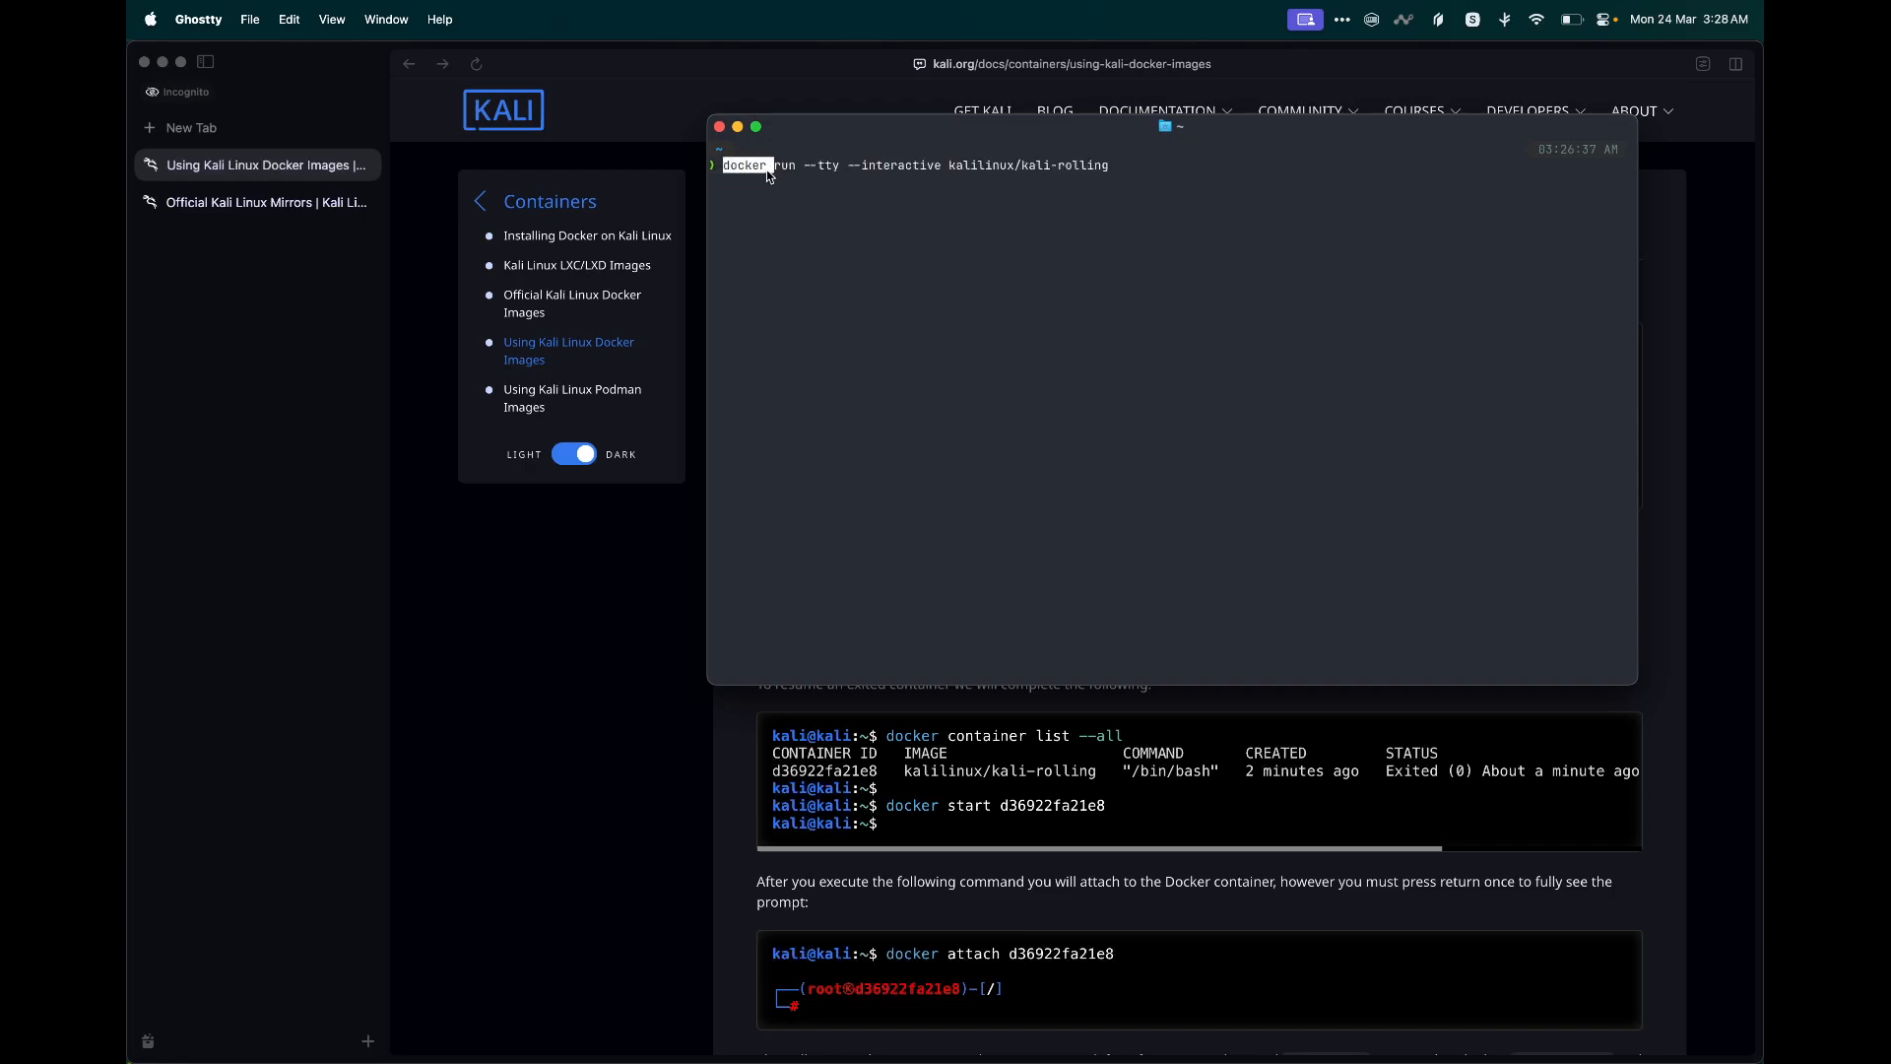
{"action": "left_click", "coordinate": [799, 169]}
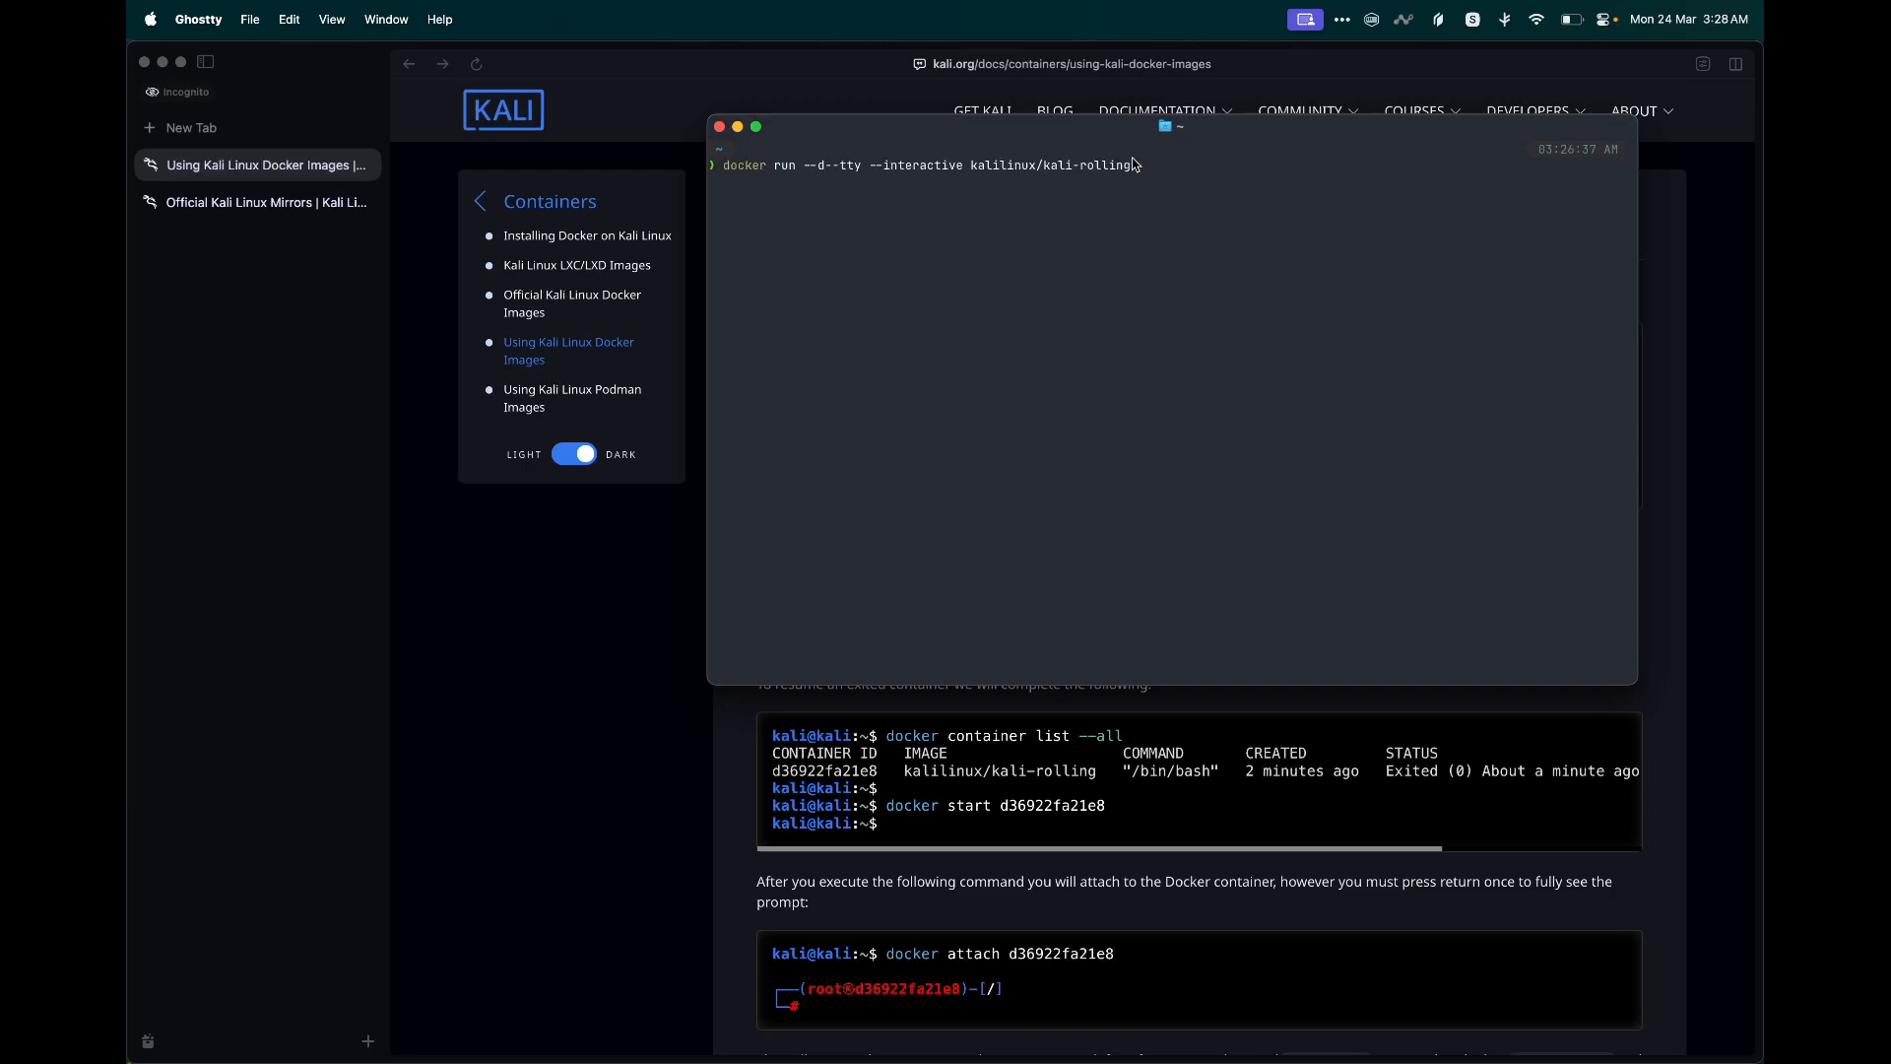
{"action": "type", "text": "ns"}
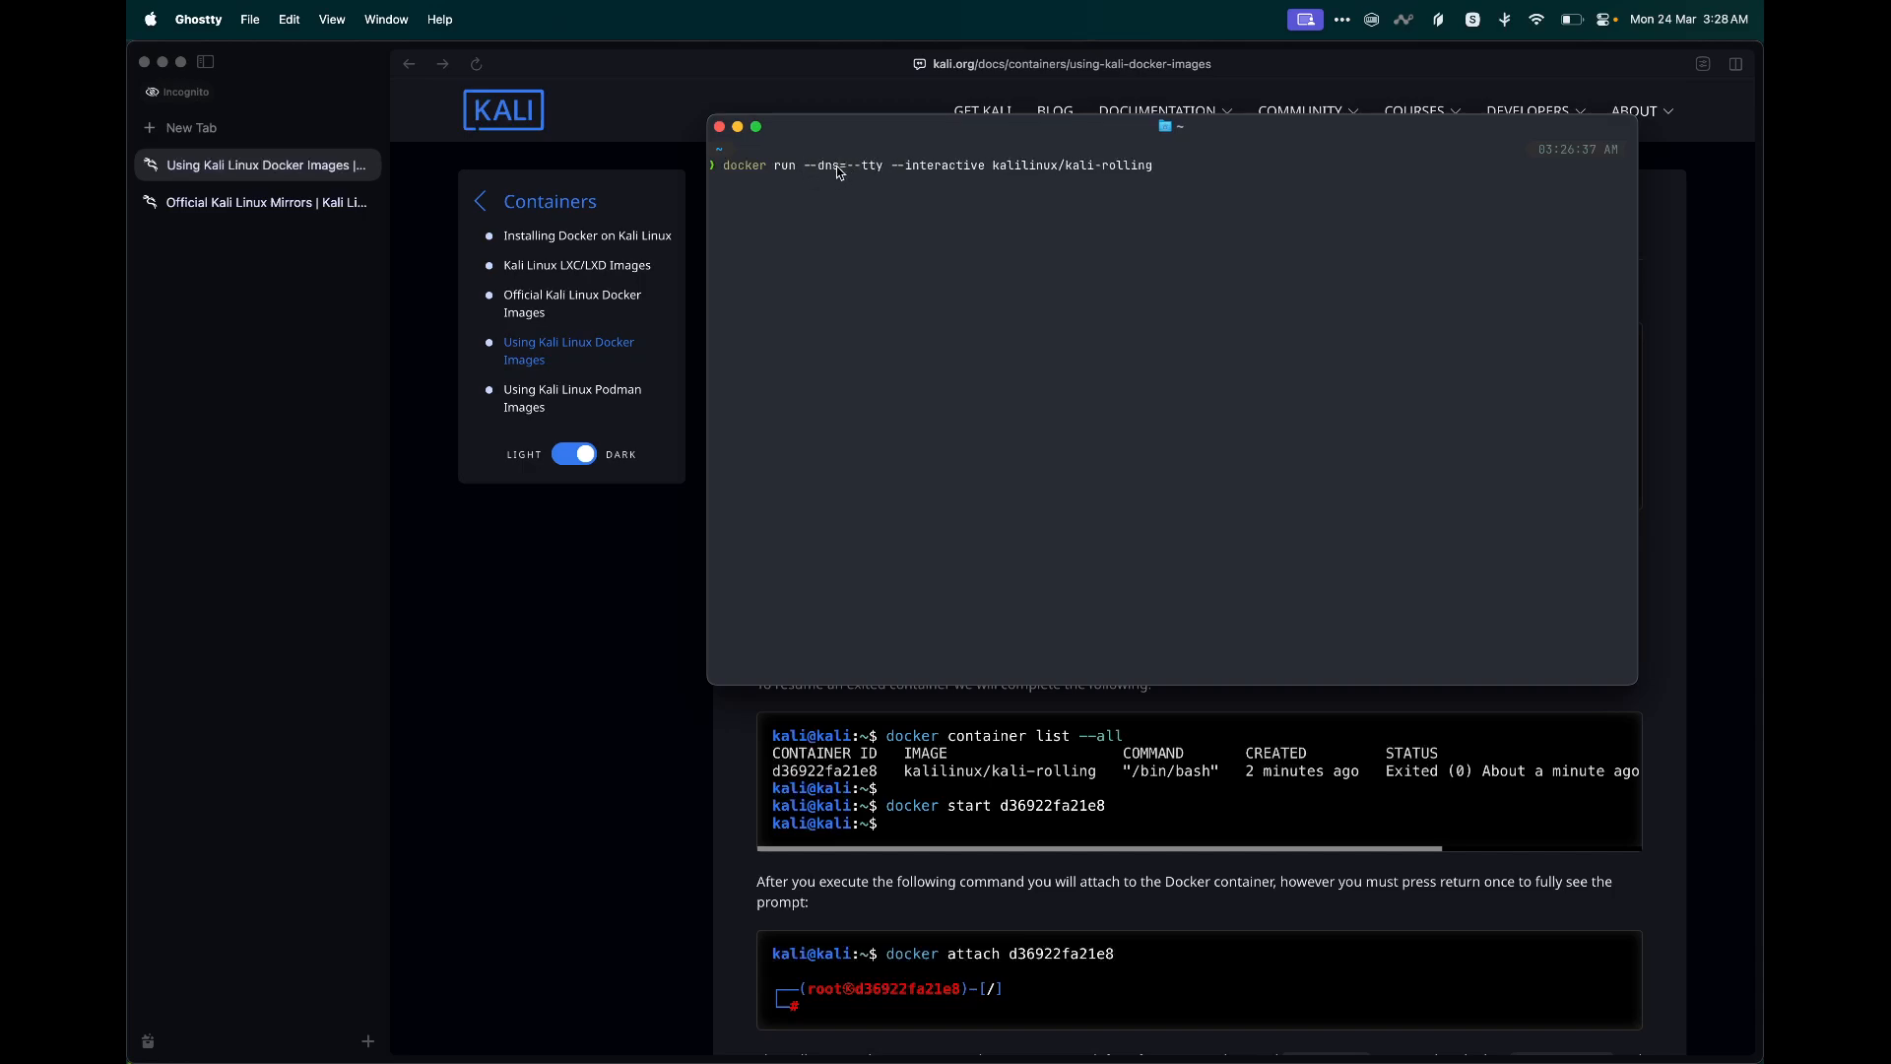
{"action": "type", "text": "=\"\""}
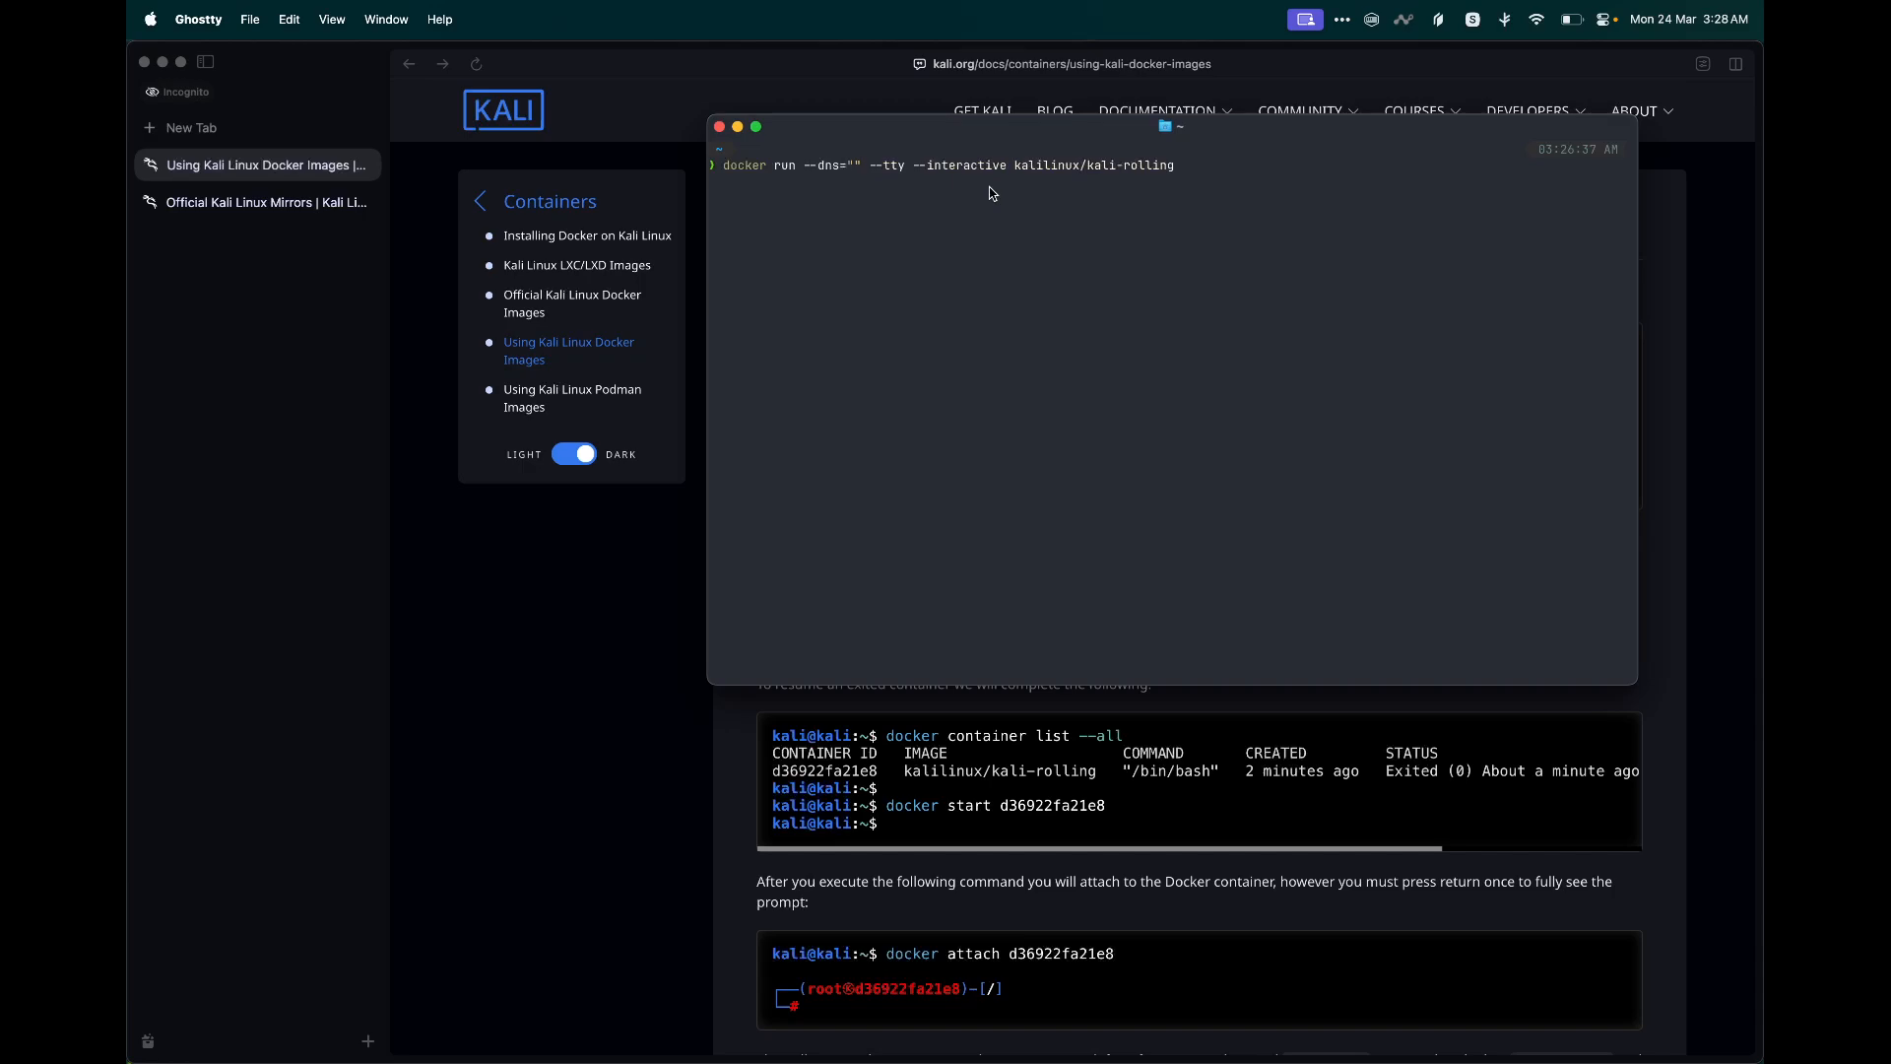
{"action": "type", "text": "8.8.8.8"}
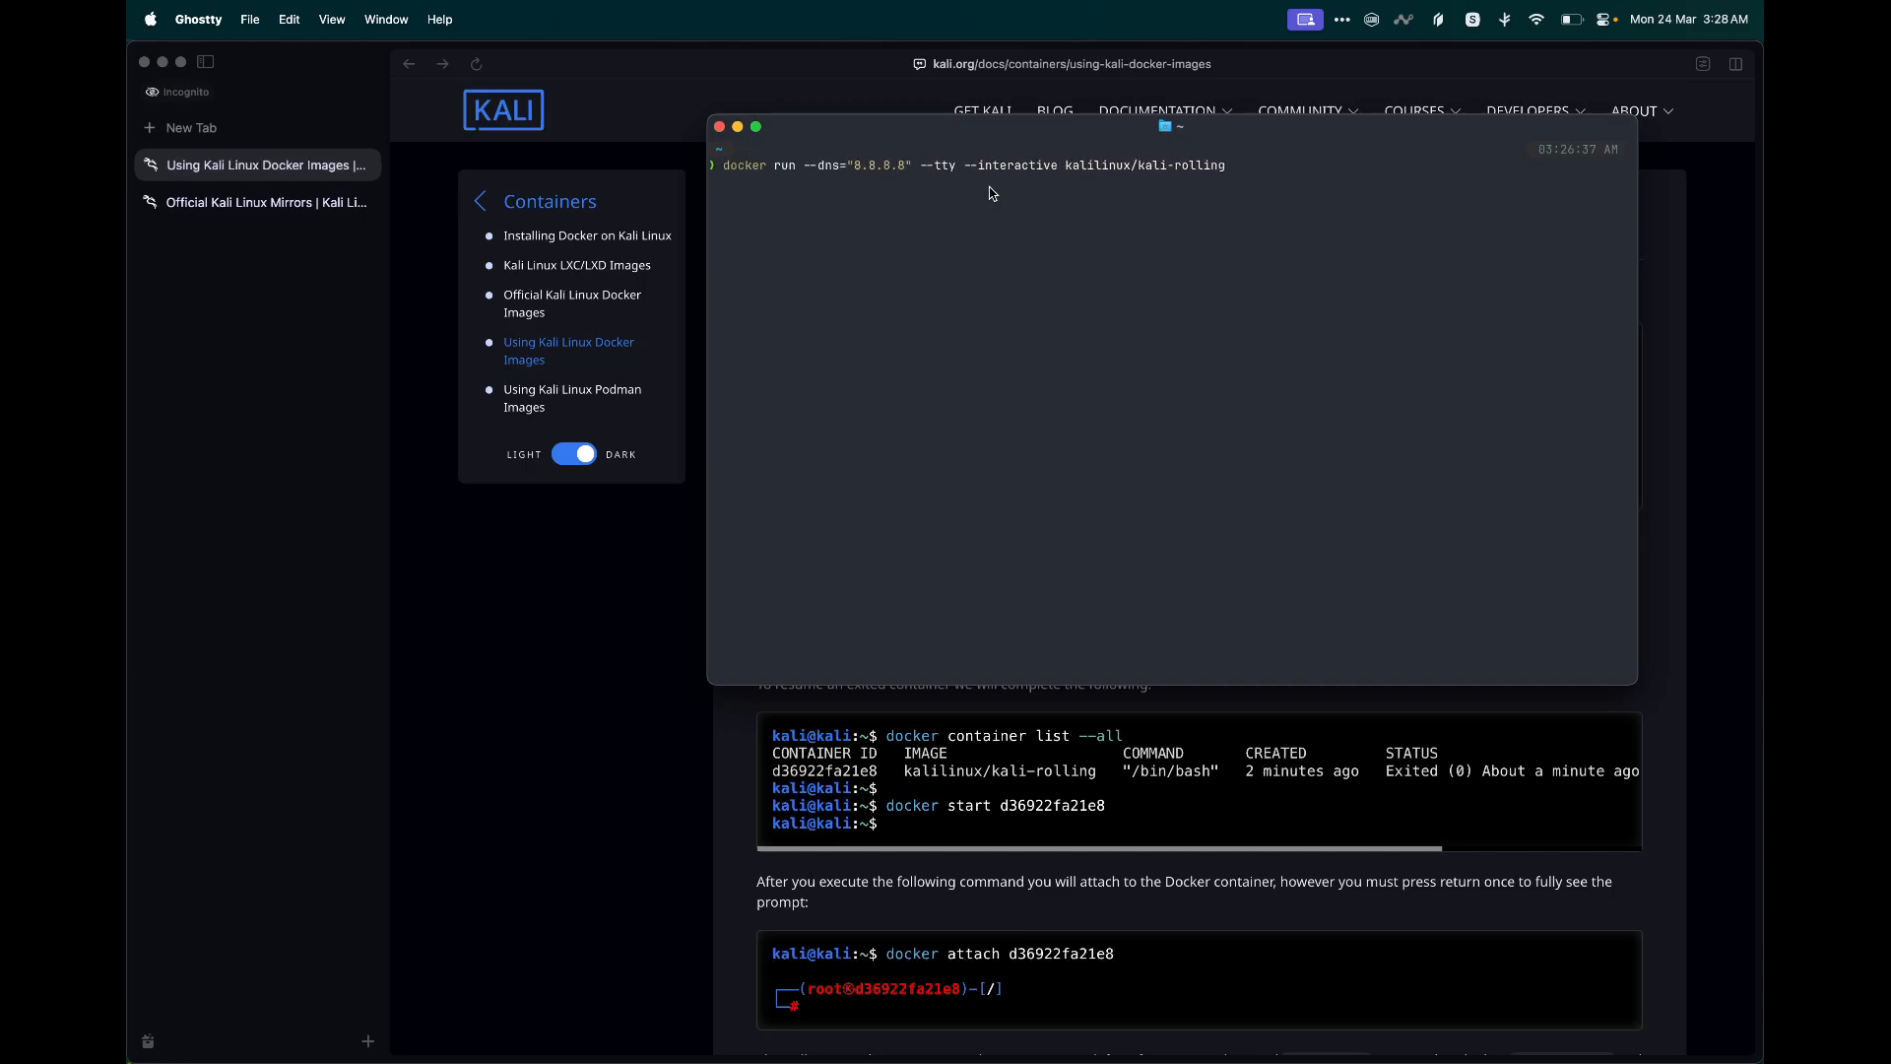
{"action": "mouse_move", "coordinate": [809, 171]}
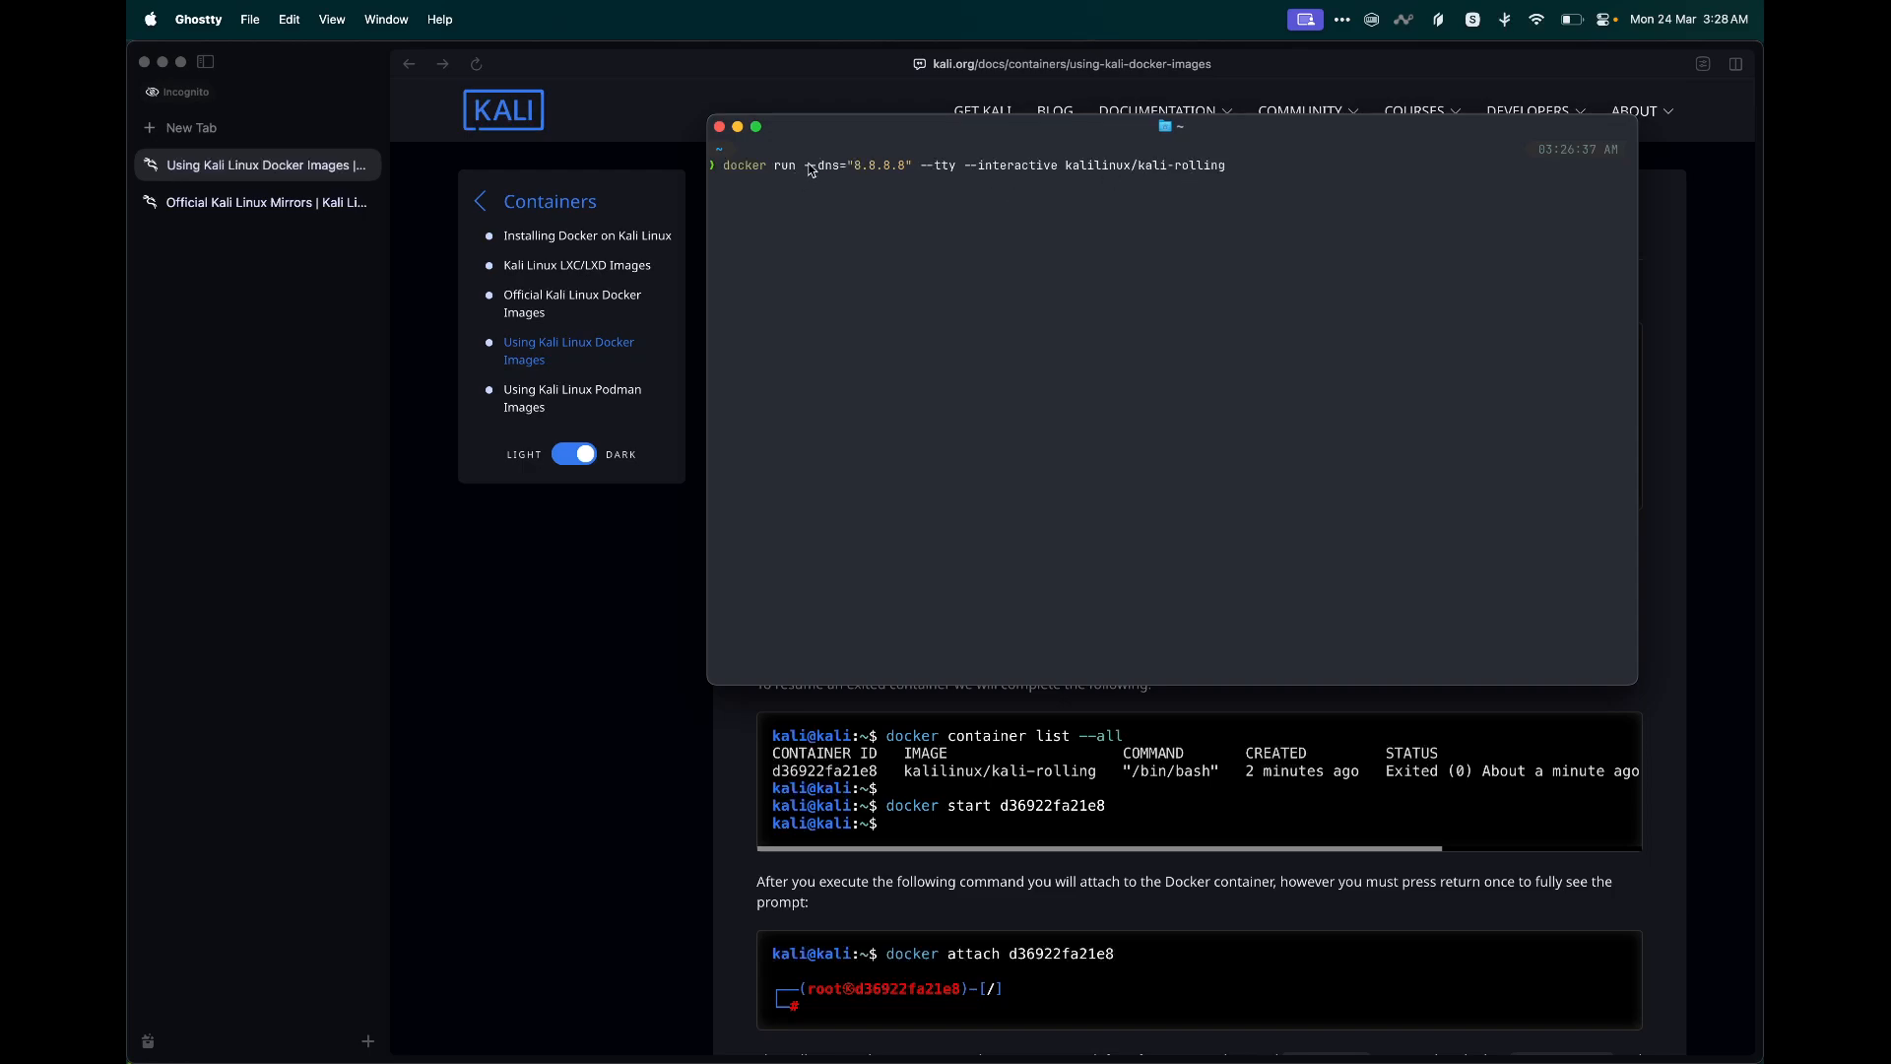
{"action": "double_click", "coordinate": [855, 166]}
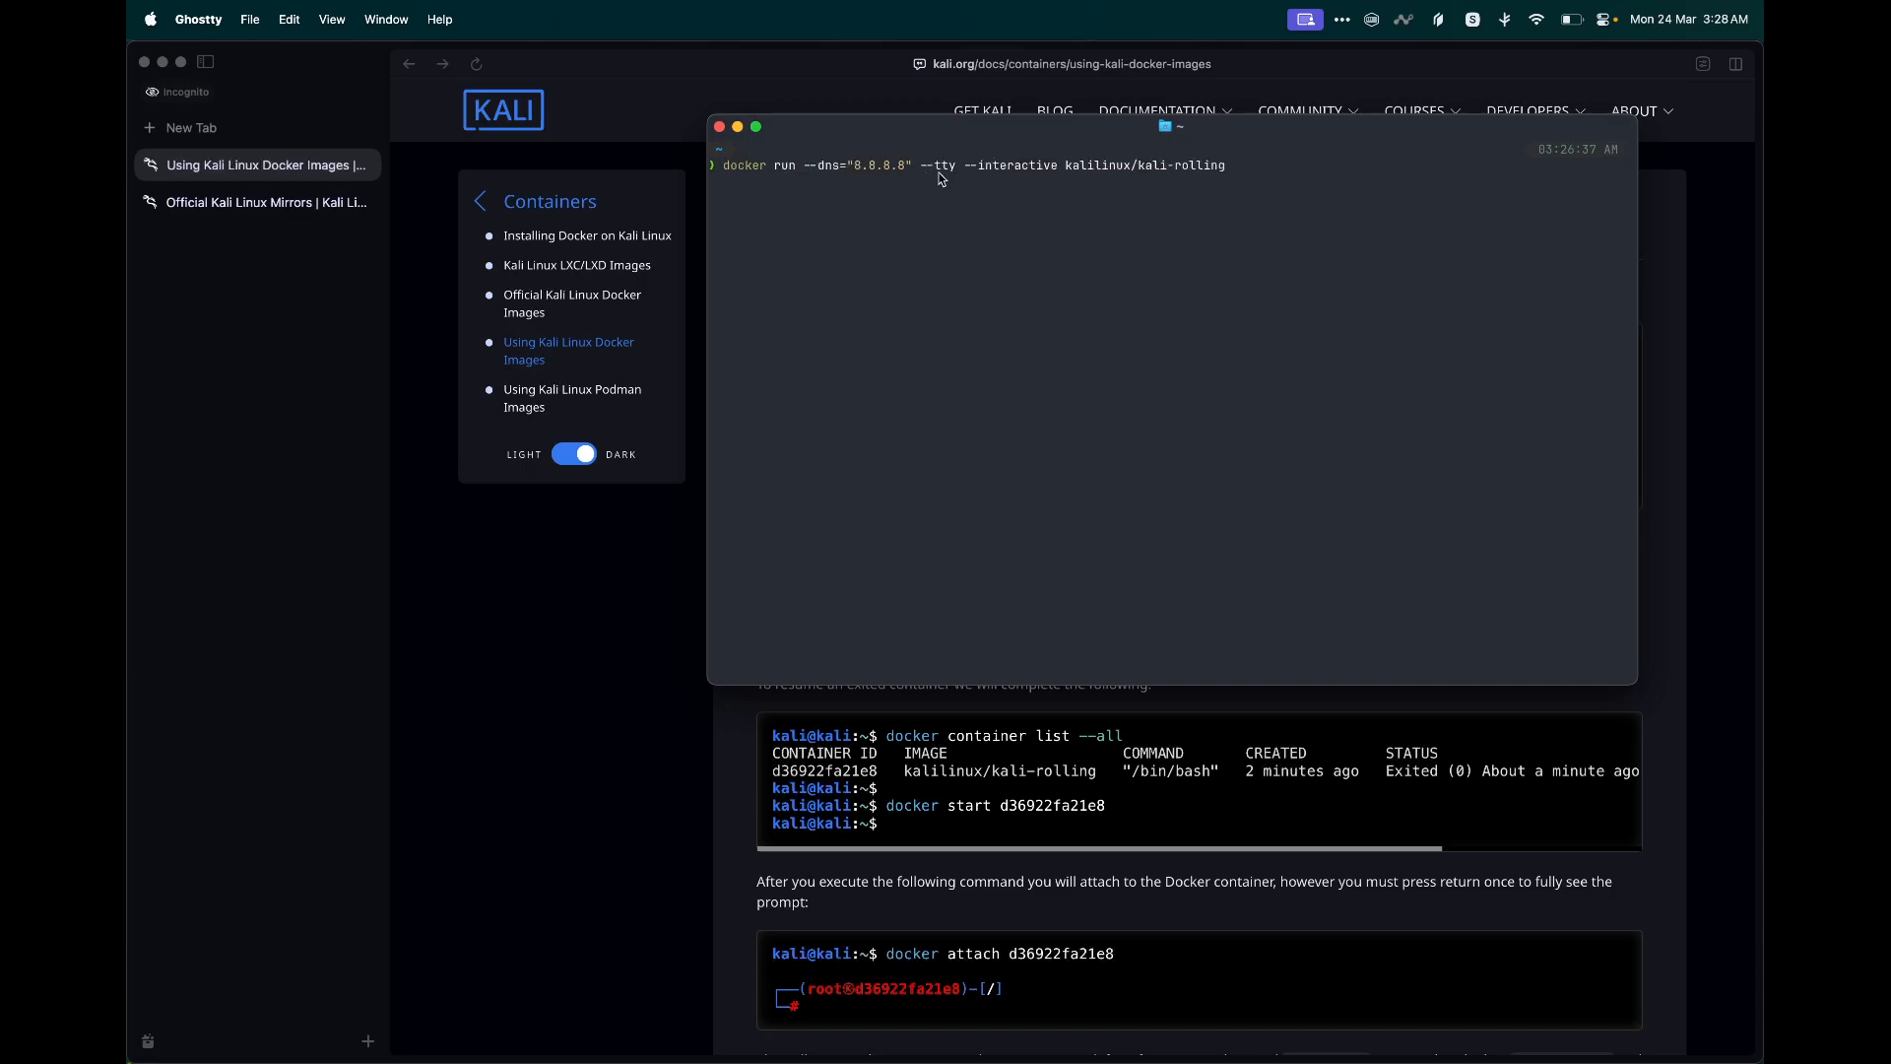
{"action": "mouse_move", "coordinate": [1357, 180]}
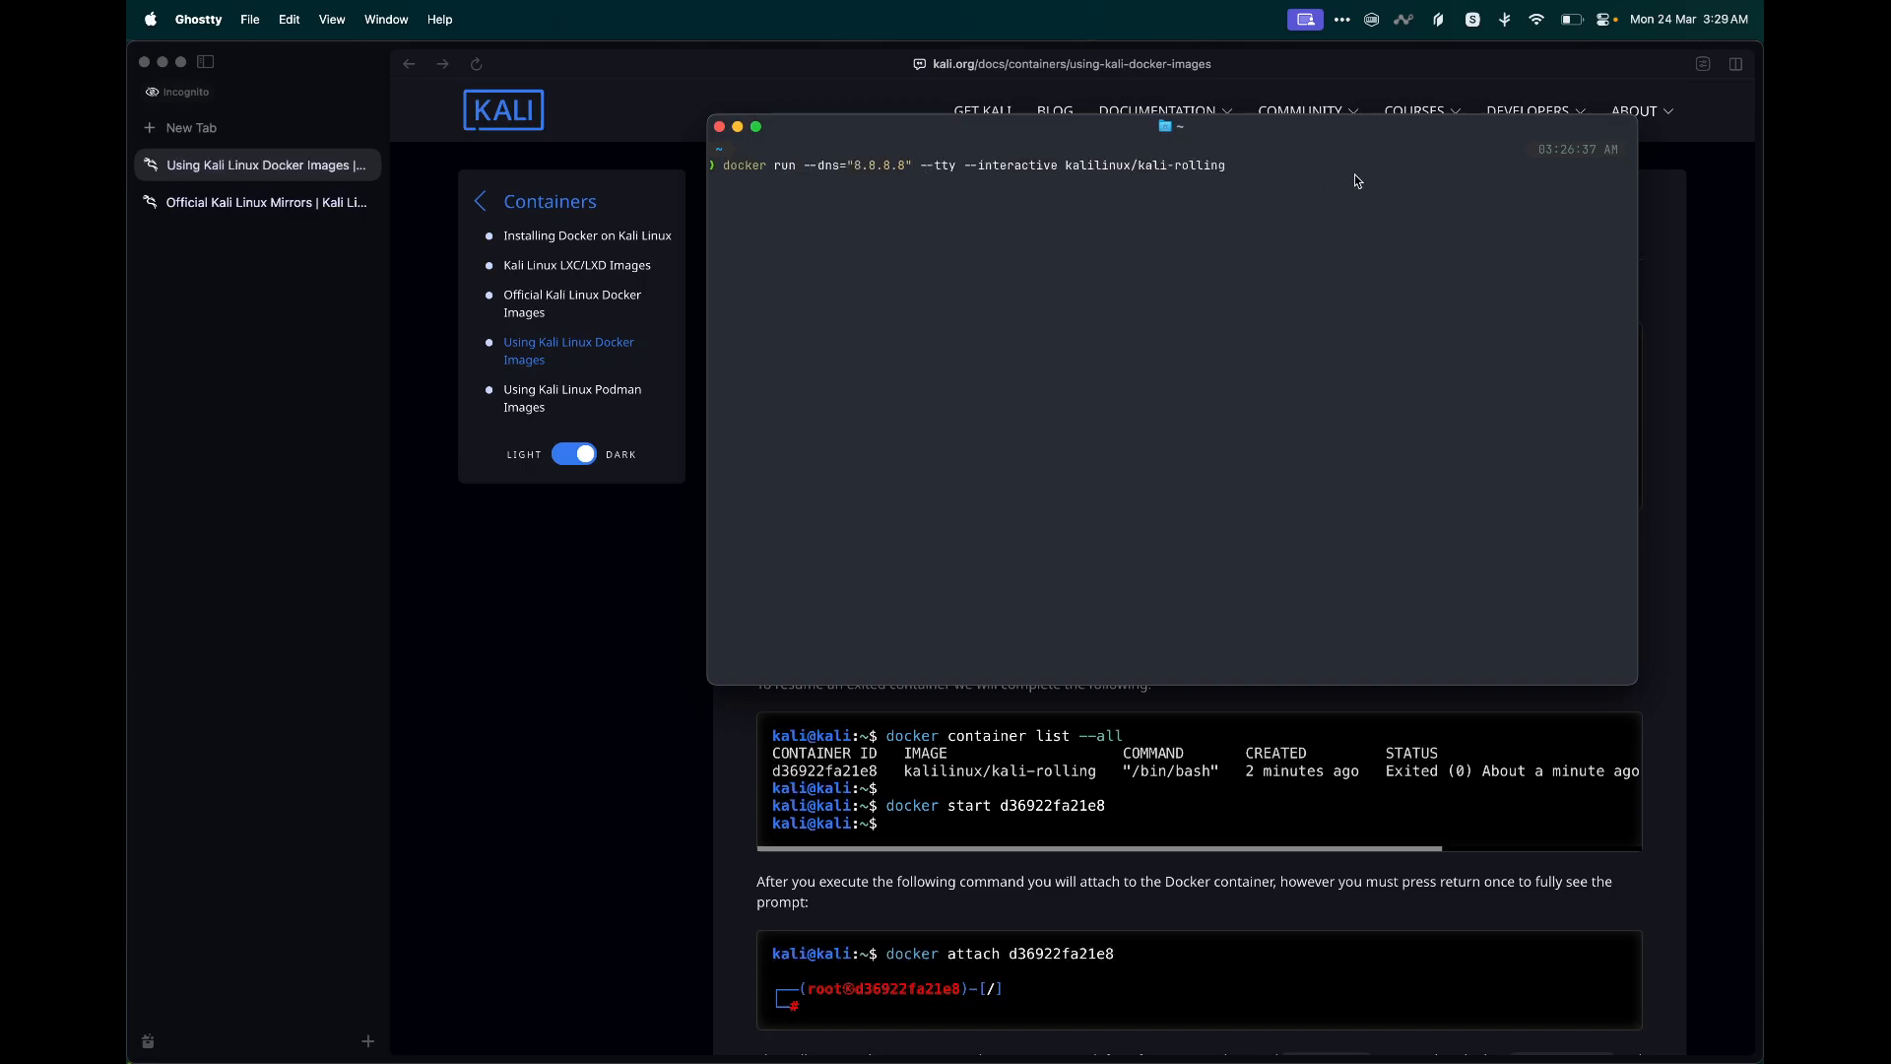
{"action": "key", "text": "Return"}
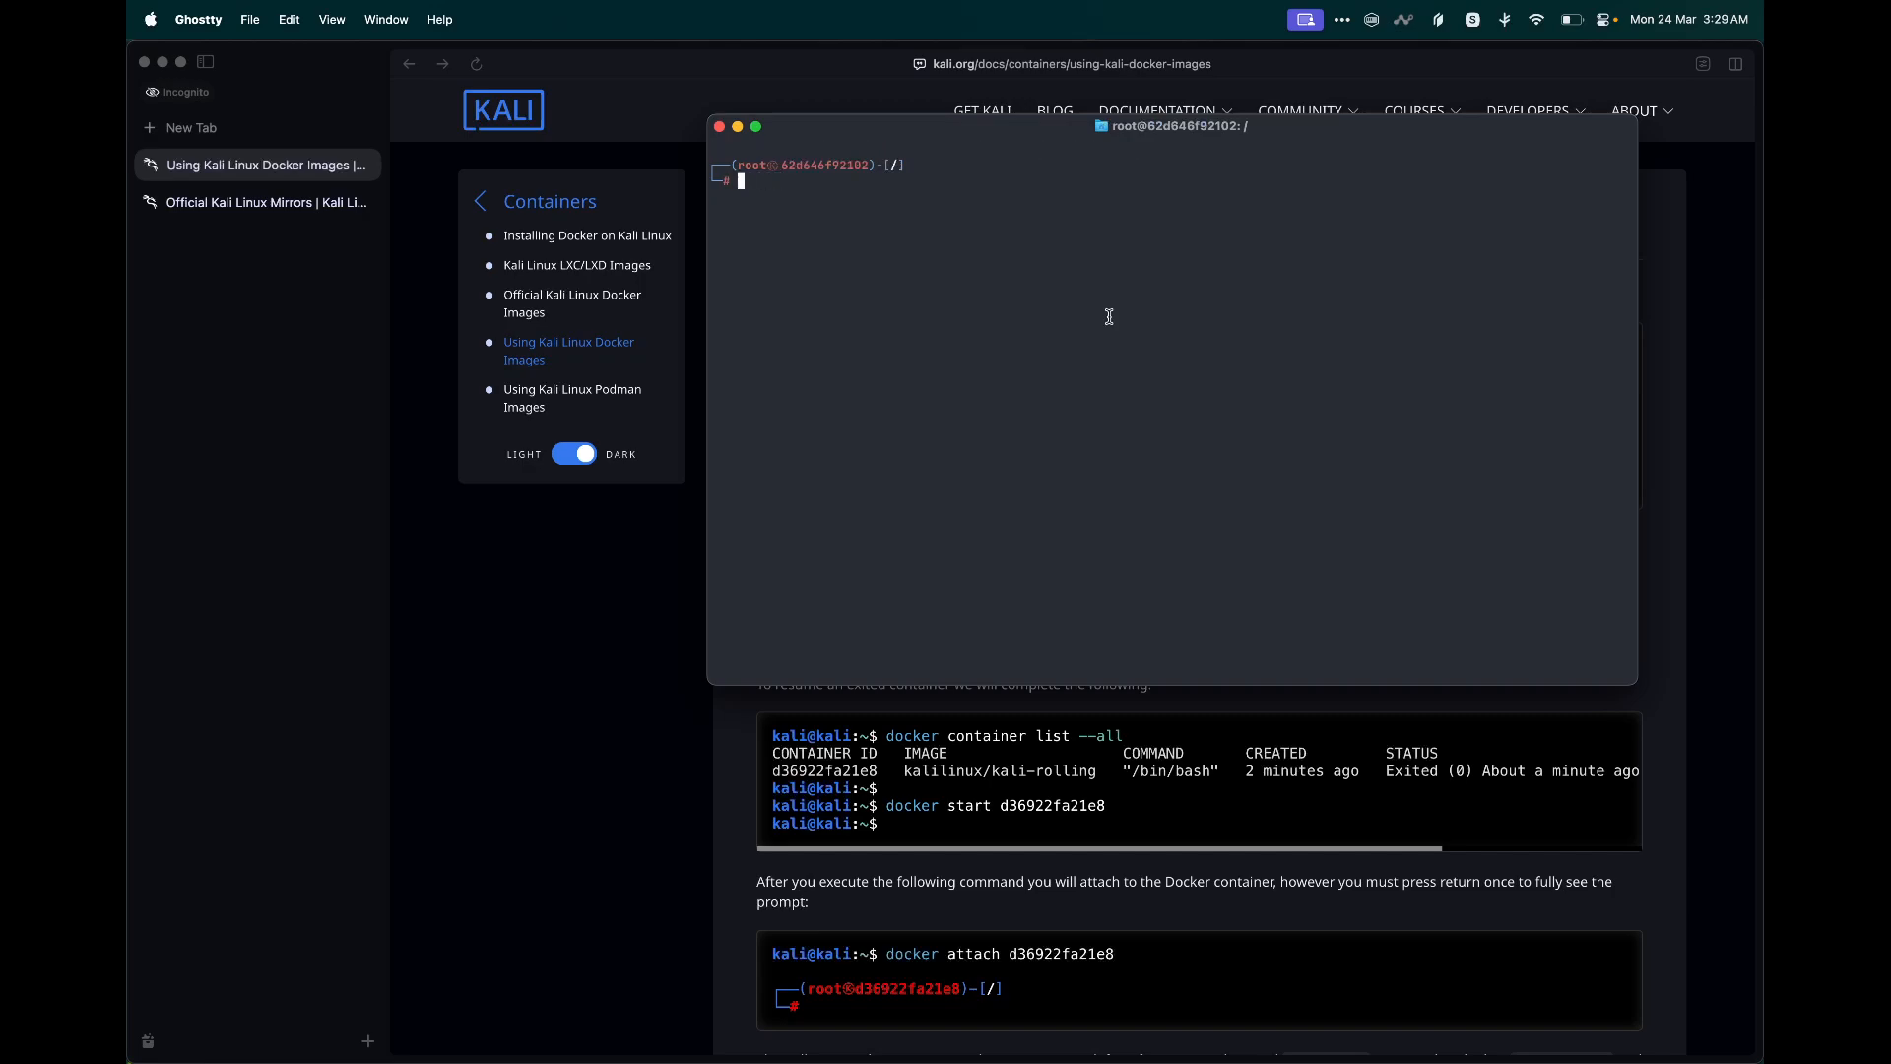
Run apt update inside the Kali container to refresh the package lists.
{"action": "type", "text": "a"}
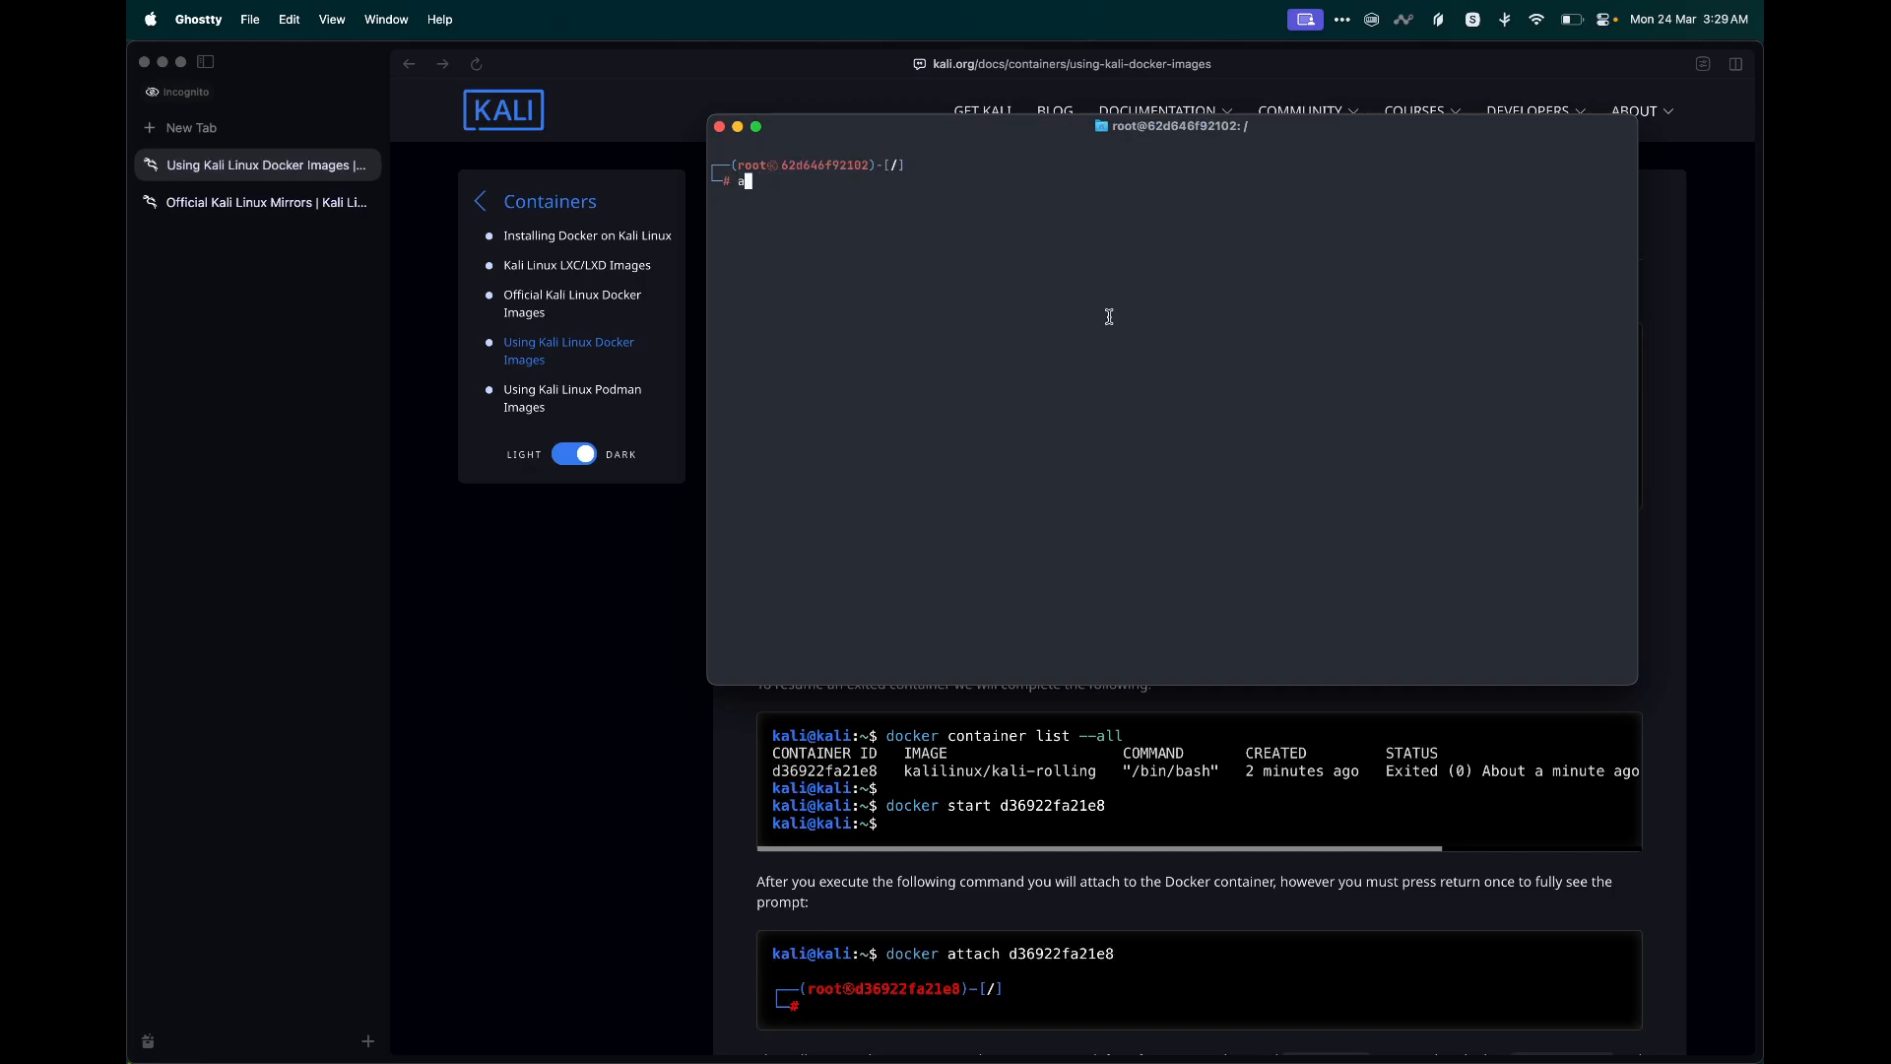
{"action": "type", "text": "pt update"}
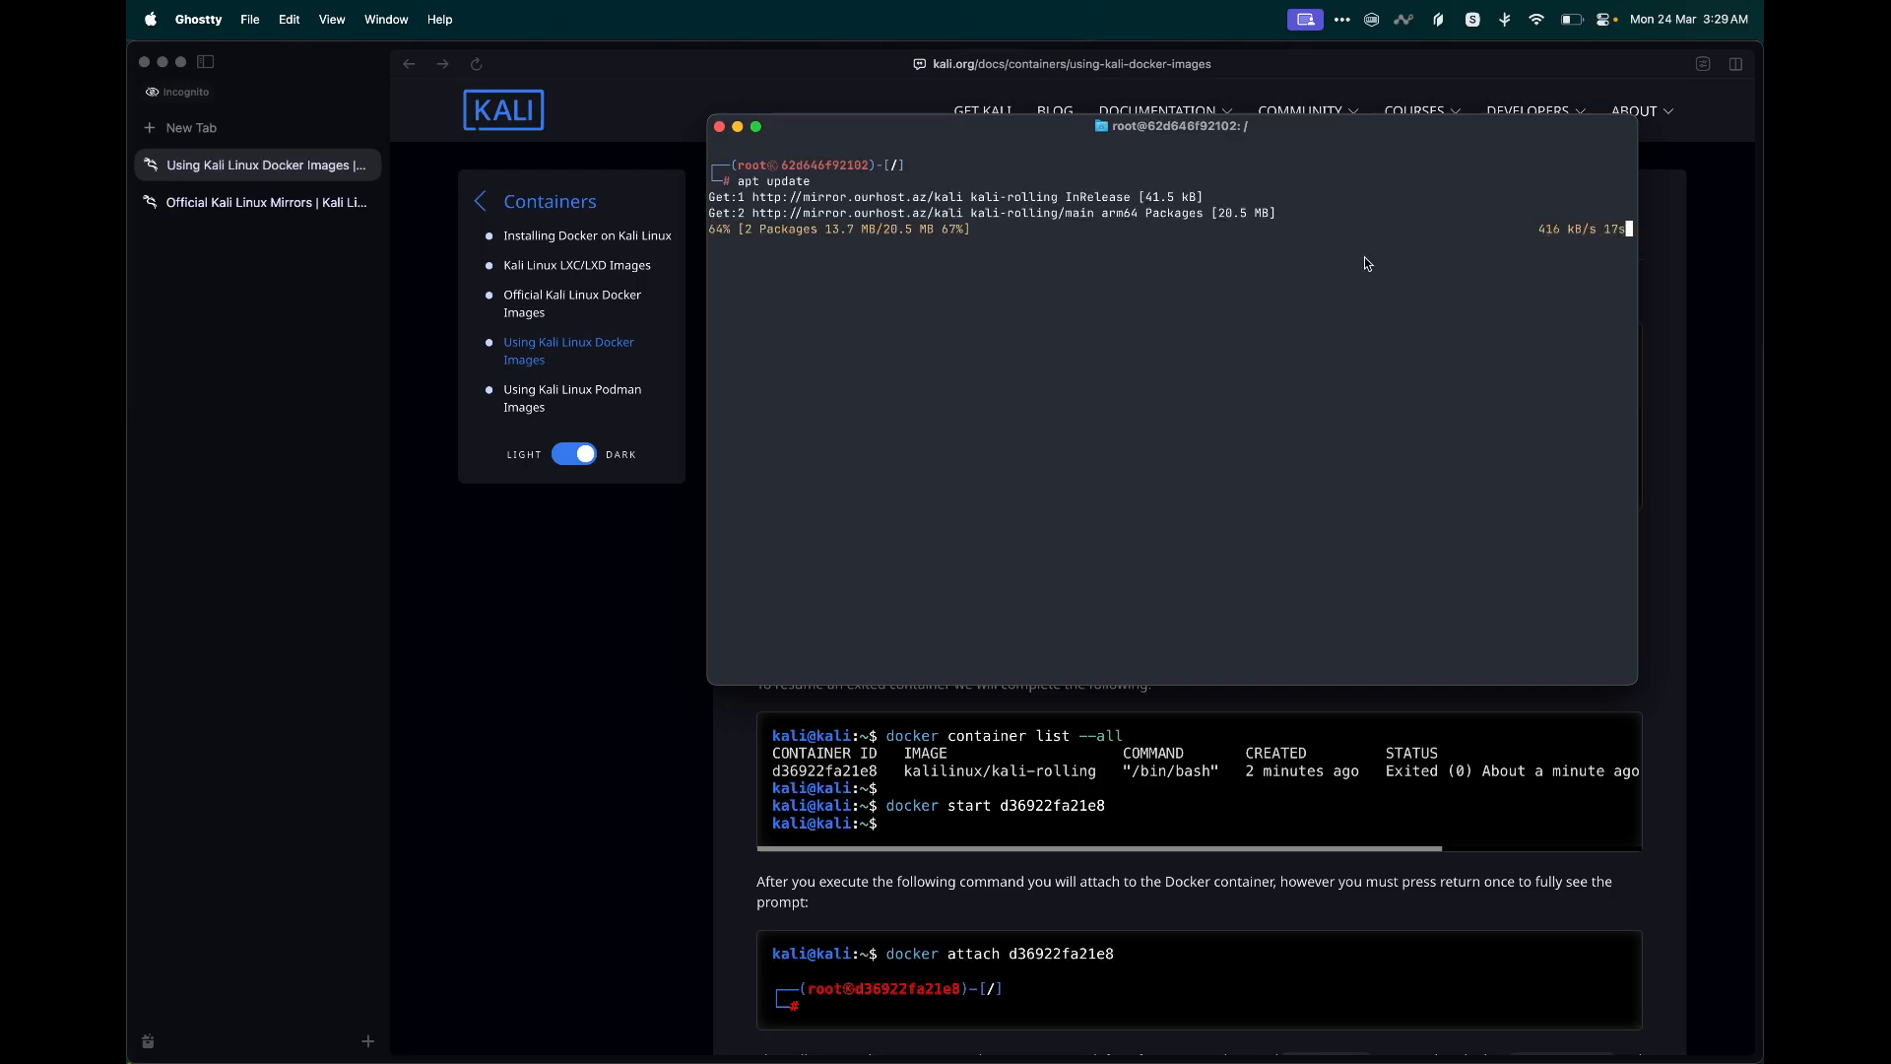
{"action": "mouse_move", "coordinate": [1268, 246]}
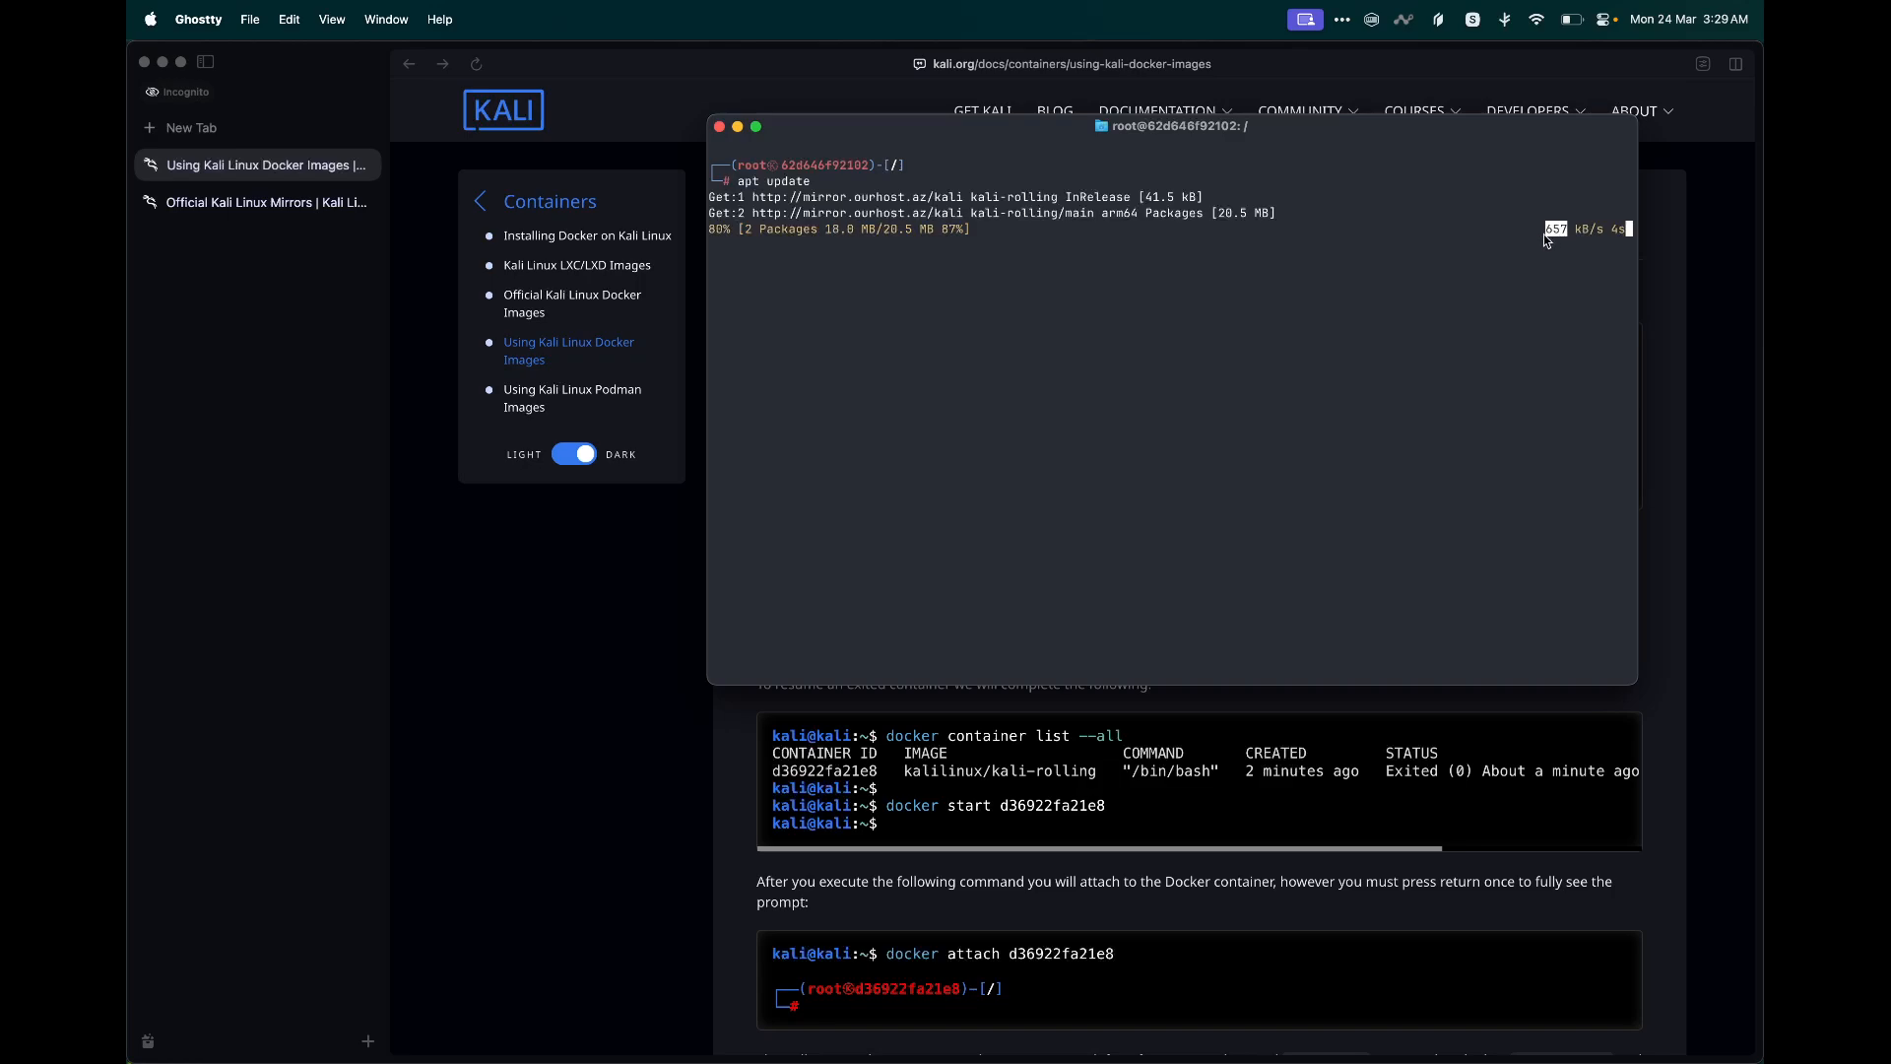
{"action": "mouse_move", "coordinate": [1135, 250]}
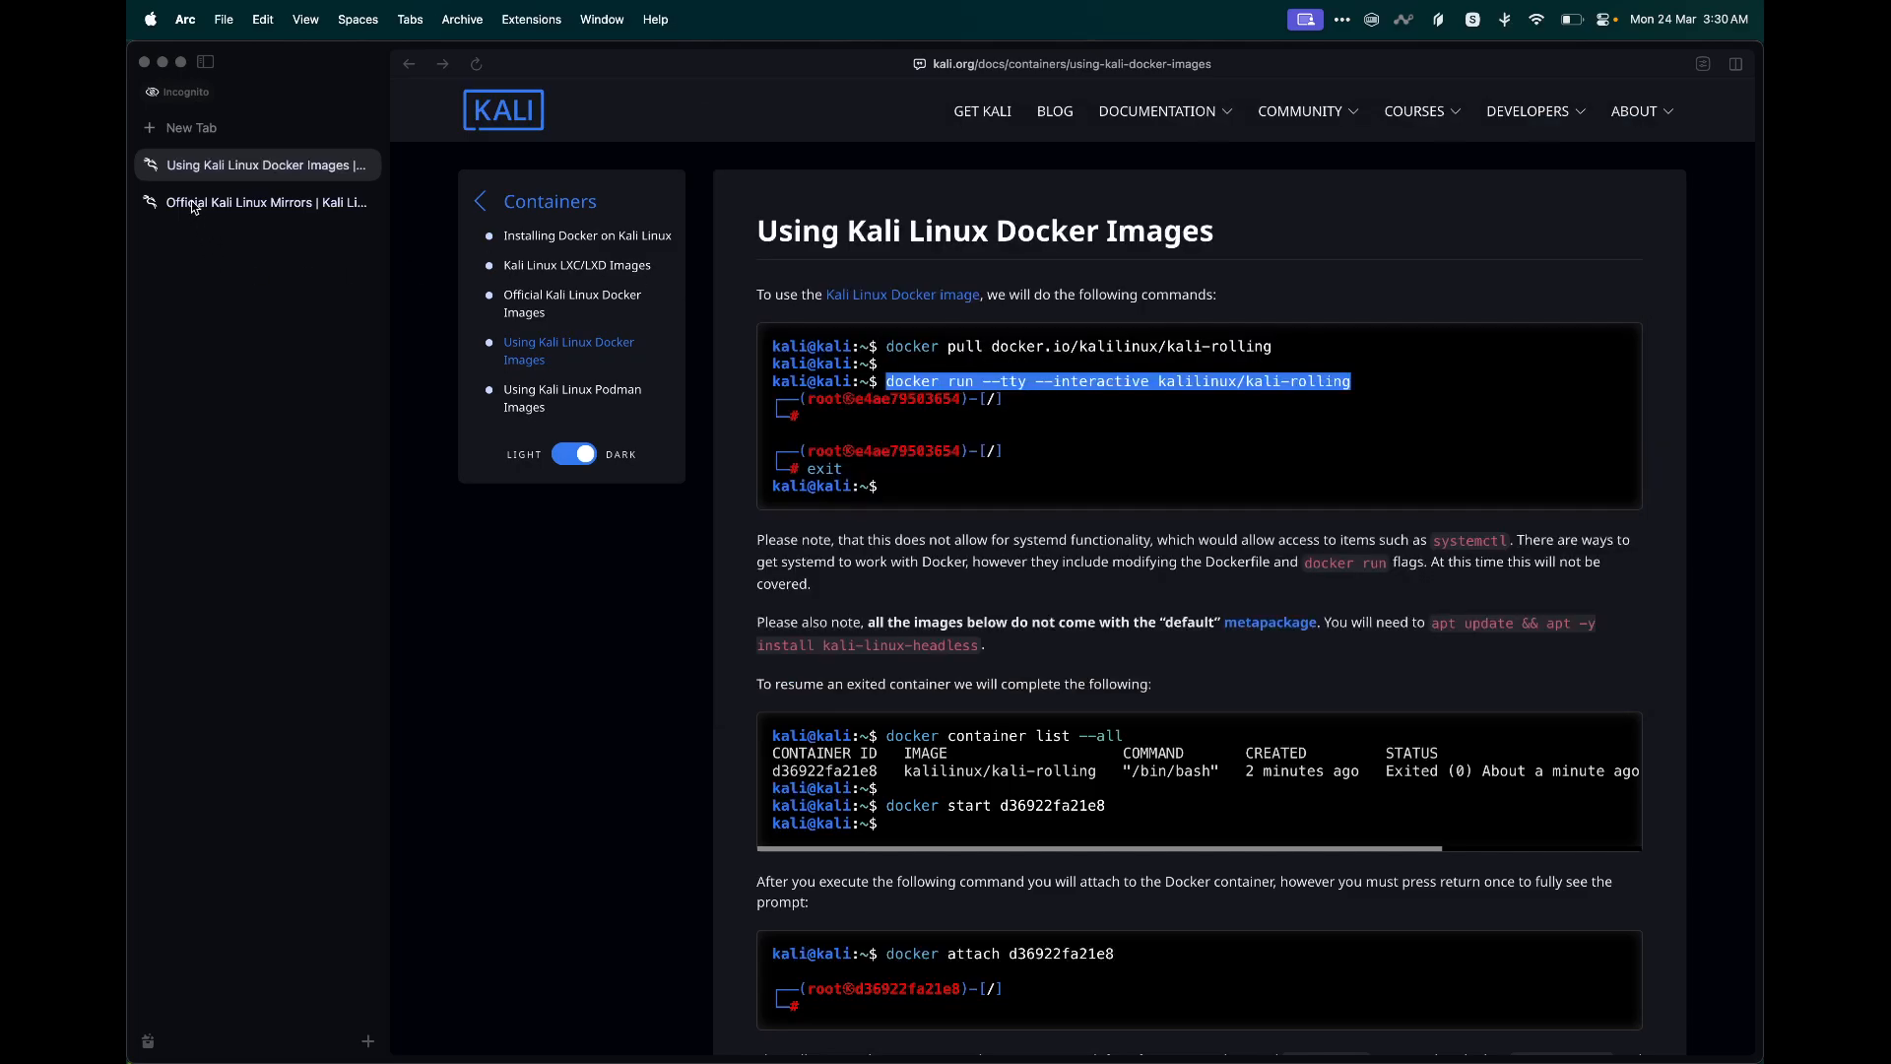
Go to the Official Kali Linux Mirrors page and follow its link to the full mirror list.
{"action": "left_click", "coordinate": [256, 201]}
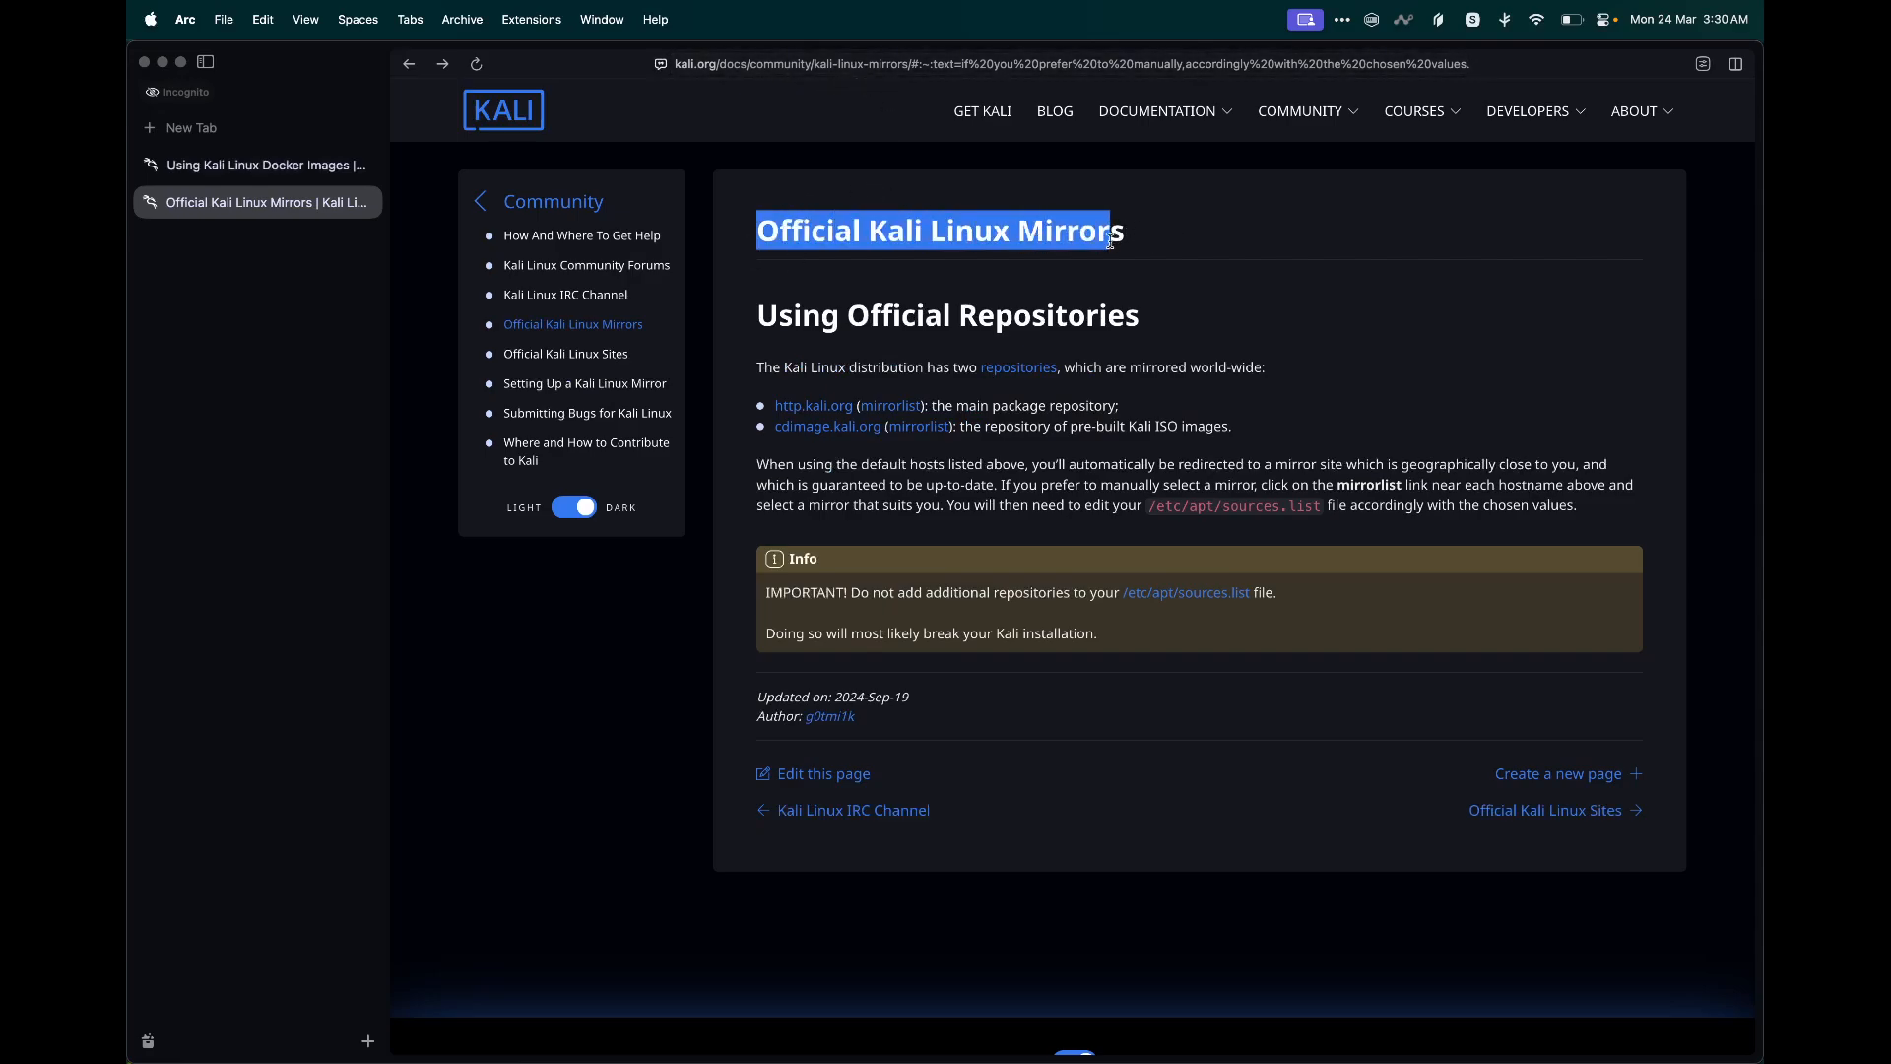
{"action": "mouse_move", "coordinate": [756, 382]}
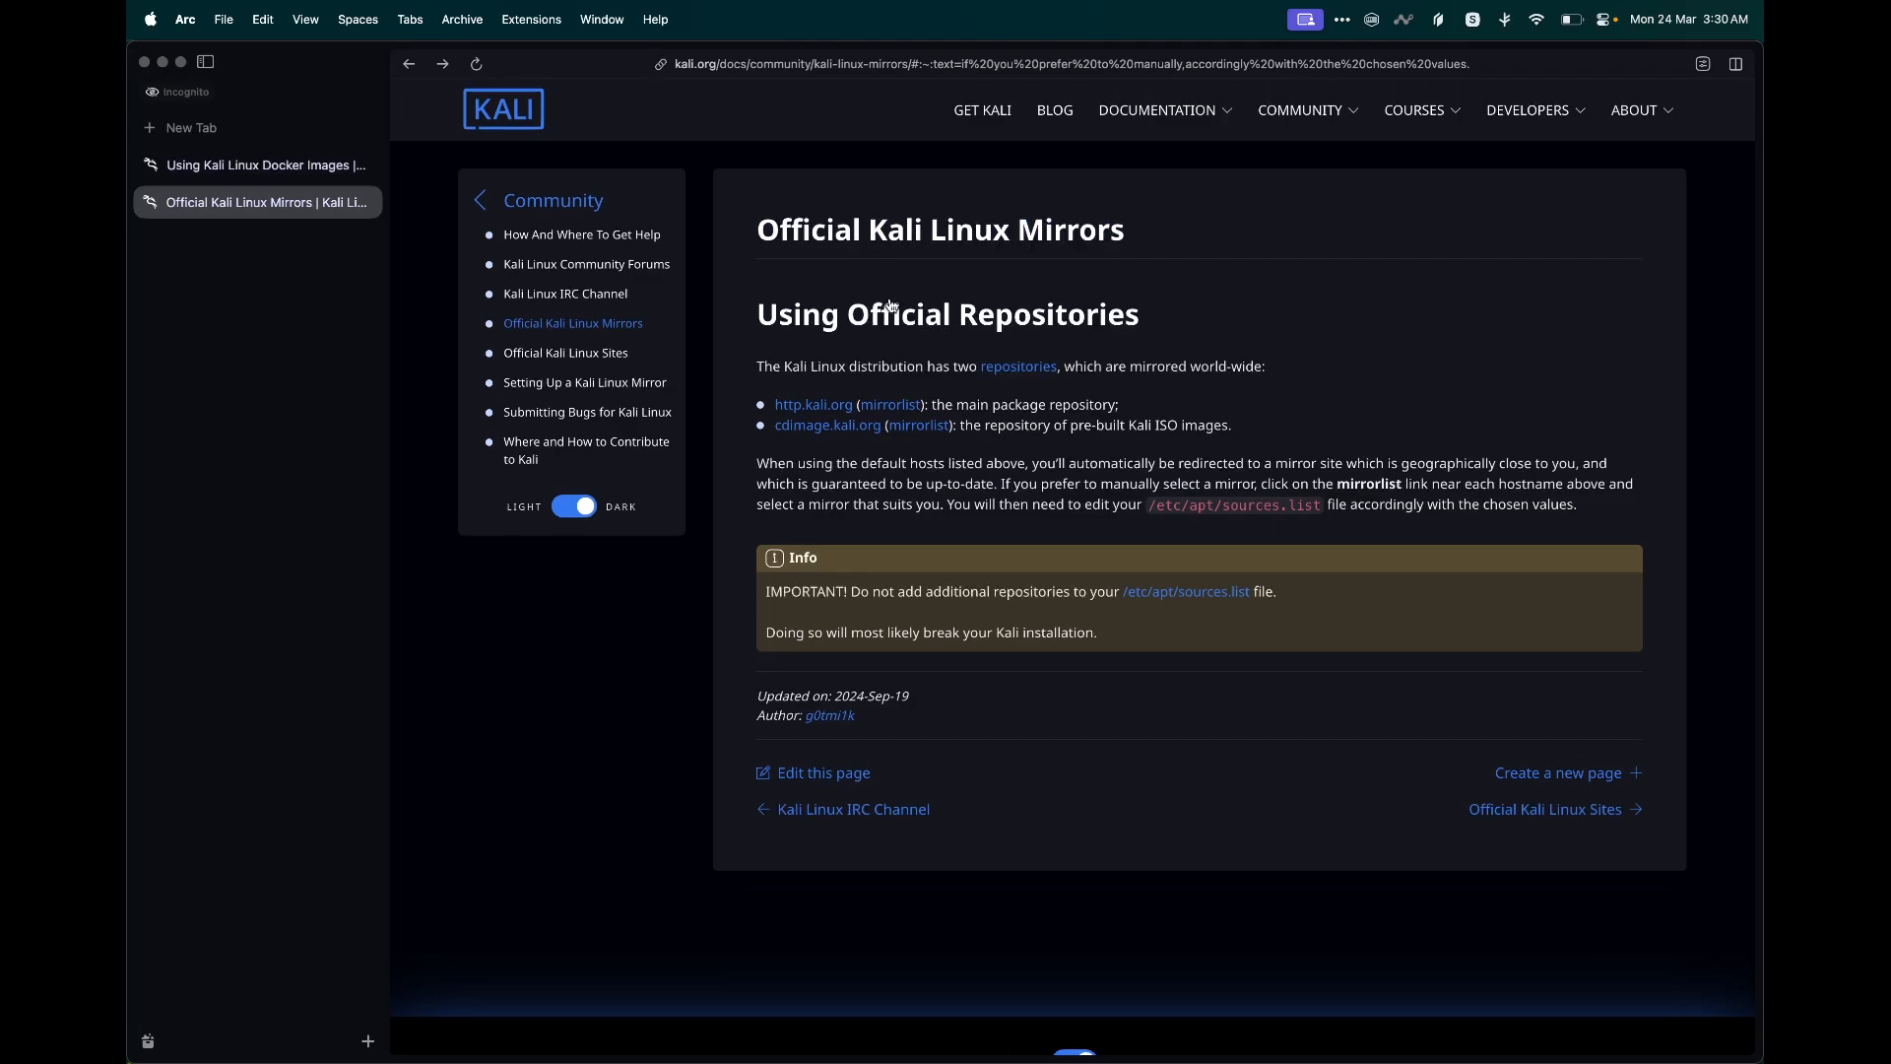
{"action": "scroll", "scroll_direction": "down", "scroll_amount": 3}
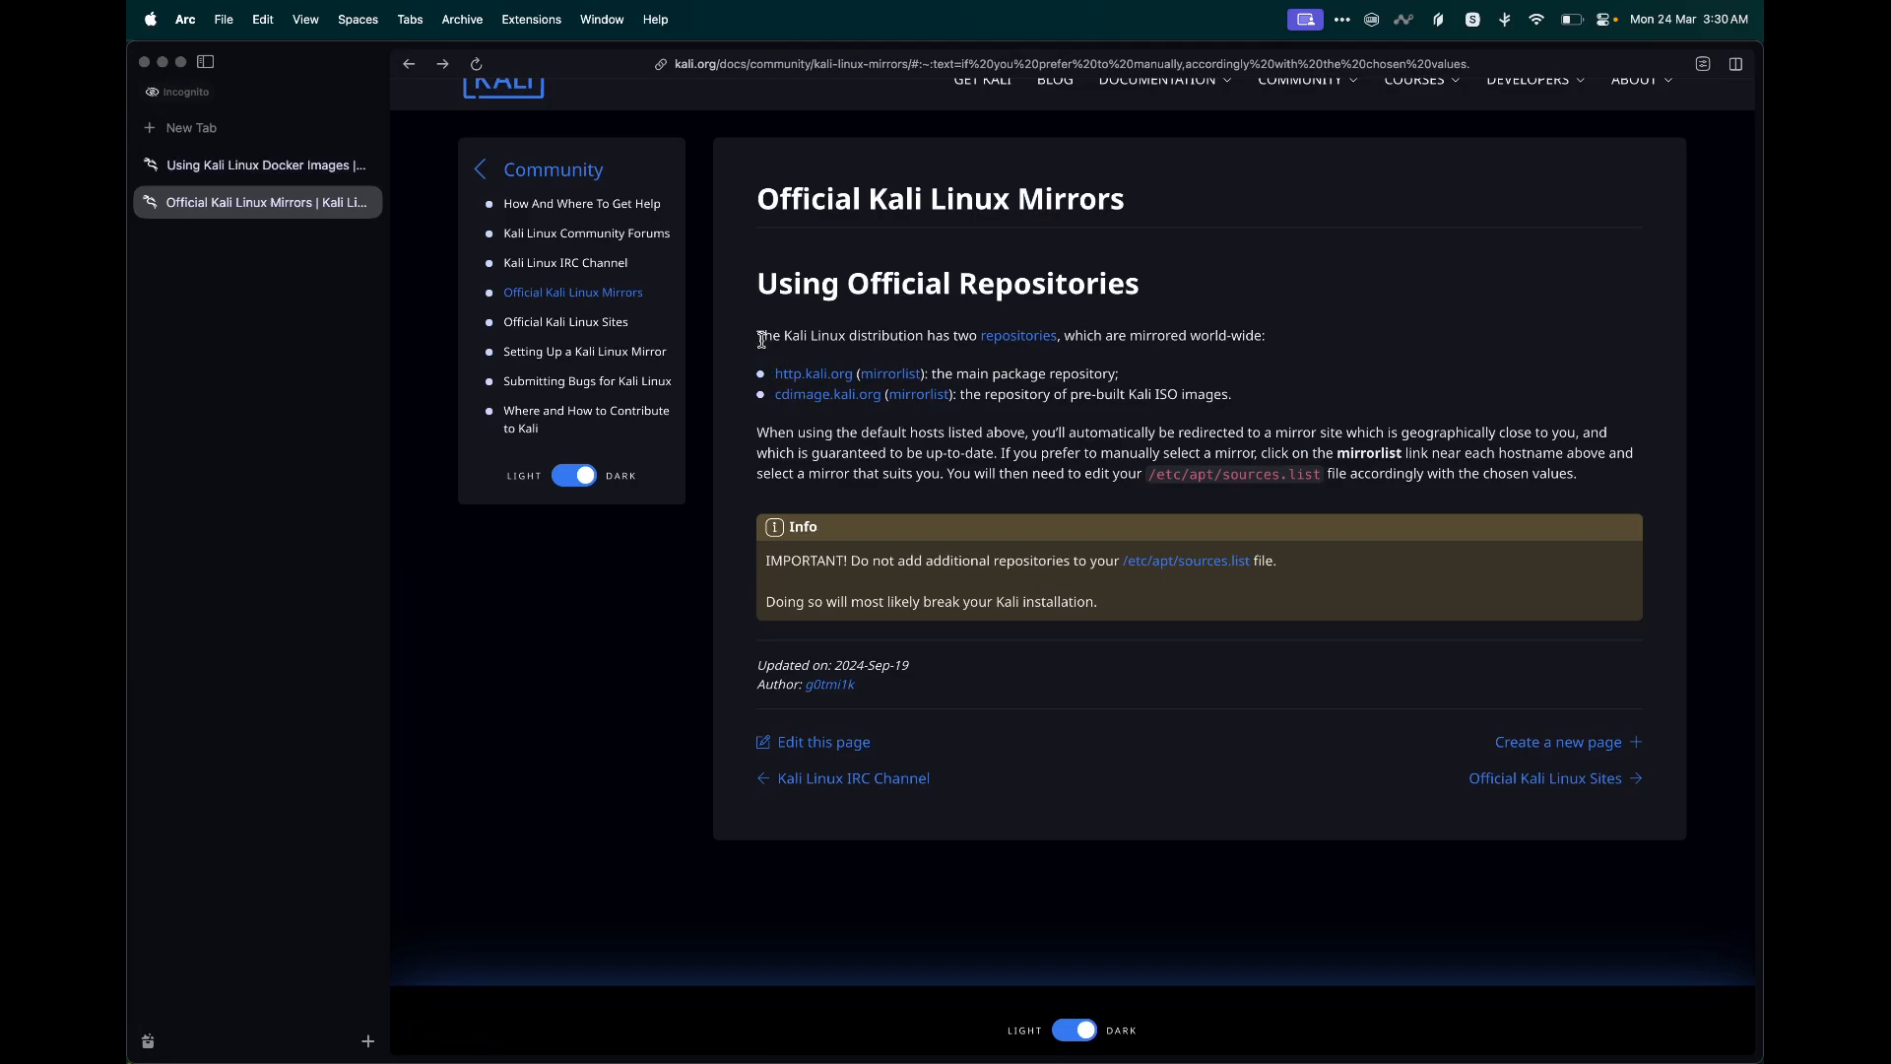
{"action": "double_click", "coordinate": [812, 375]}
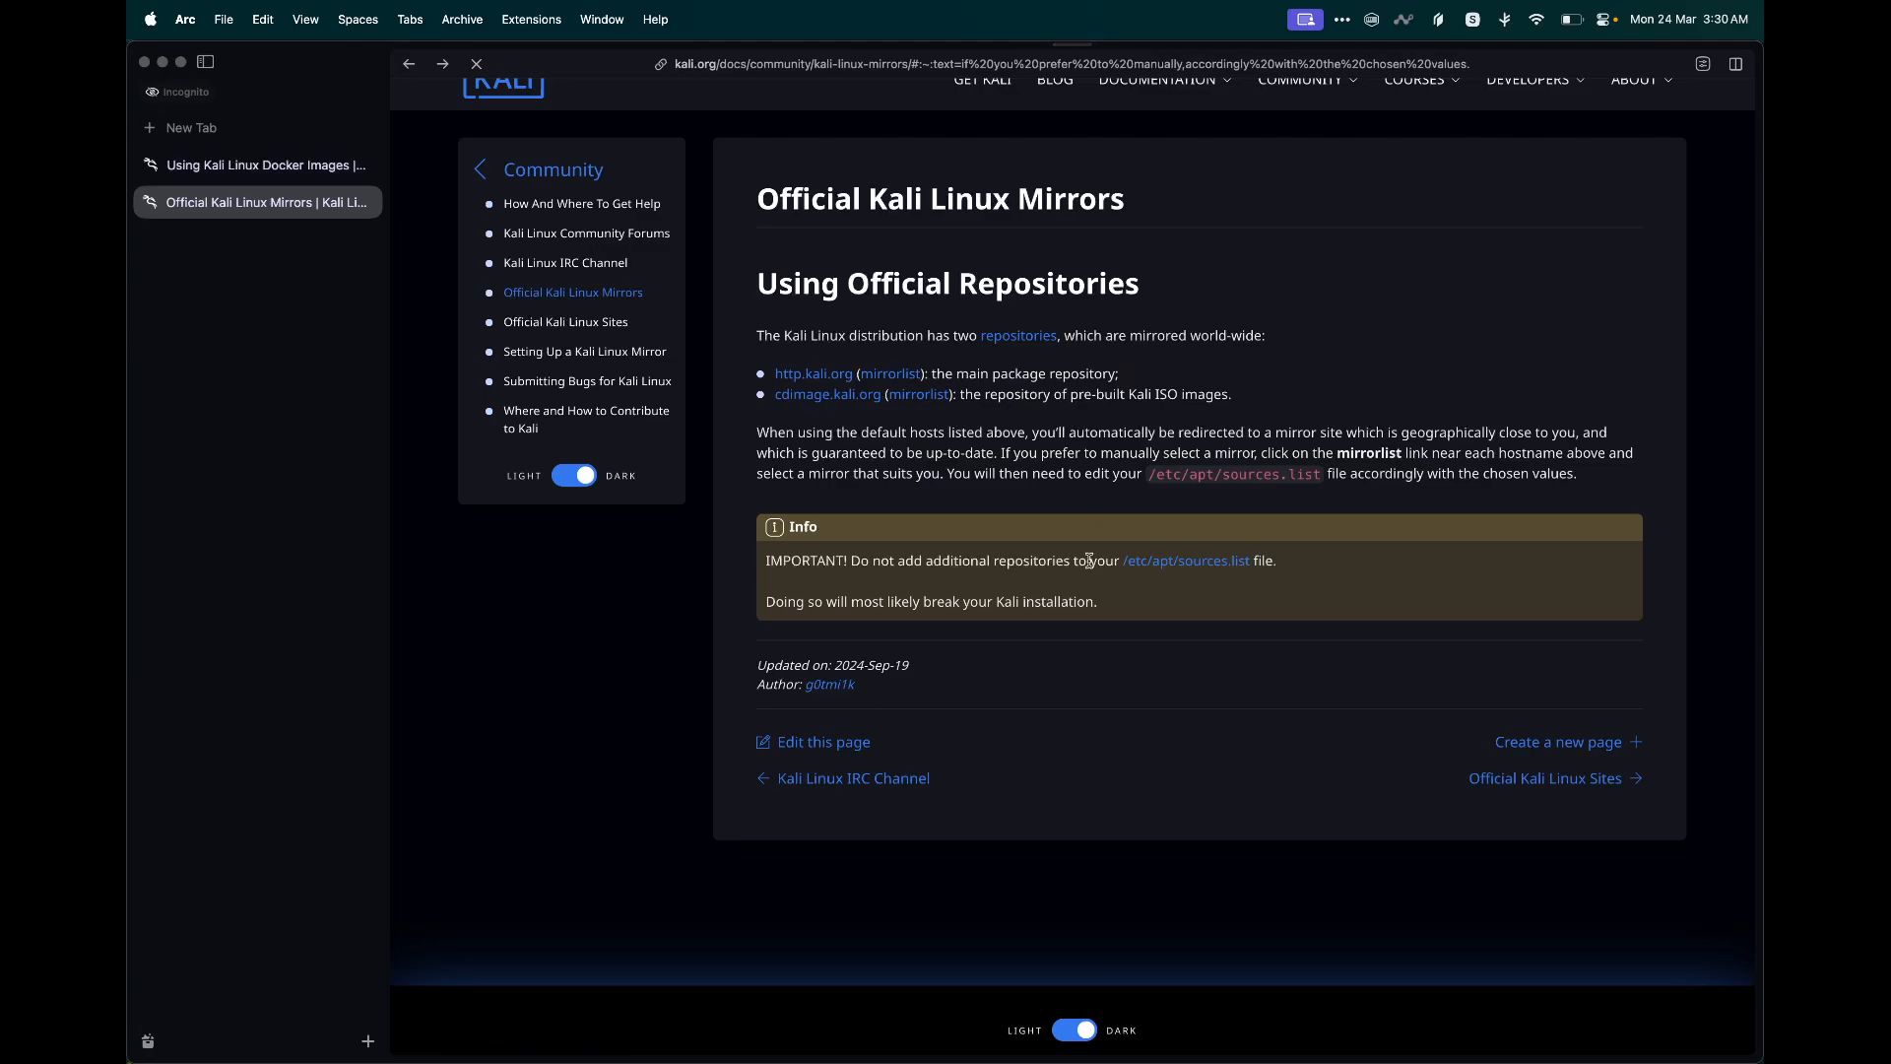
{"action": "left_click", "coordinate": [889, 374]}
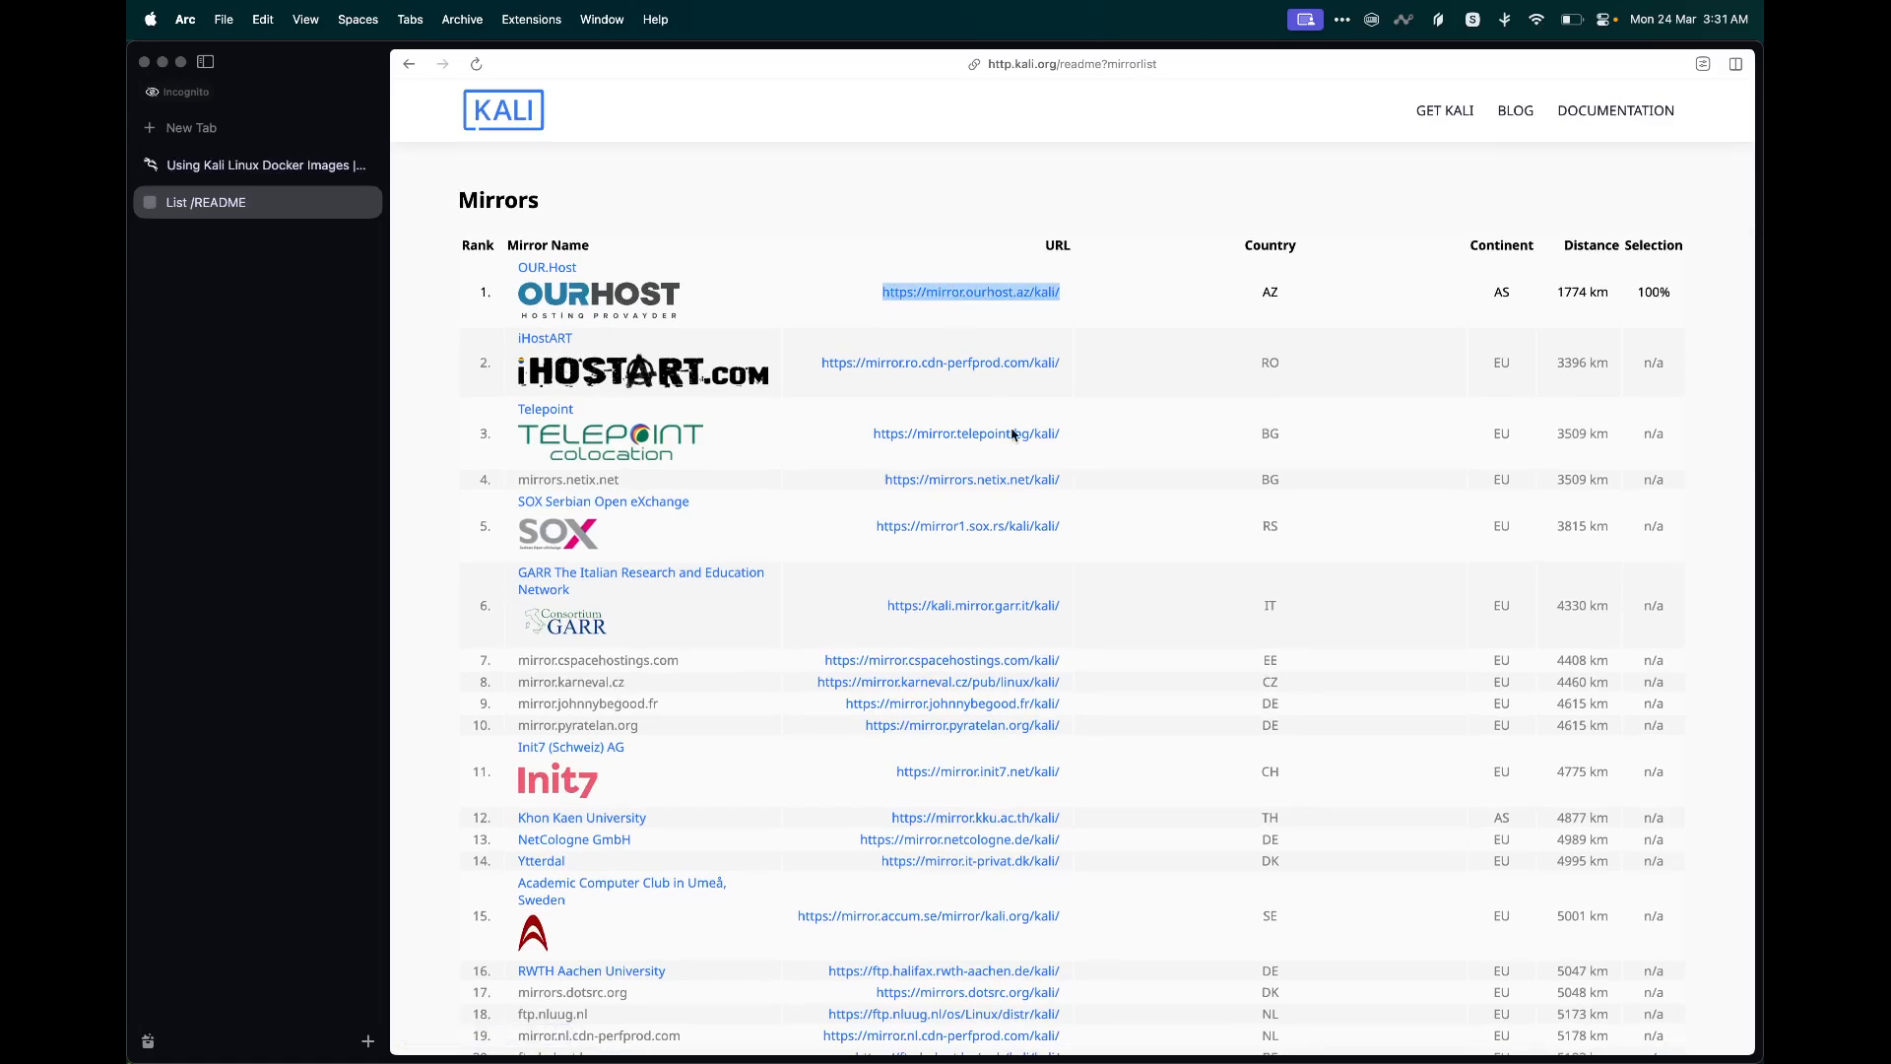
{"action": "scroll", "scroll_direction": "down", "scroll_amount": 3}
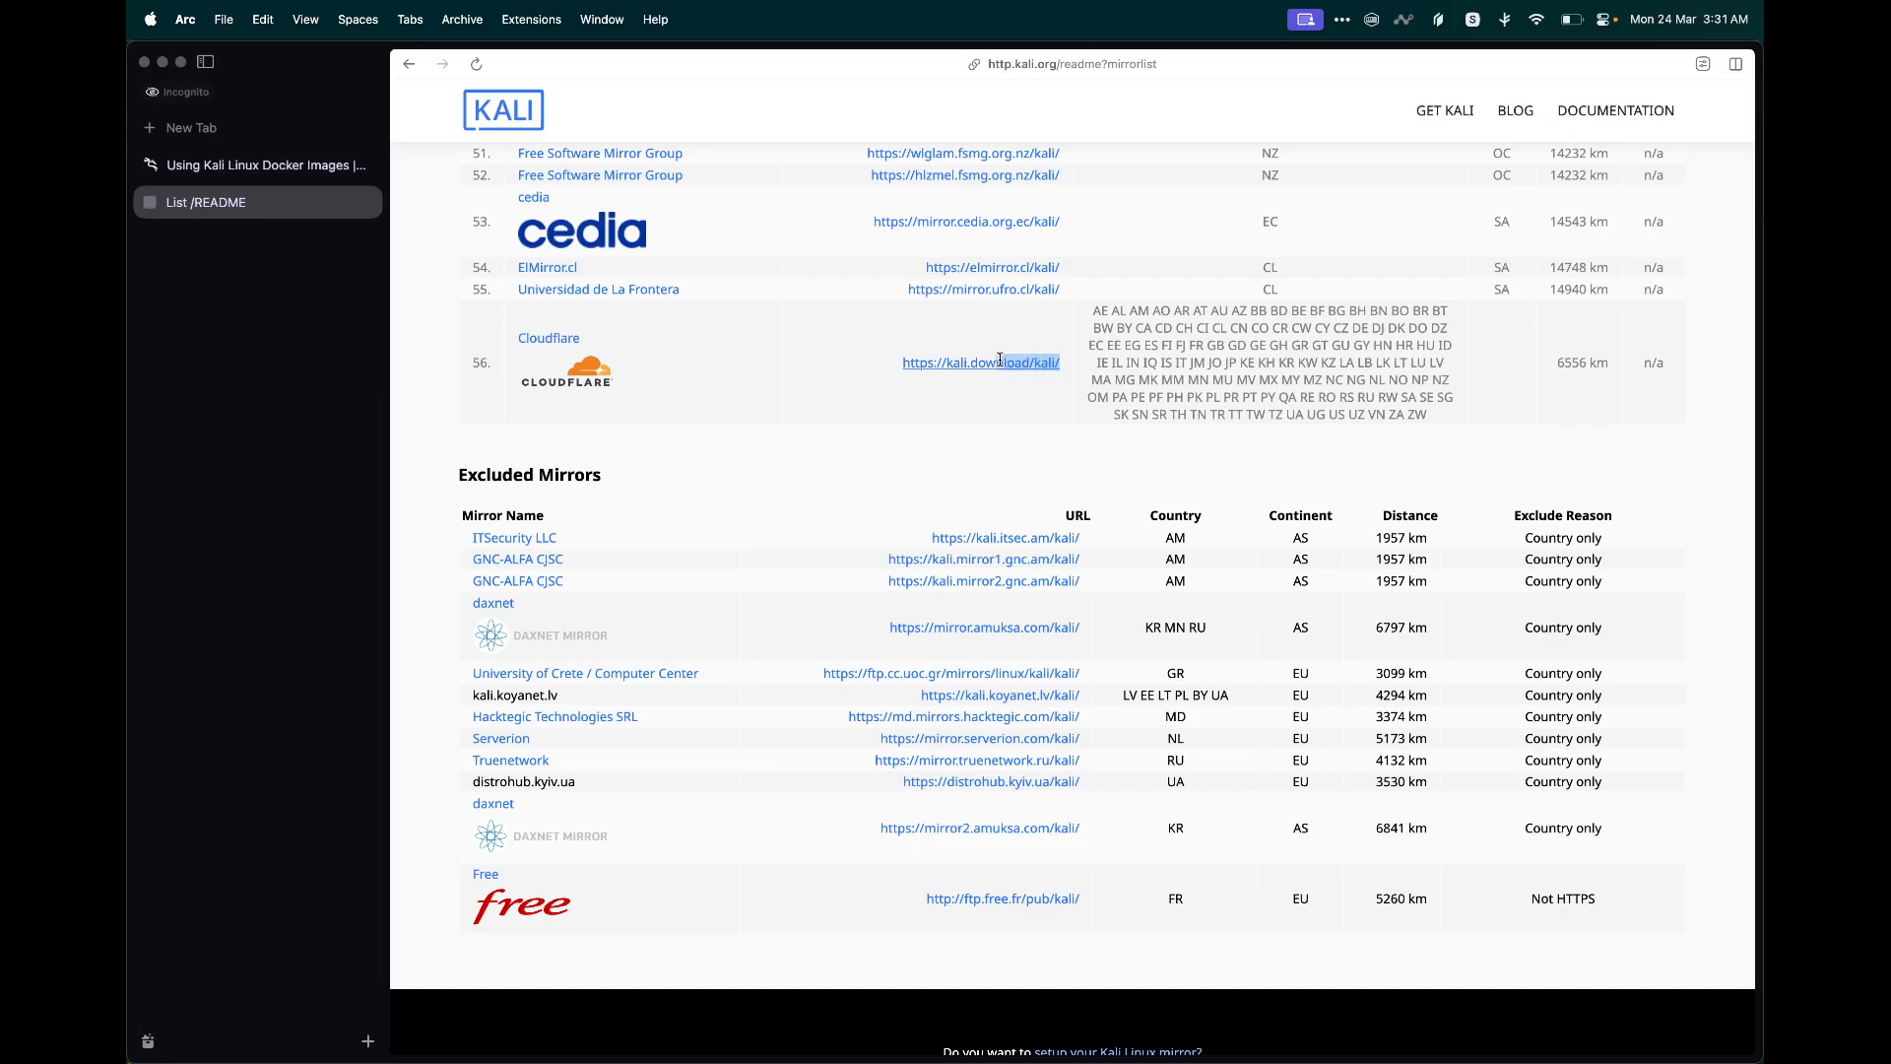
{"action": "double_click", "coordinate": [1000, 362]}
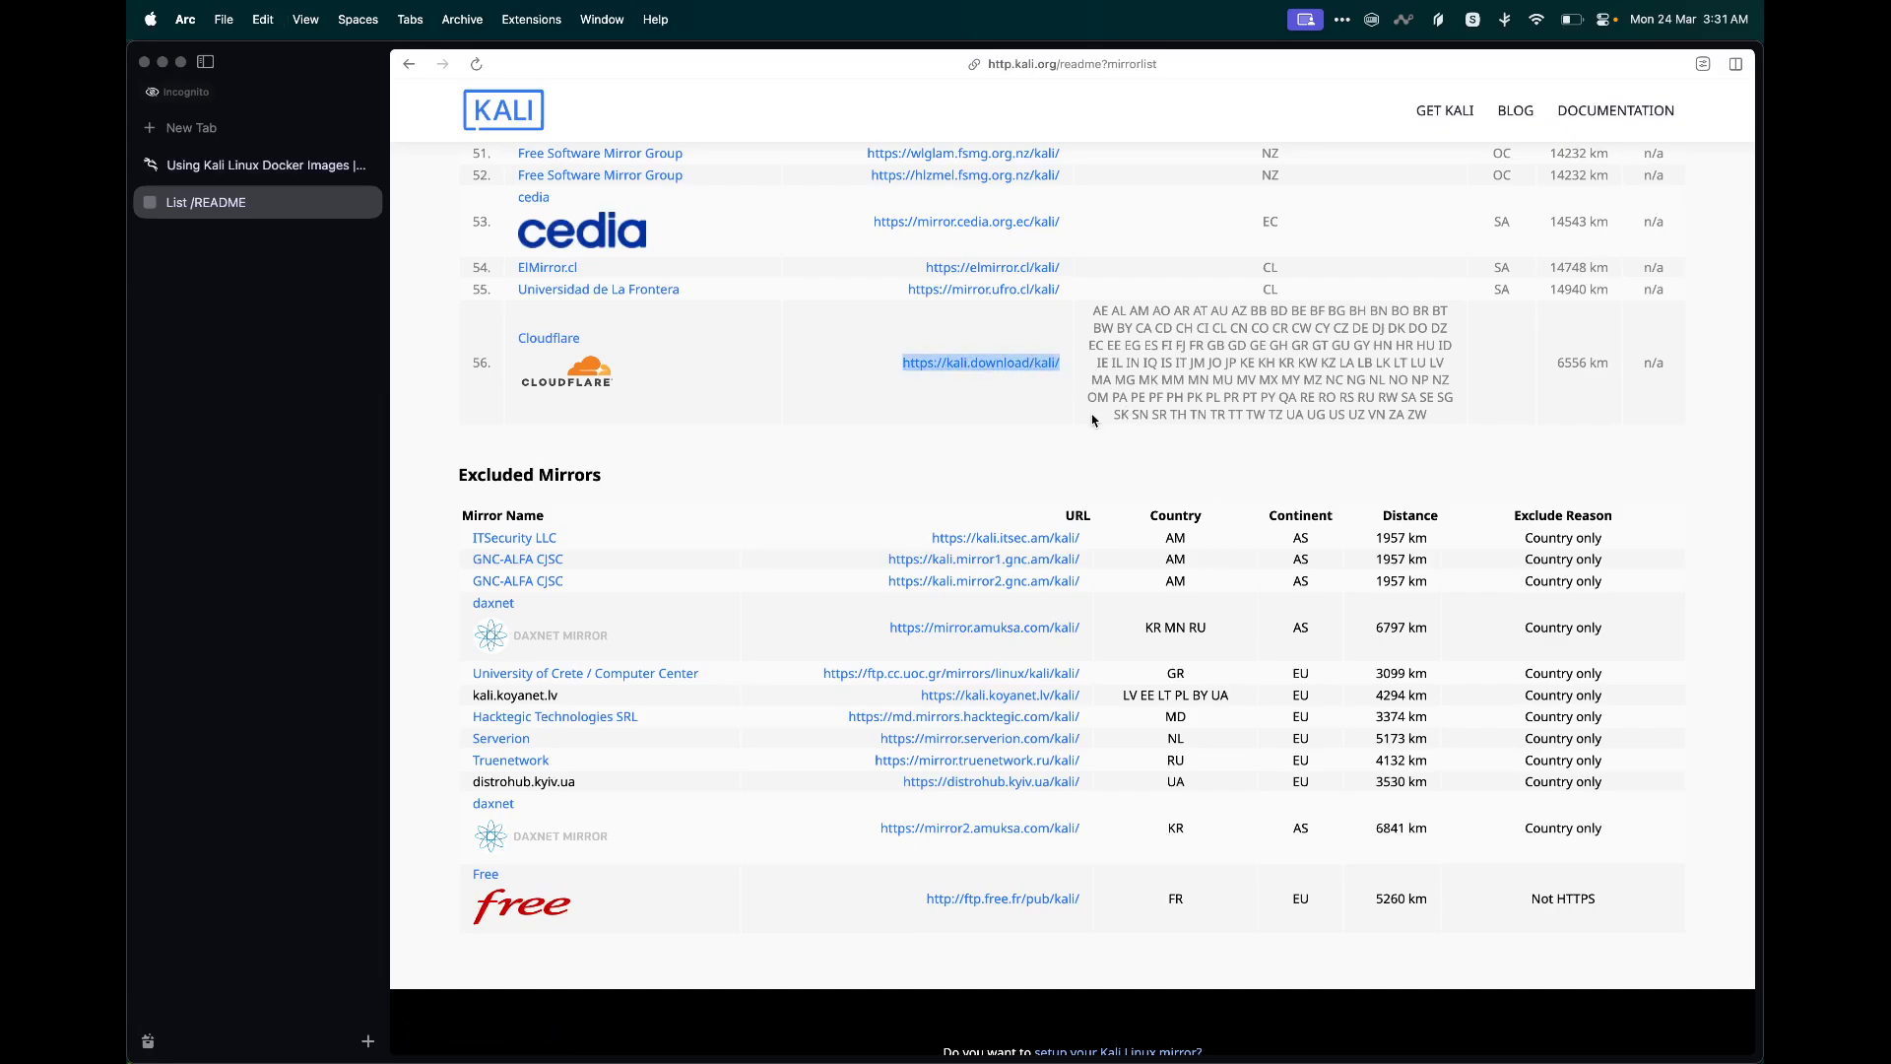
{"action": "mouse_move", "coordinate": [1025, 392]}
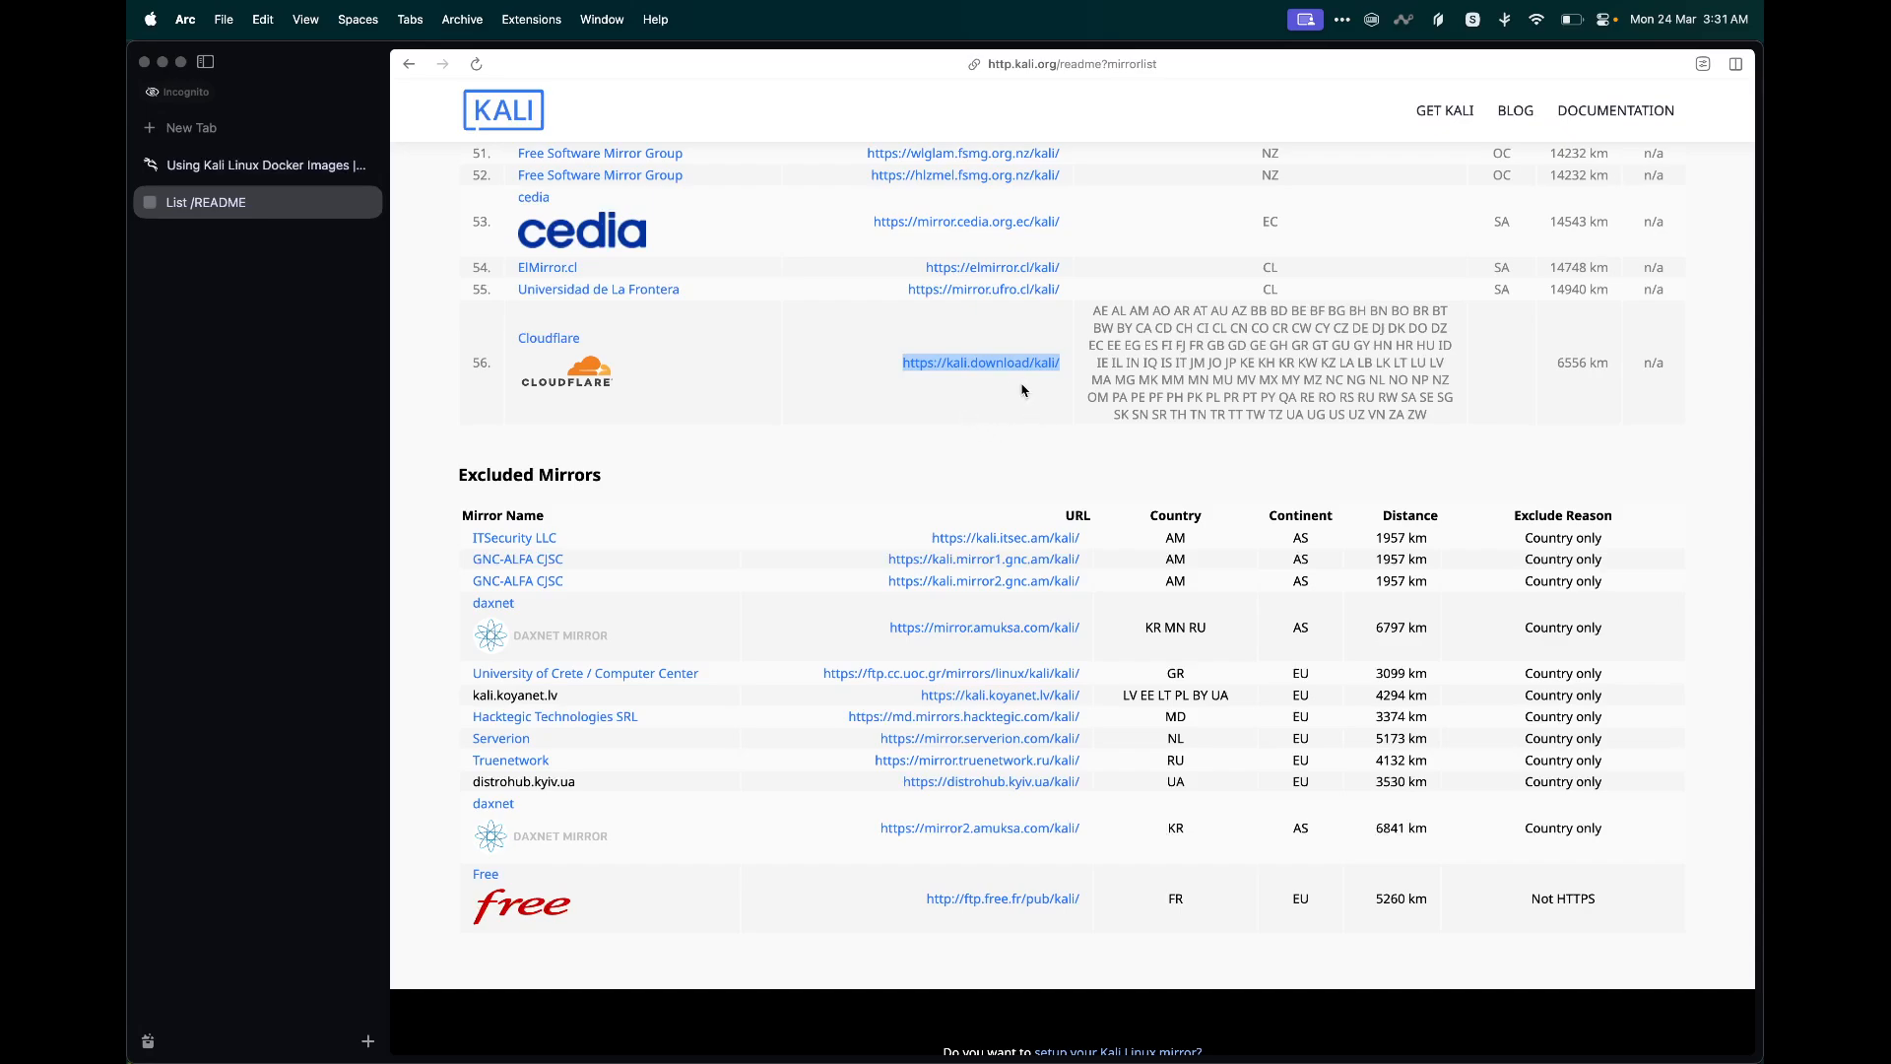
{"action": "mouse_move", "coordinate": [1028, 382]}
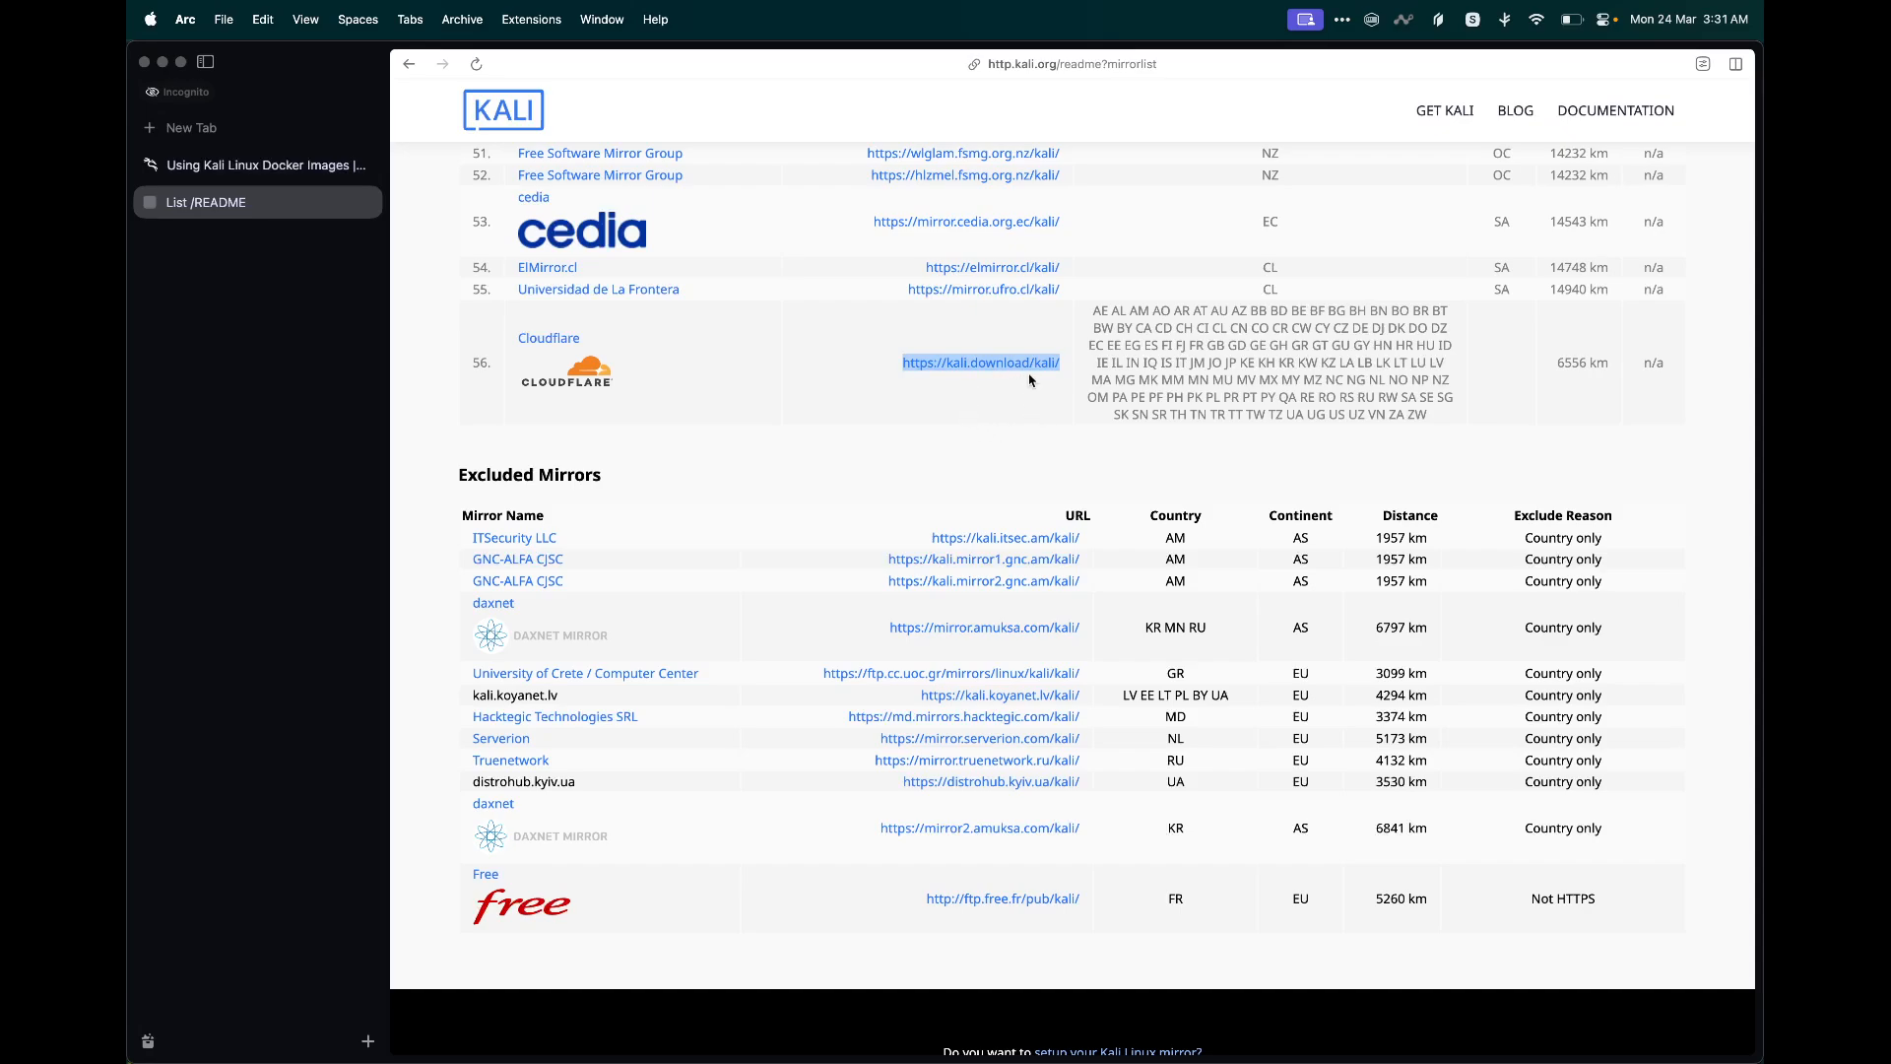
{"action": "mouse_move", "coordinate": [1052, 388]}
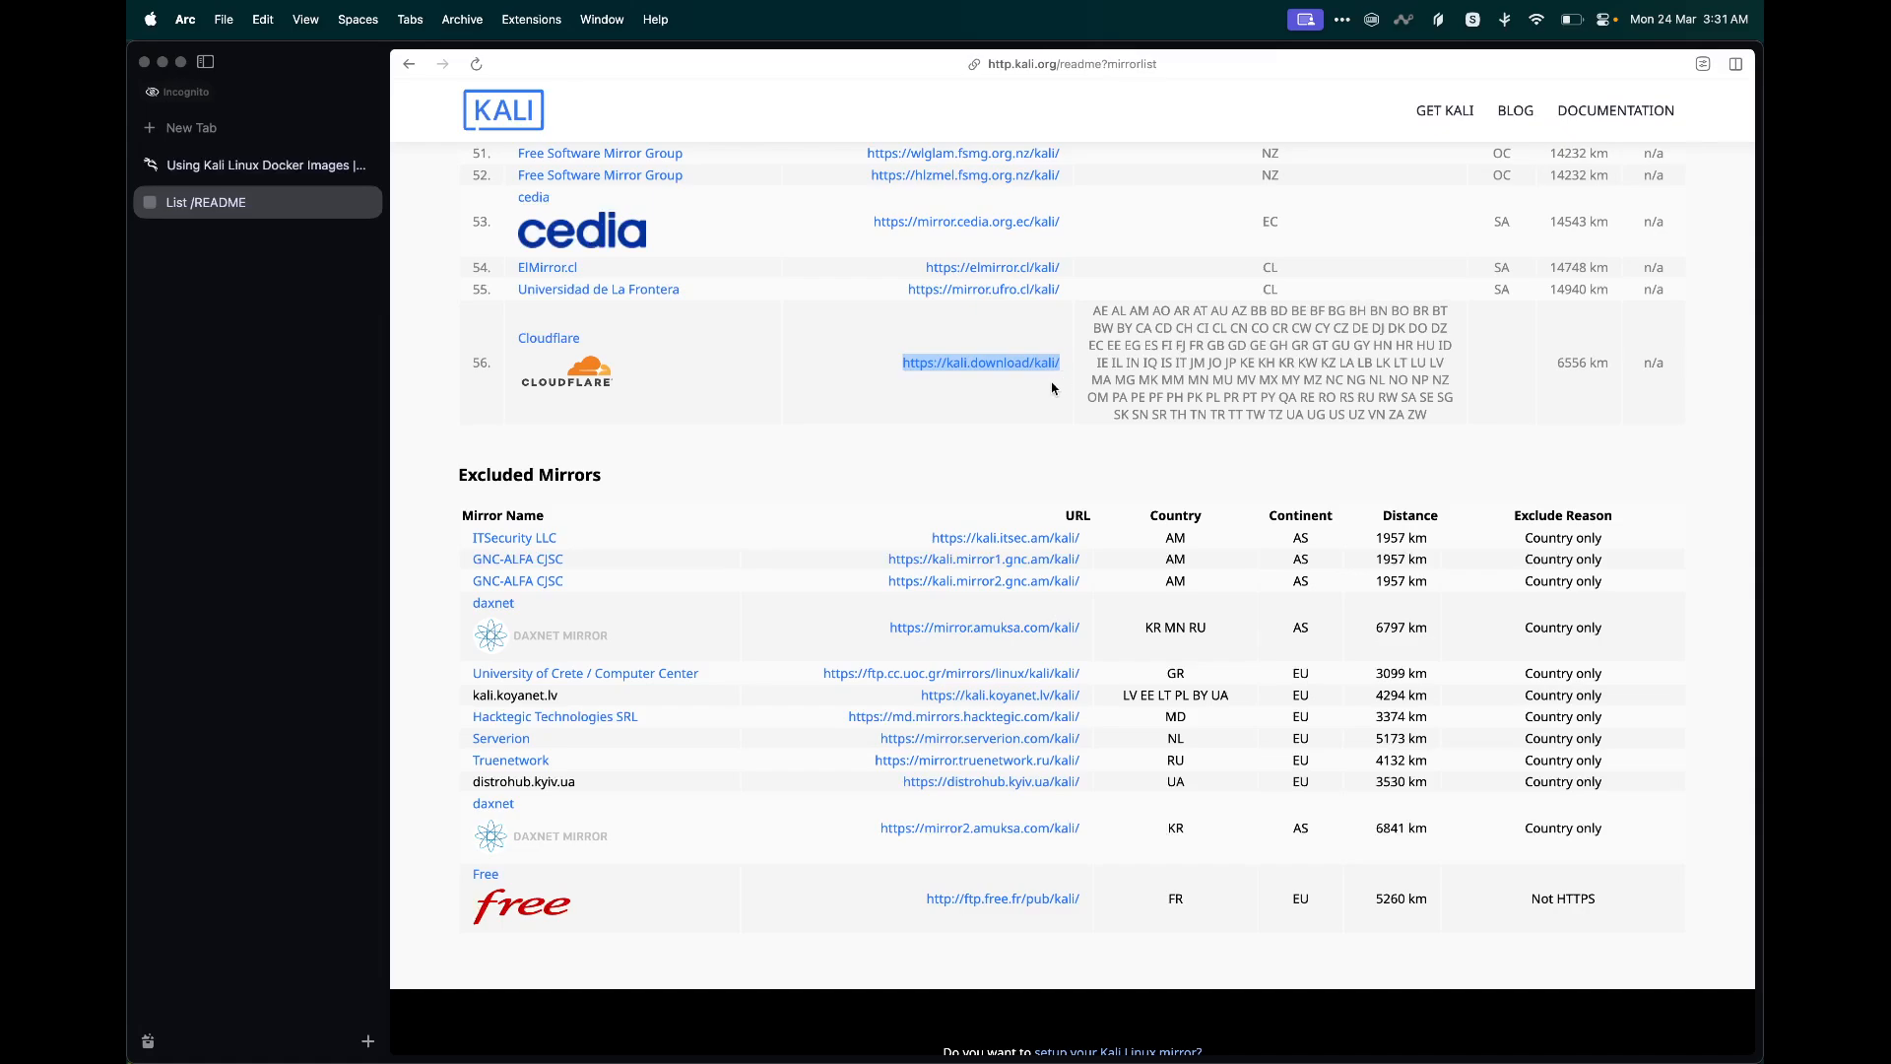
{"action": "mouse_move", "coordinate": [1056, 382]}
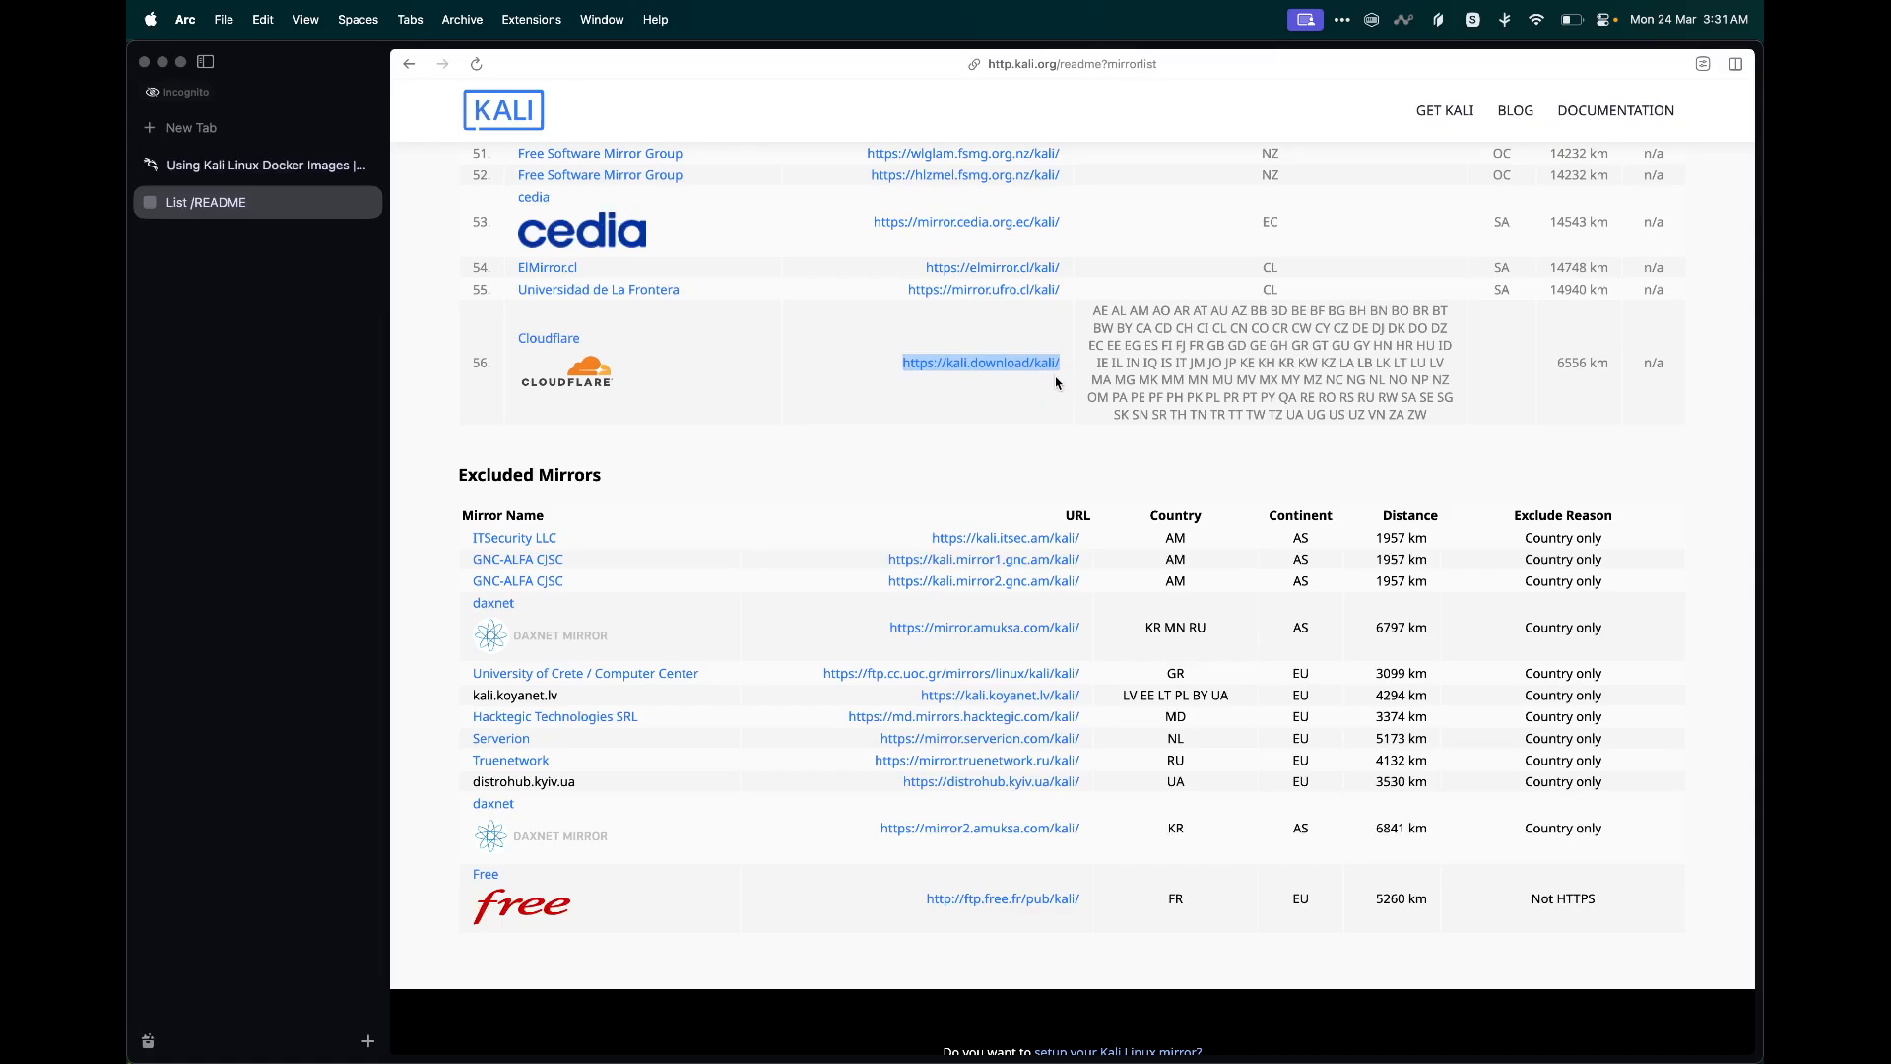
{"action": "mouse_move", "coordinate": [1056, 372]}
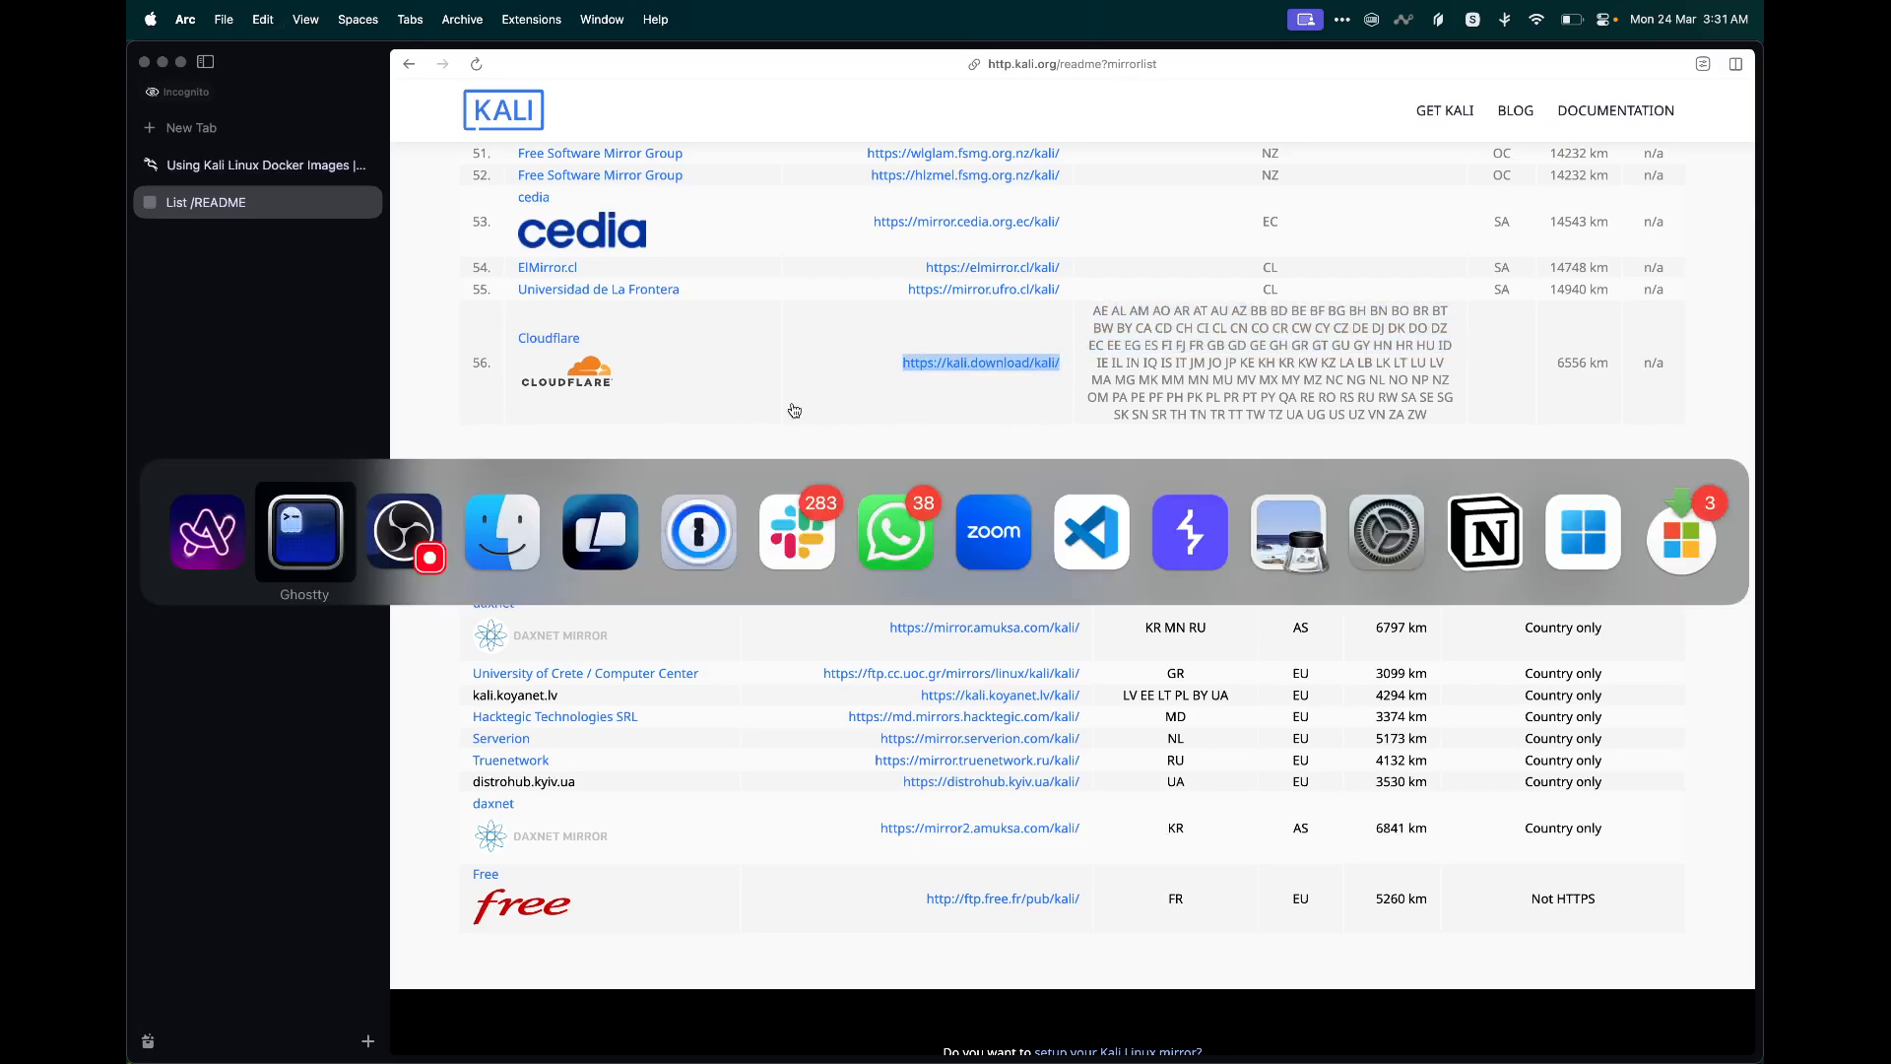
Find nano missing in the container, install it with apt -y install nano, and clear the prompt.
{"action": "left_click", "coordinate": [303, 532]}
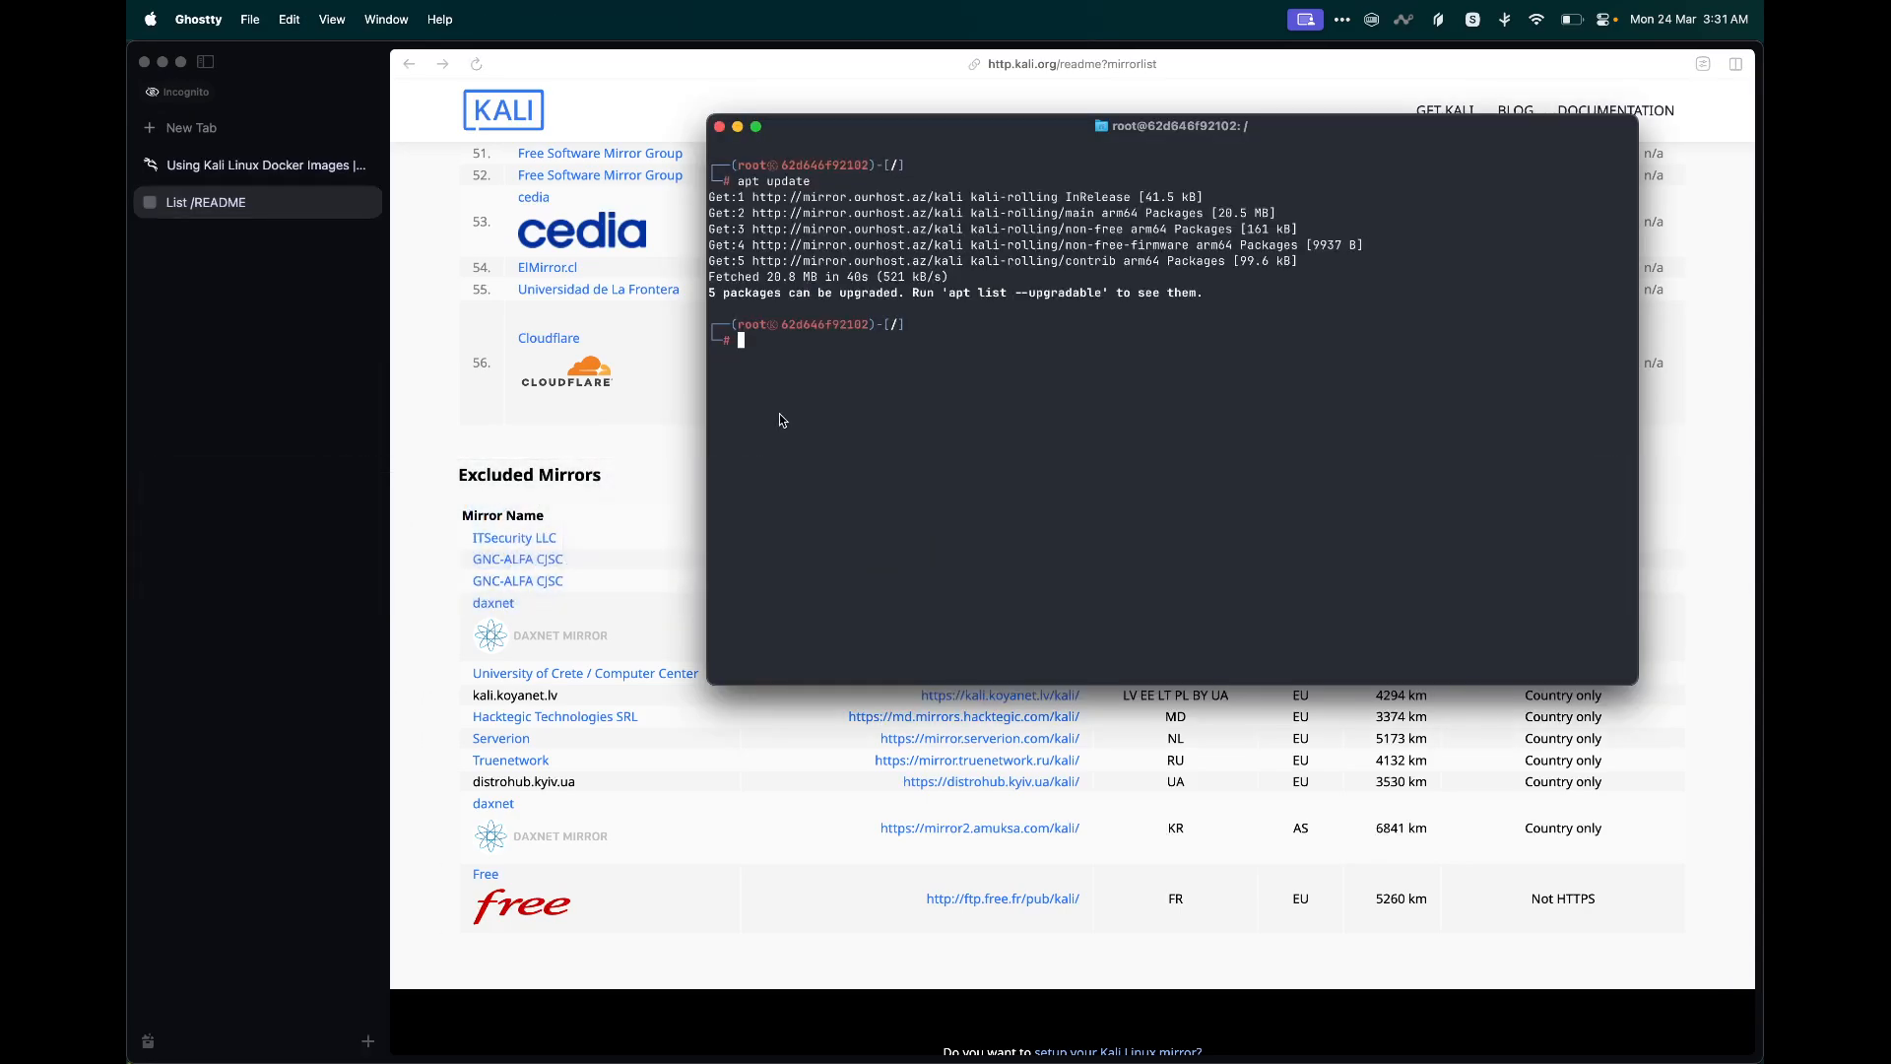
{"action": "type", "text": "nano"}
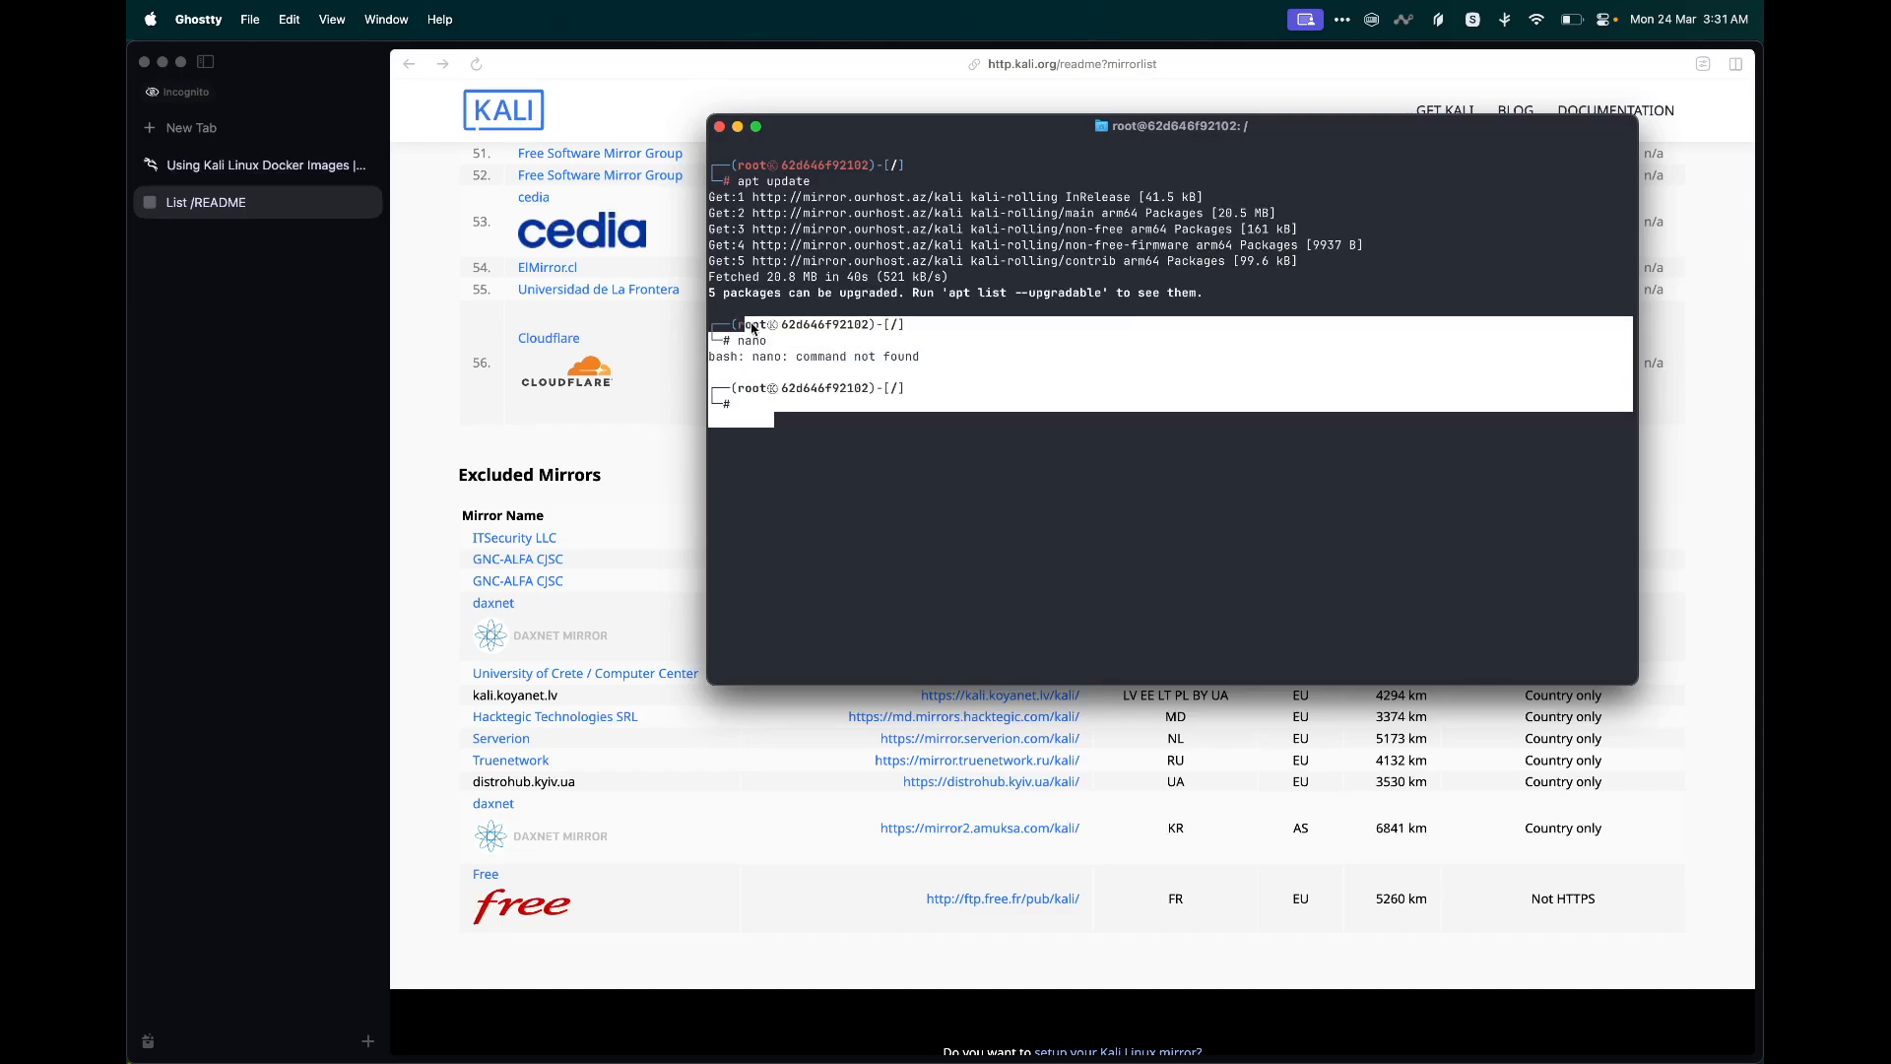
{"action": "type", "text": "apt -y instal"}
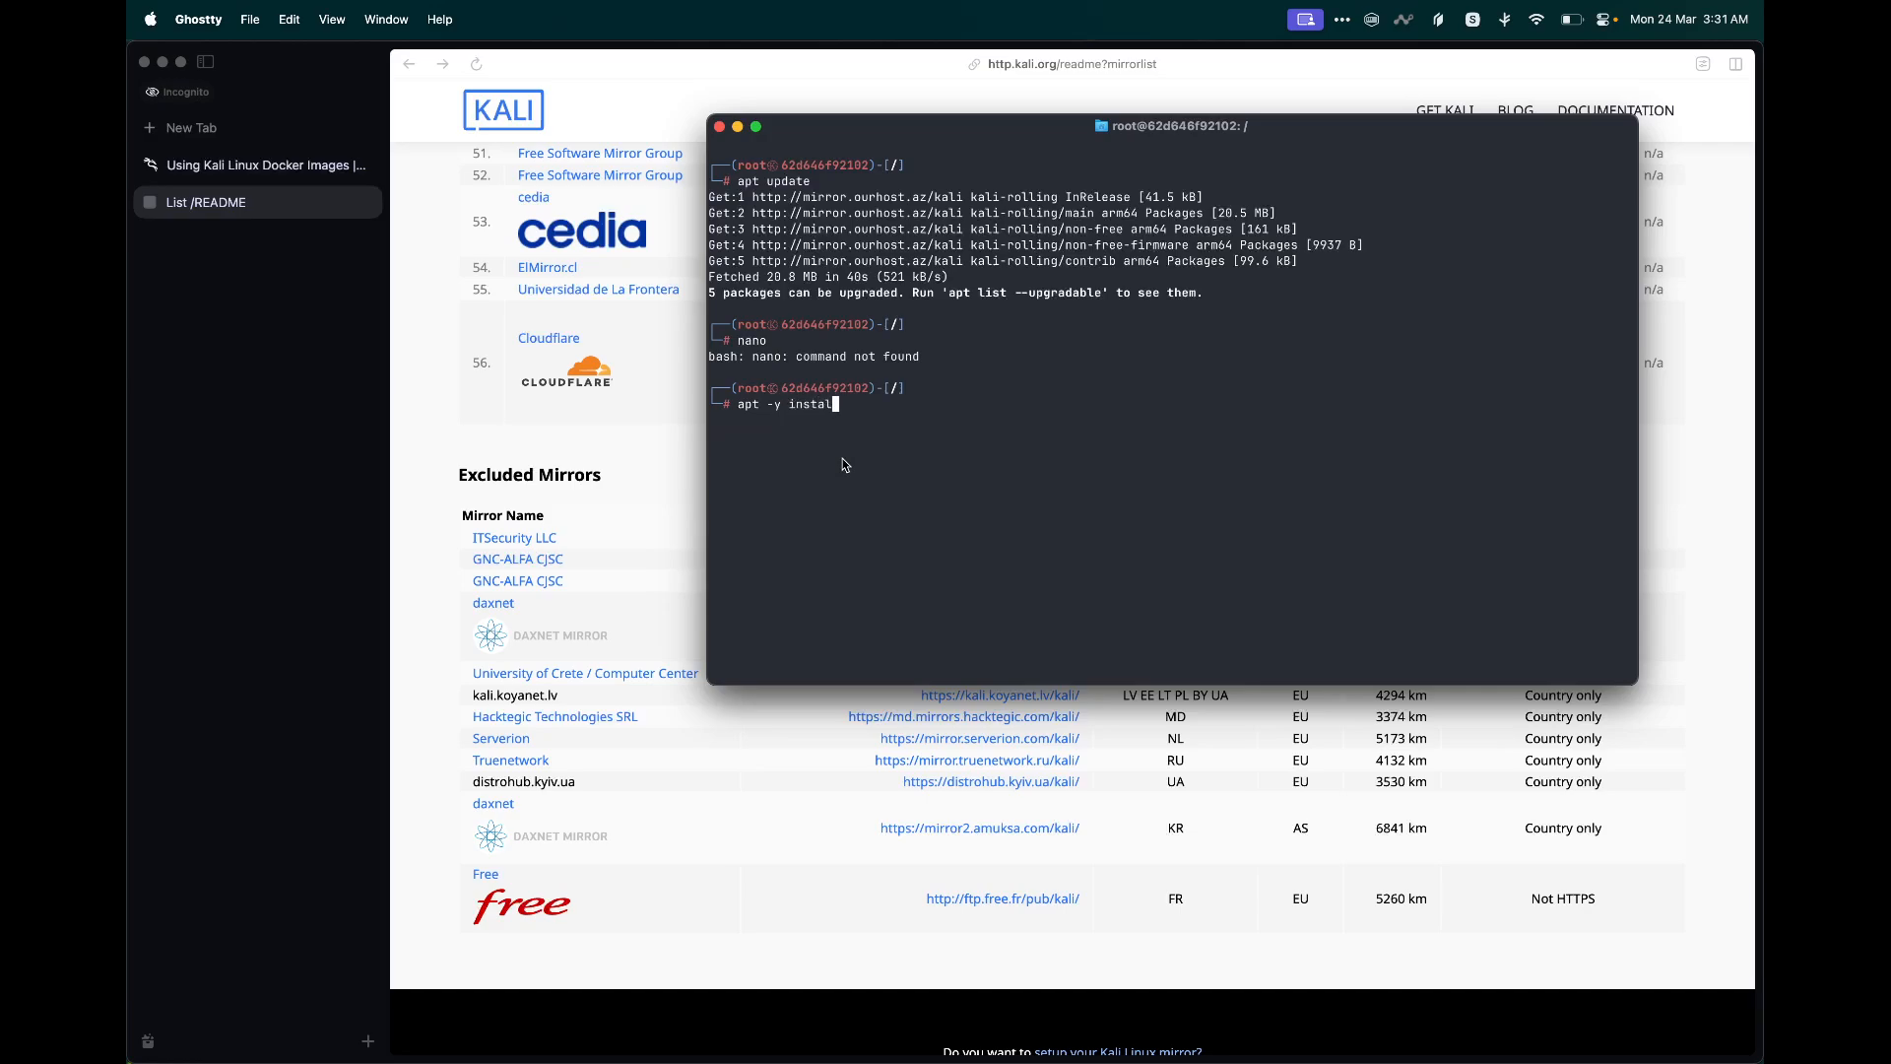
{"action": "key", "text": "Return"}
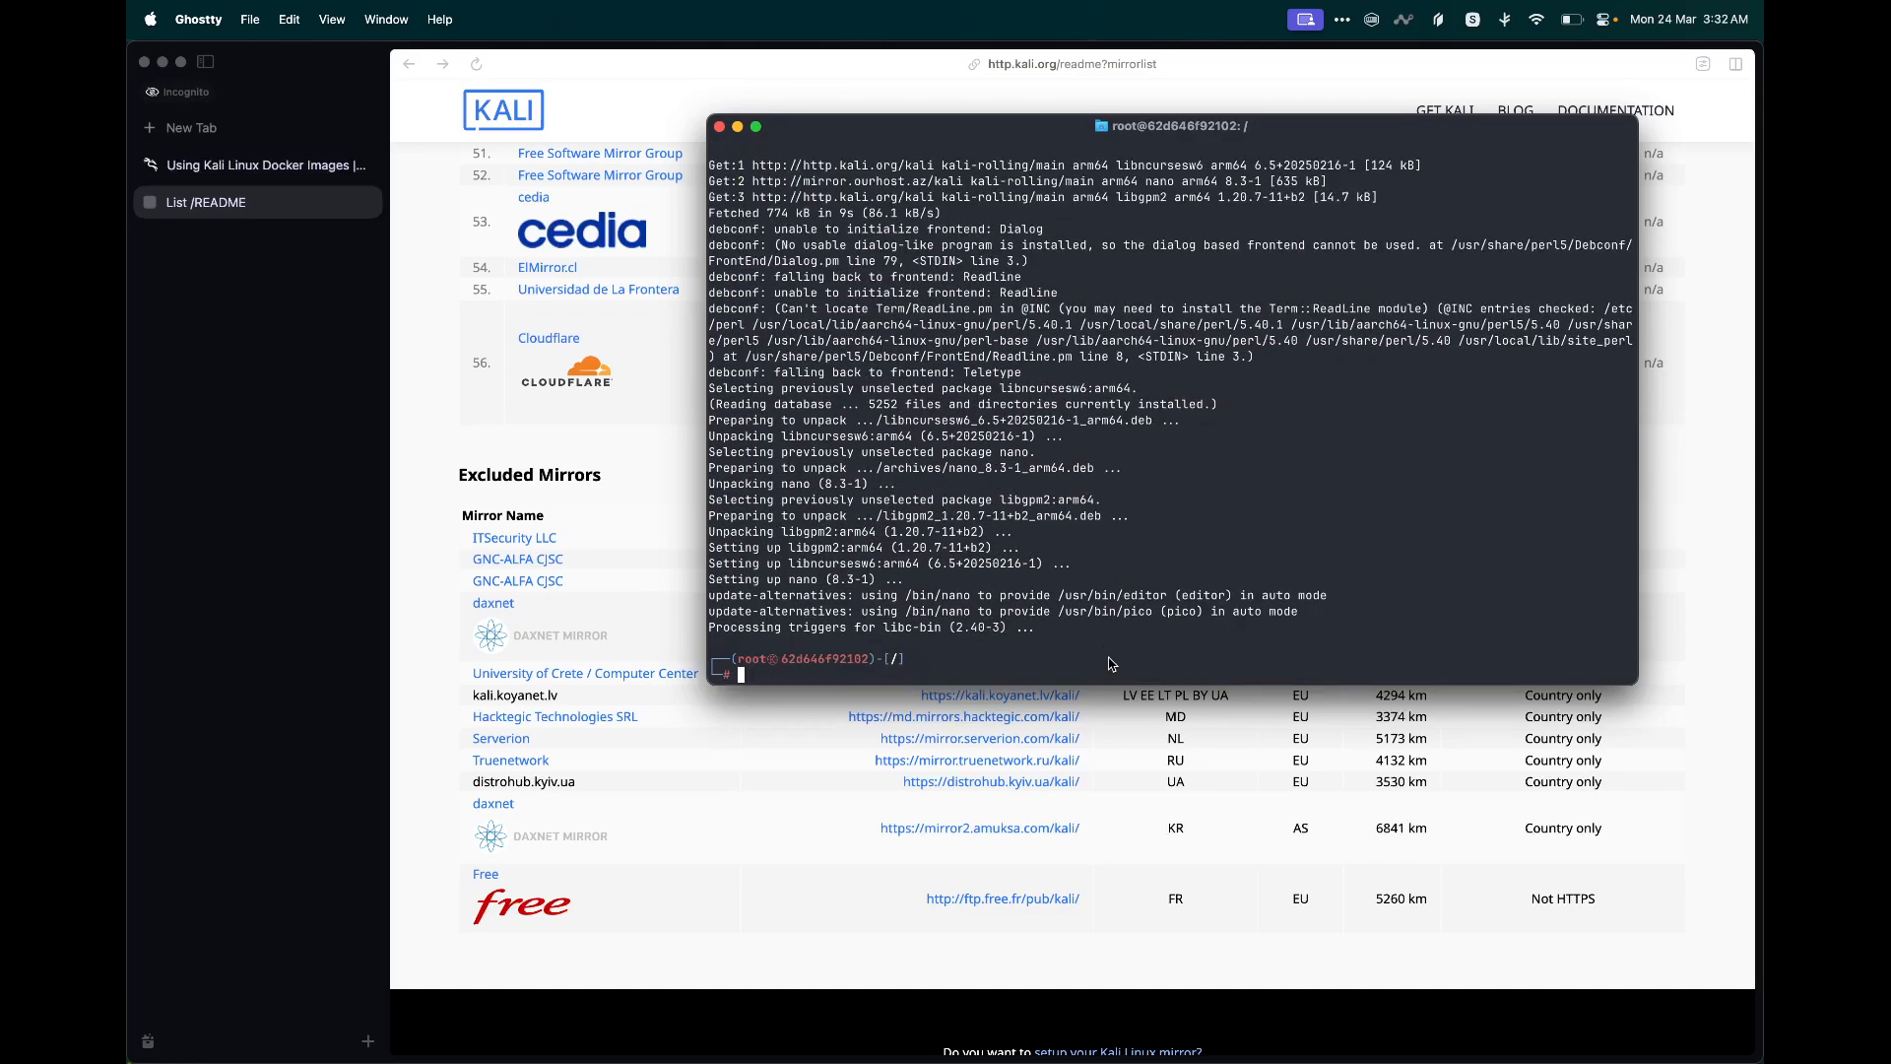
{"action": "type", "text": "c"}
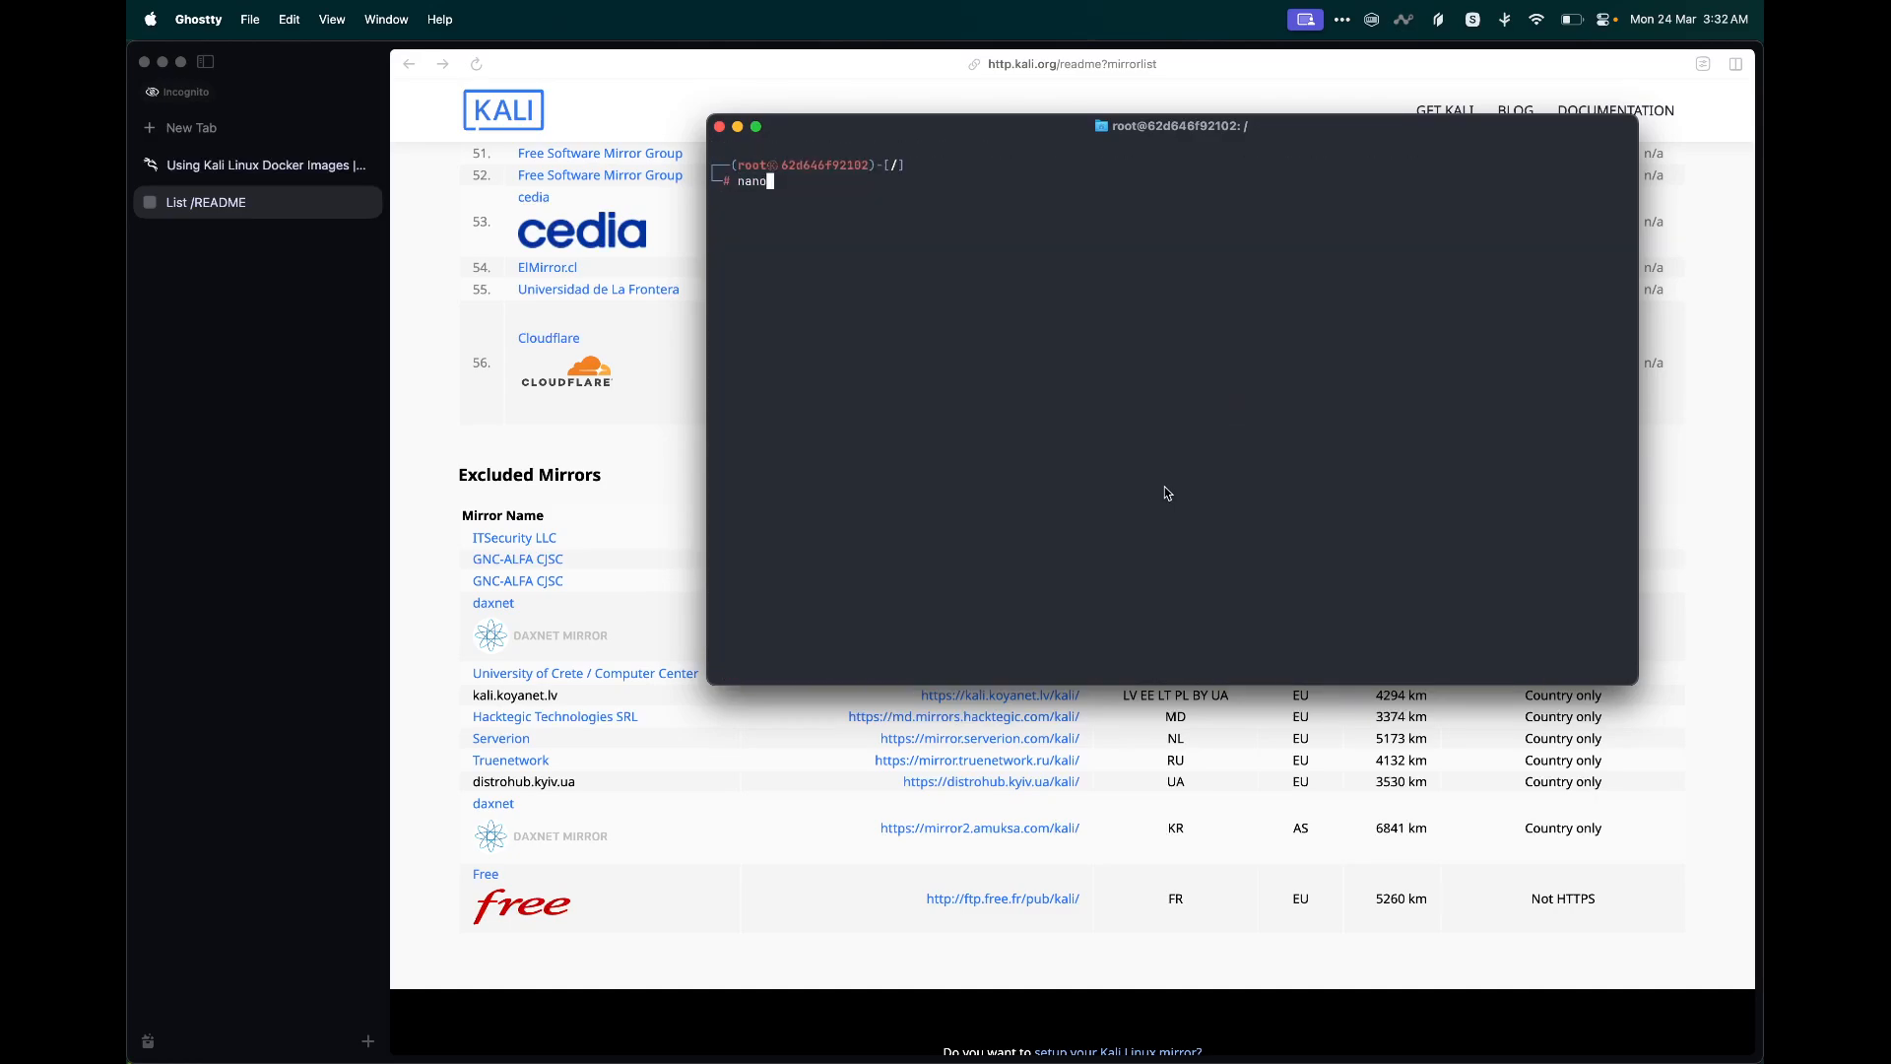
{"action": "type", "text": "/e"}
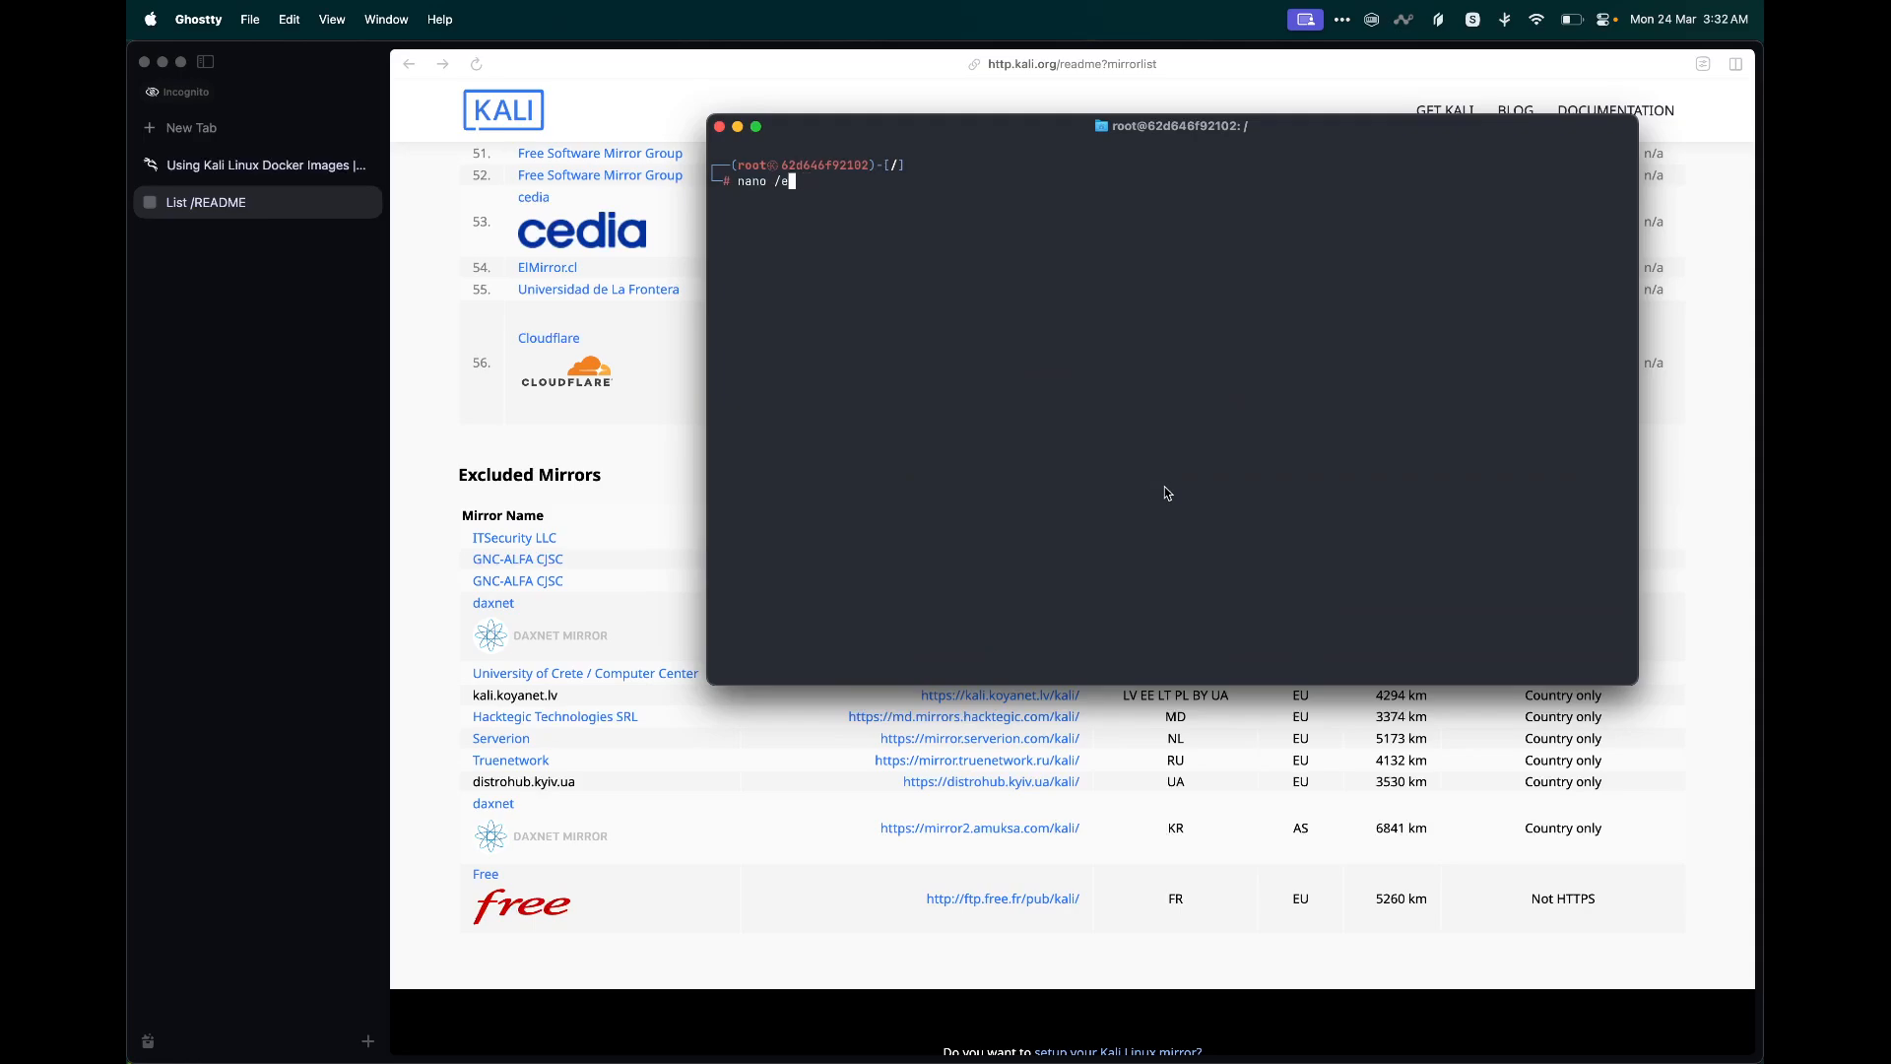
{"action": "type", "text": "tc/apt/"}
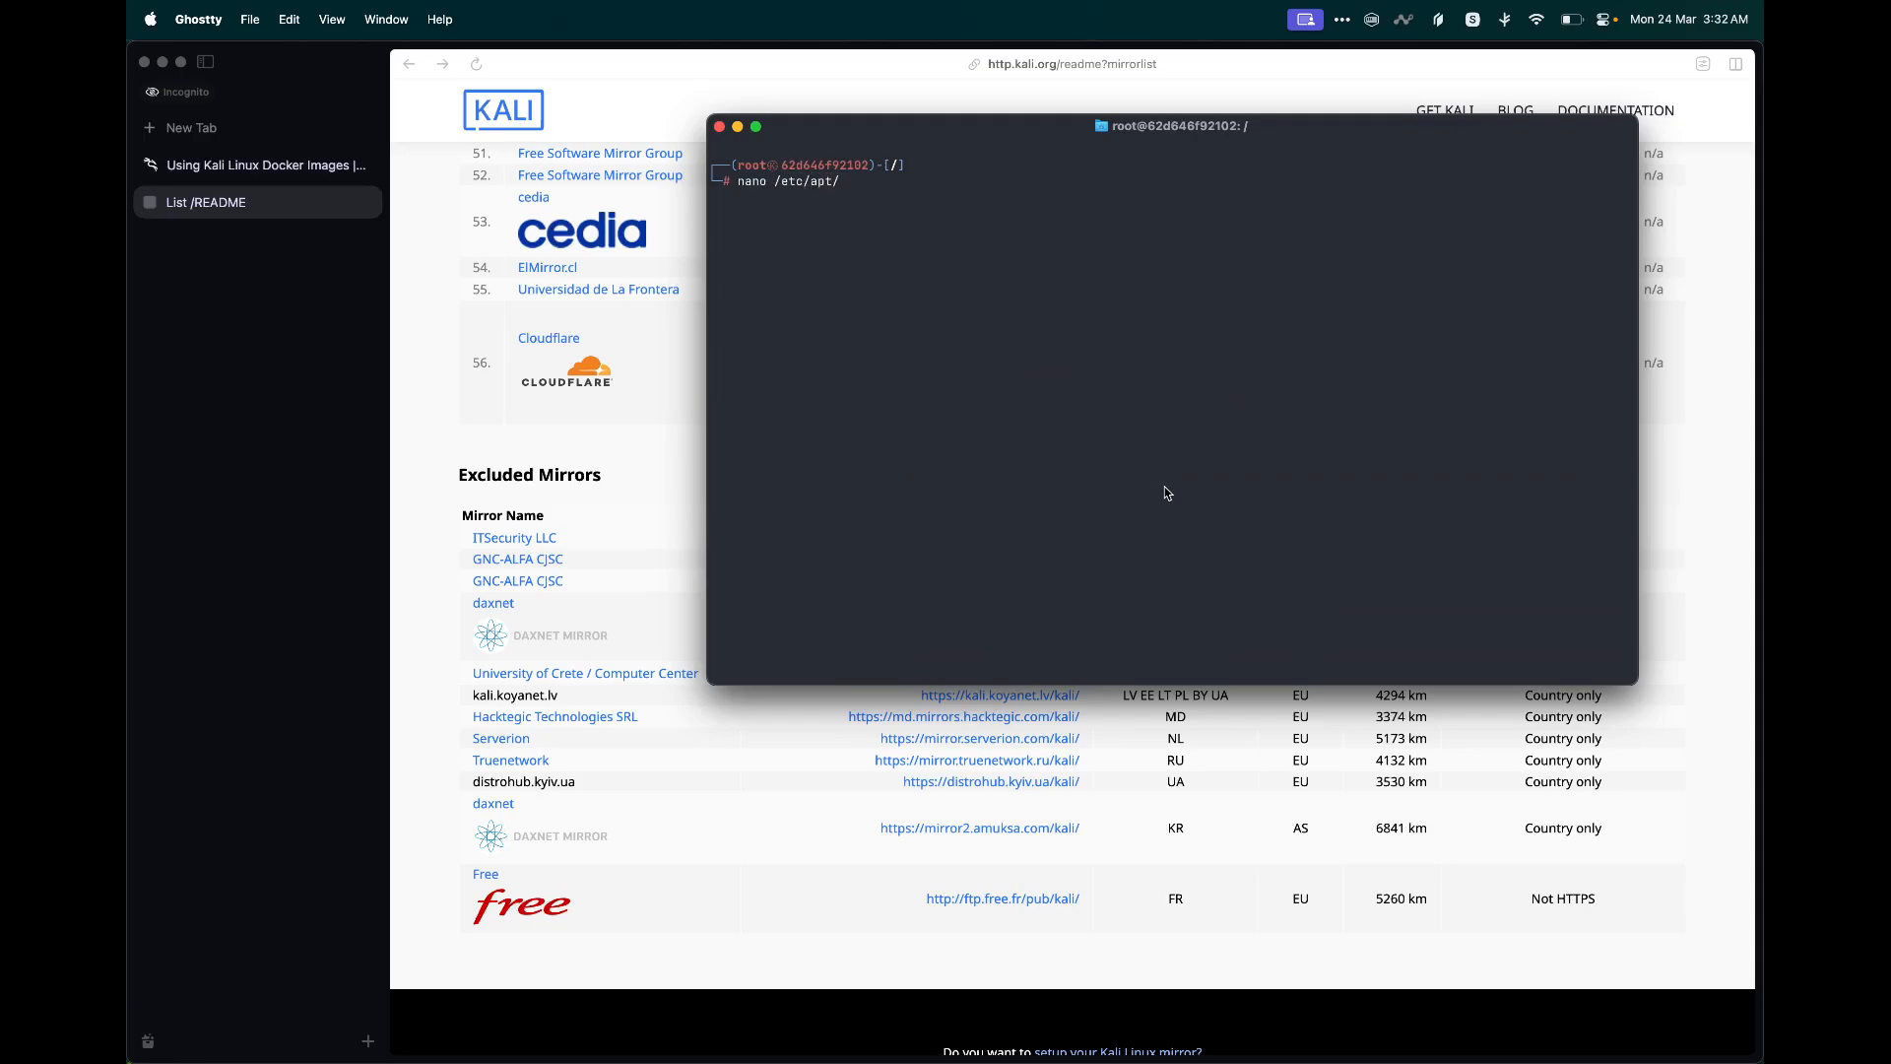
{"action": "type", "text": "sources.list"}
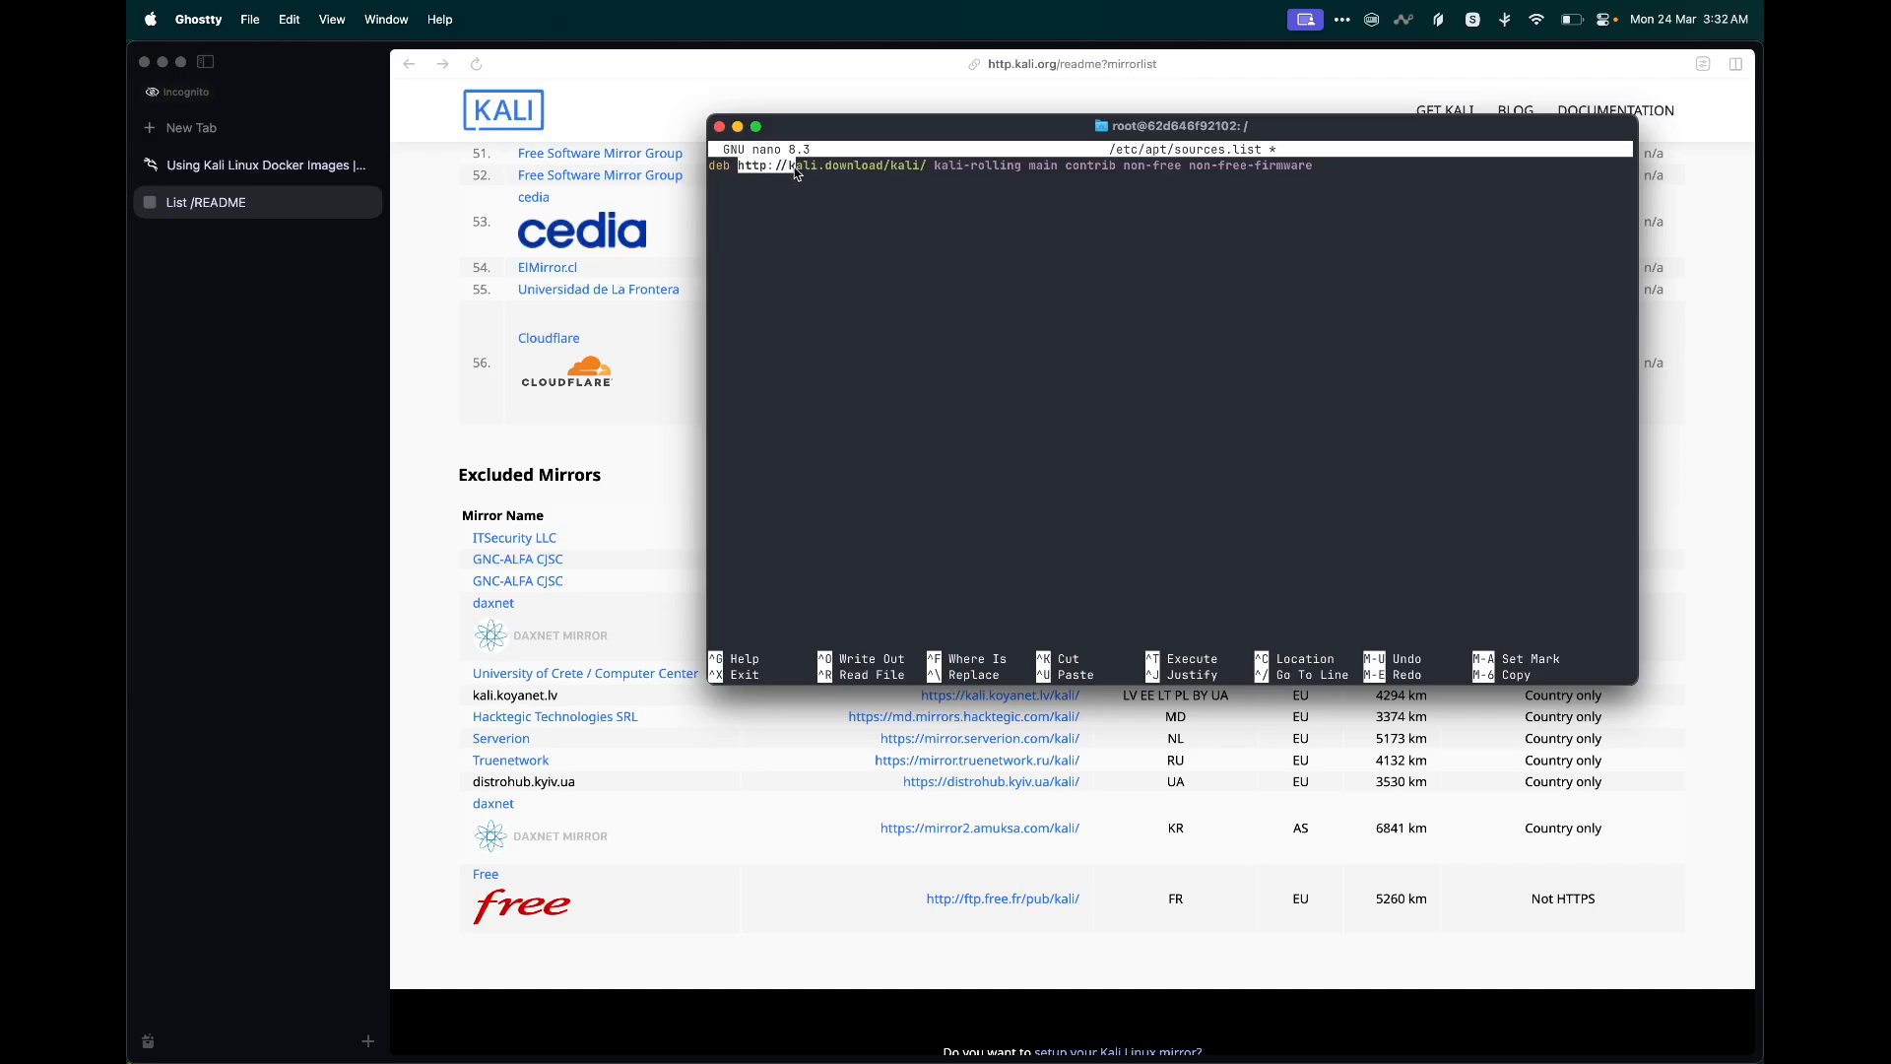
{"action": "key", "text": "ctrl+x"}
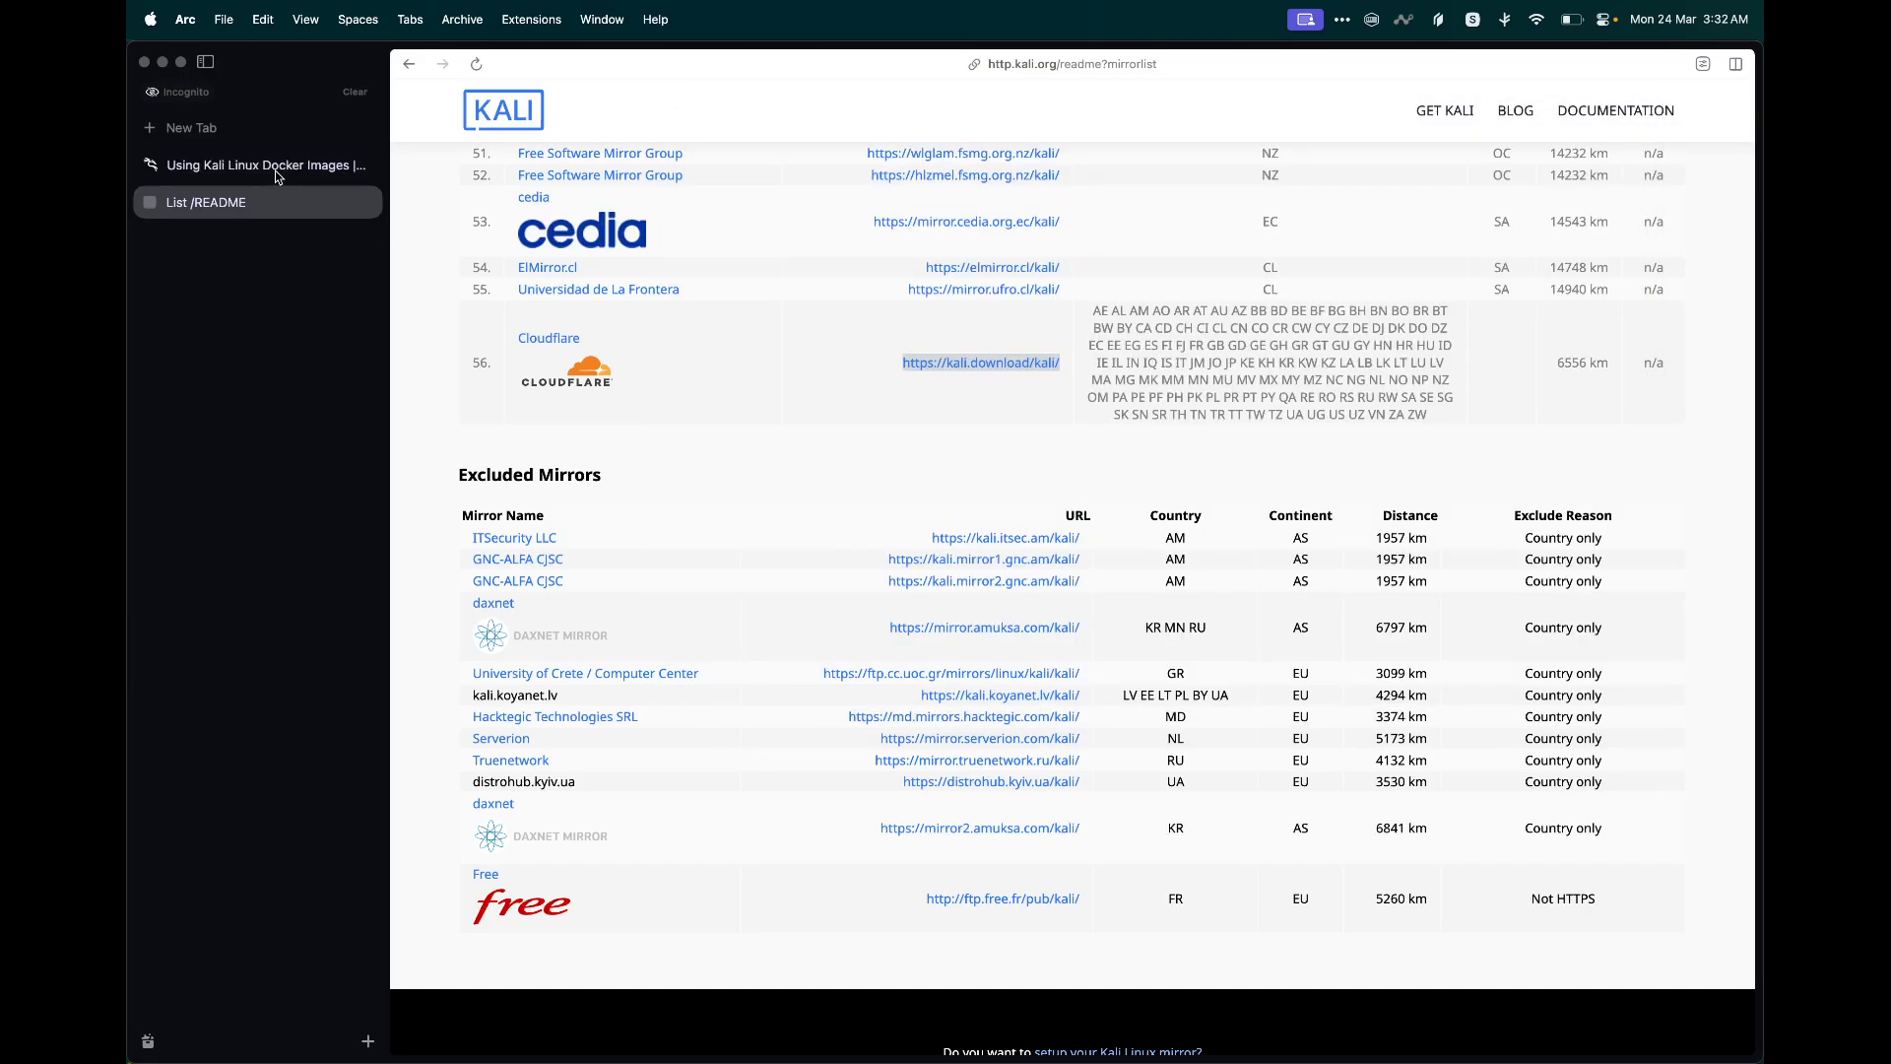
Return to the Kali Docker images guide and select the docker pull kalilinux/kali-rolling command text.
{"action": "left_click", "coordinate": [260, 165]}
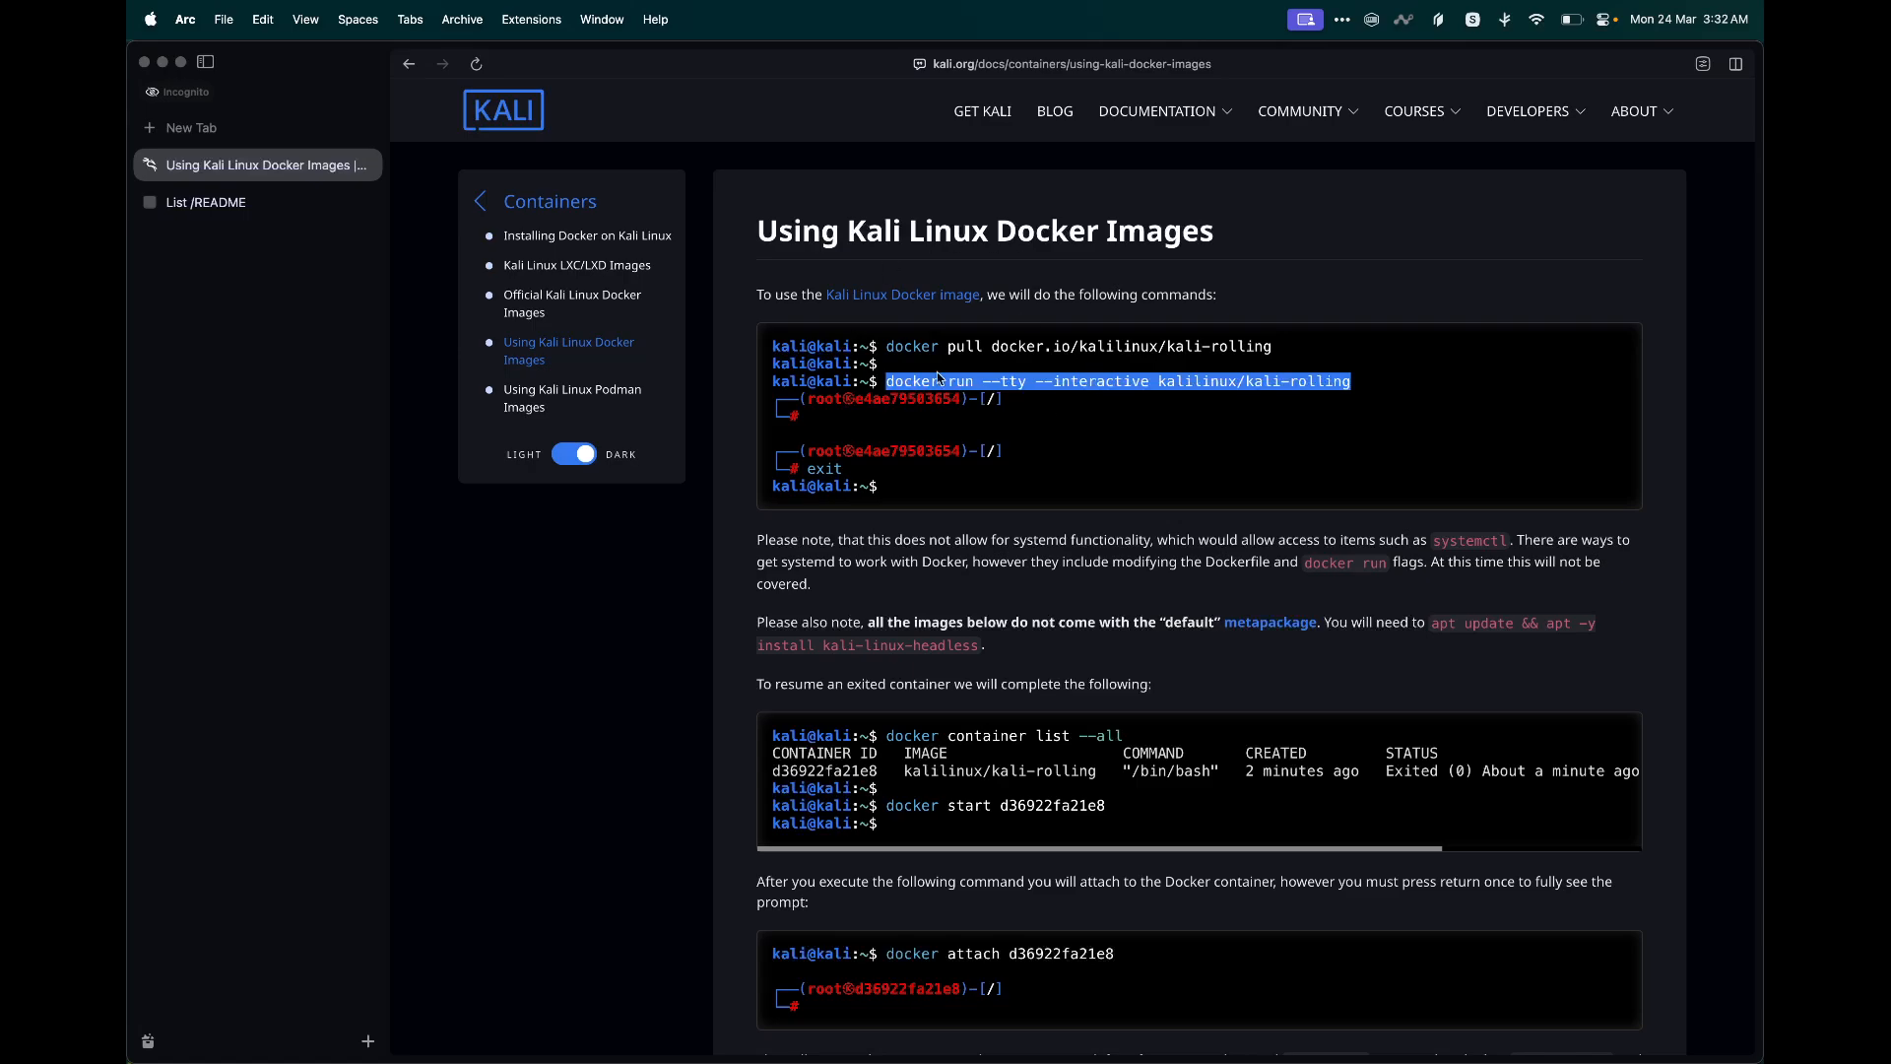
{"action": "mouse_move", "coordinate": [516, 247]}
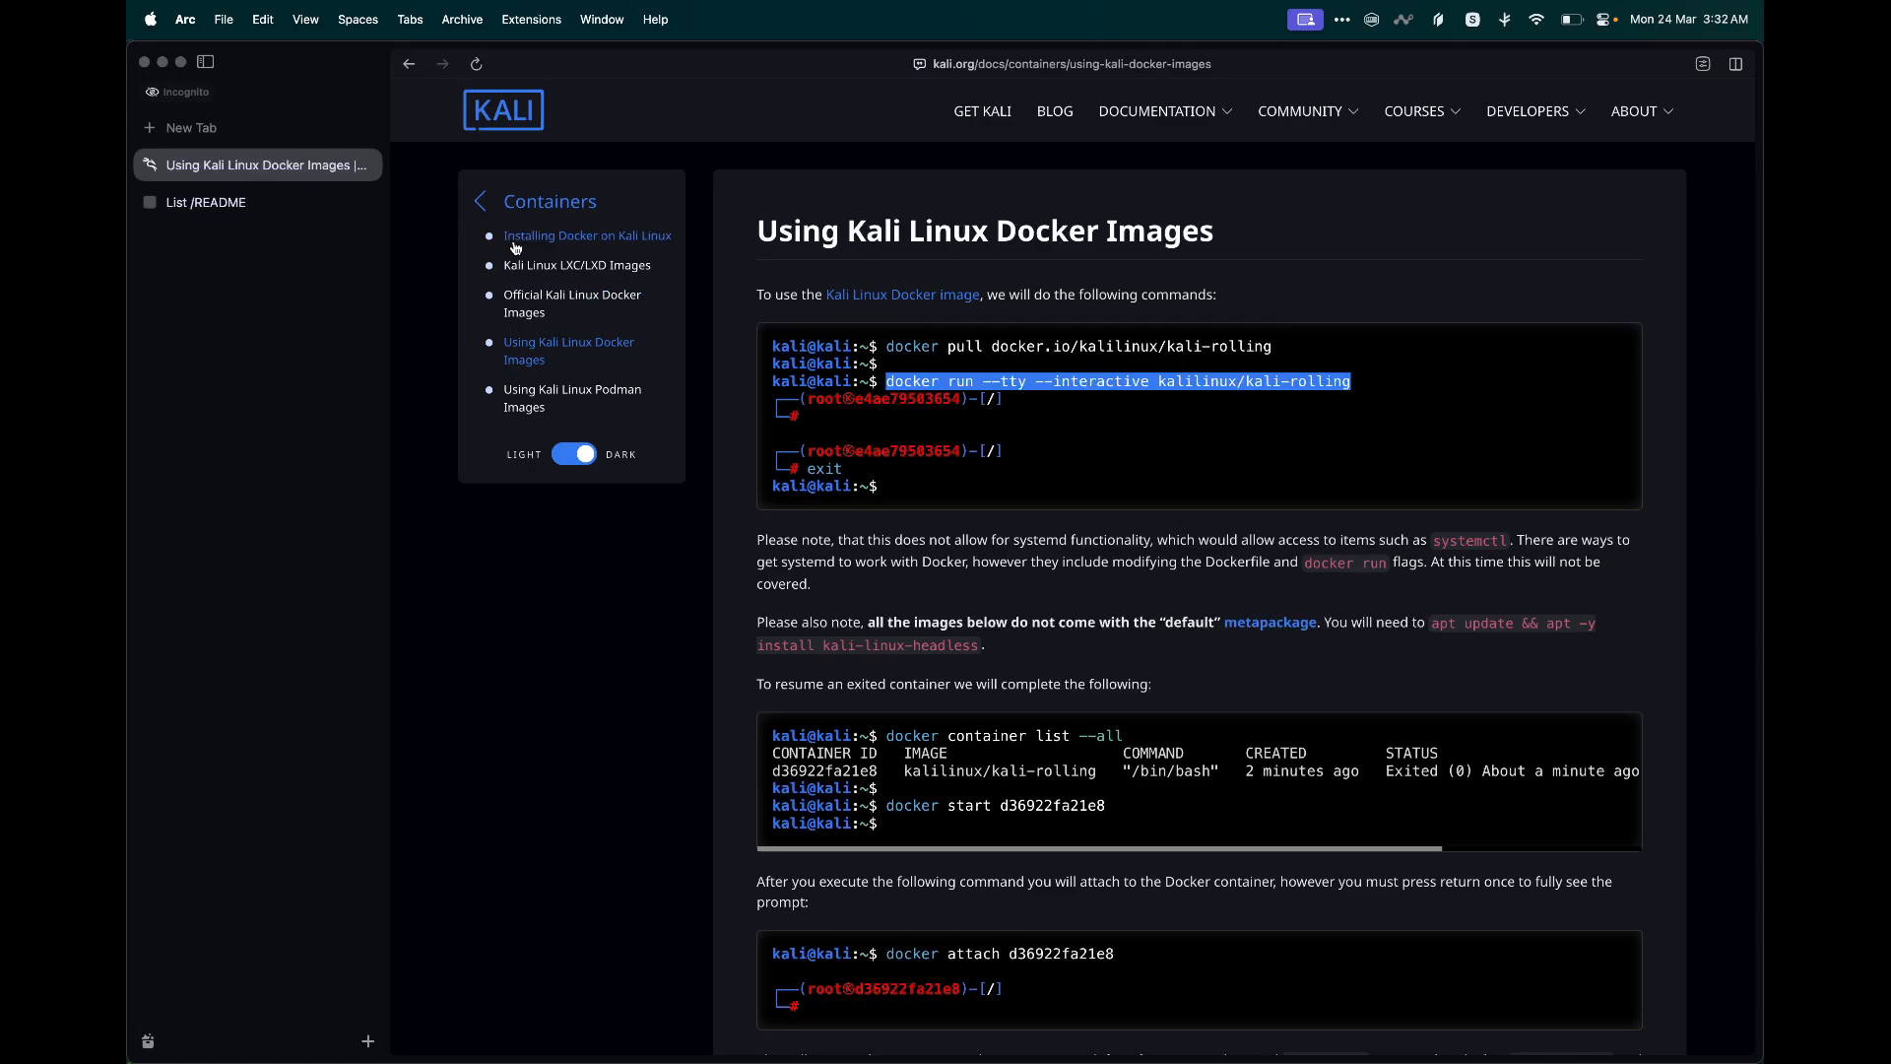
{"action": "scroll", "scroll_direction": "down", "scroll_amount": 3}
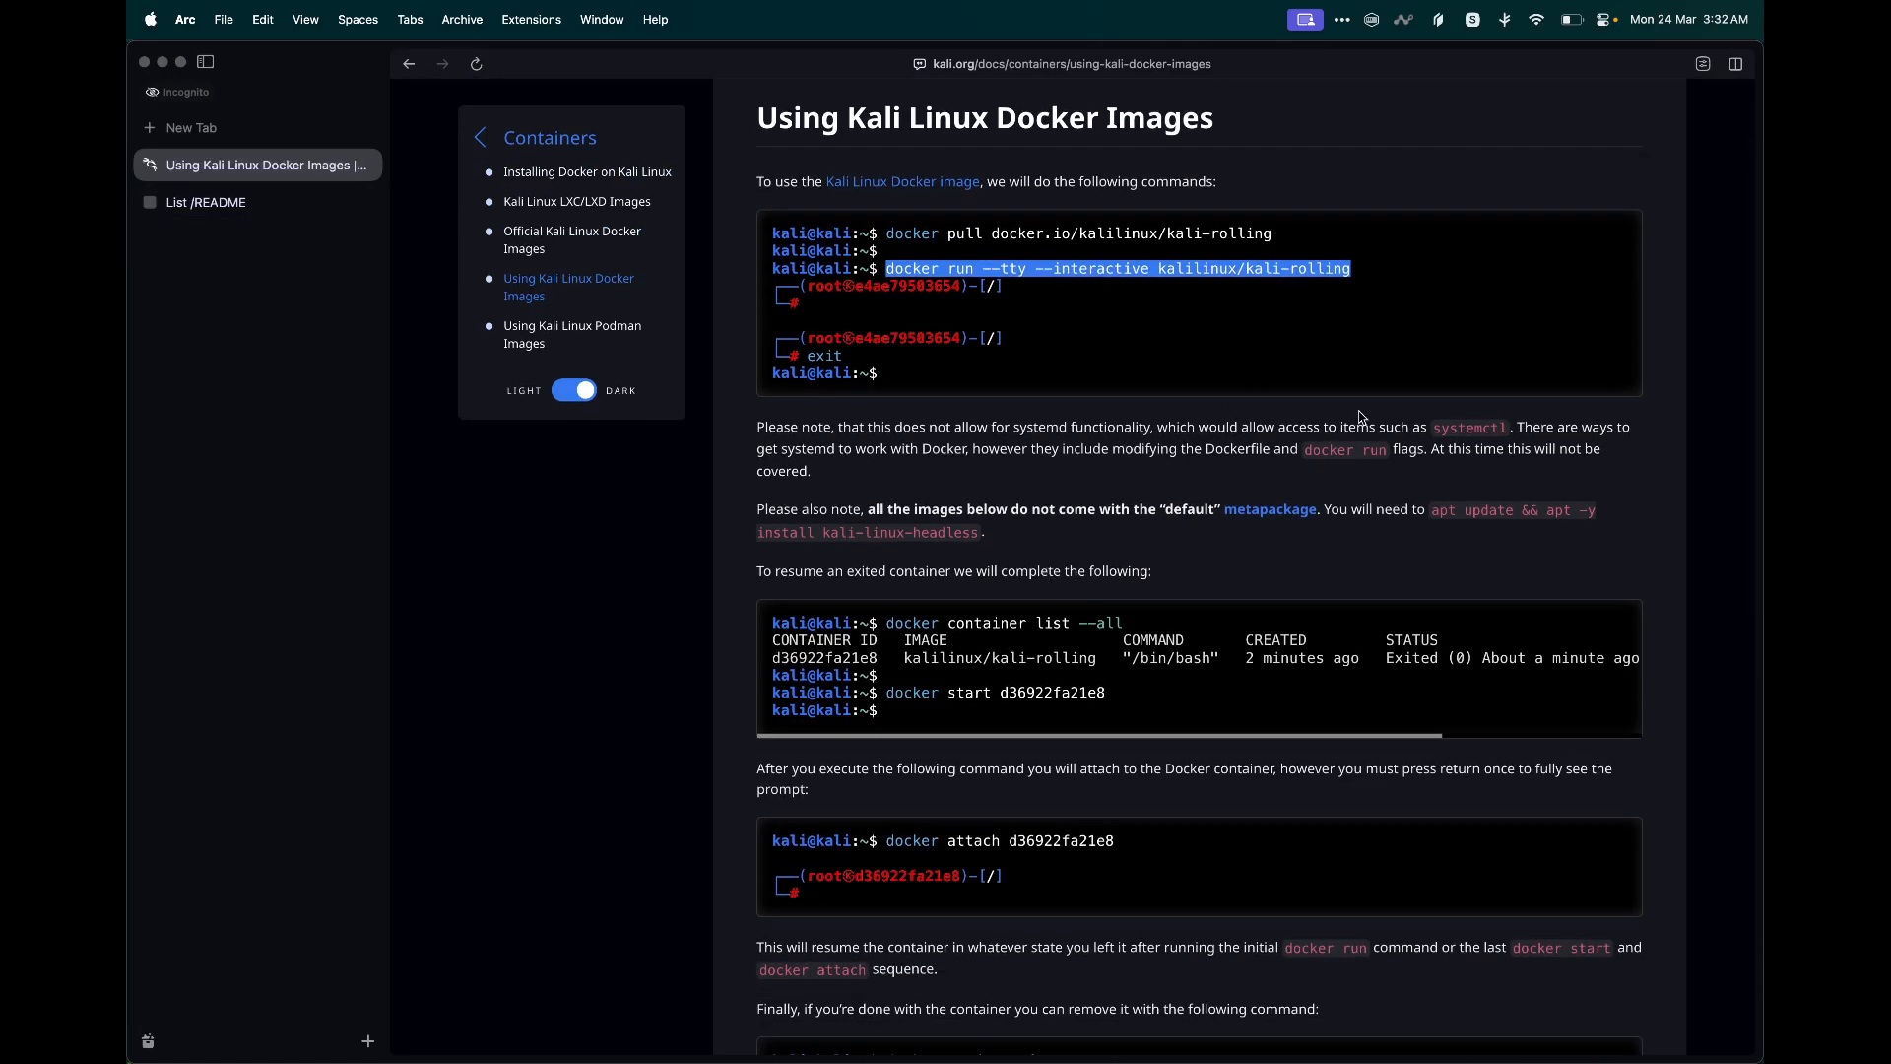
{"action": "mouse_move", "coordinate": [886, 449]}
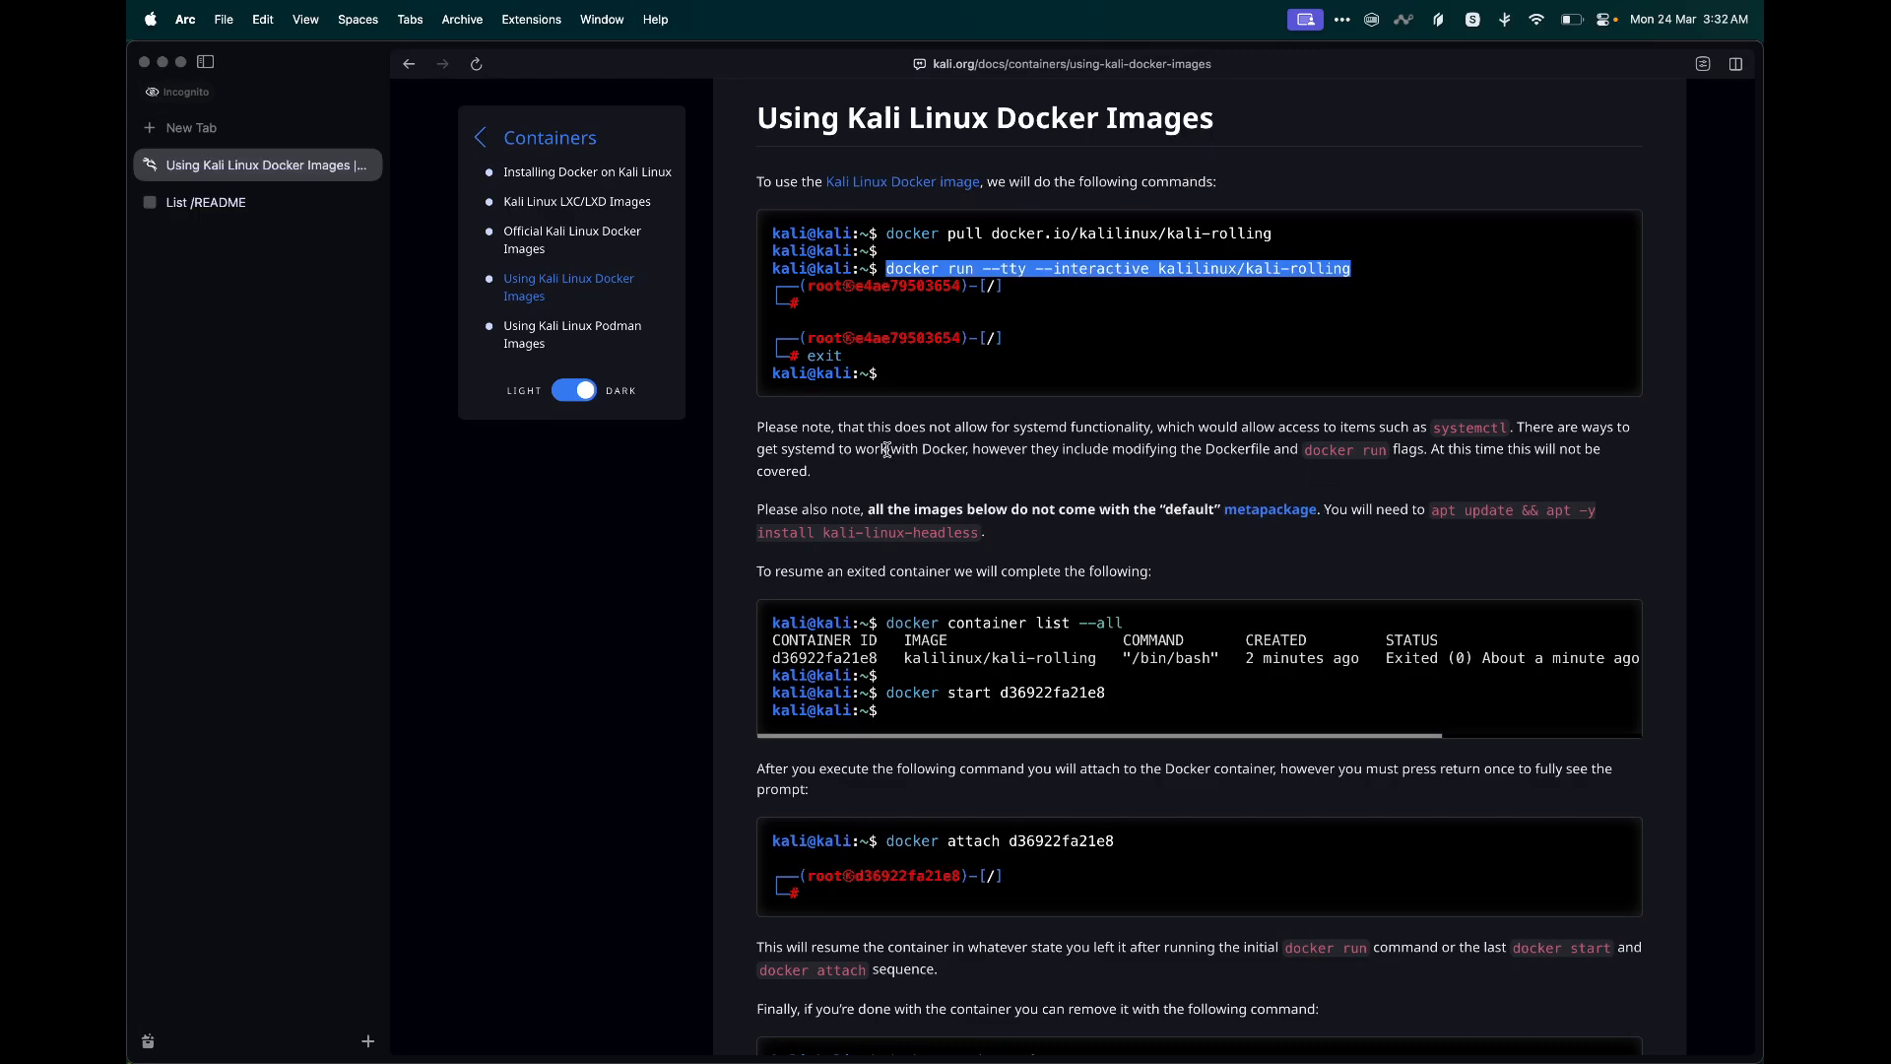
{"action": "mouse_move", "coordinate": [945, 445]}
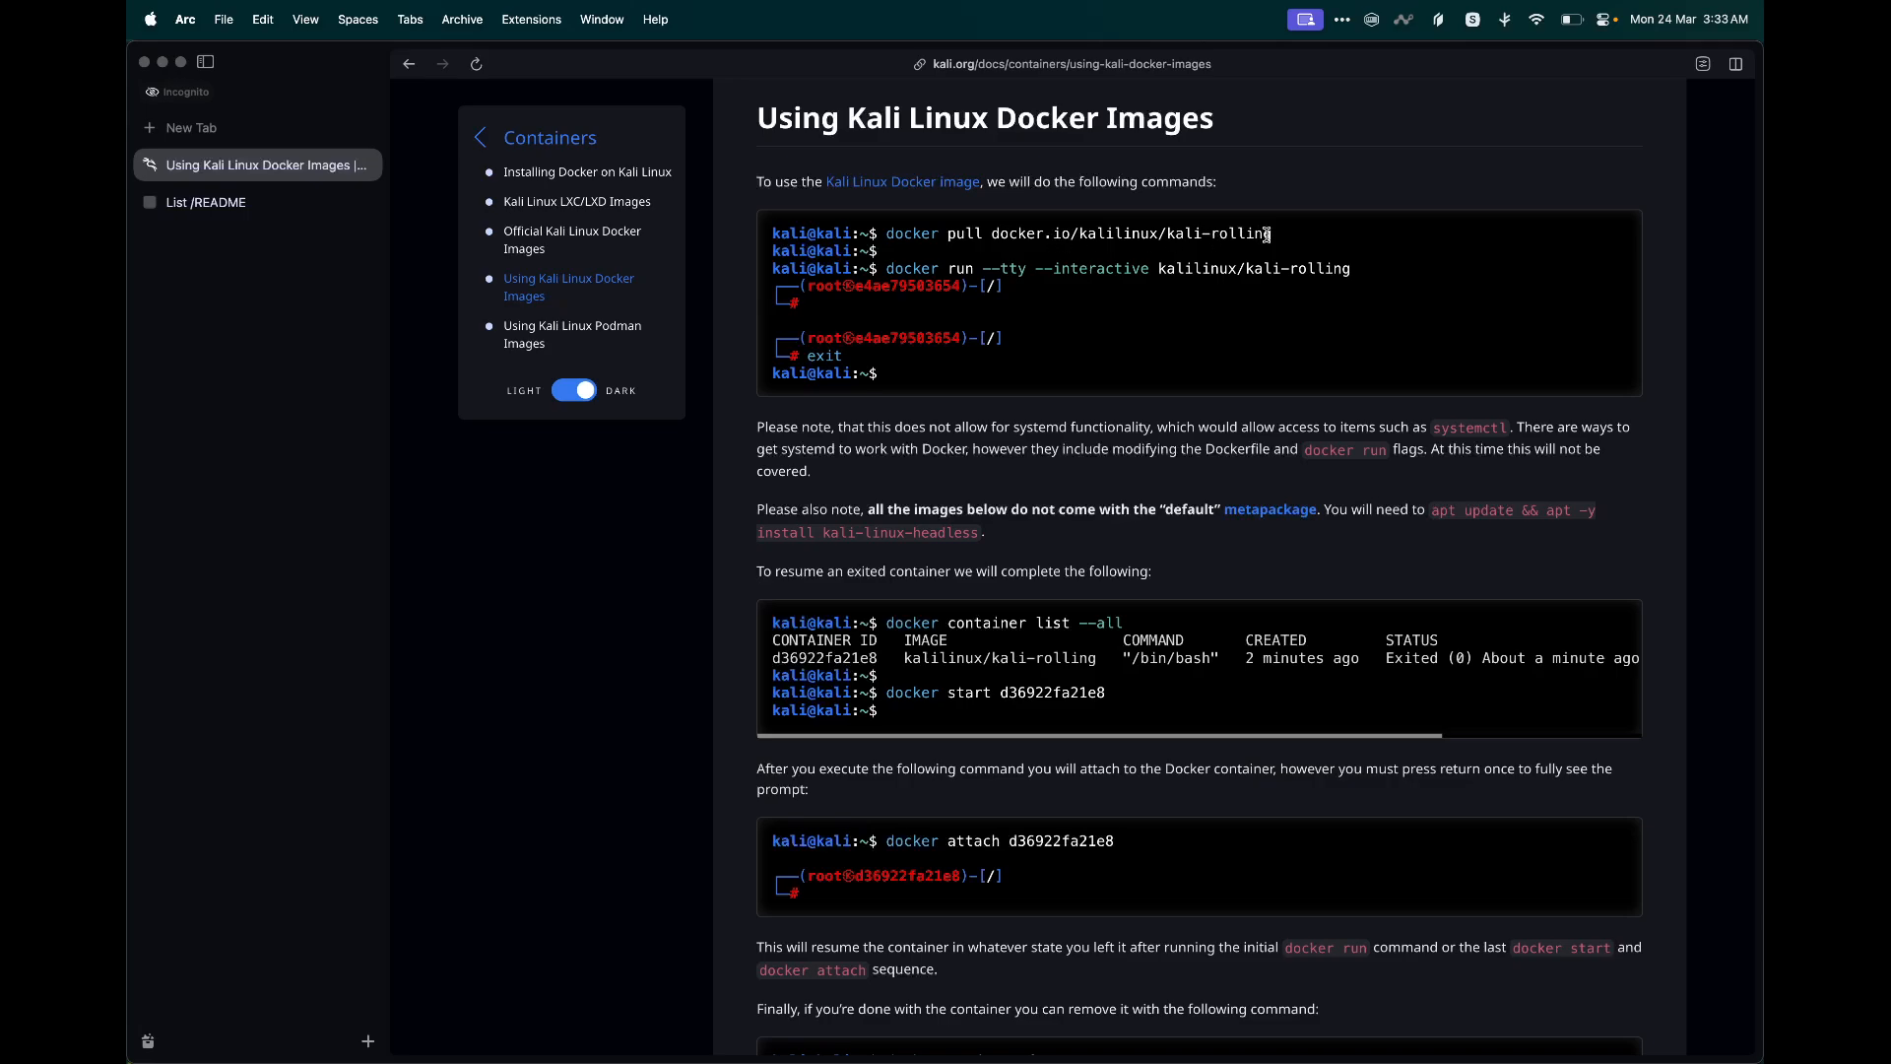
{"action": "left_click_drag", "start_coordinate": [977, 232], "coordinate": [1270, 233]}
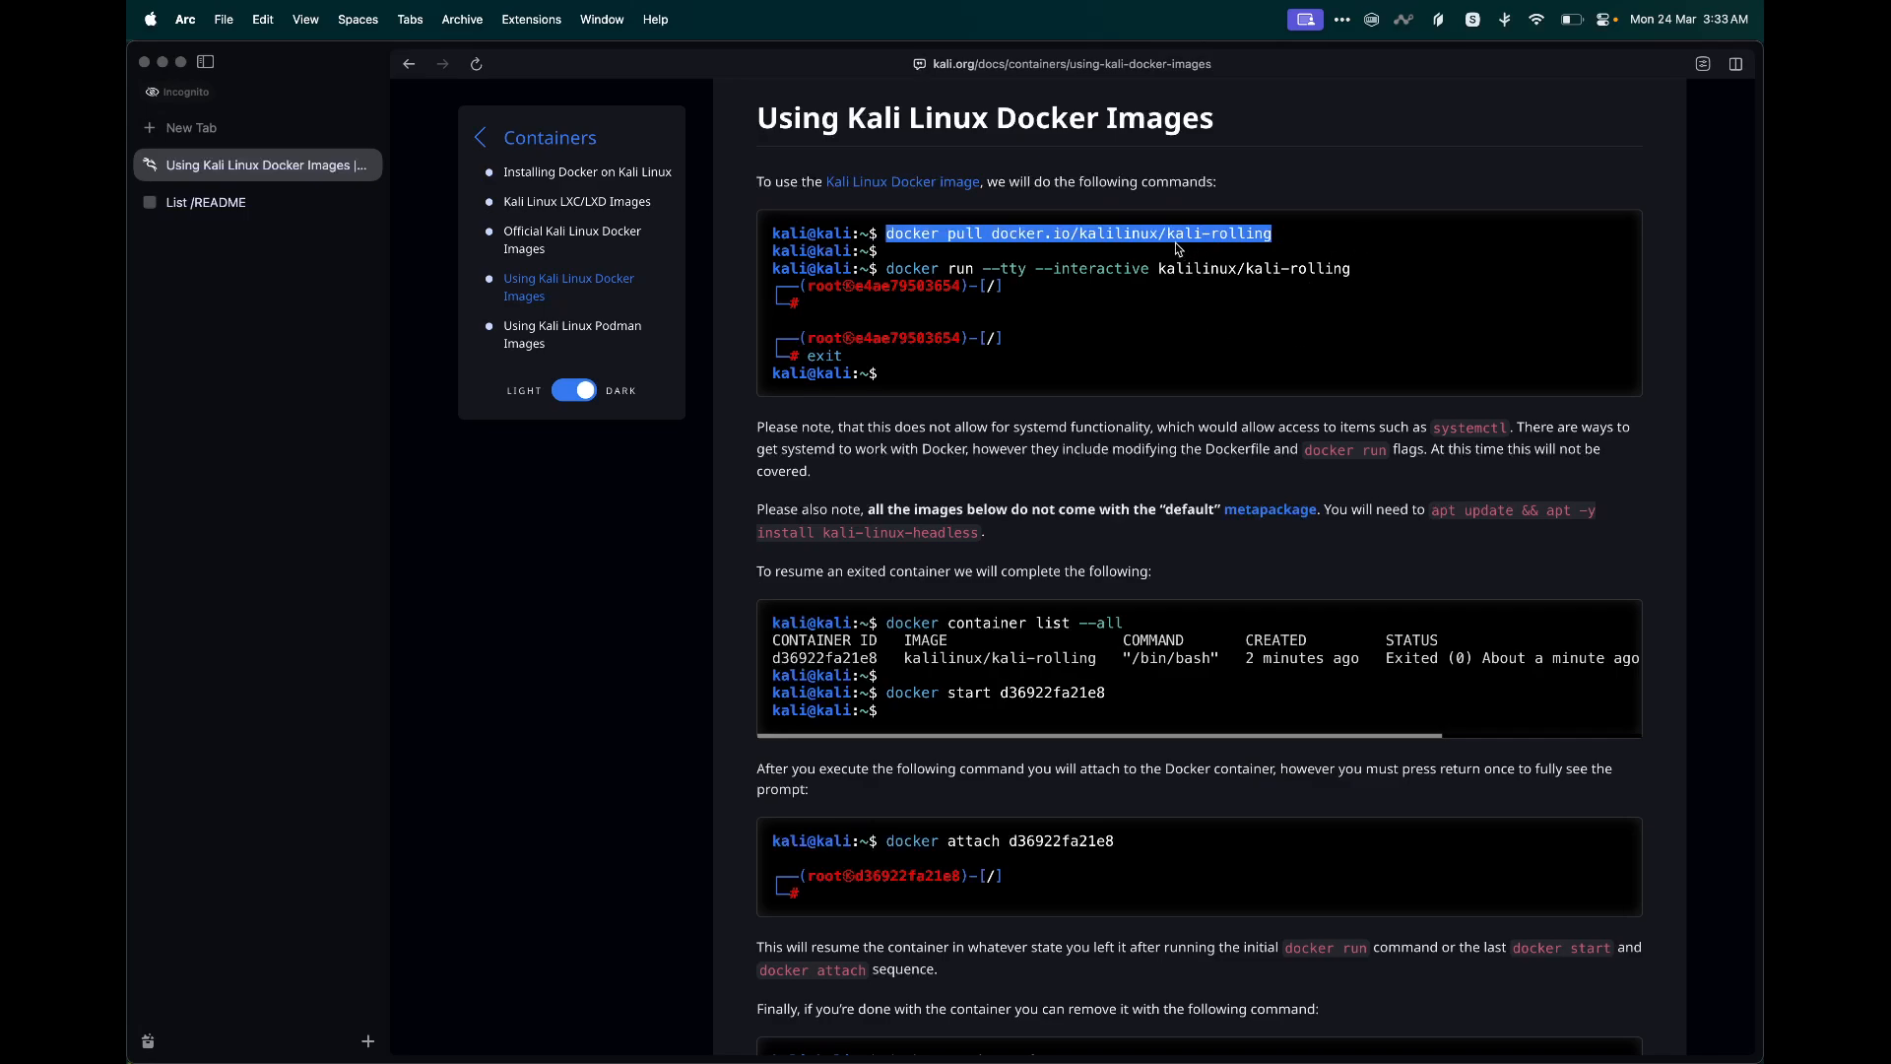
{"action": "mouse_move", "coordinate": [1245, 528]}
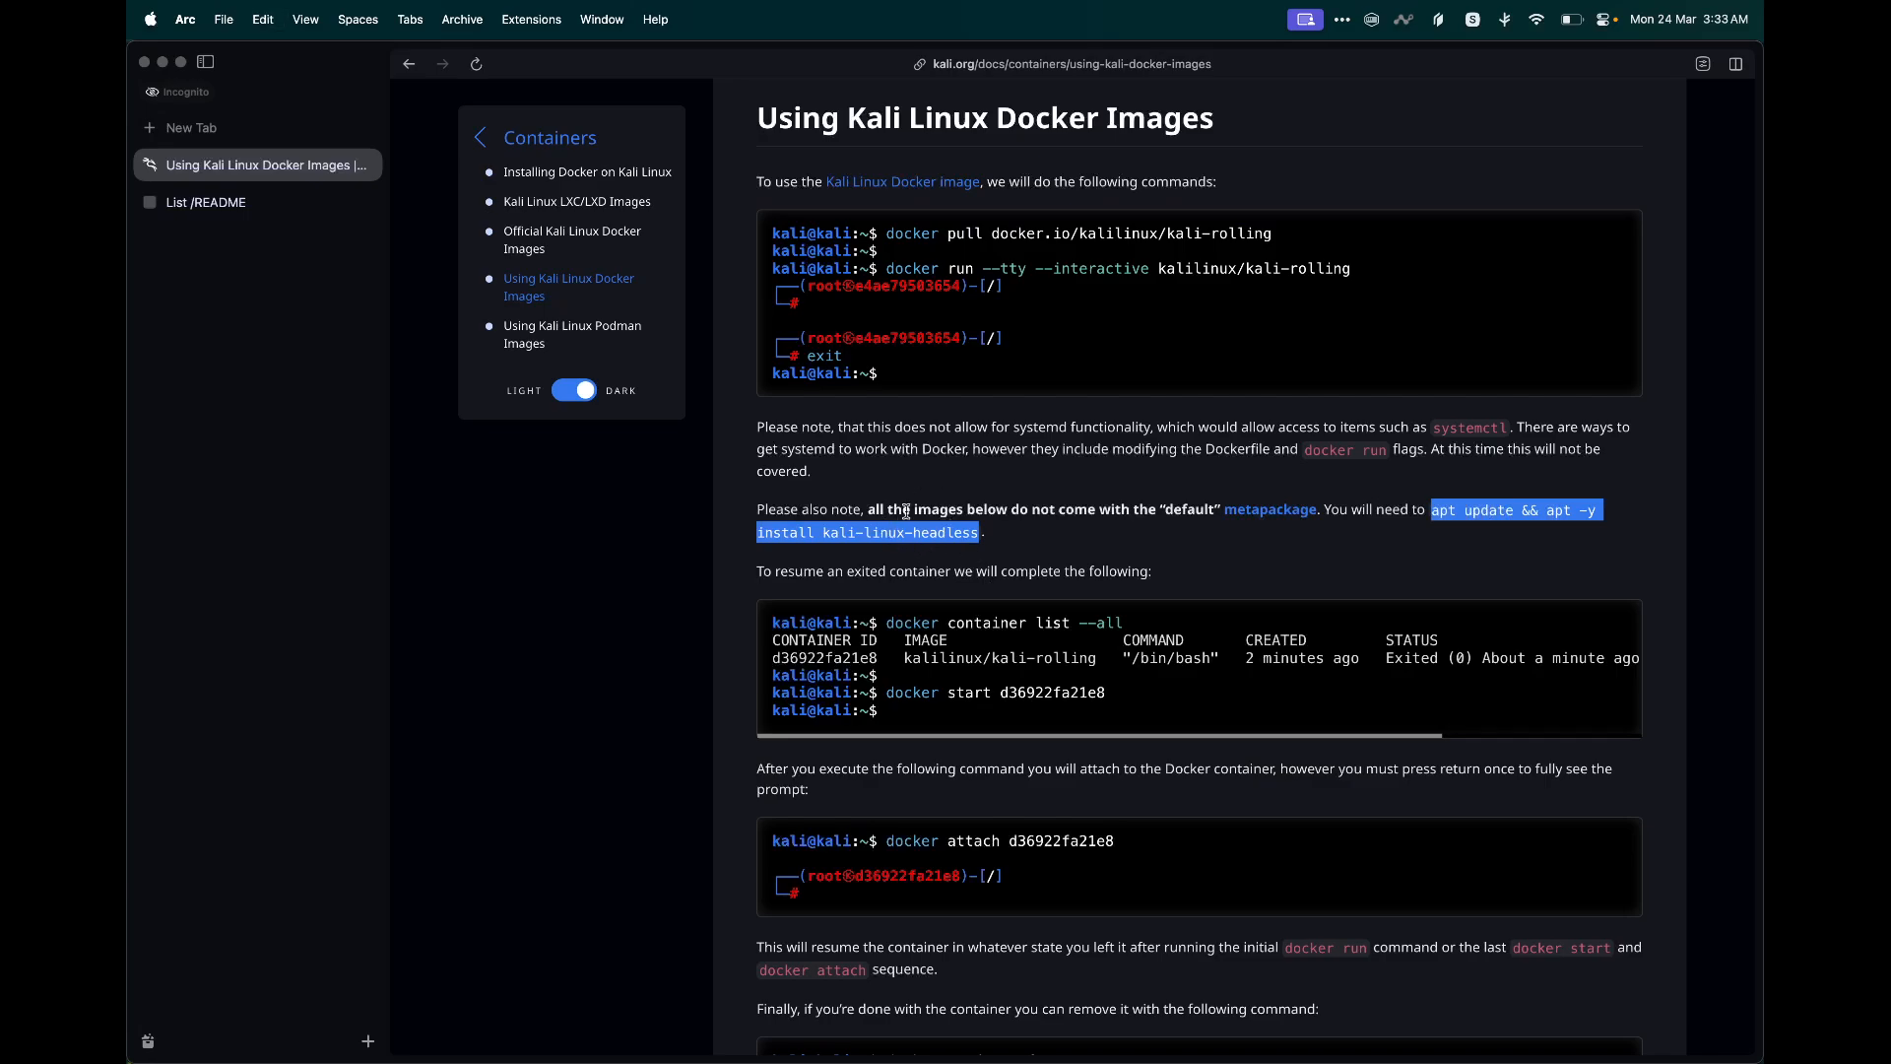
{"action": "mouse_move", "coordinate": [926, 532]}
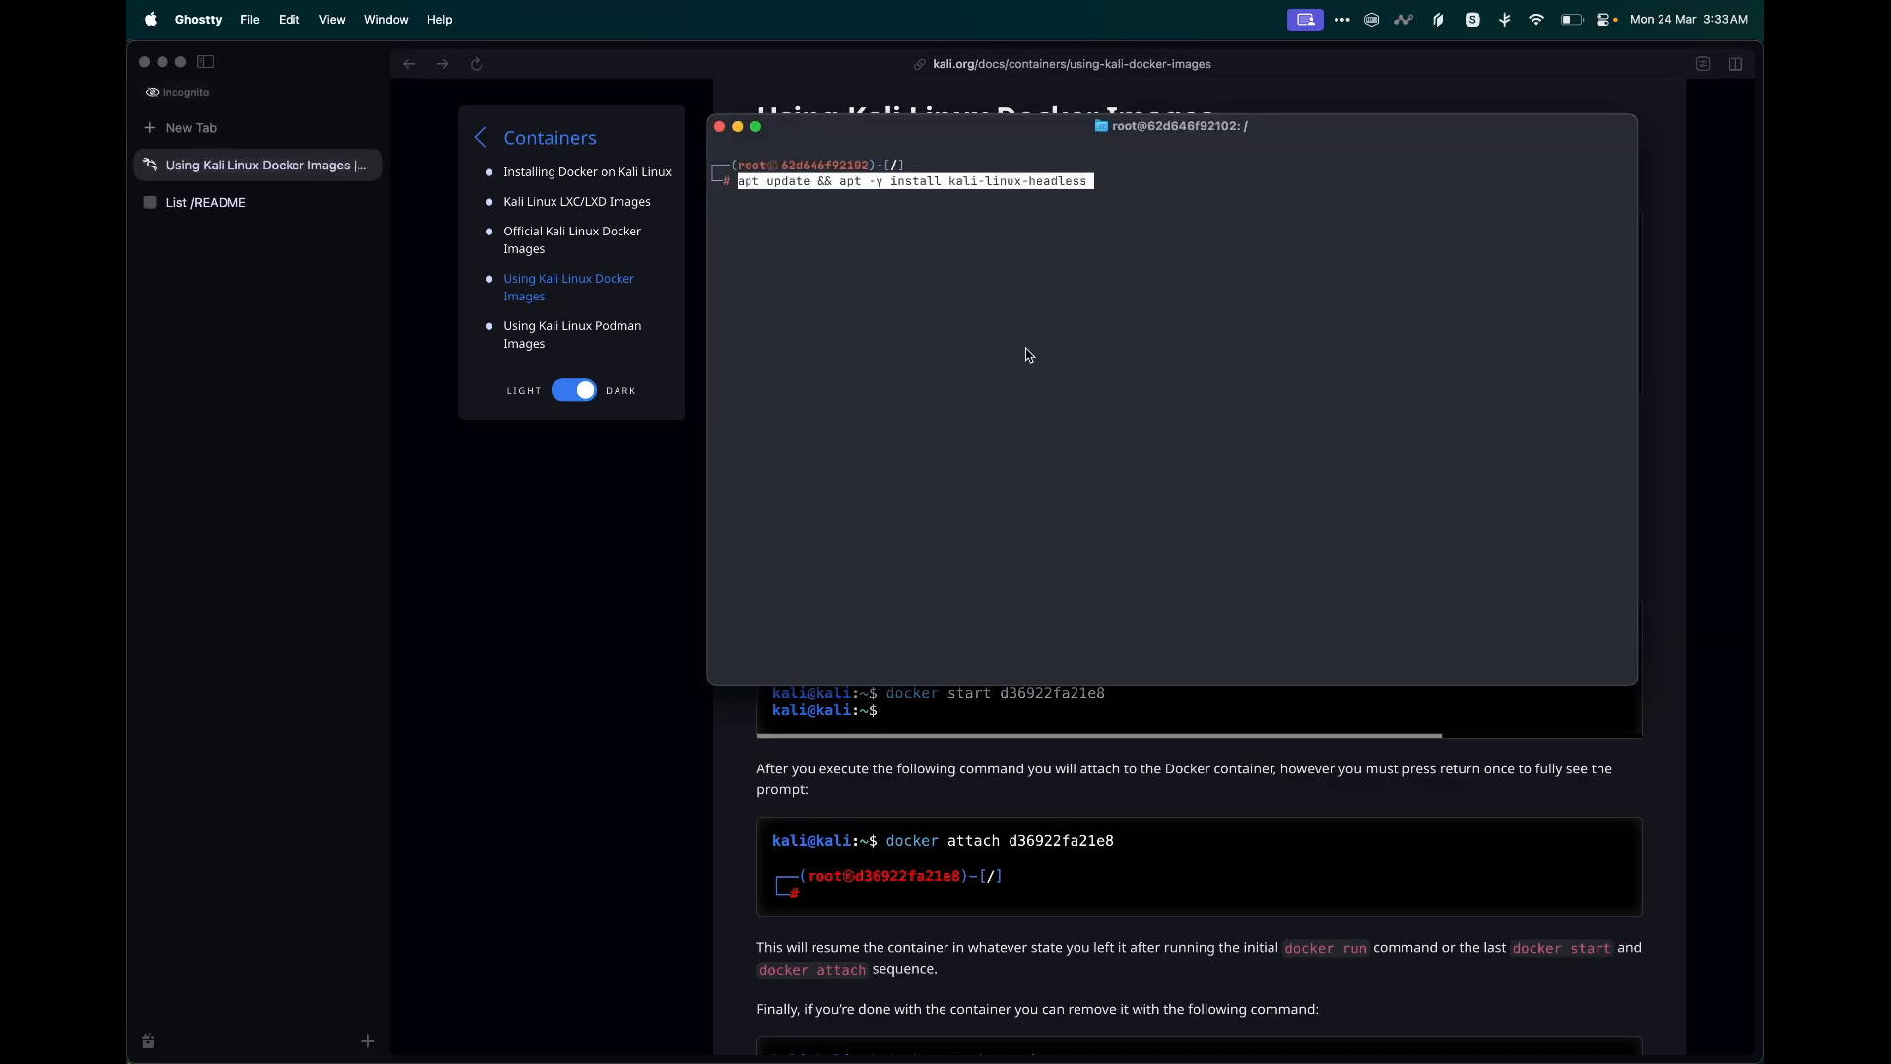
Run apt update && apt -y install kali-linux-headless in the container shell.
{"action": "key", "text": "Return"}
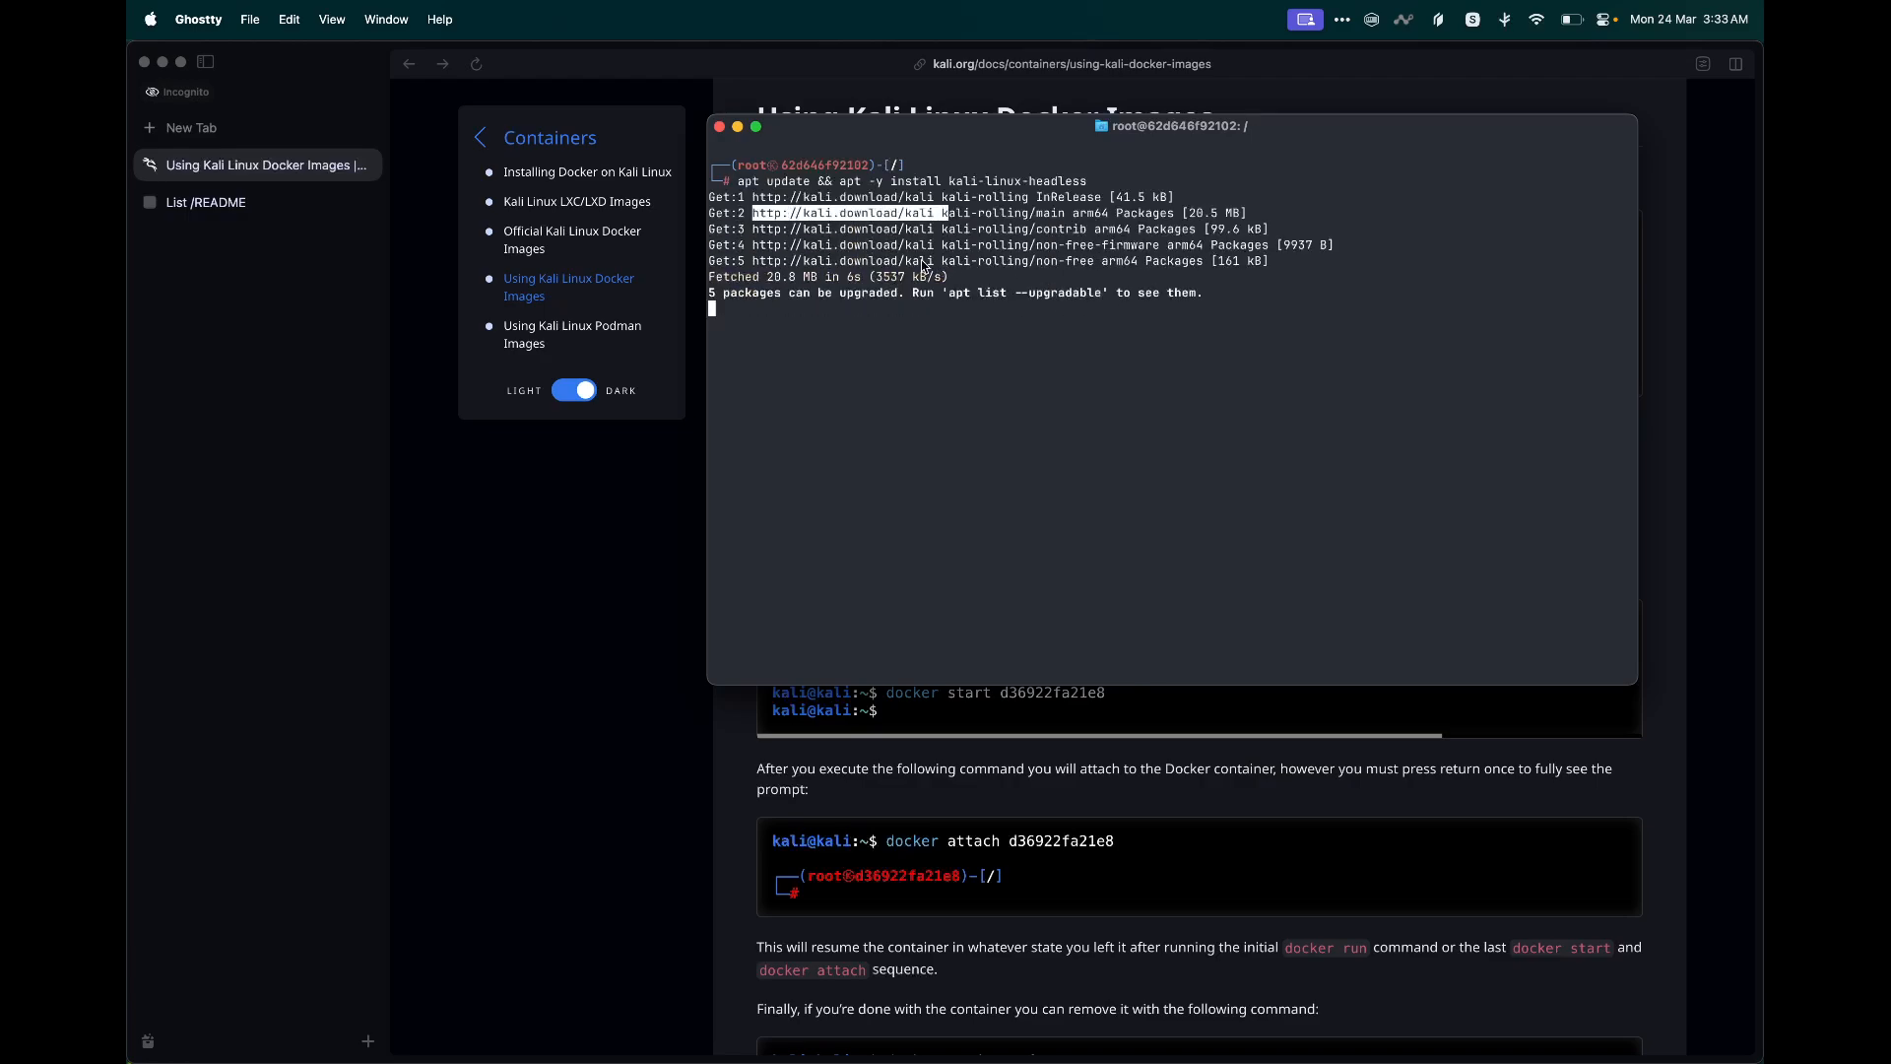
{"action": "mouse_move", "coordinate": [1359, 268]}
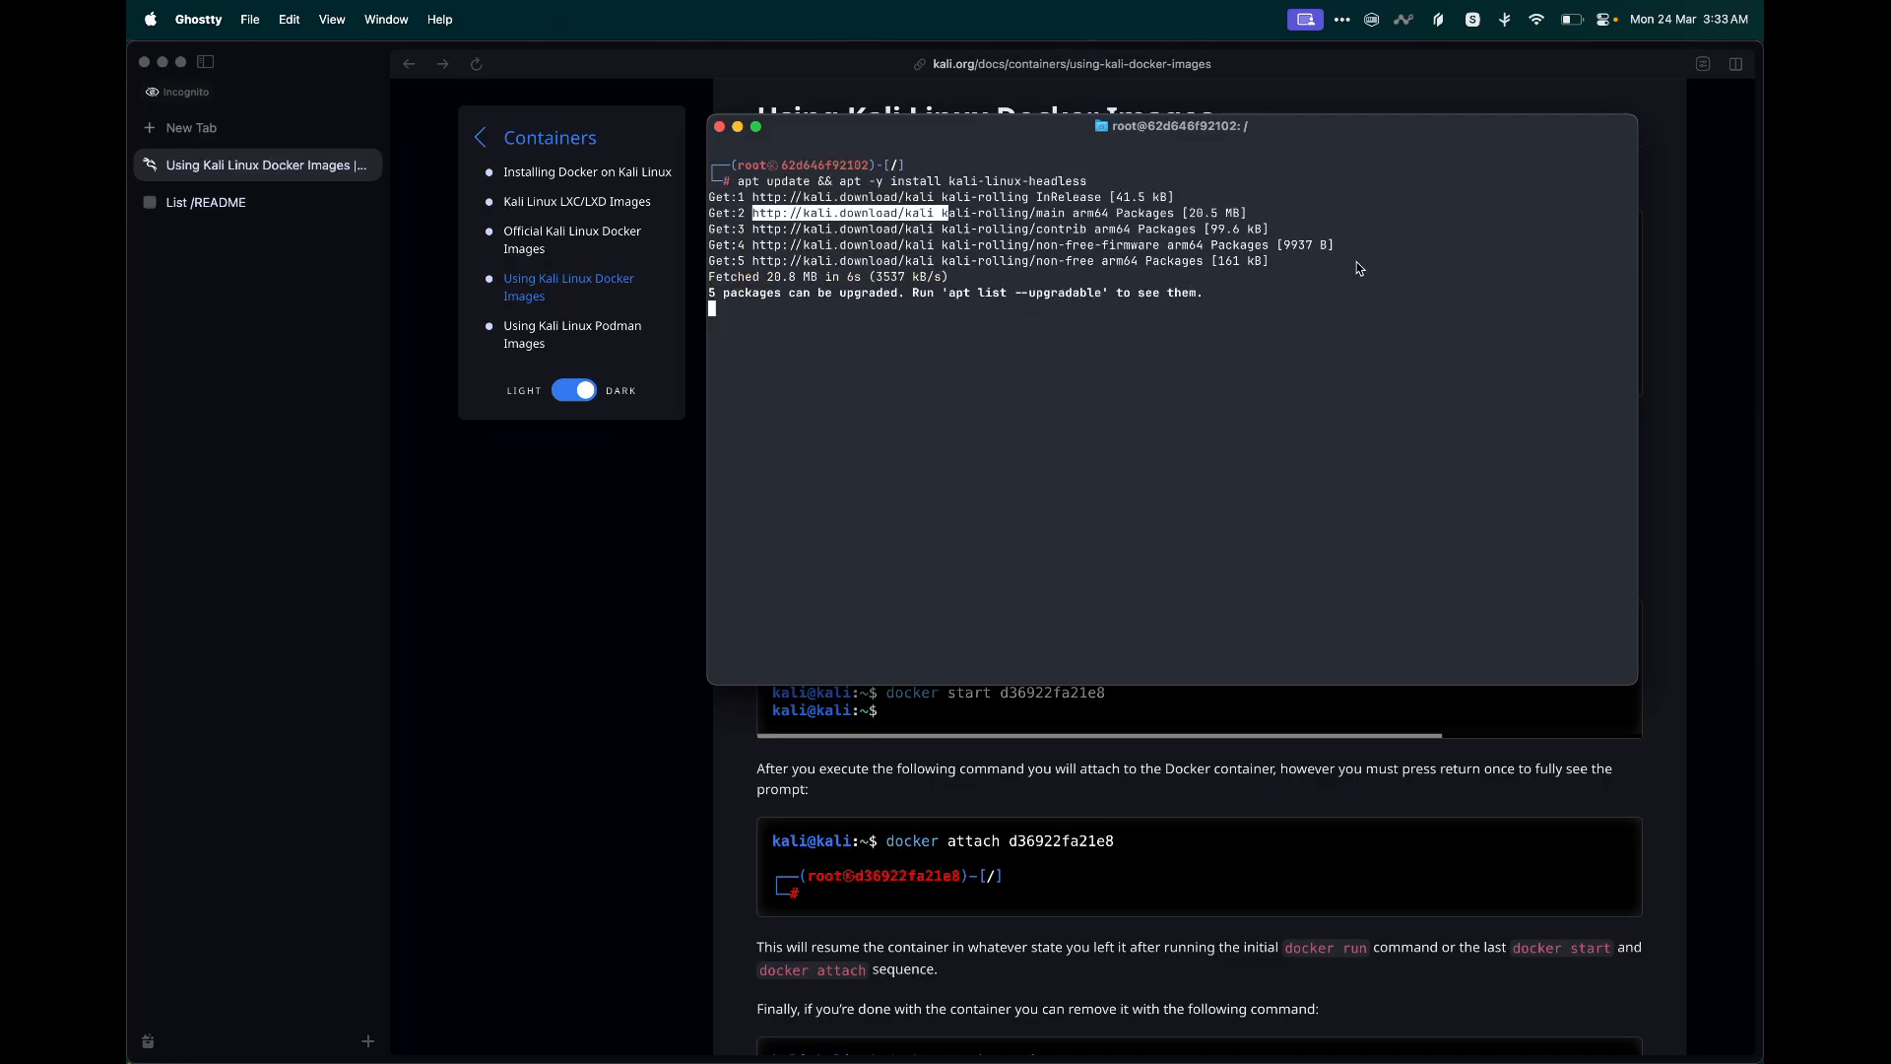
{"action": "mouse_move", "coordinate": [1381, 432]}
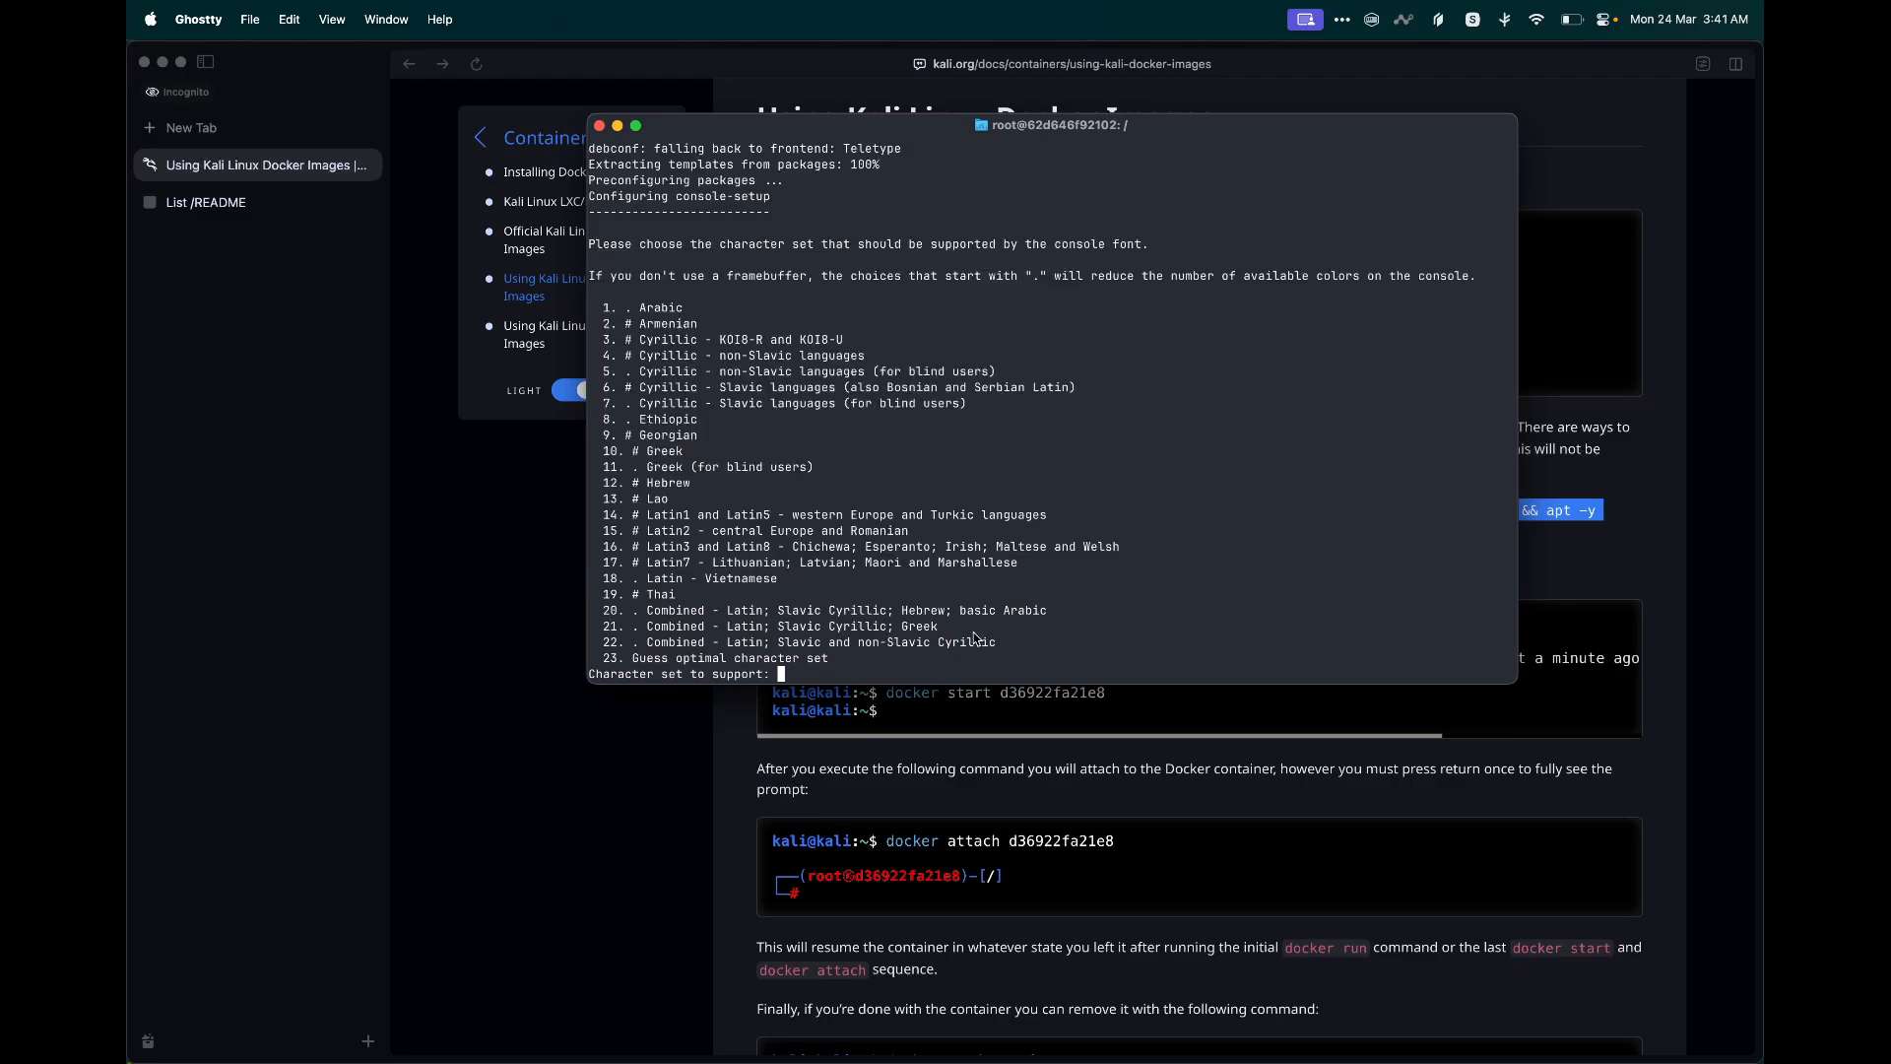
{"action": "mouse_move", "coordinate": [776, 429]}
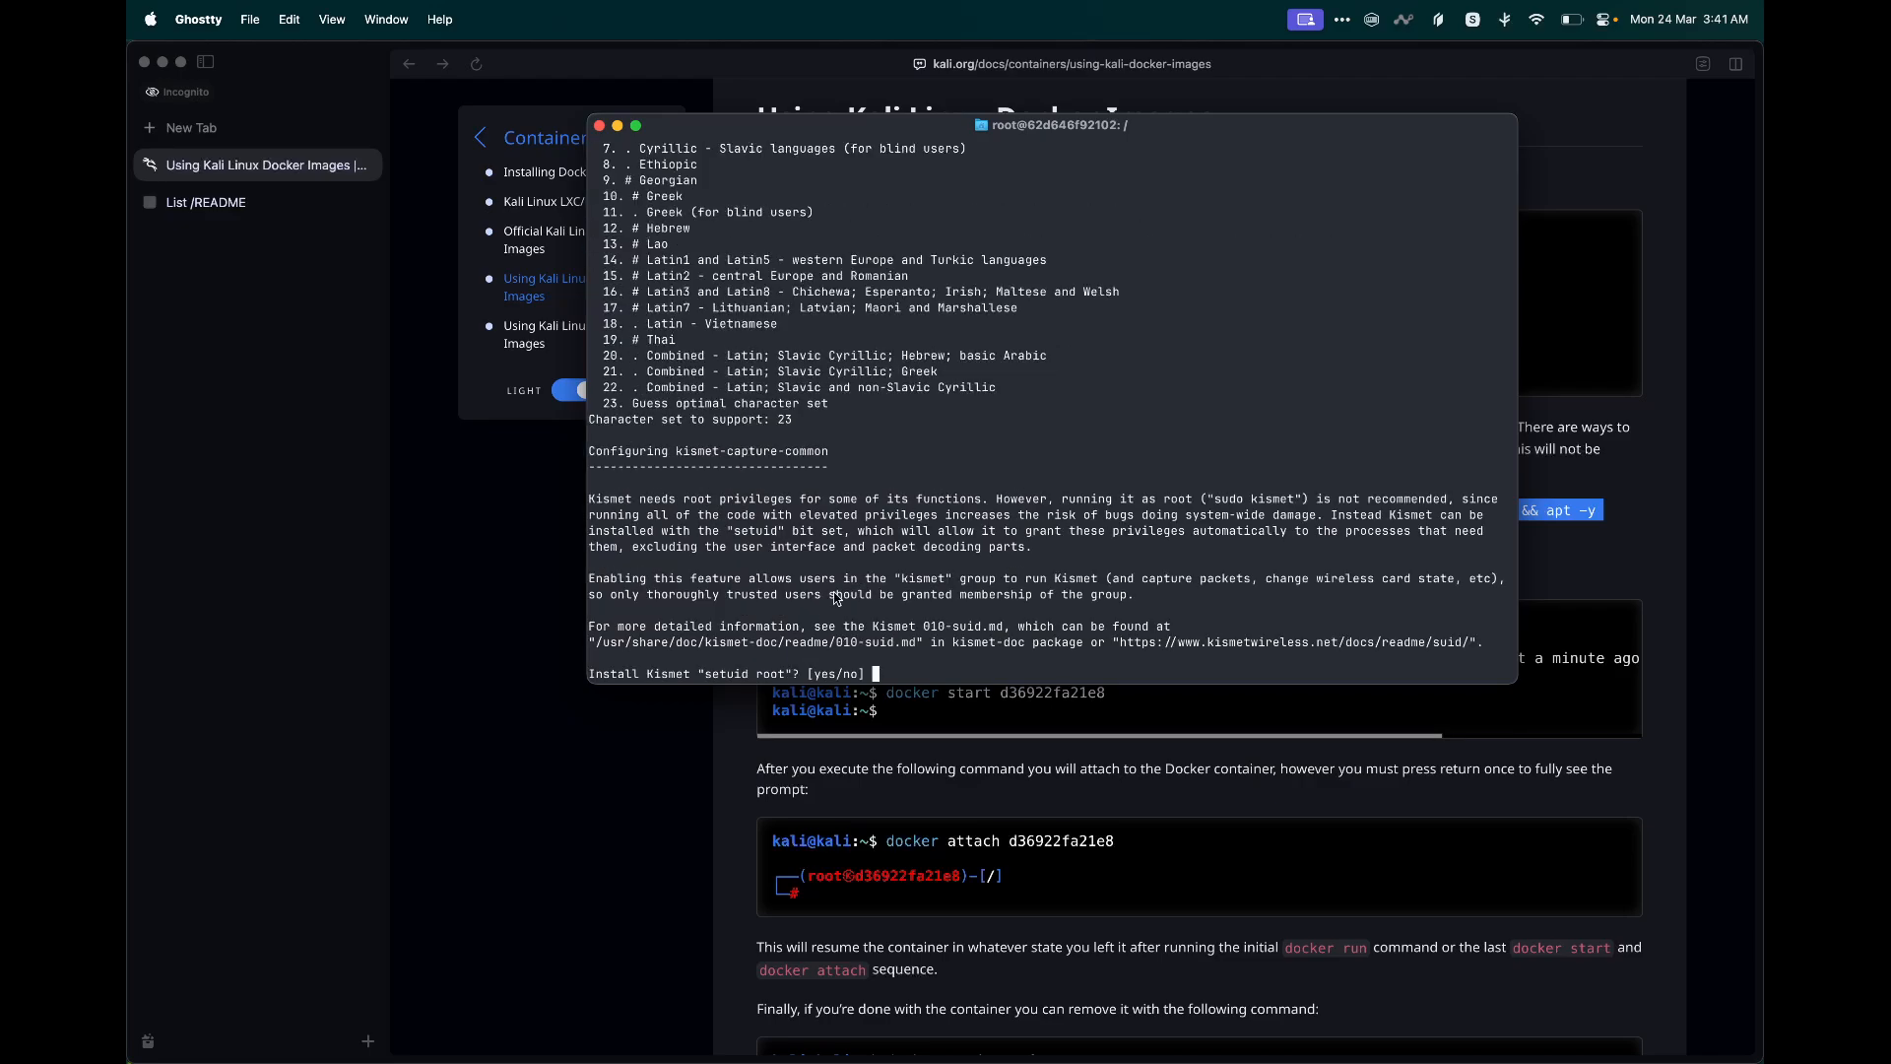
{"action": "mouse_move", "coordinate": [1069, 630]}
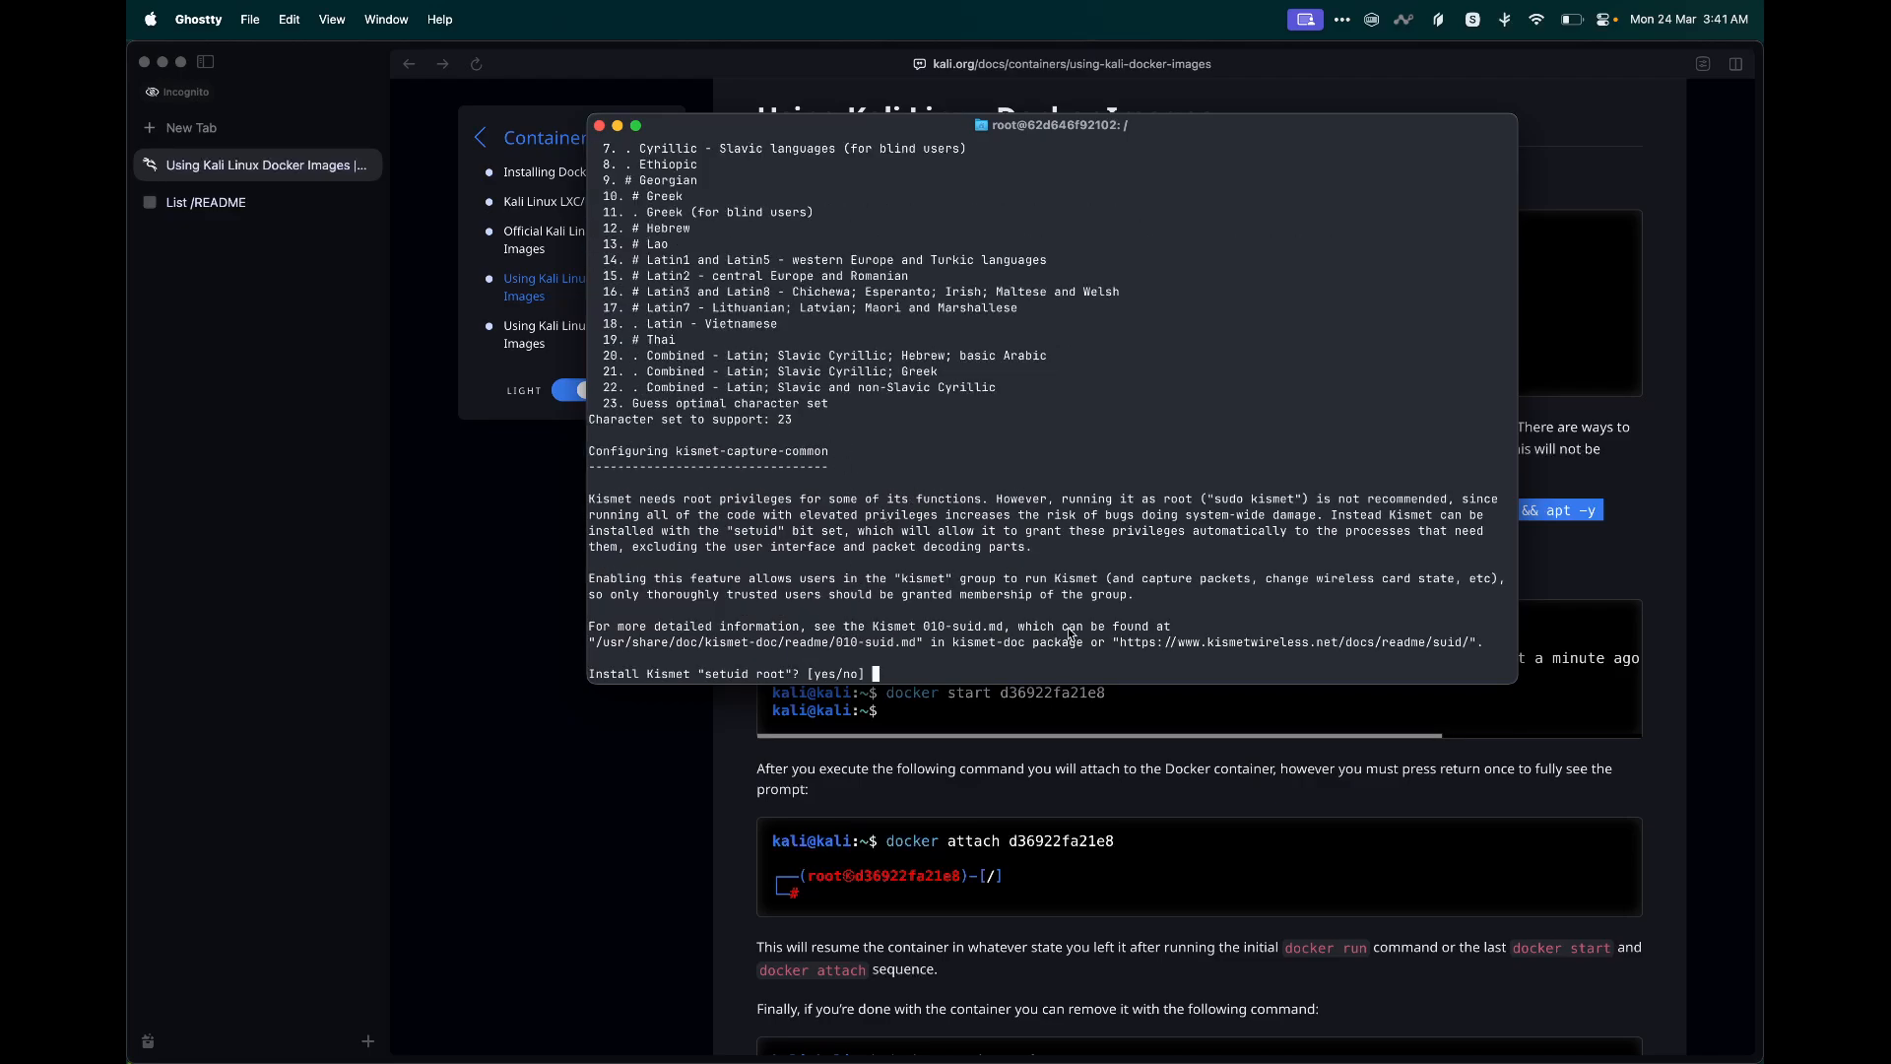
{"action": "mouse_move", "coordinate": [642, 680]}
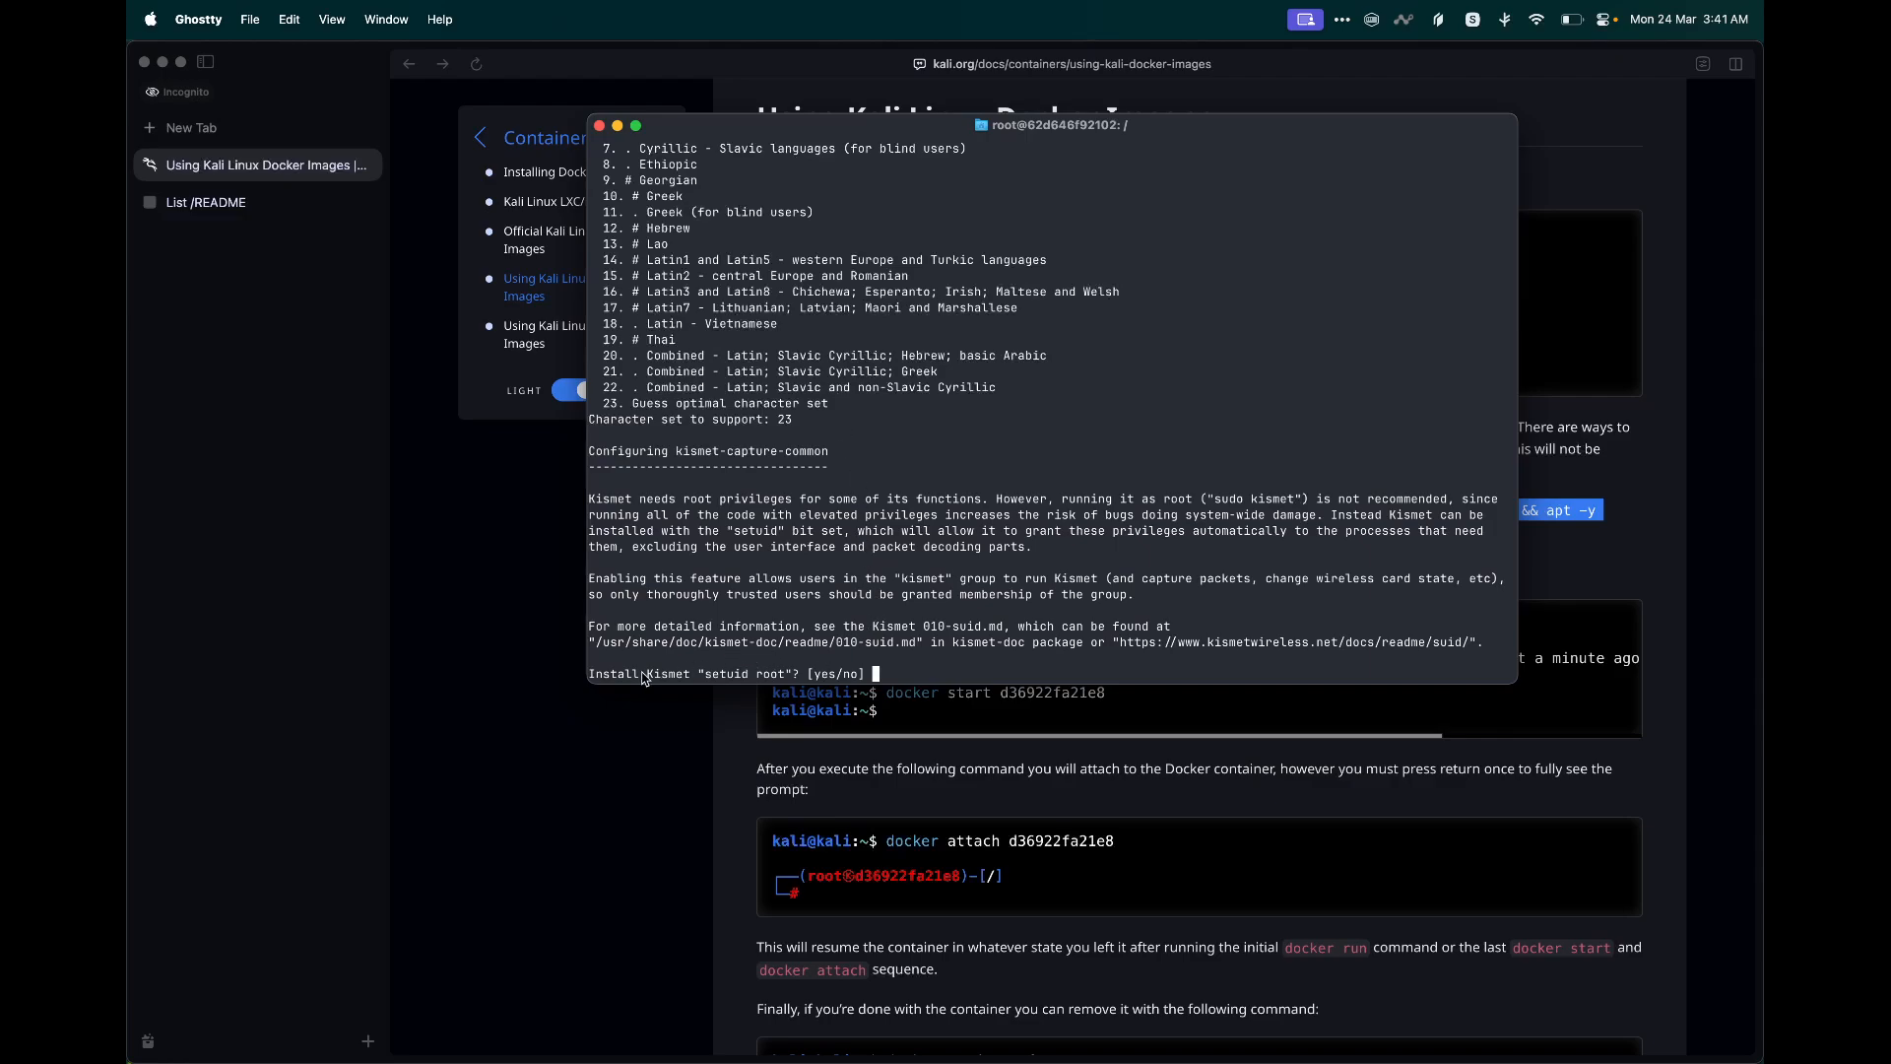
{"action": "mouse_move", "coordinate": [784, 677]}
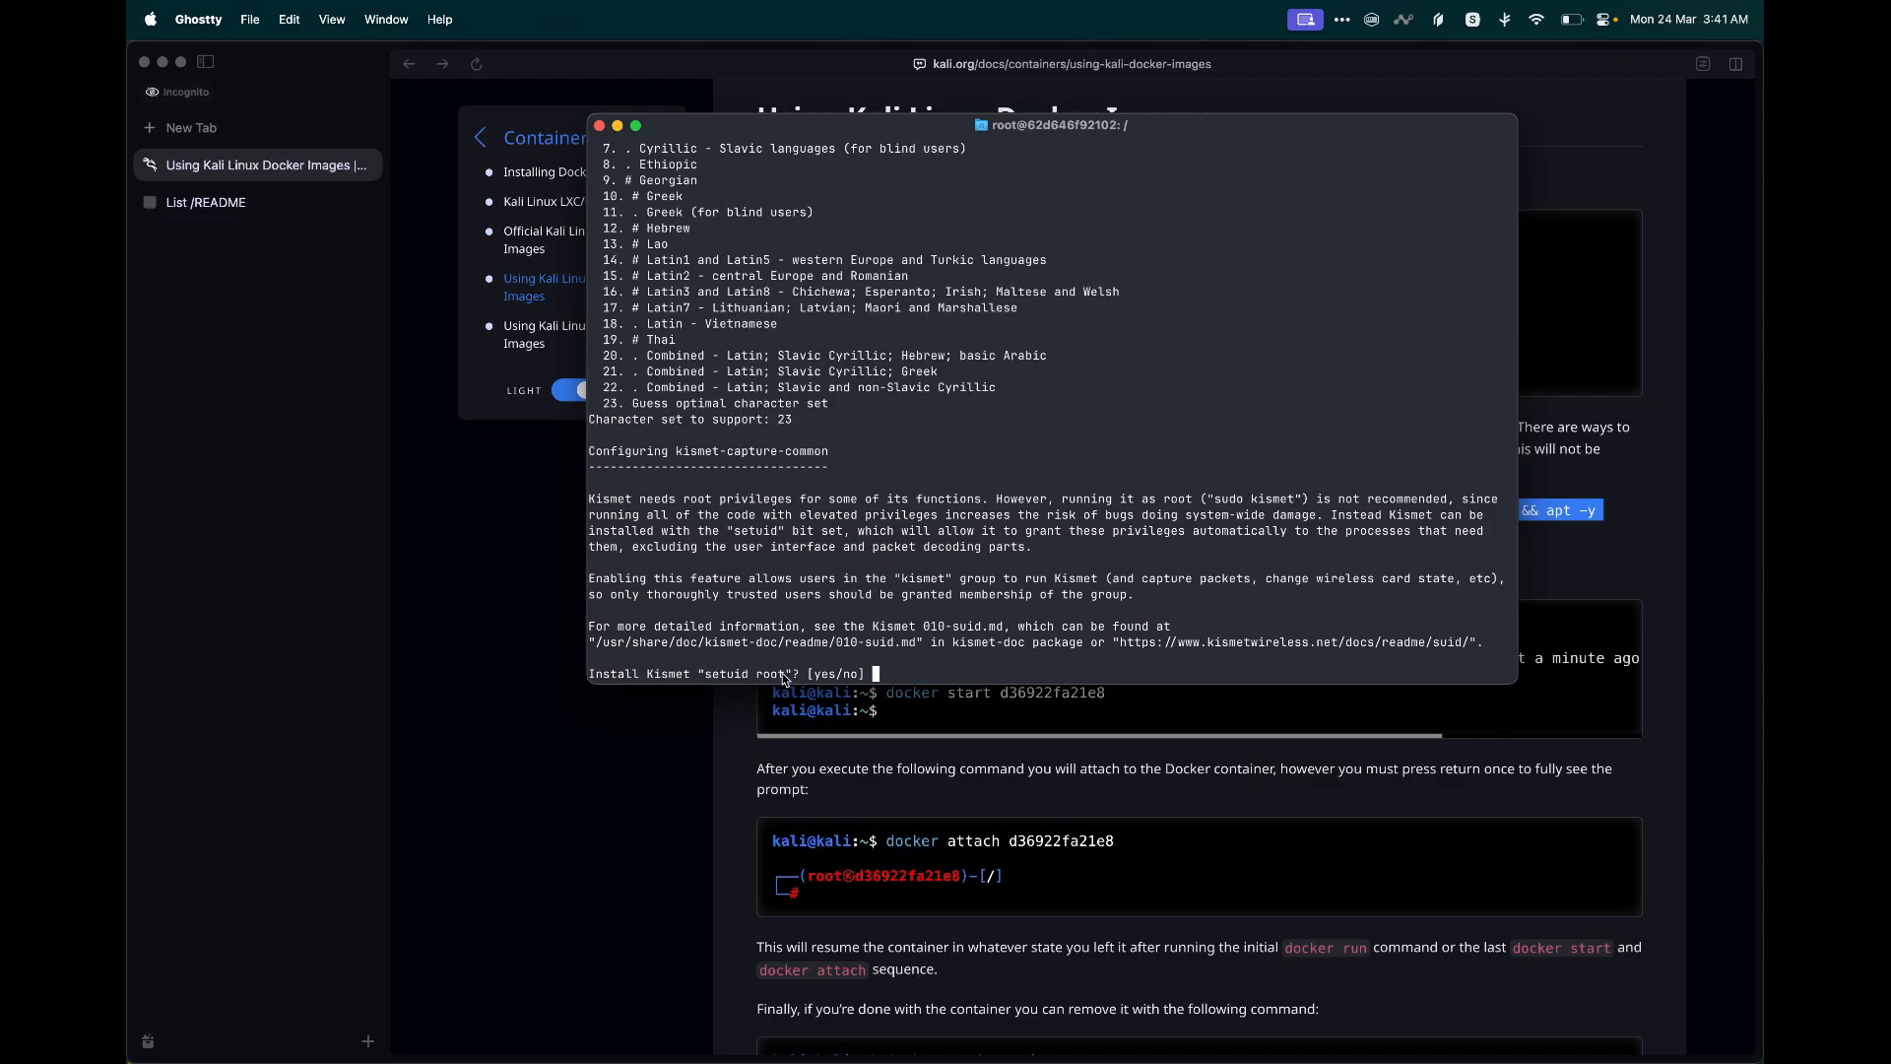
Answer the kismet and macchanger prompts with yes and choose option 1 (from inetd) for sslh.
{"action": "type", "text": "yes"}
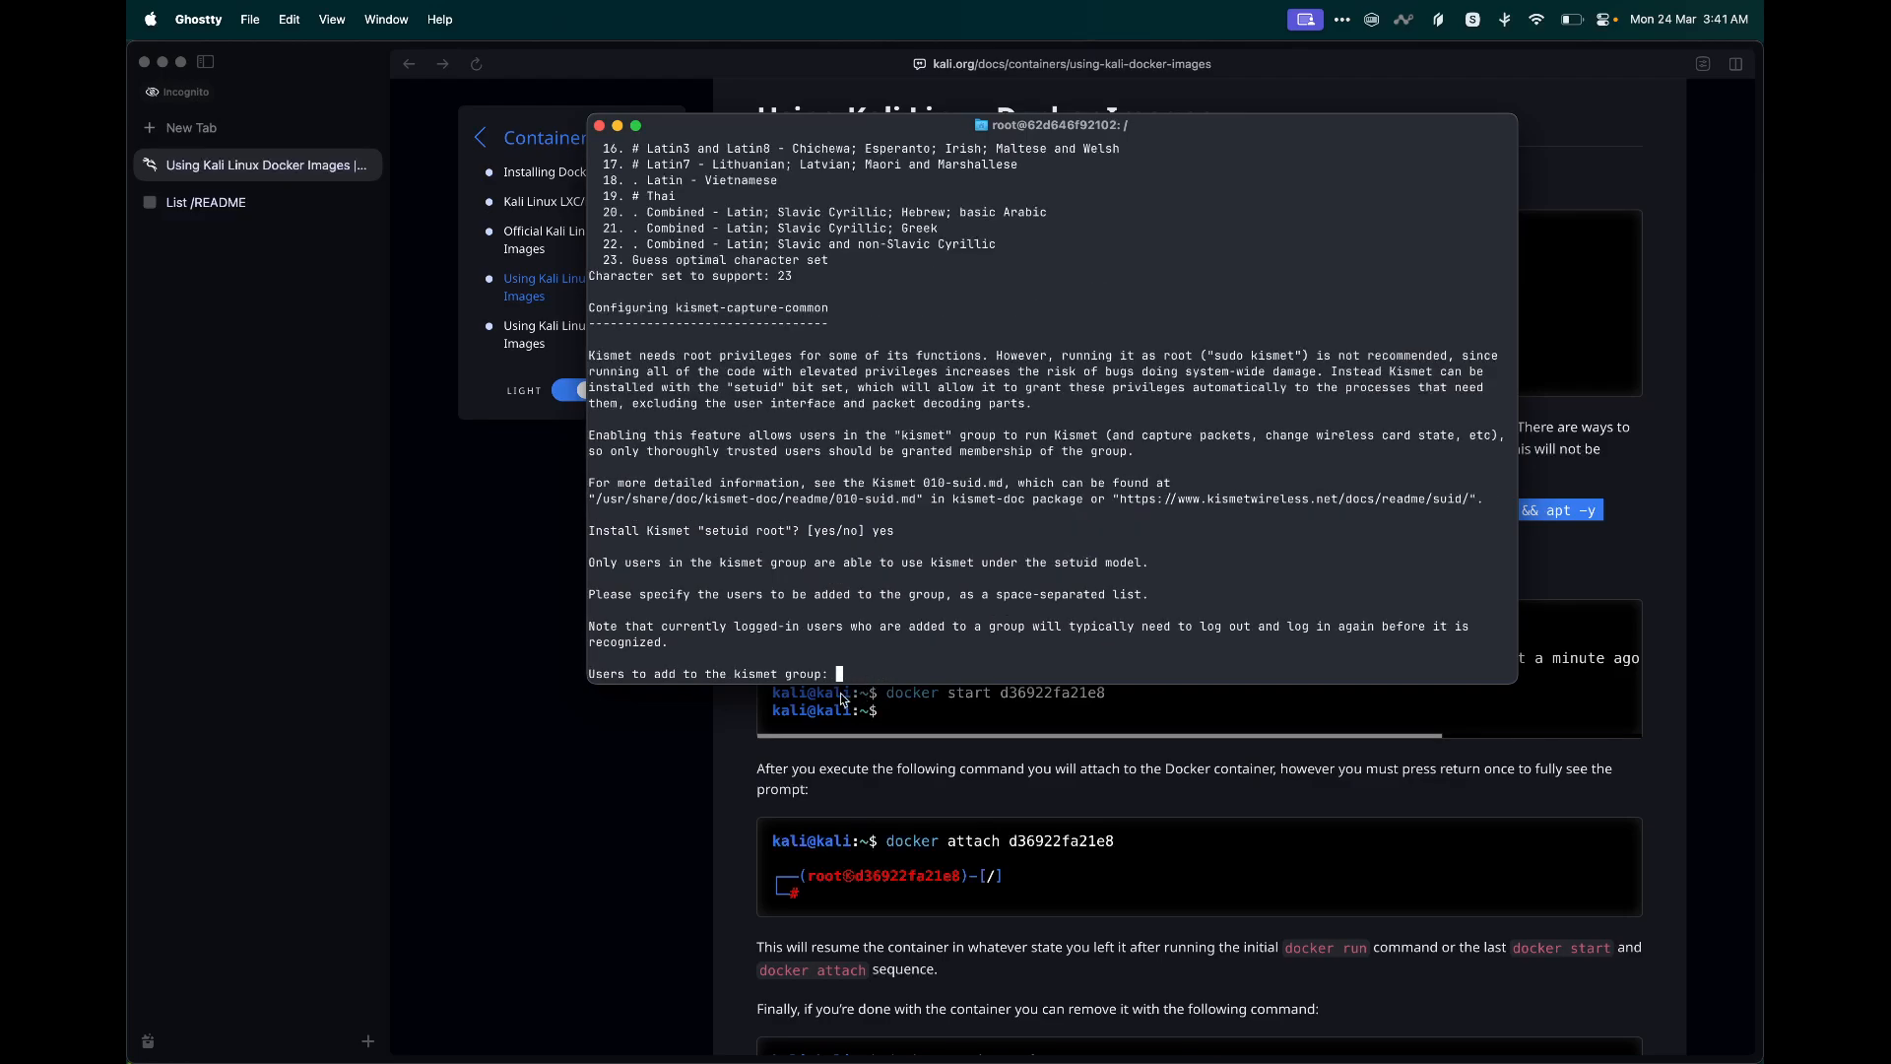
{"action": "mouse_move", "coordinate": [757, 674]}
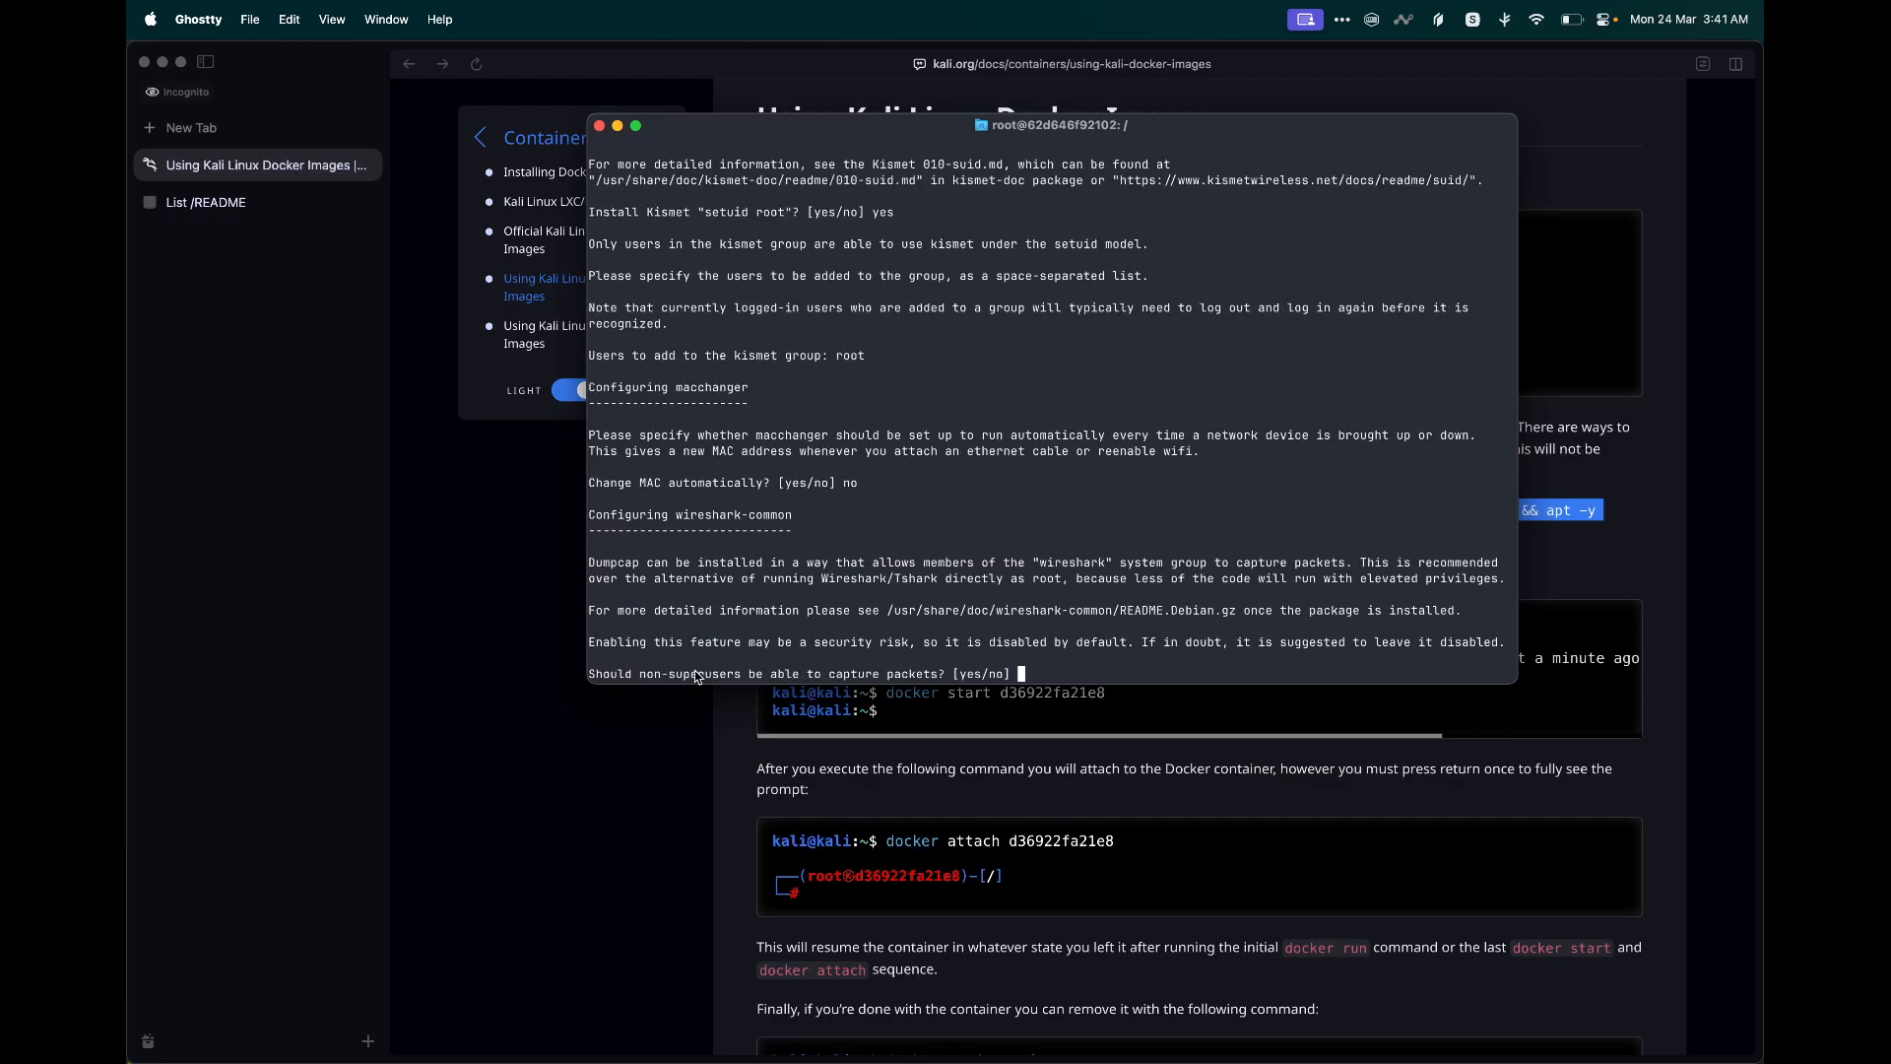
{"action": "mouse_move", "coordinate": [884, 680]}
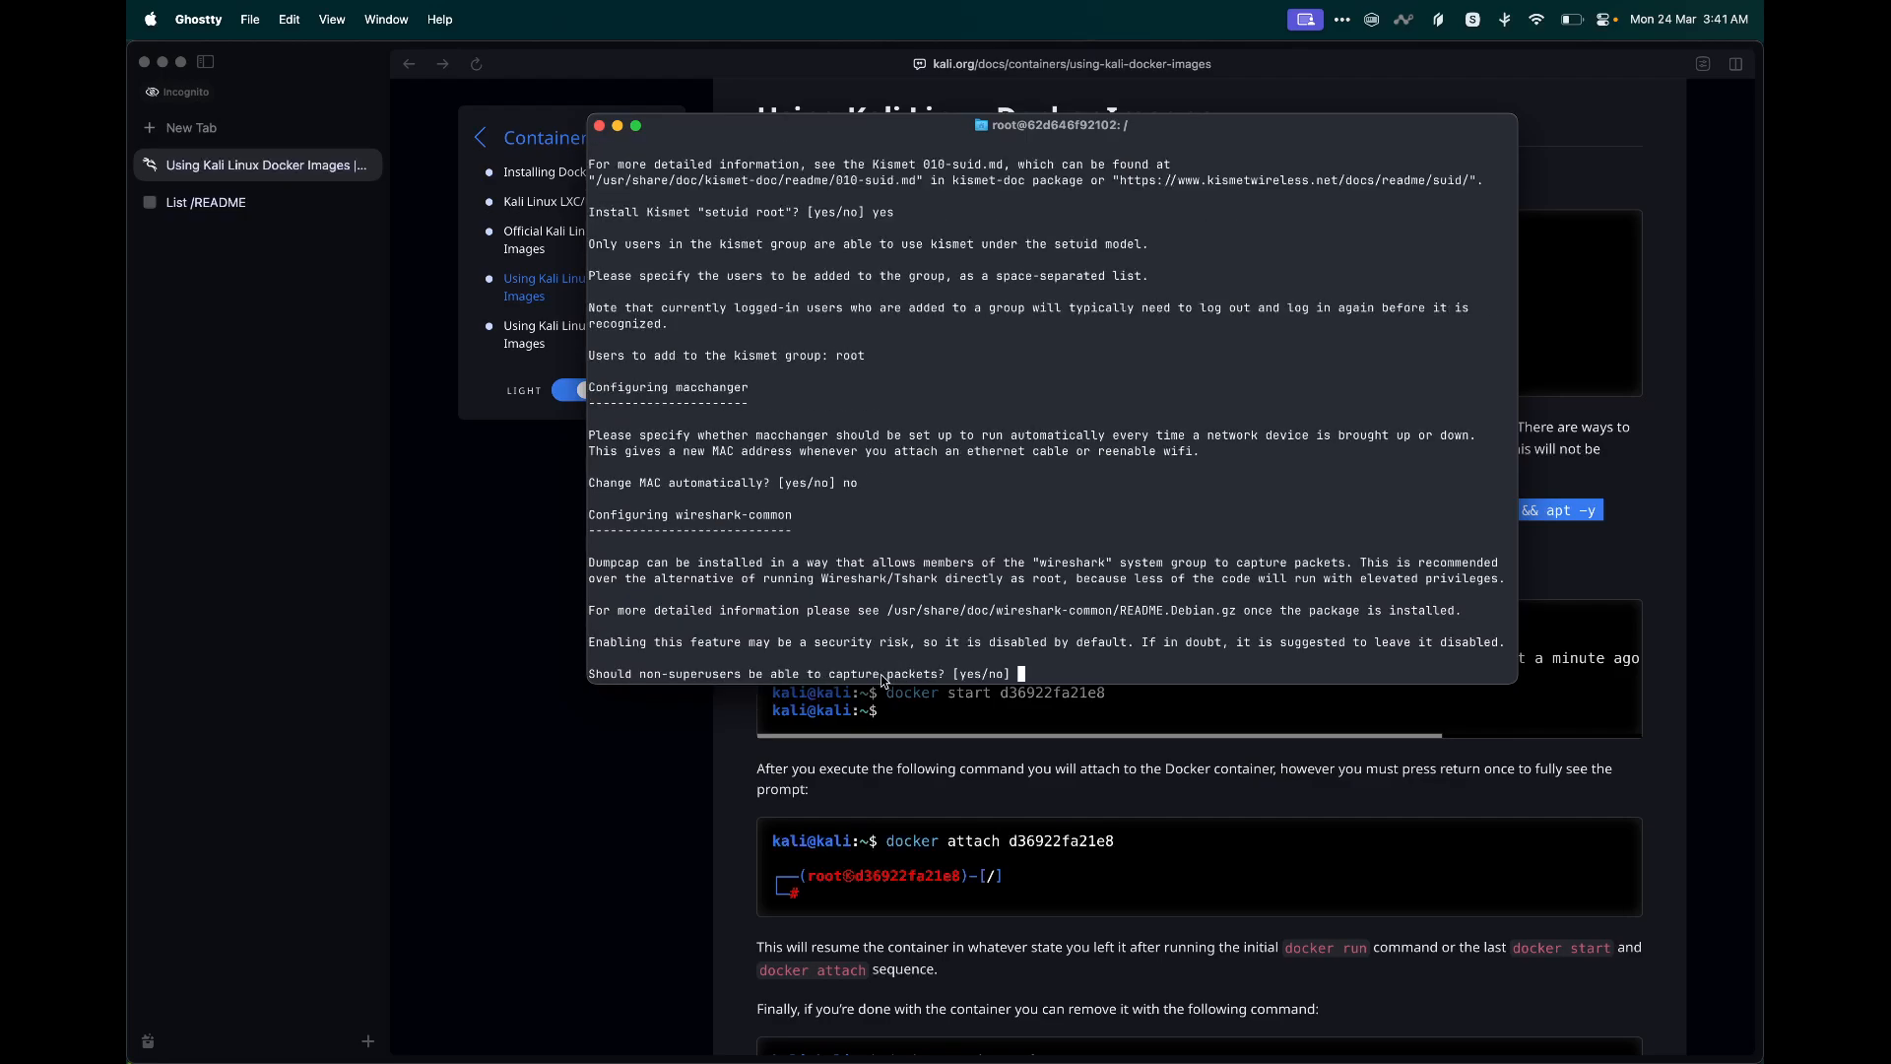
{"action": "type", "text": "yes"}
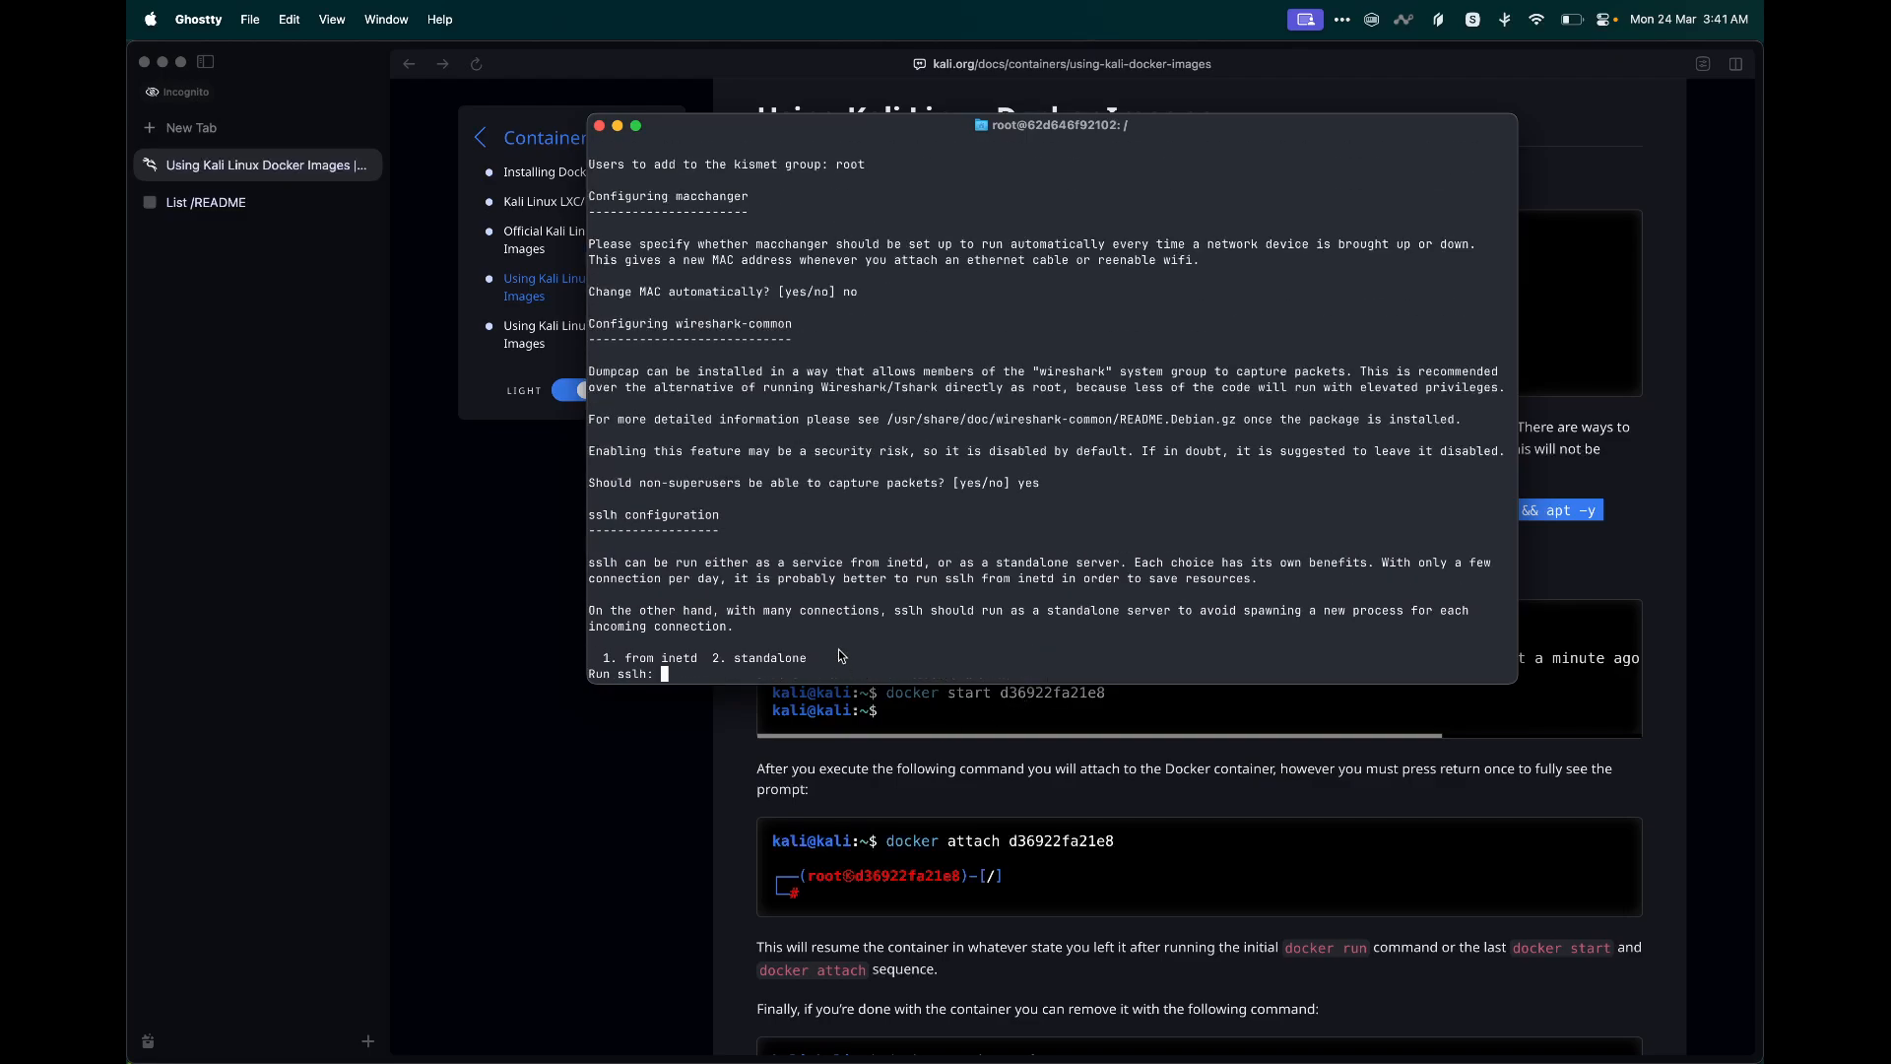
{"action": "mouse_move", "coordinate": [644, 581]}
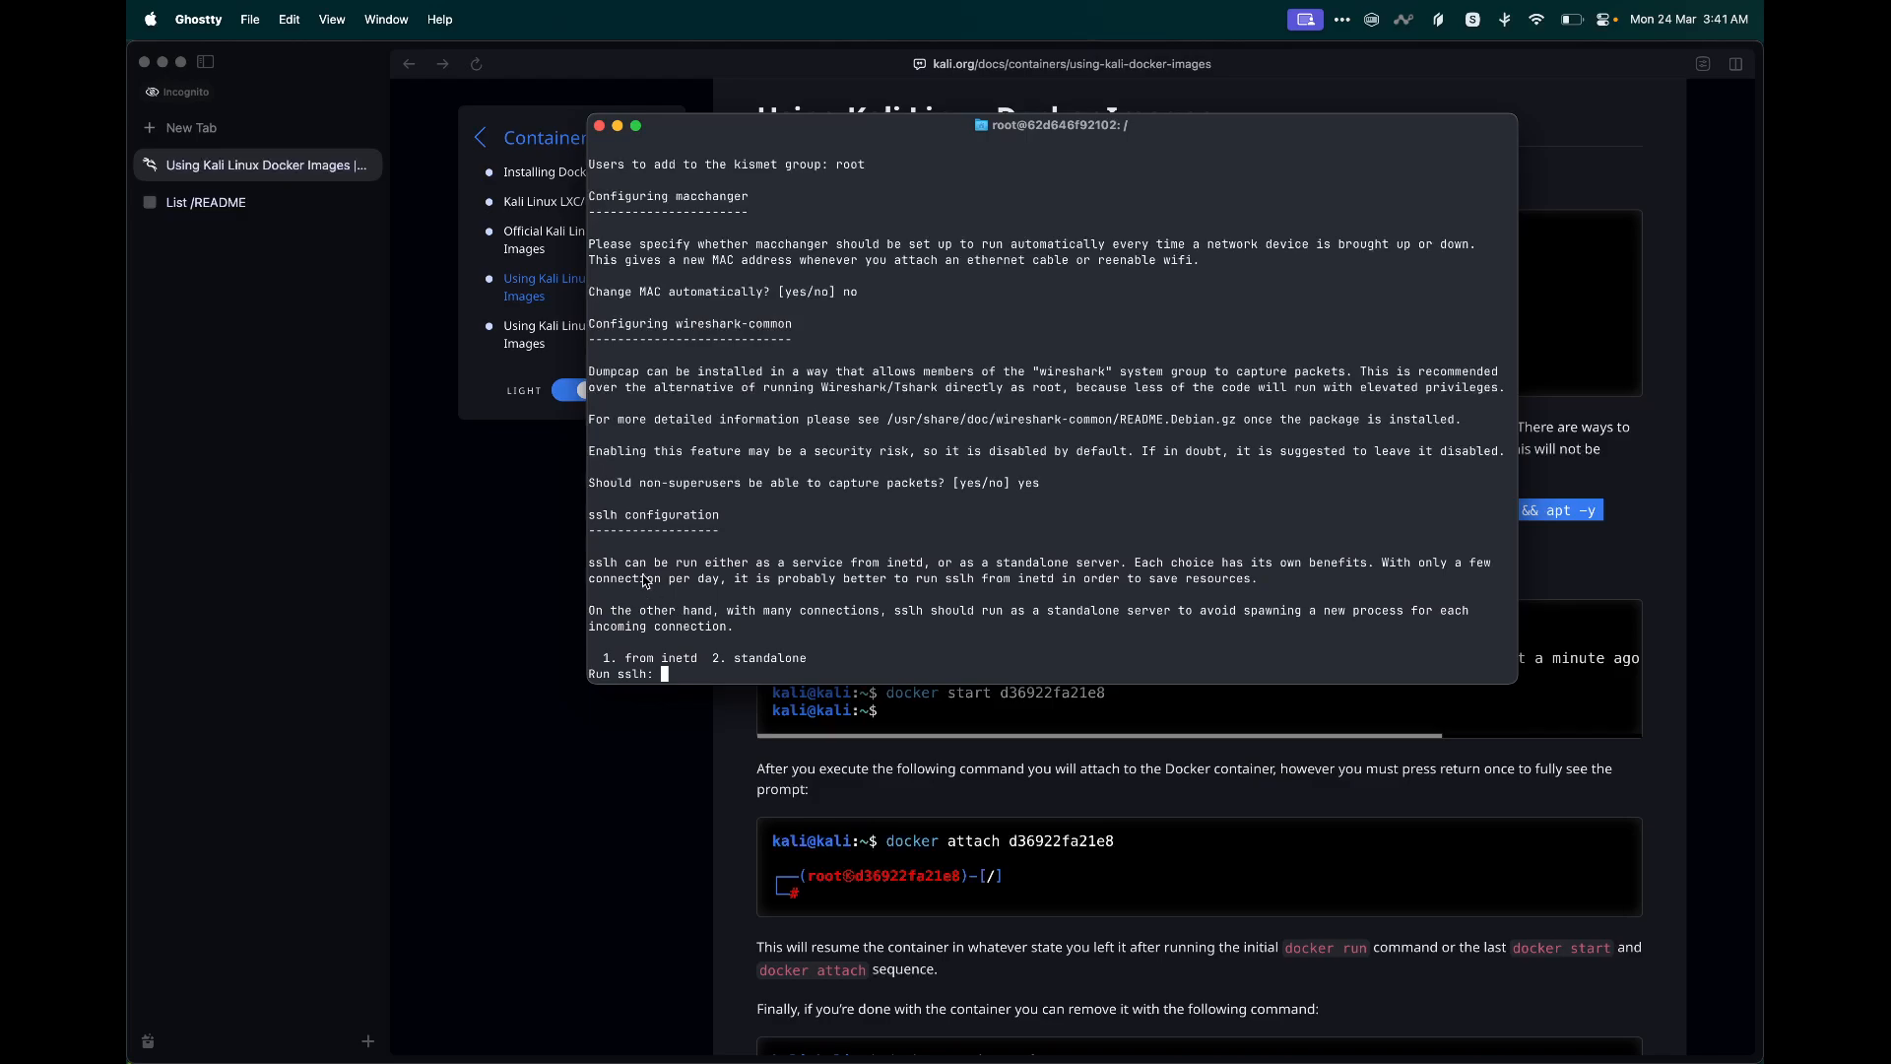
{"action": "mouse_move", "coordinate": [721, 604]}
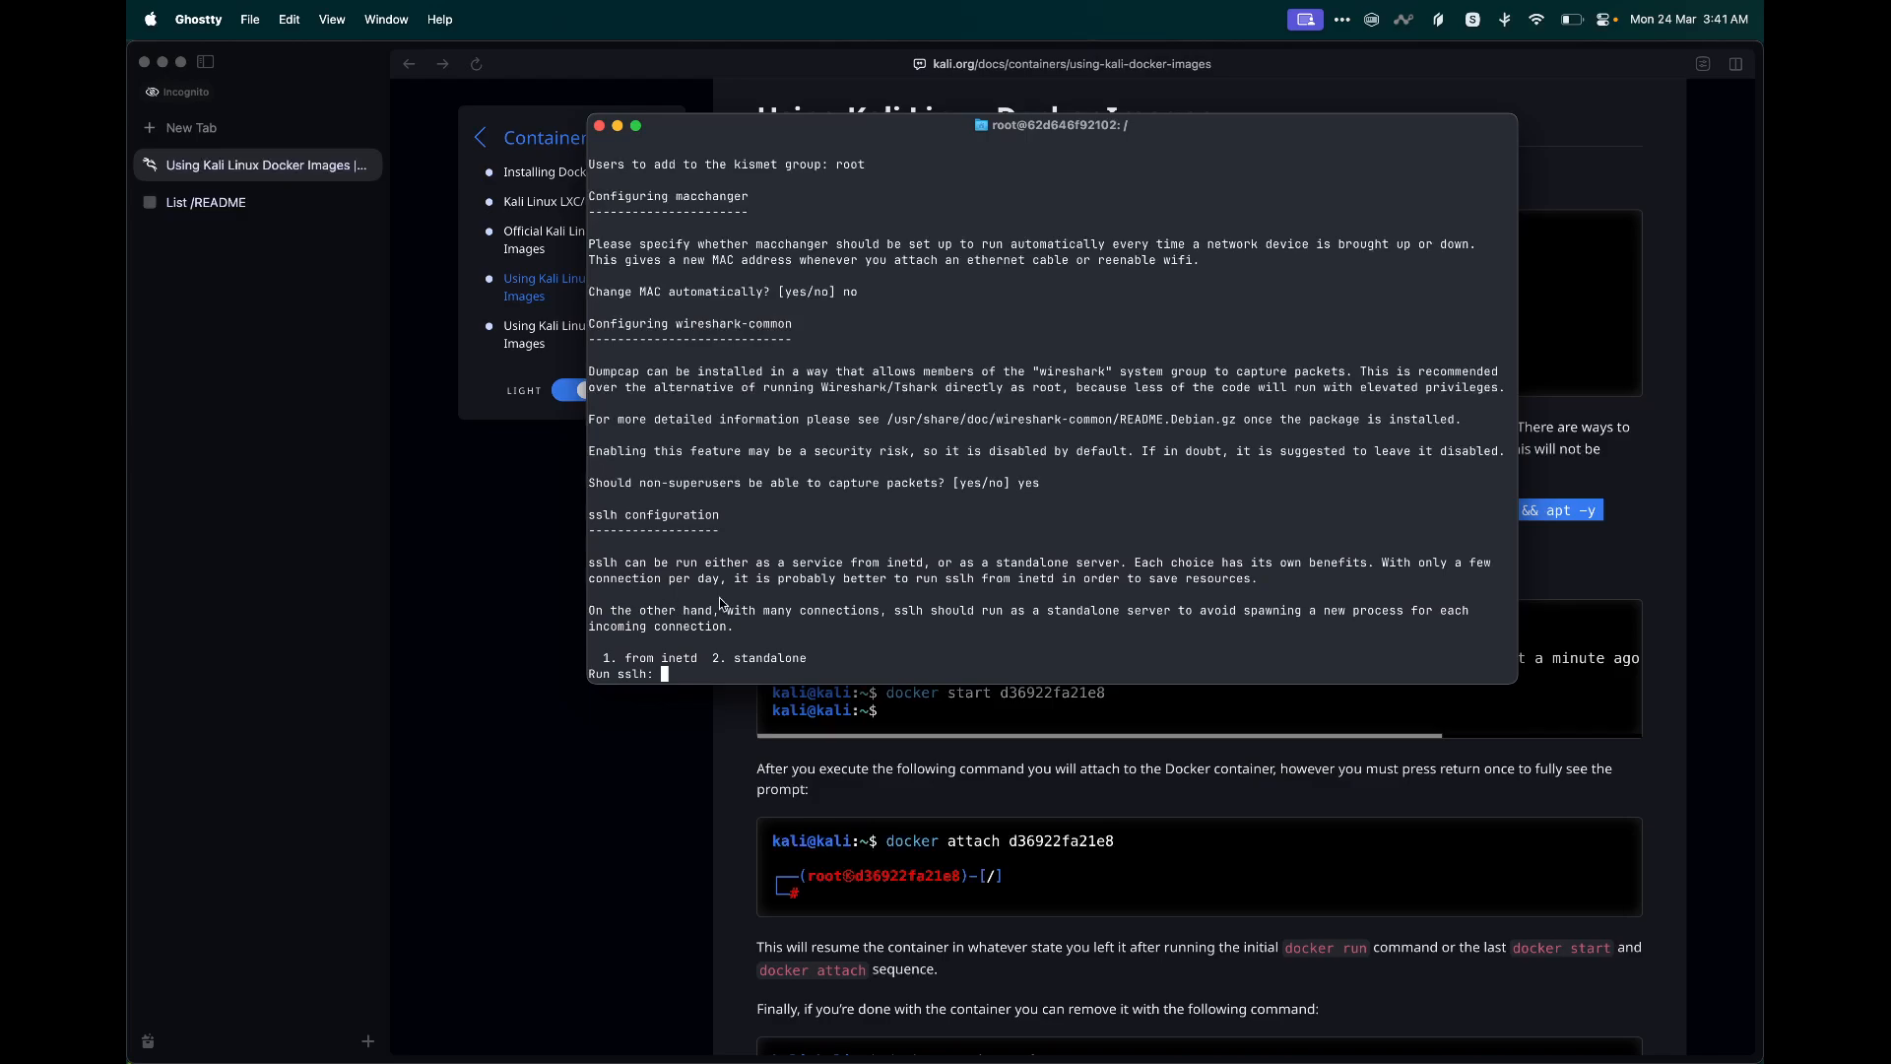
{"action": "type", "text": "1"}
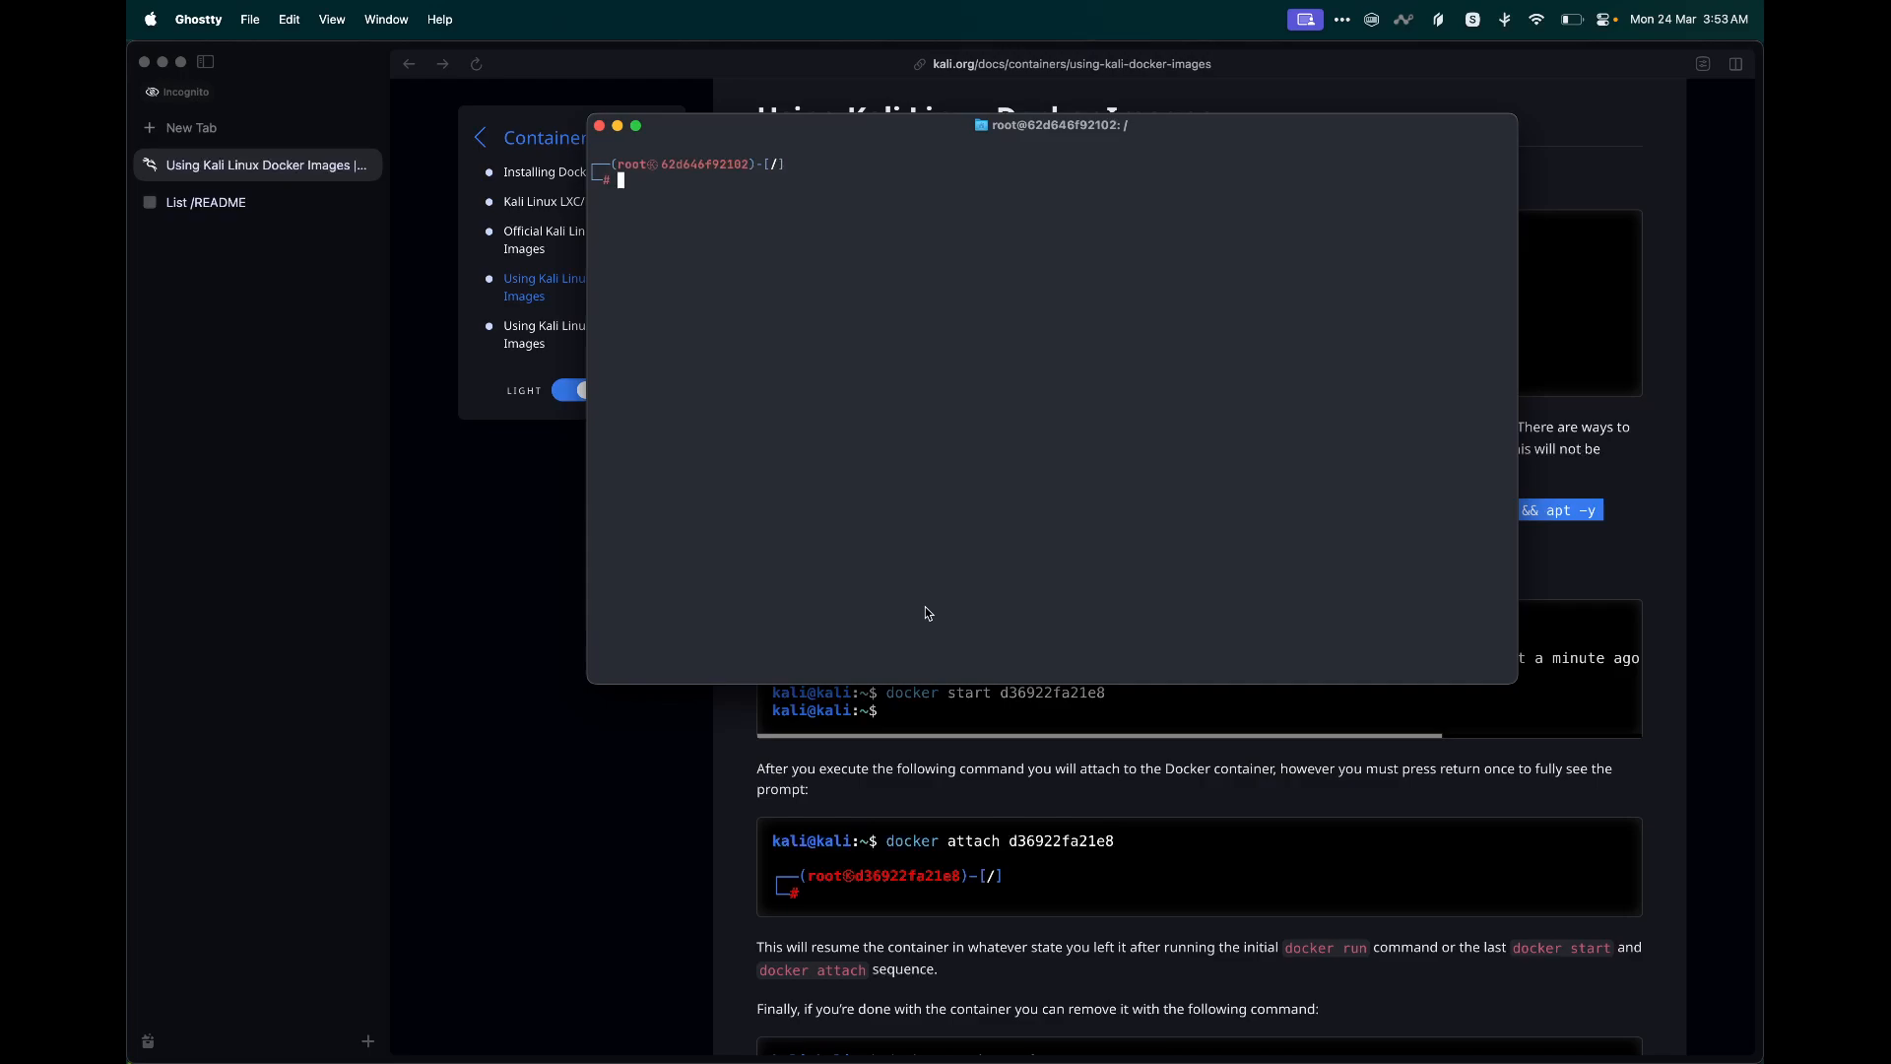
Run airmon-ng, nikto, wpscan and amass to confirm they print usage, then clear the screen.
{"action": "type", "text": "air"}
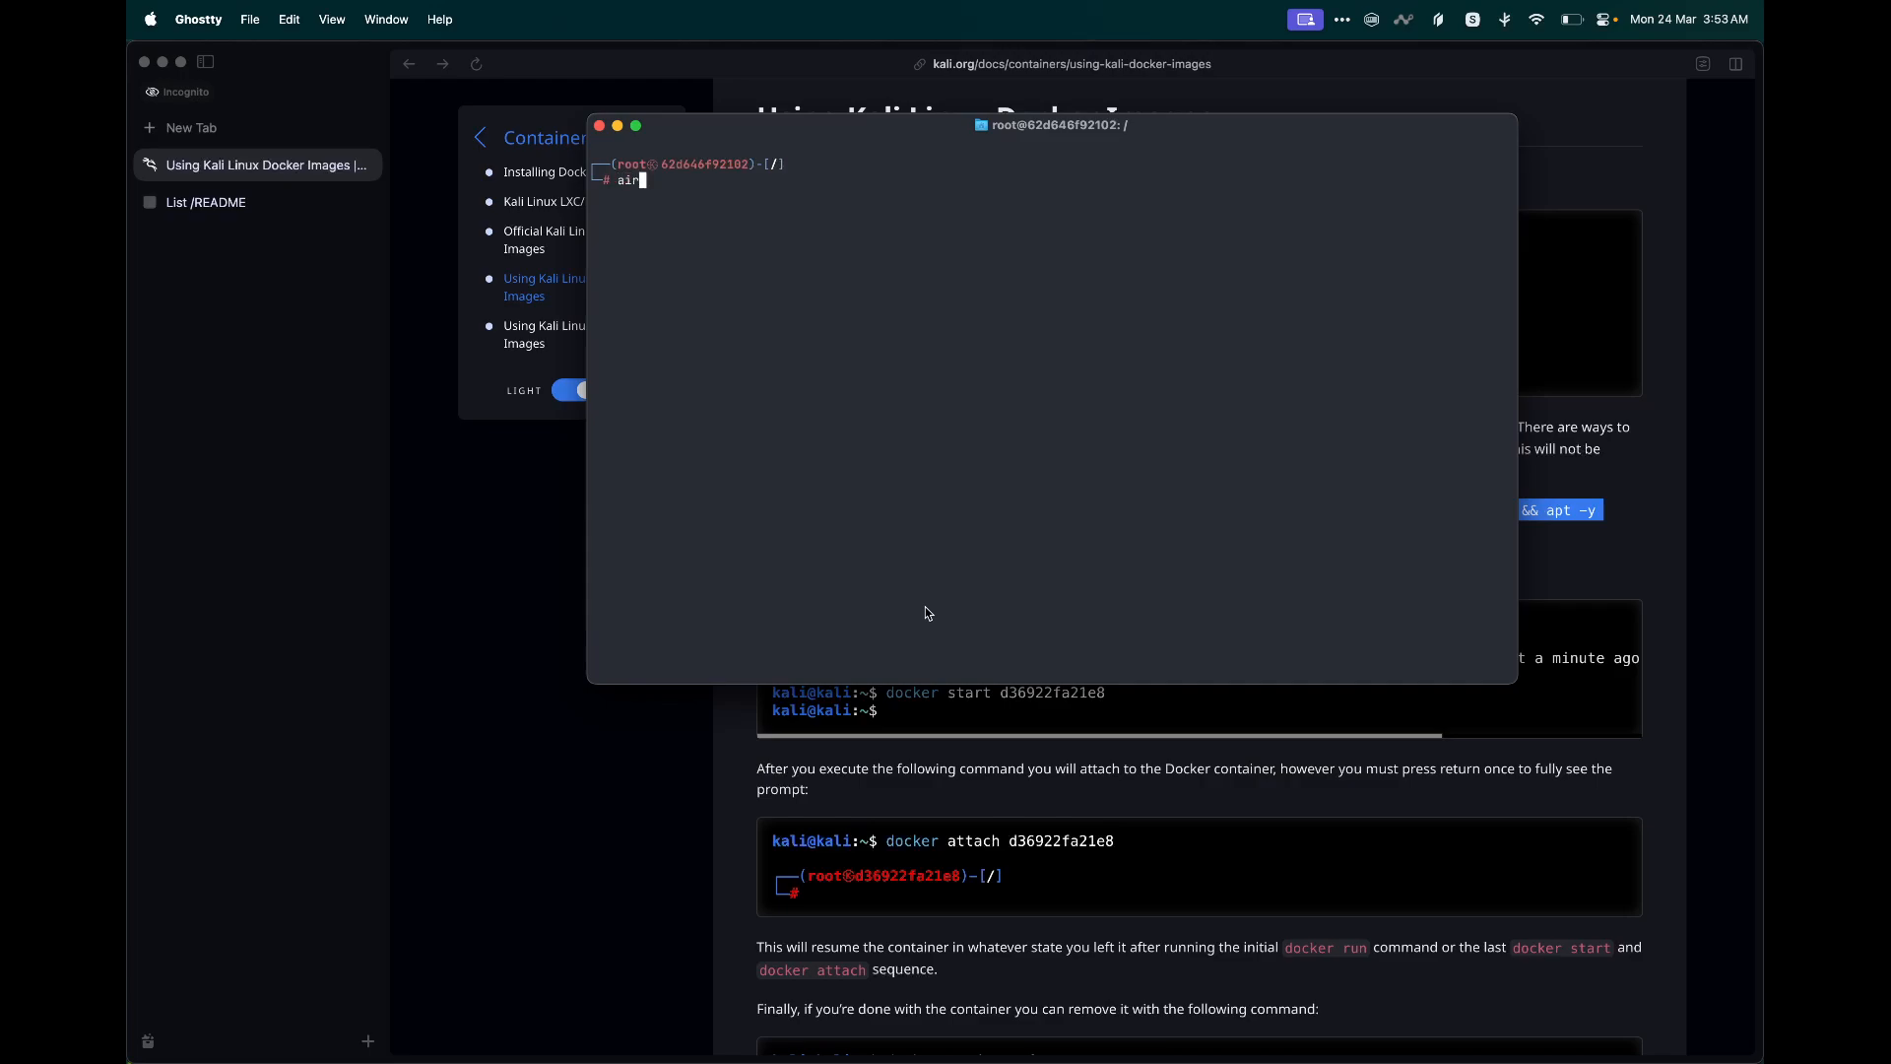
{"action": "type", "text": "e"}
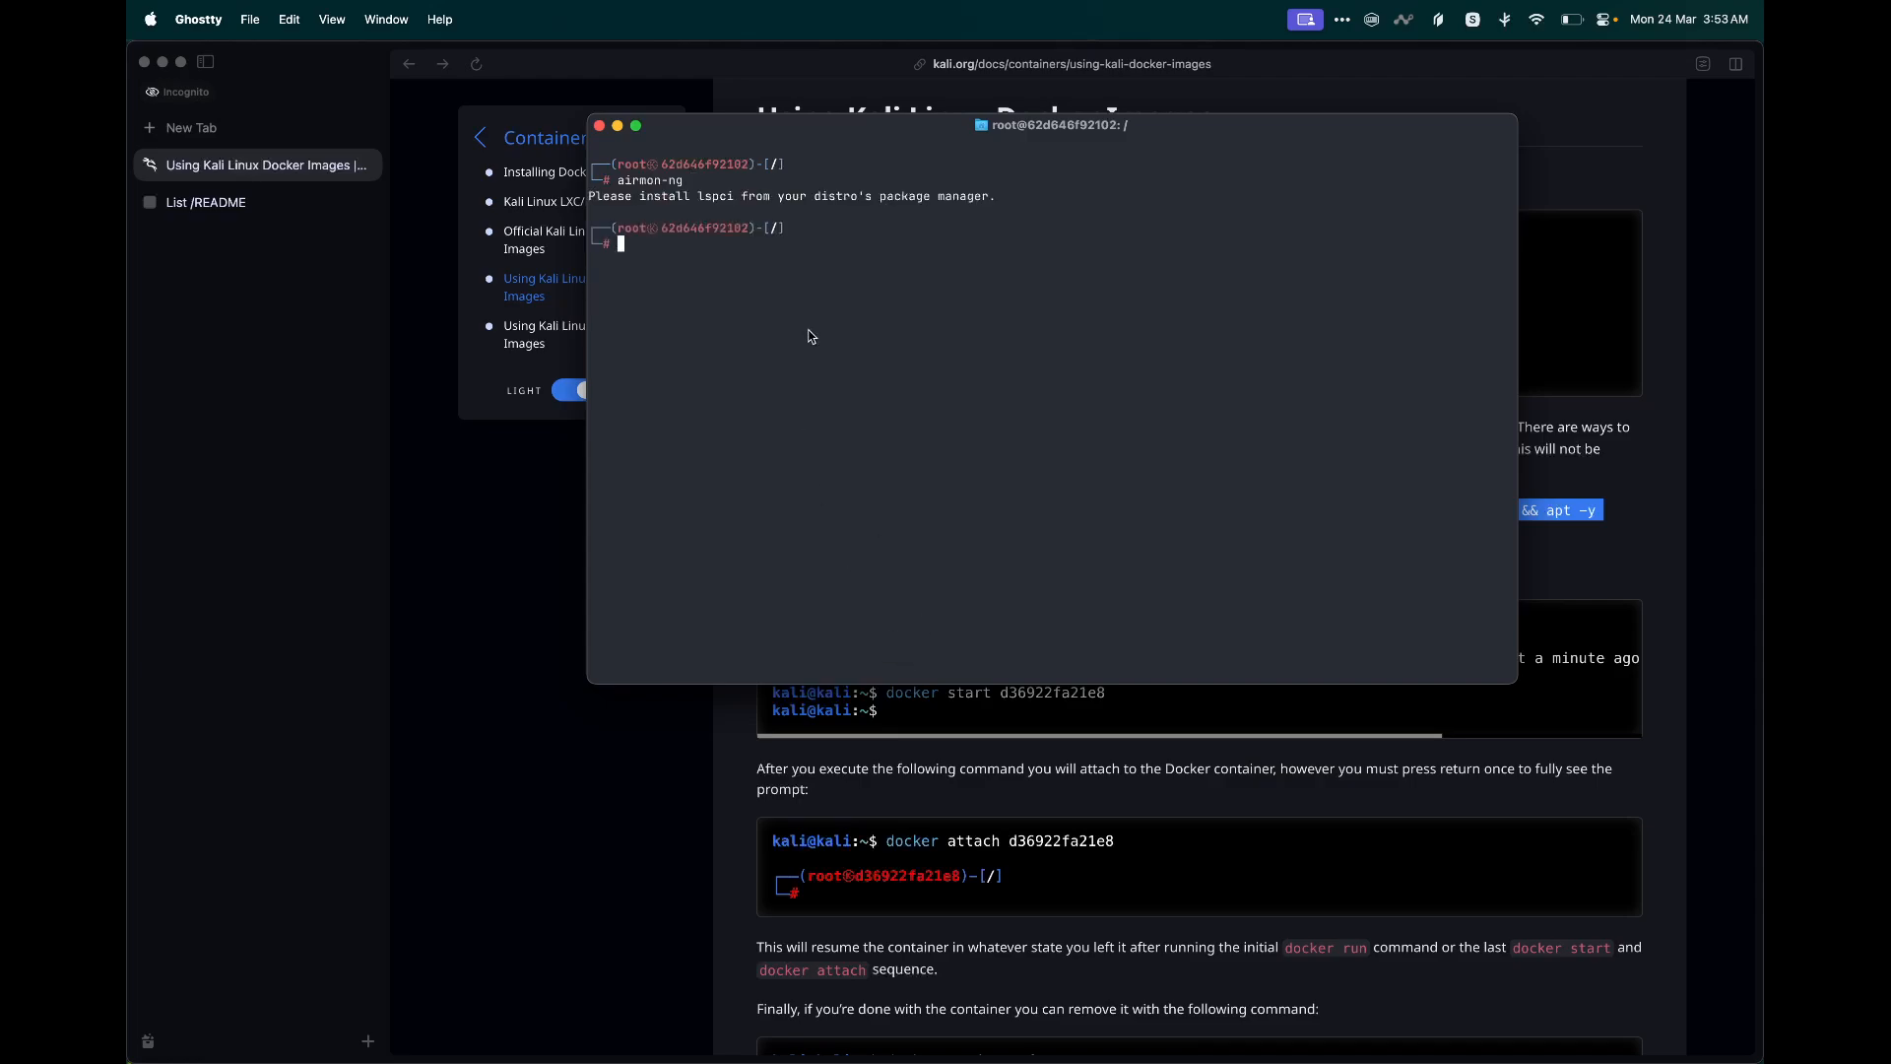
{"action": "double_click", "coordinate": [646, 180]}
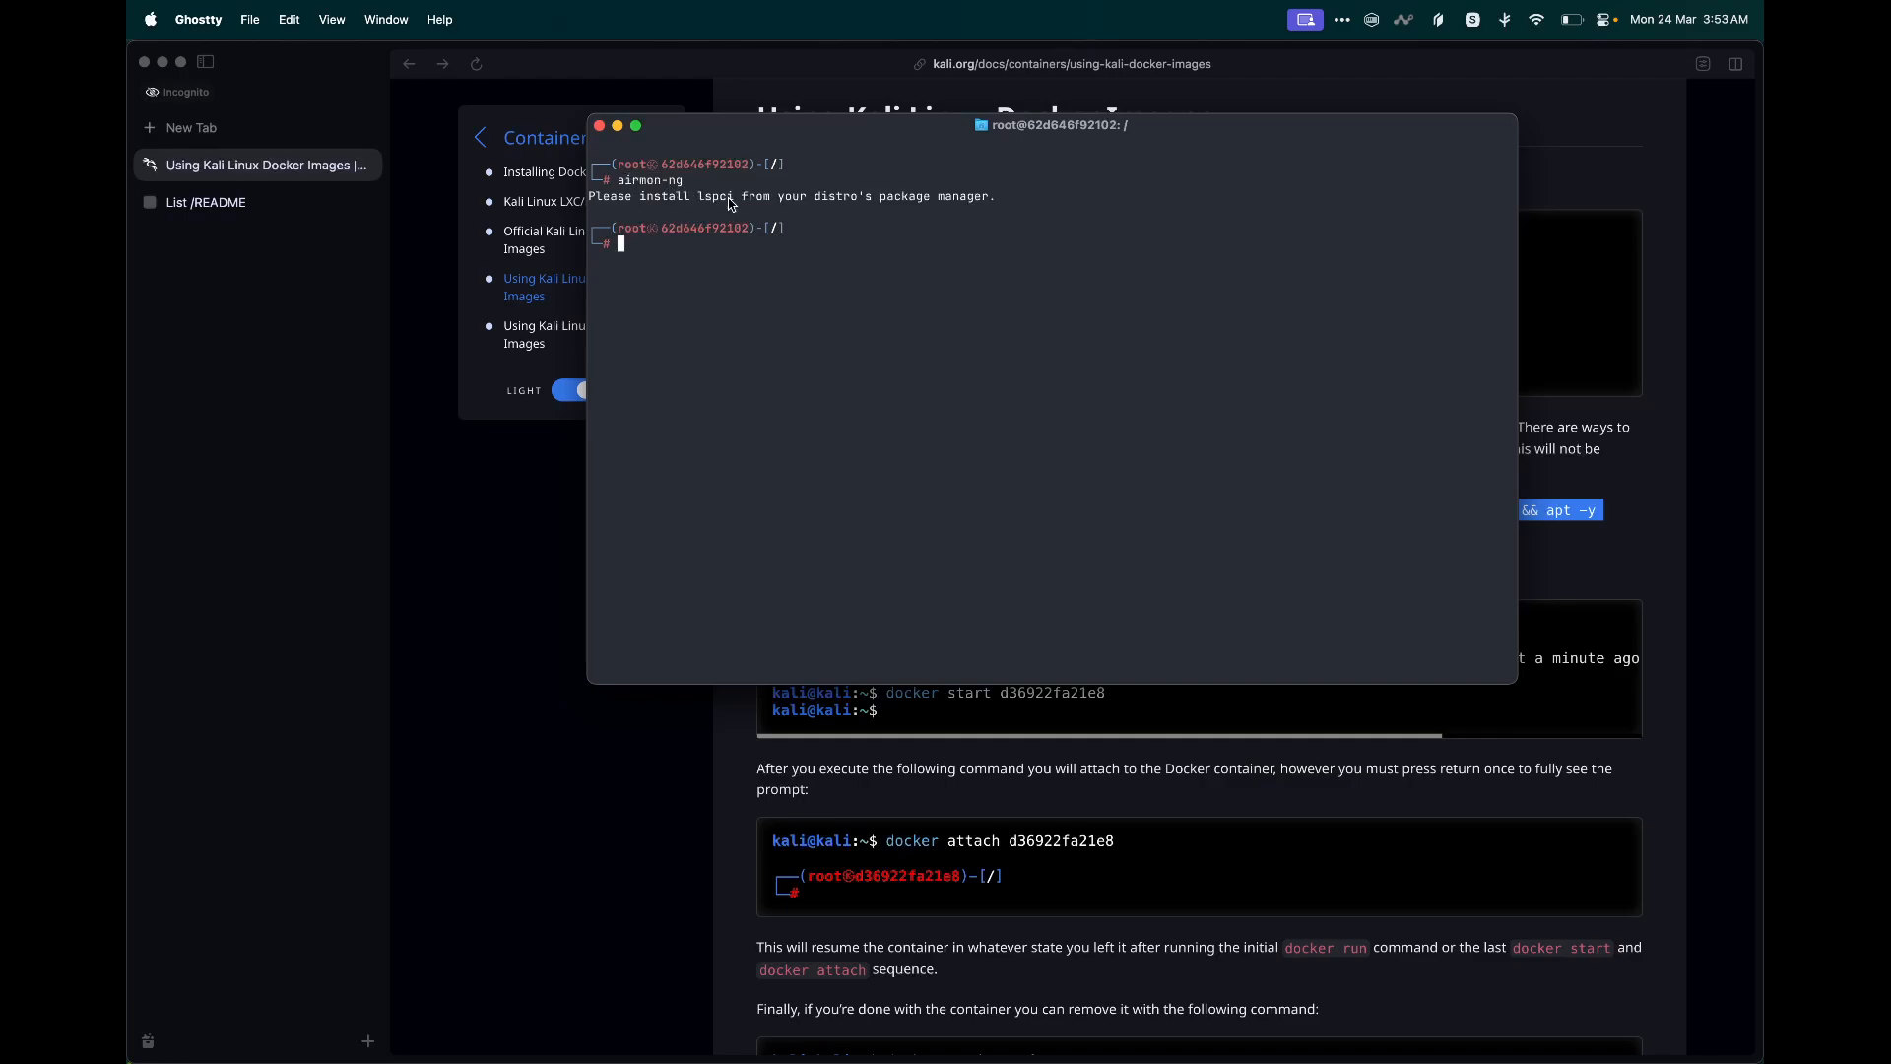
{"action": "mouse_move", "coordinate": [776, 262]}
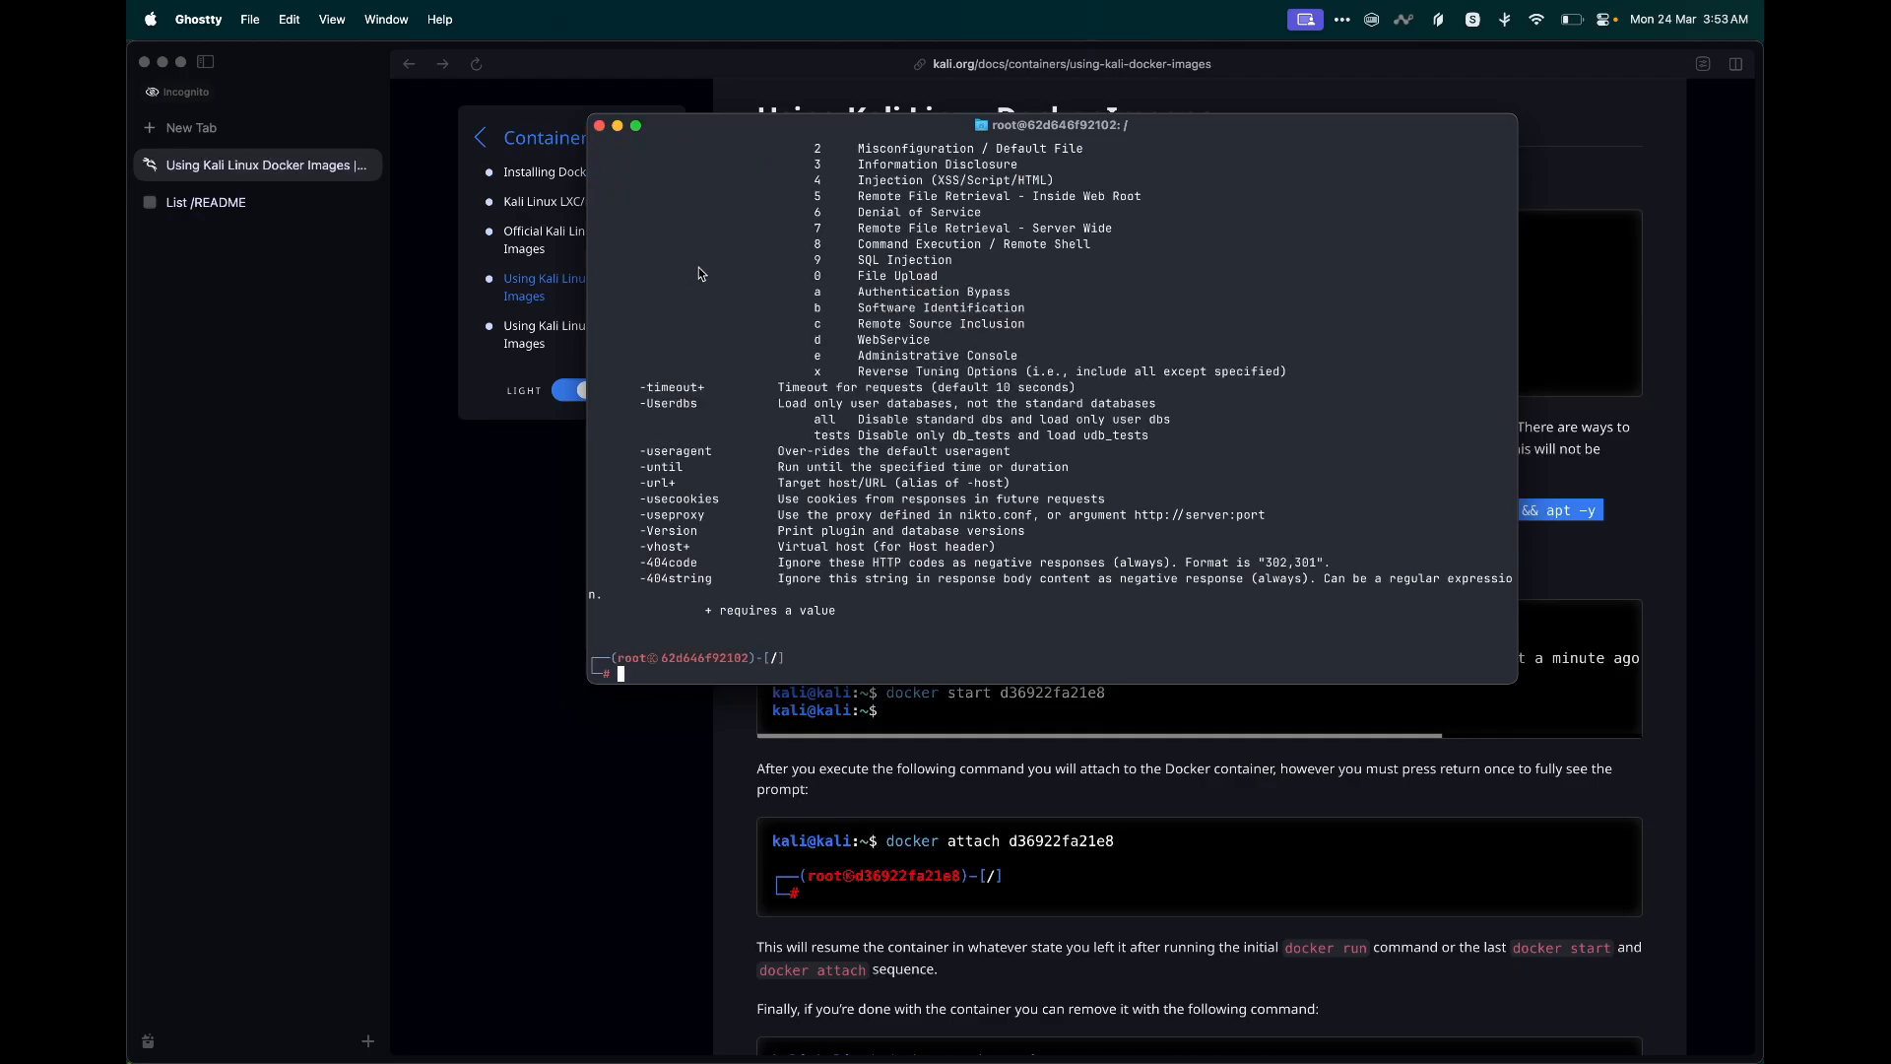
{"action": "mouse_move", "coordinate": [784, 376]}
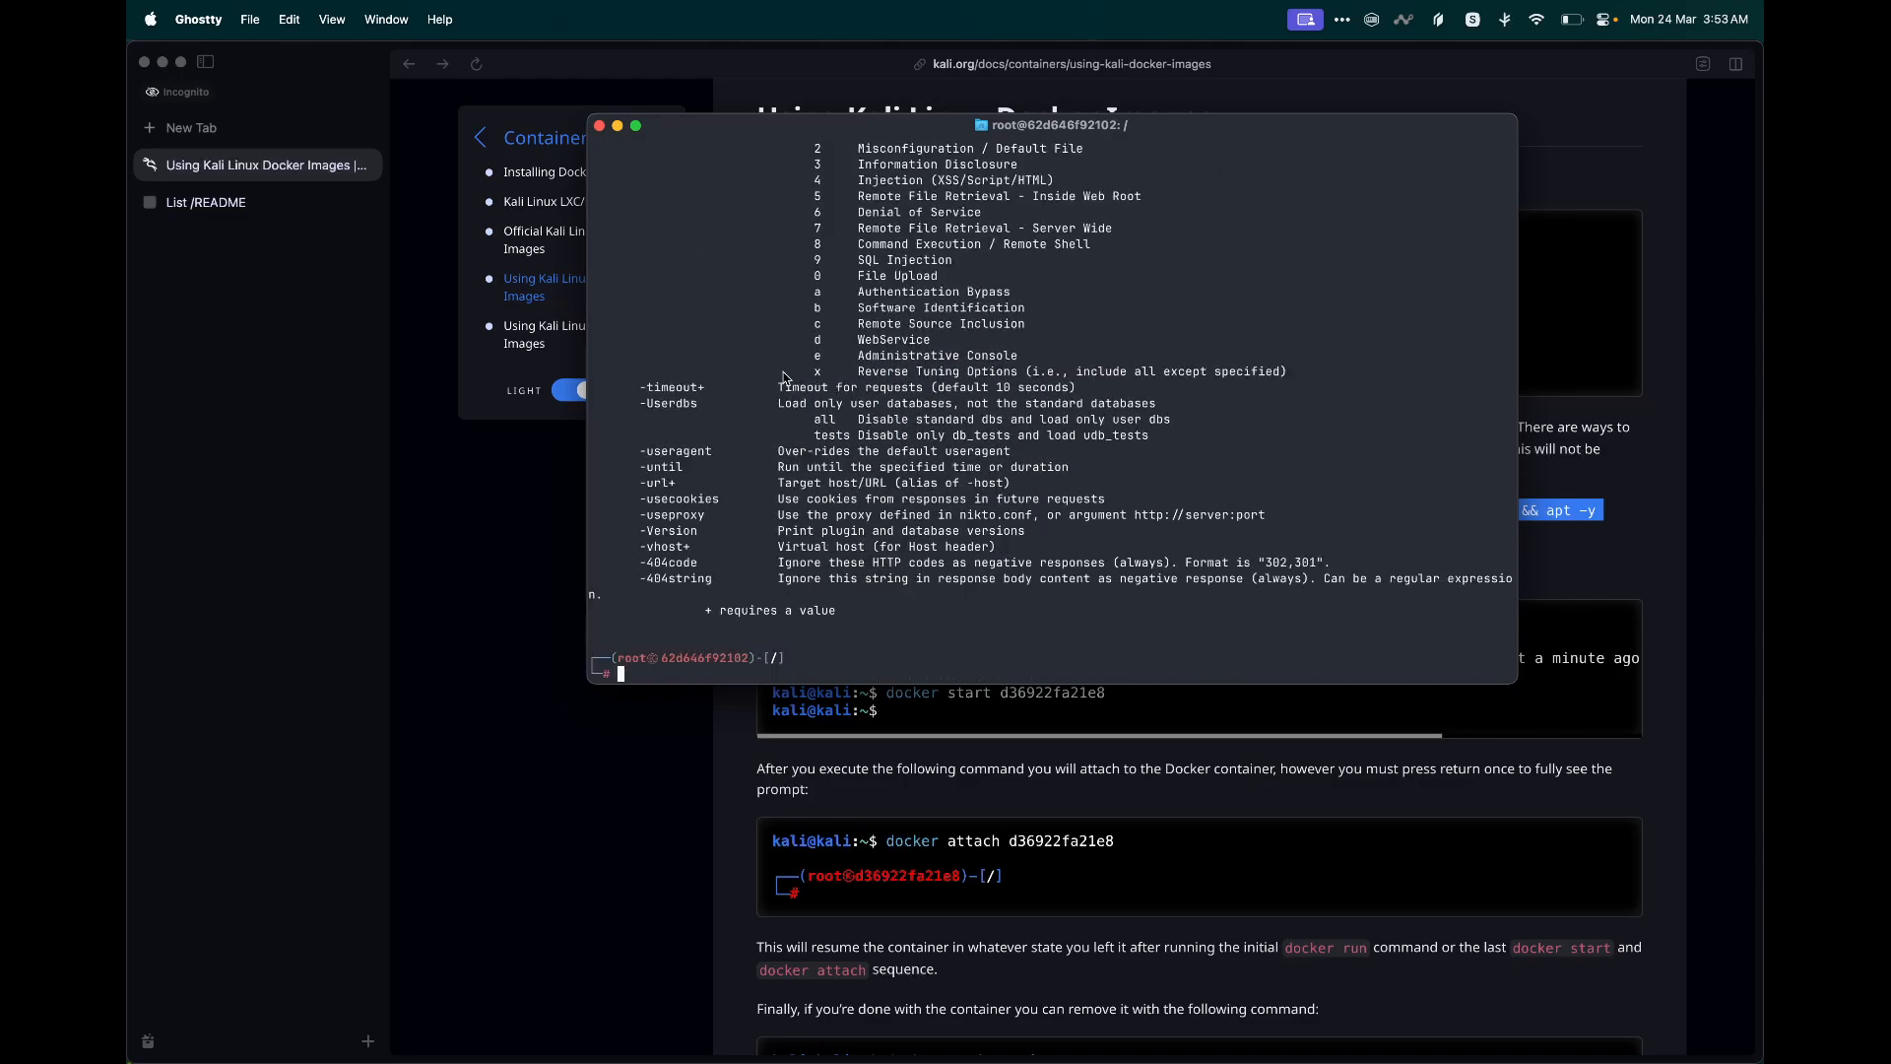
{"action": "type", "text": "wpscan"}
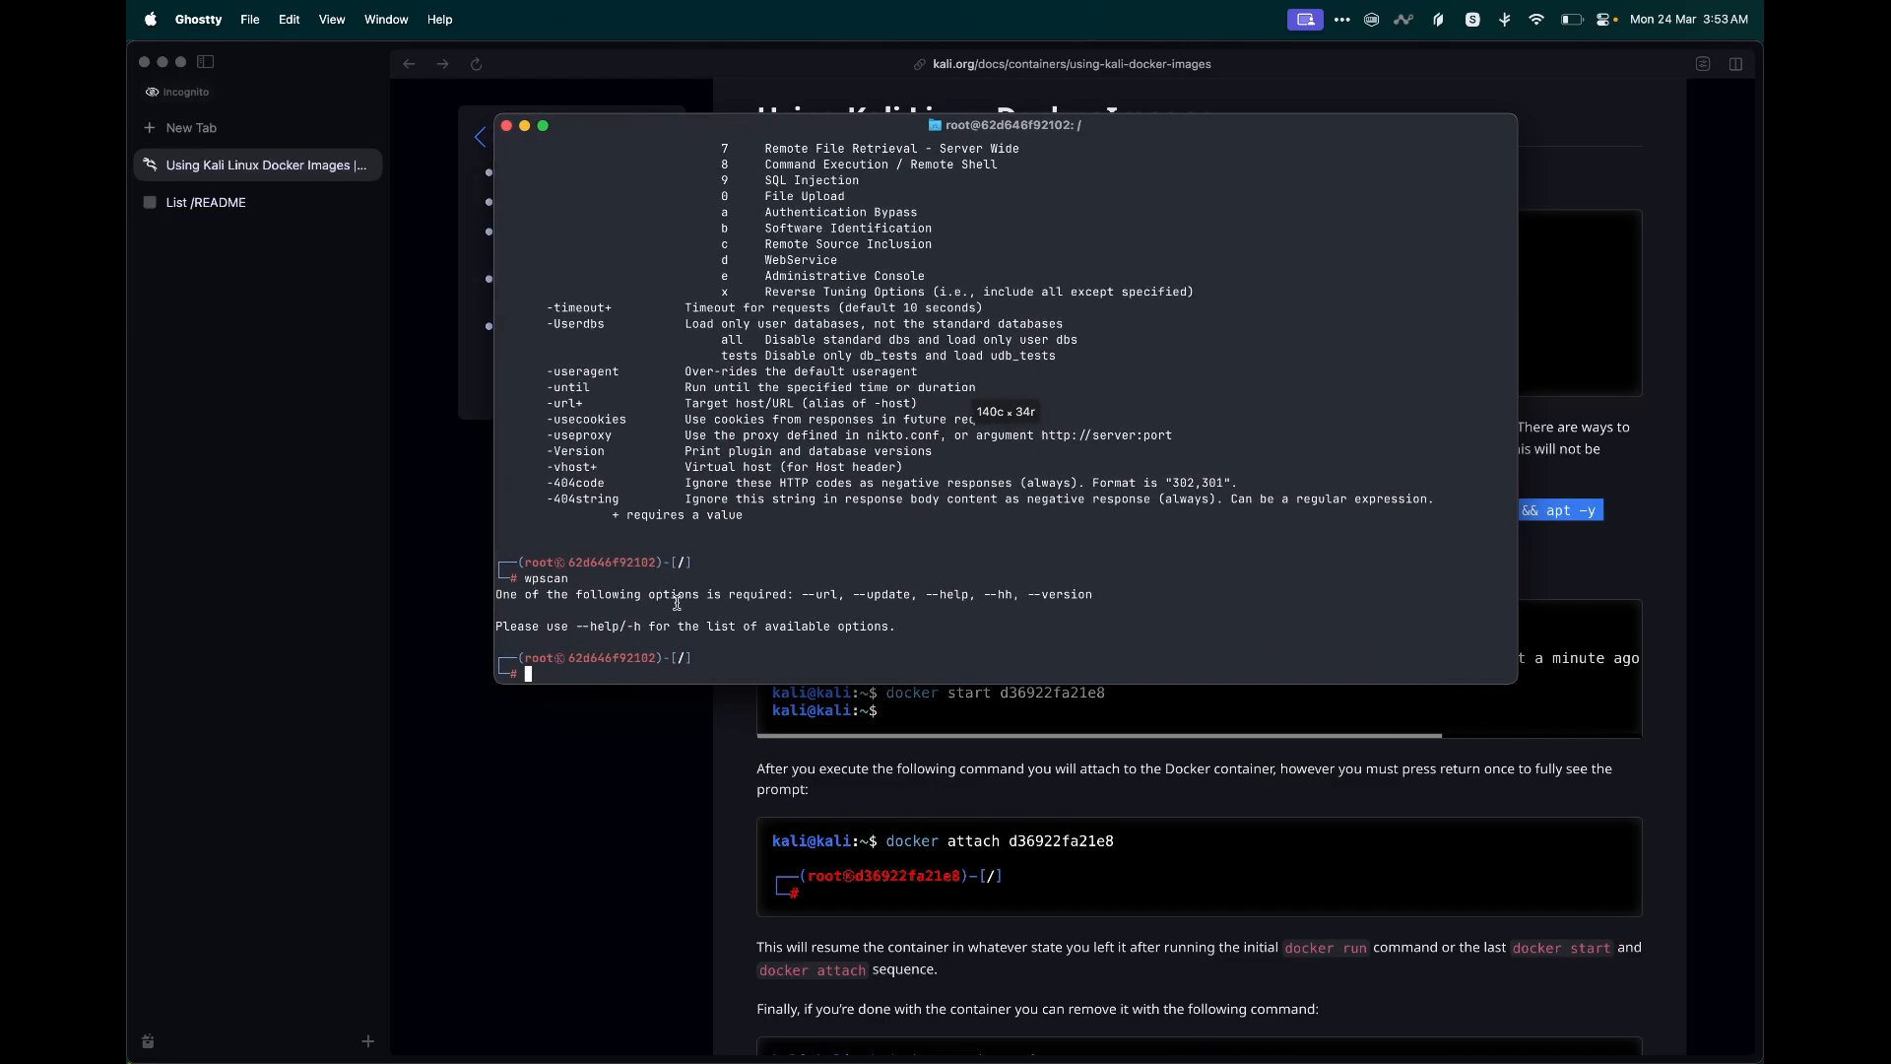
{"action": "mouse_move", "coordinate": [889, 652]}
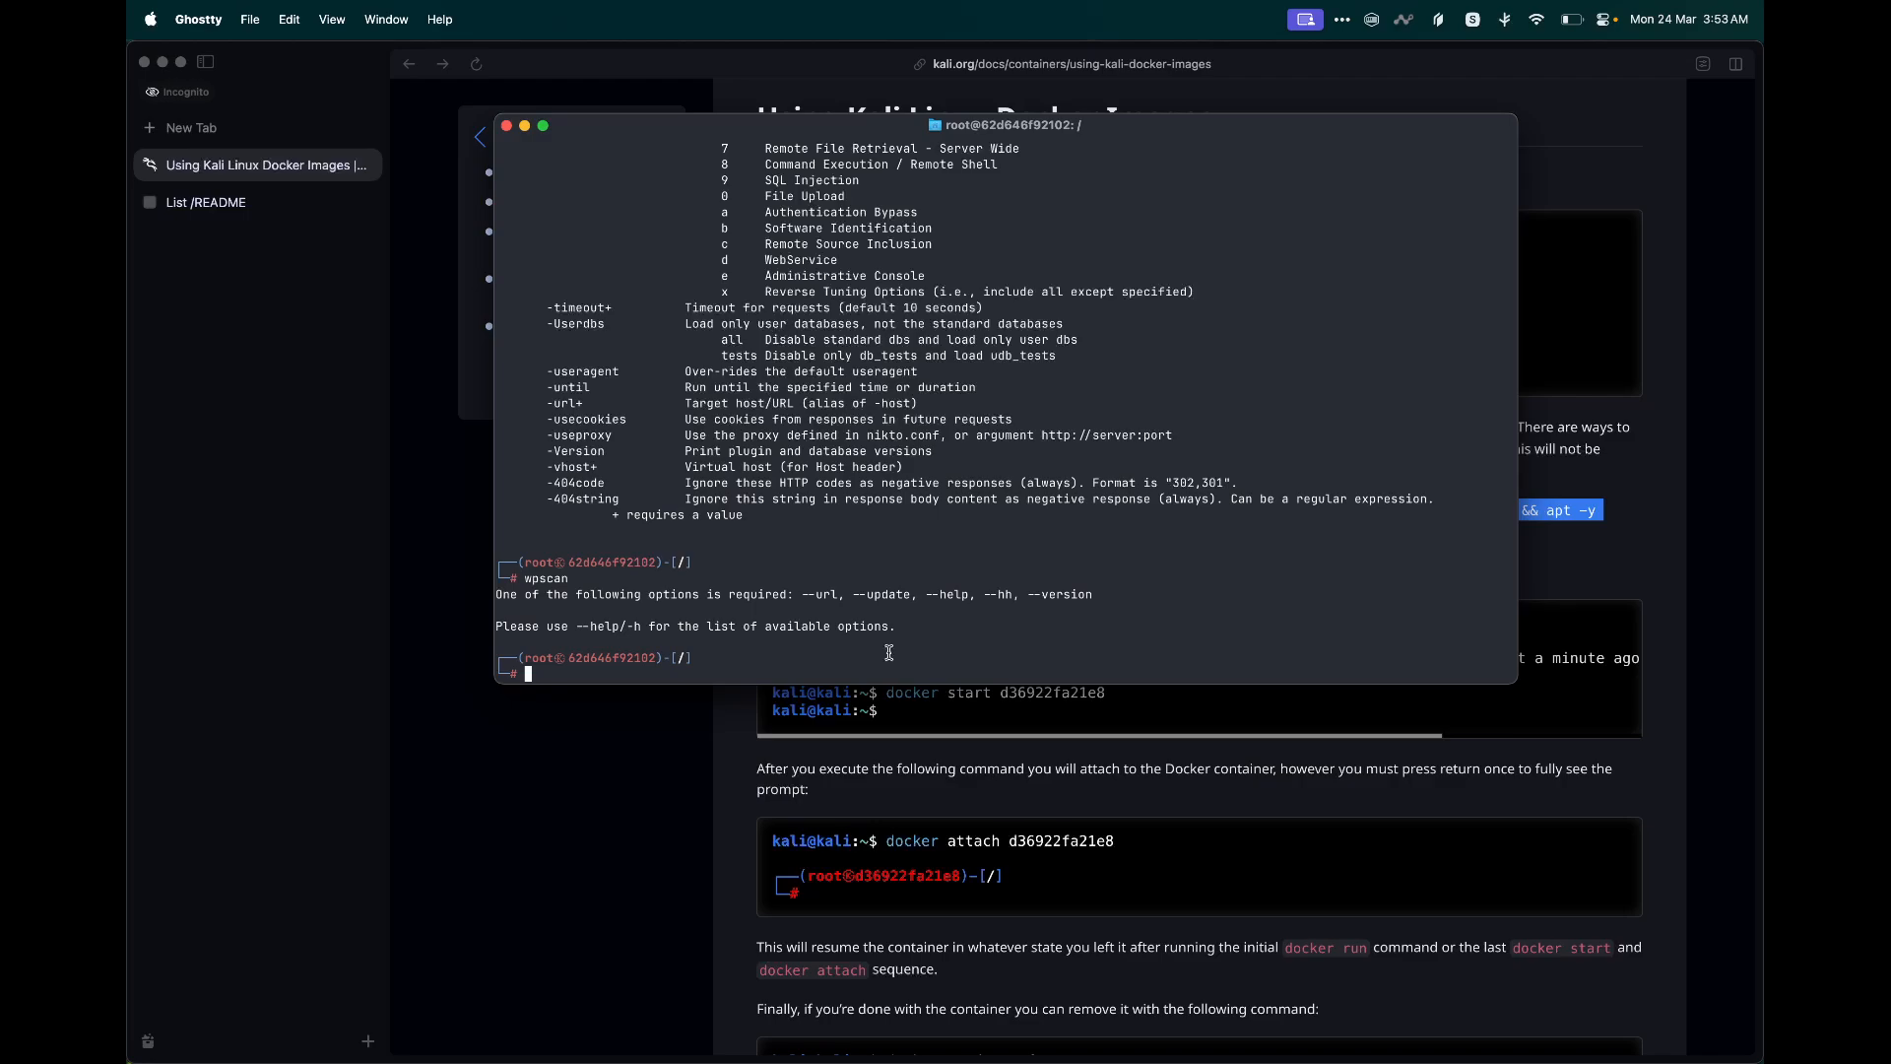
{"action": "type", "text": "am"}
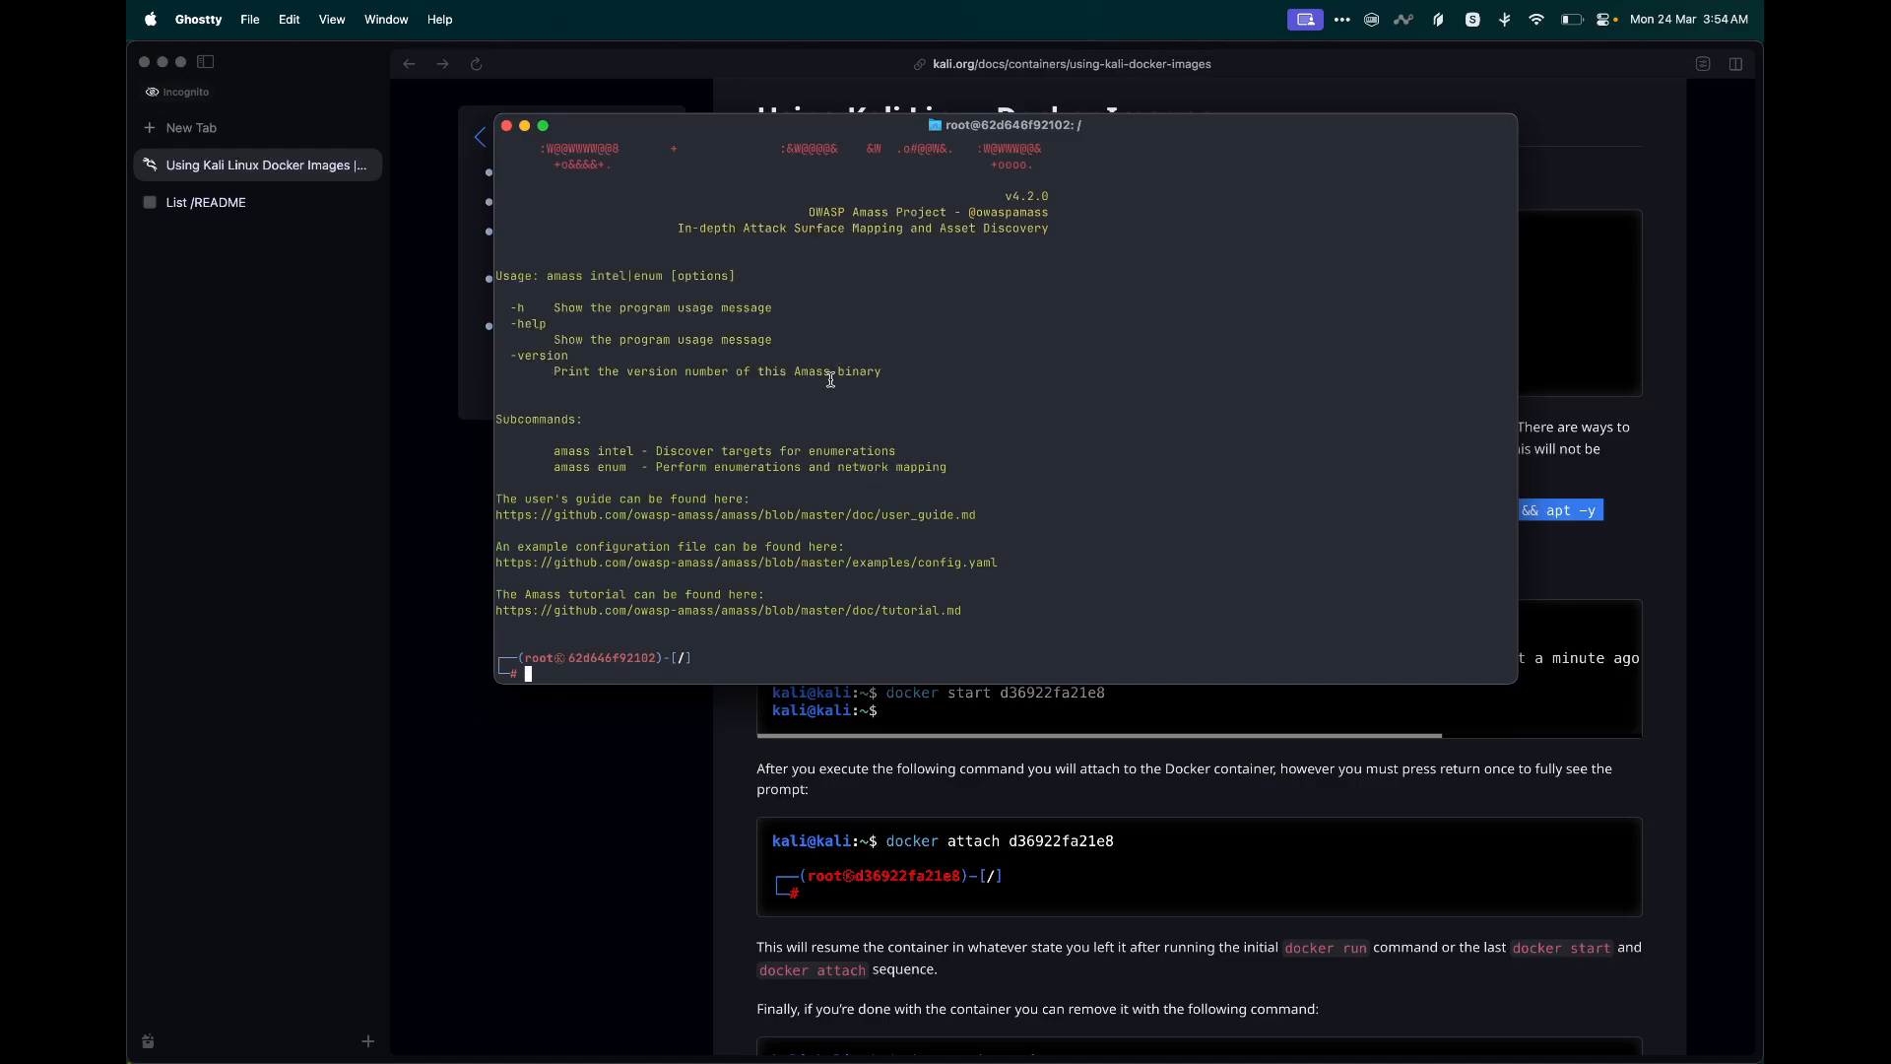
{"action": "mouse_move", "coordinate": [713, 366]}
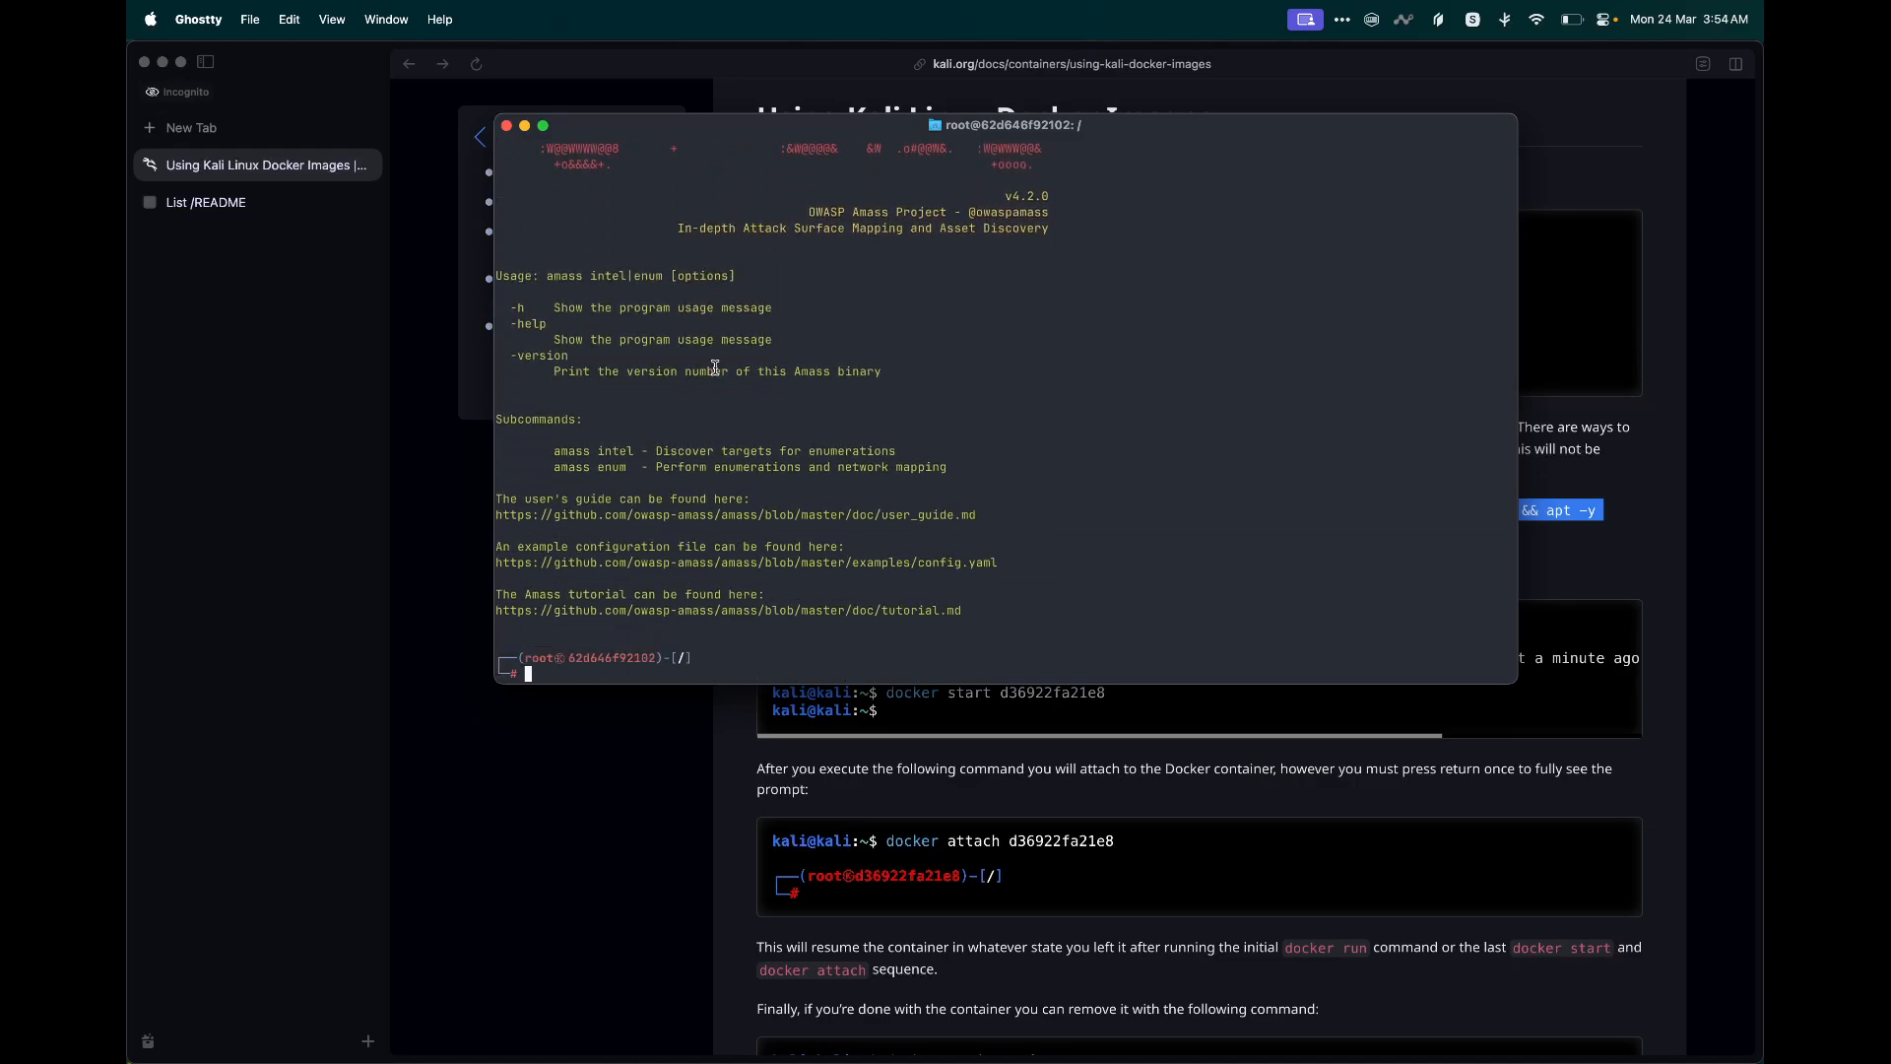
{"action": "type", "text": "cle"}
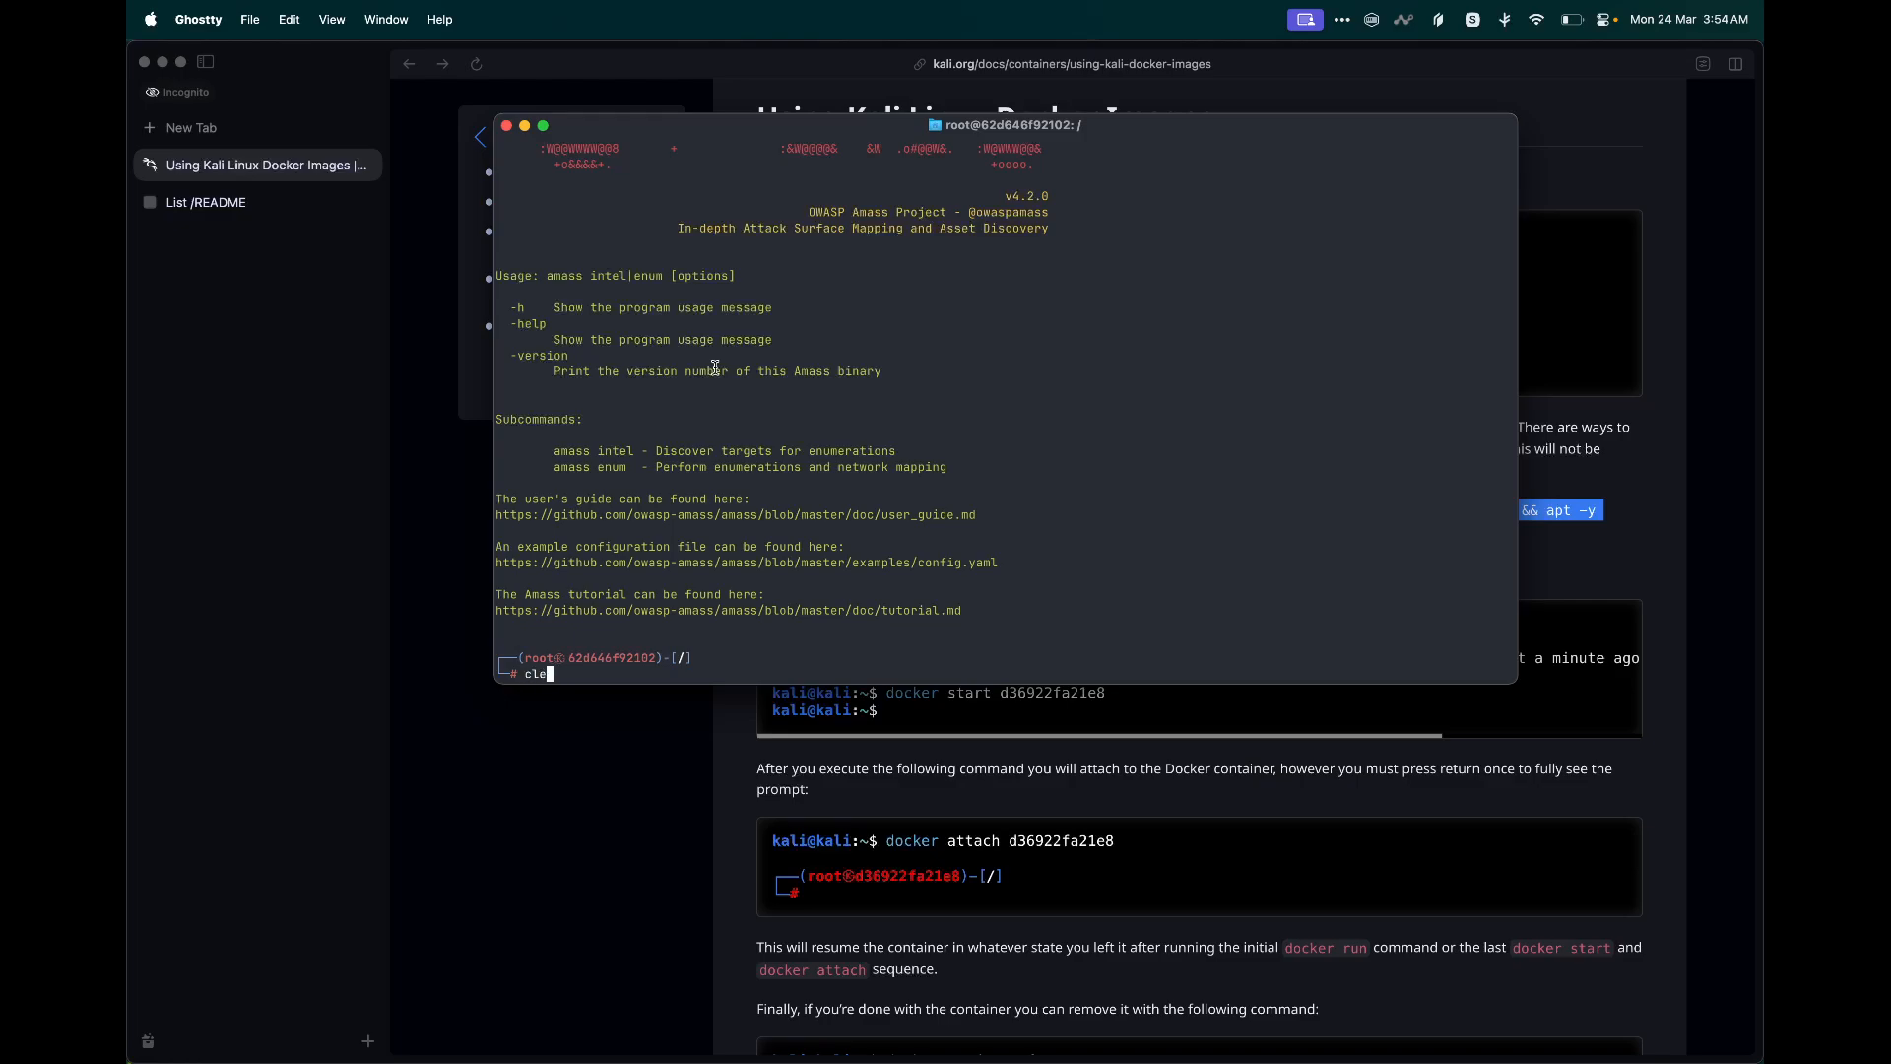
{"action": "key", "text": "Backspace"}
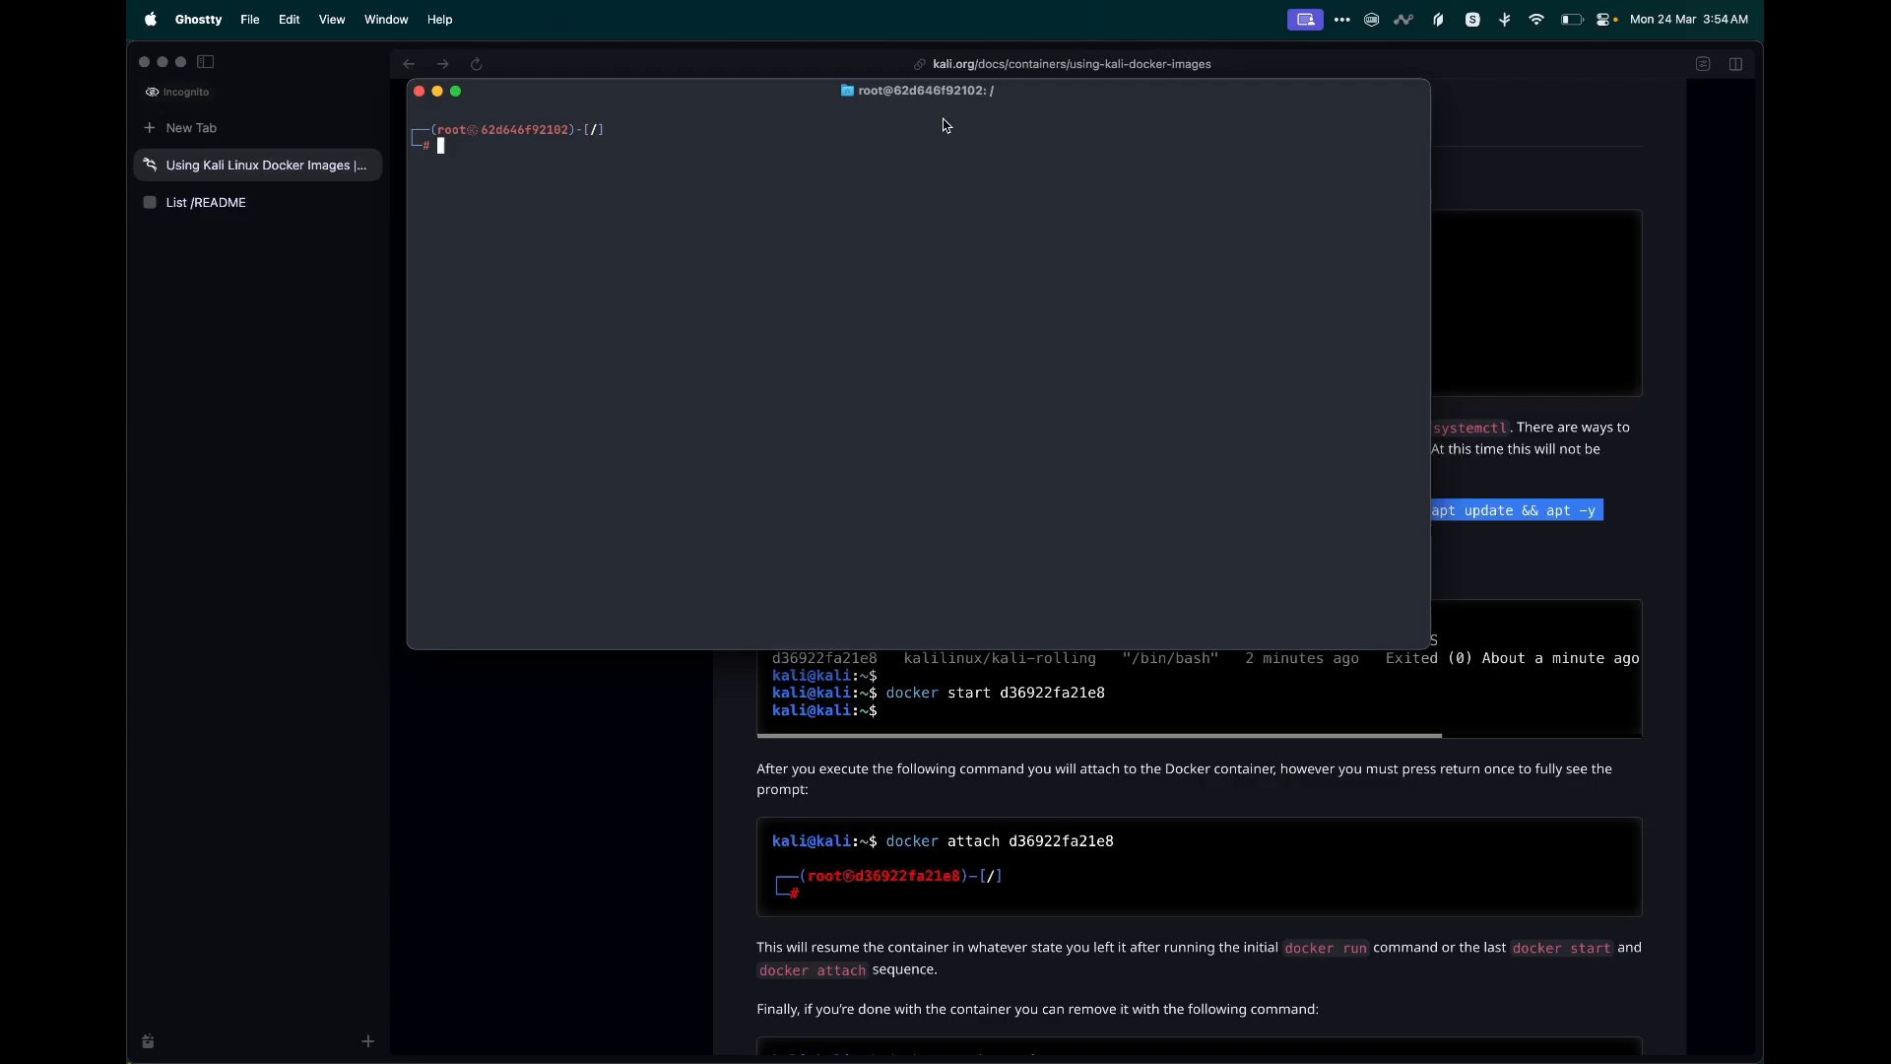
Exit the container and run docker container ls --all, showing kali-rolling as exited.
{"action": "type", "text": "exit"}
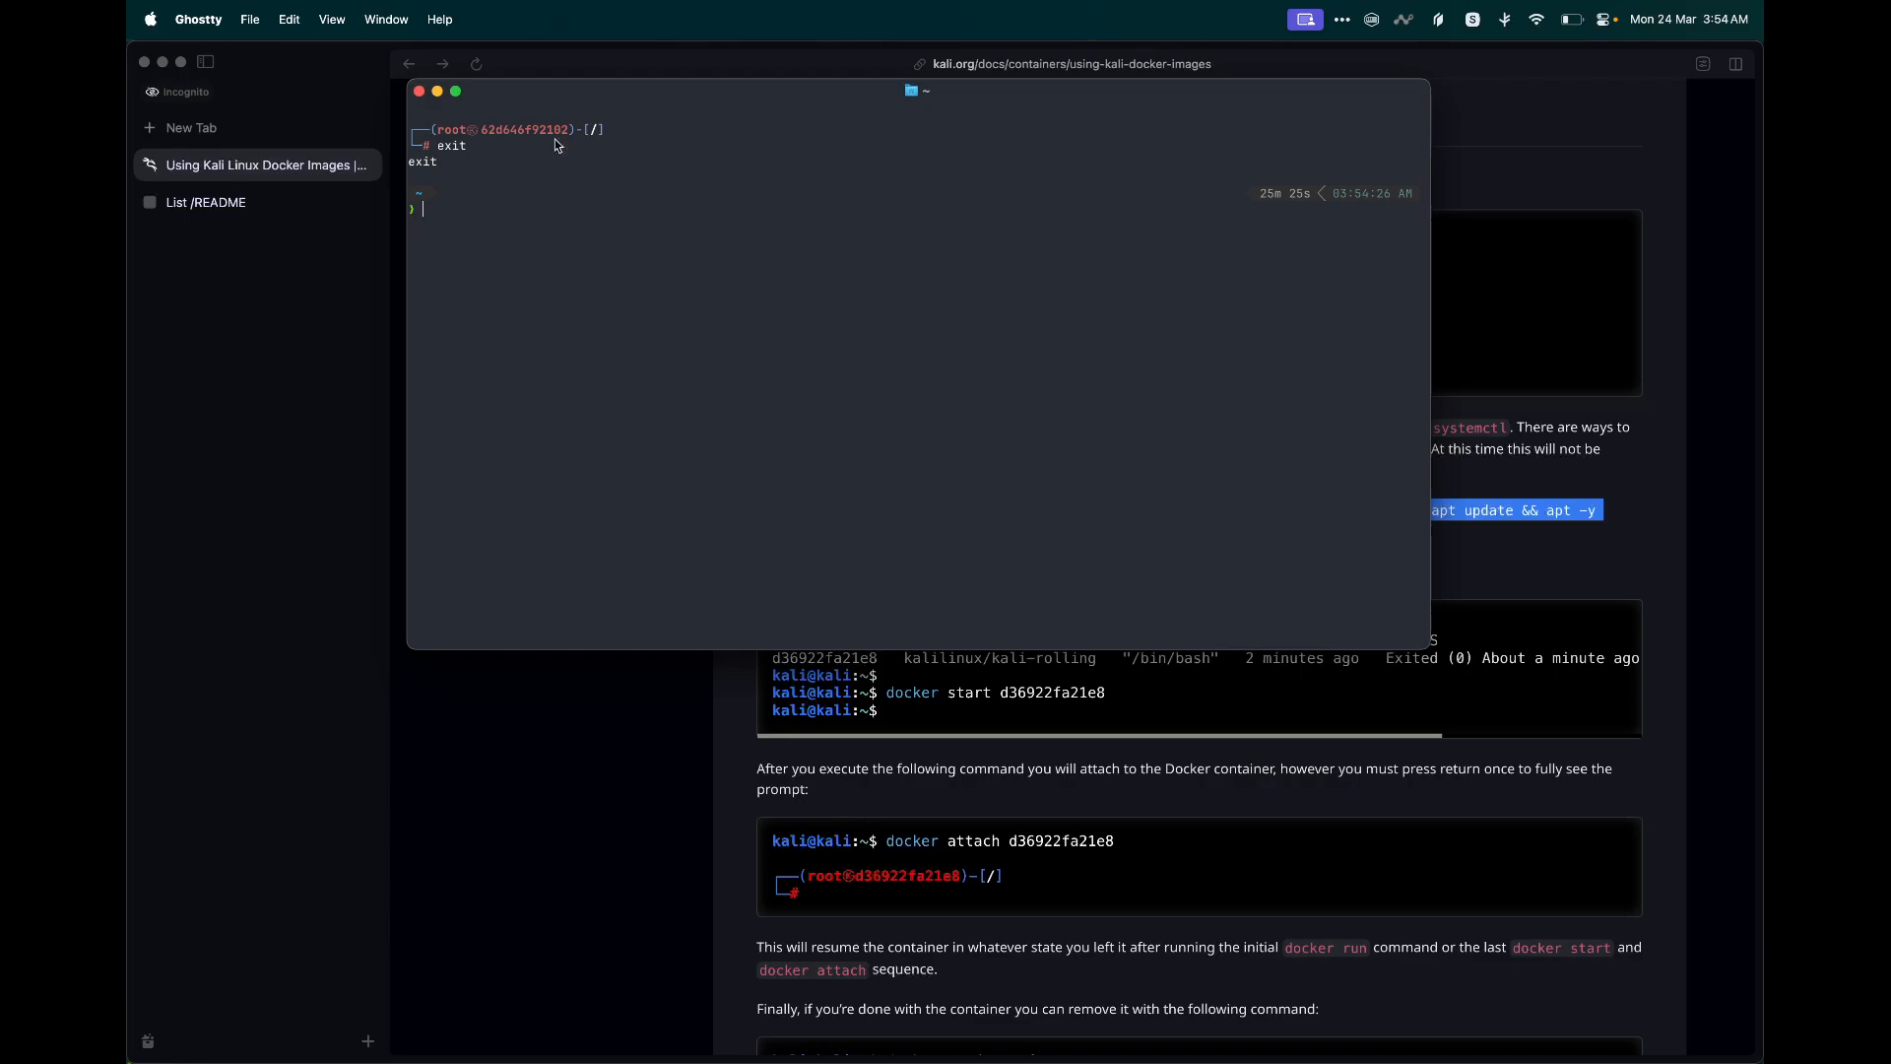
{"action": "mouse_move", "coordinate": [524, 154]}
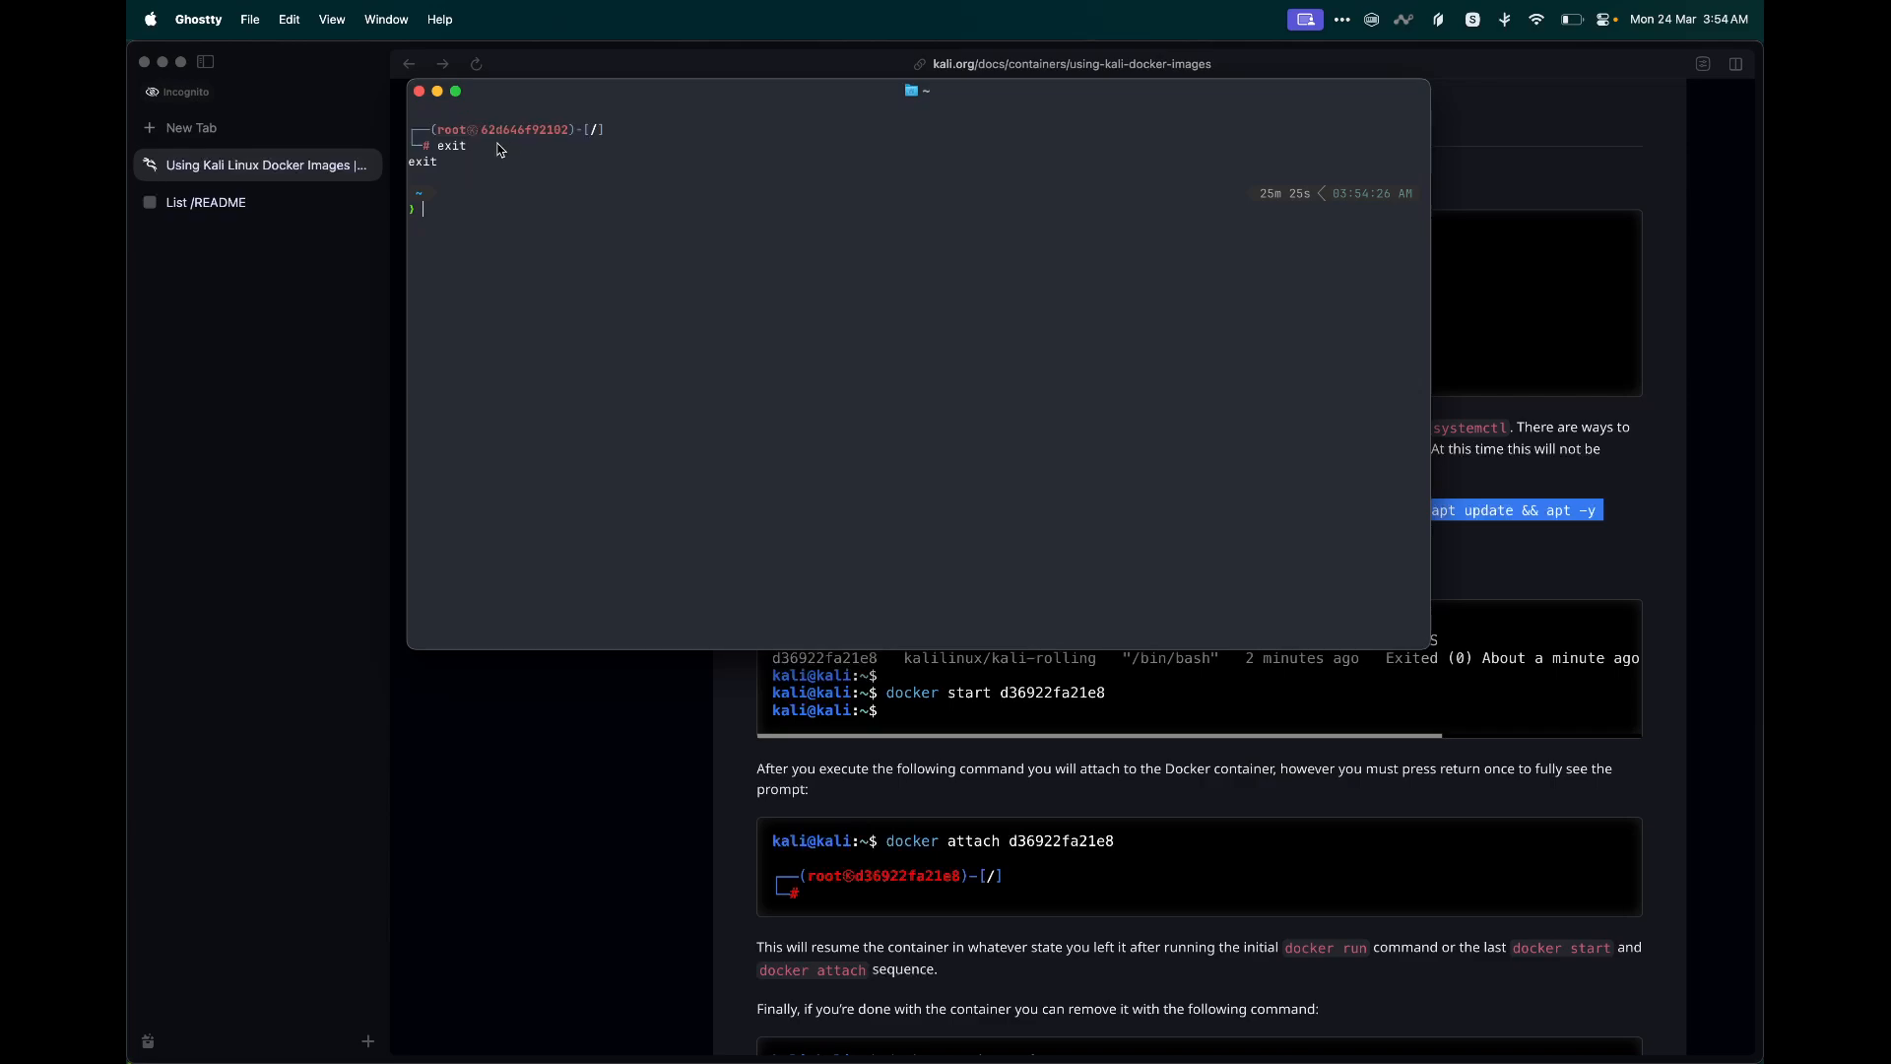
{"action": "mouse_move", "coordinate": [414, 146]}
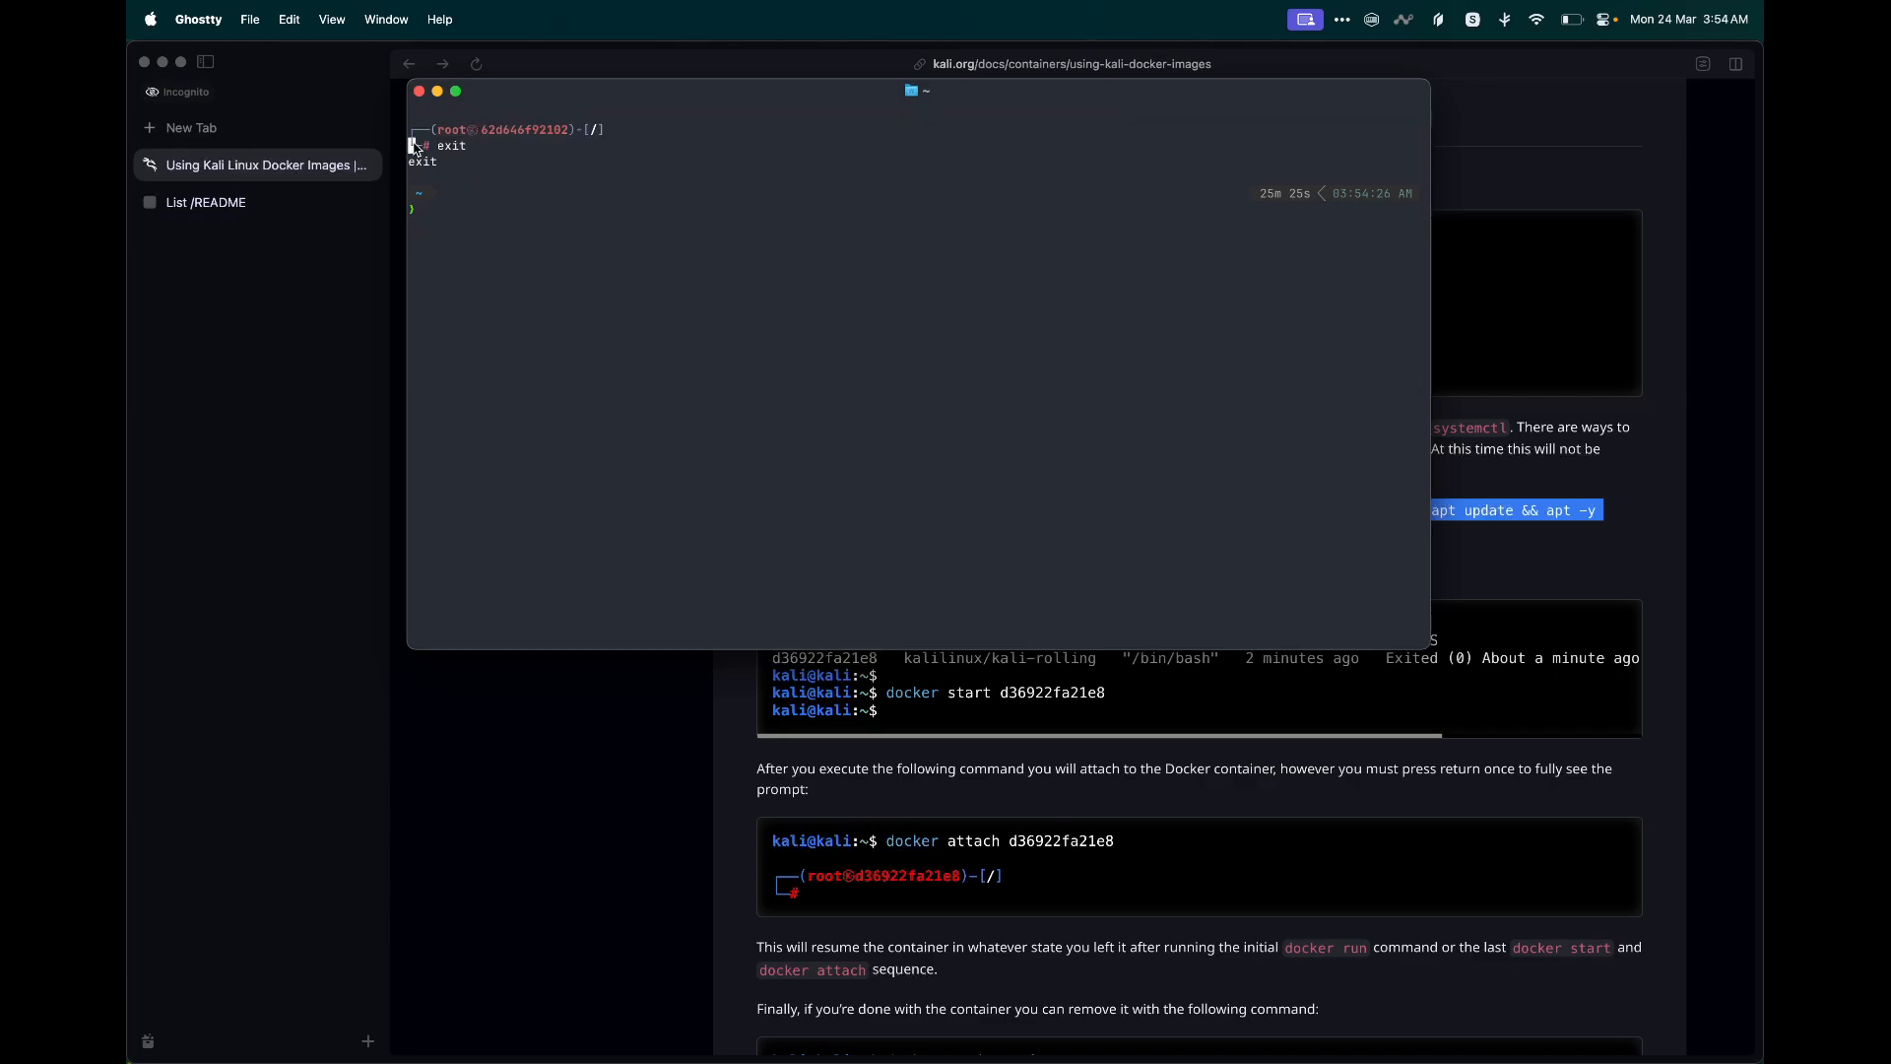
{"action": "type", "text": "docker run --dns=\"8.8.8.8\" --tty --interactive kalilinux/kali-rolling"}
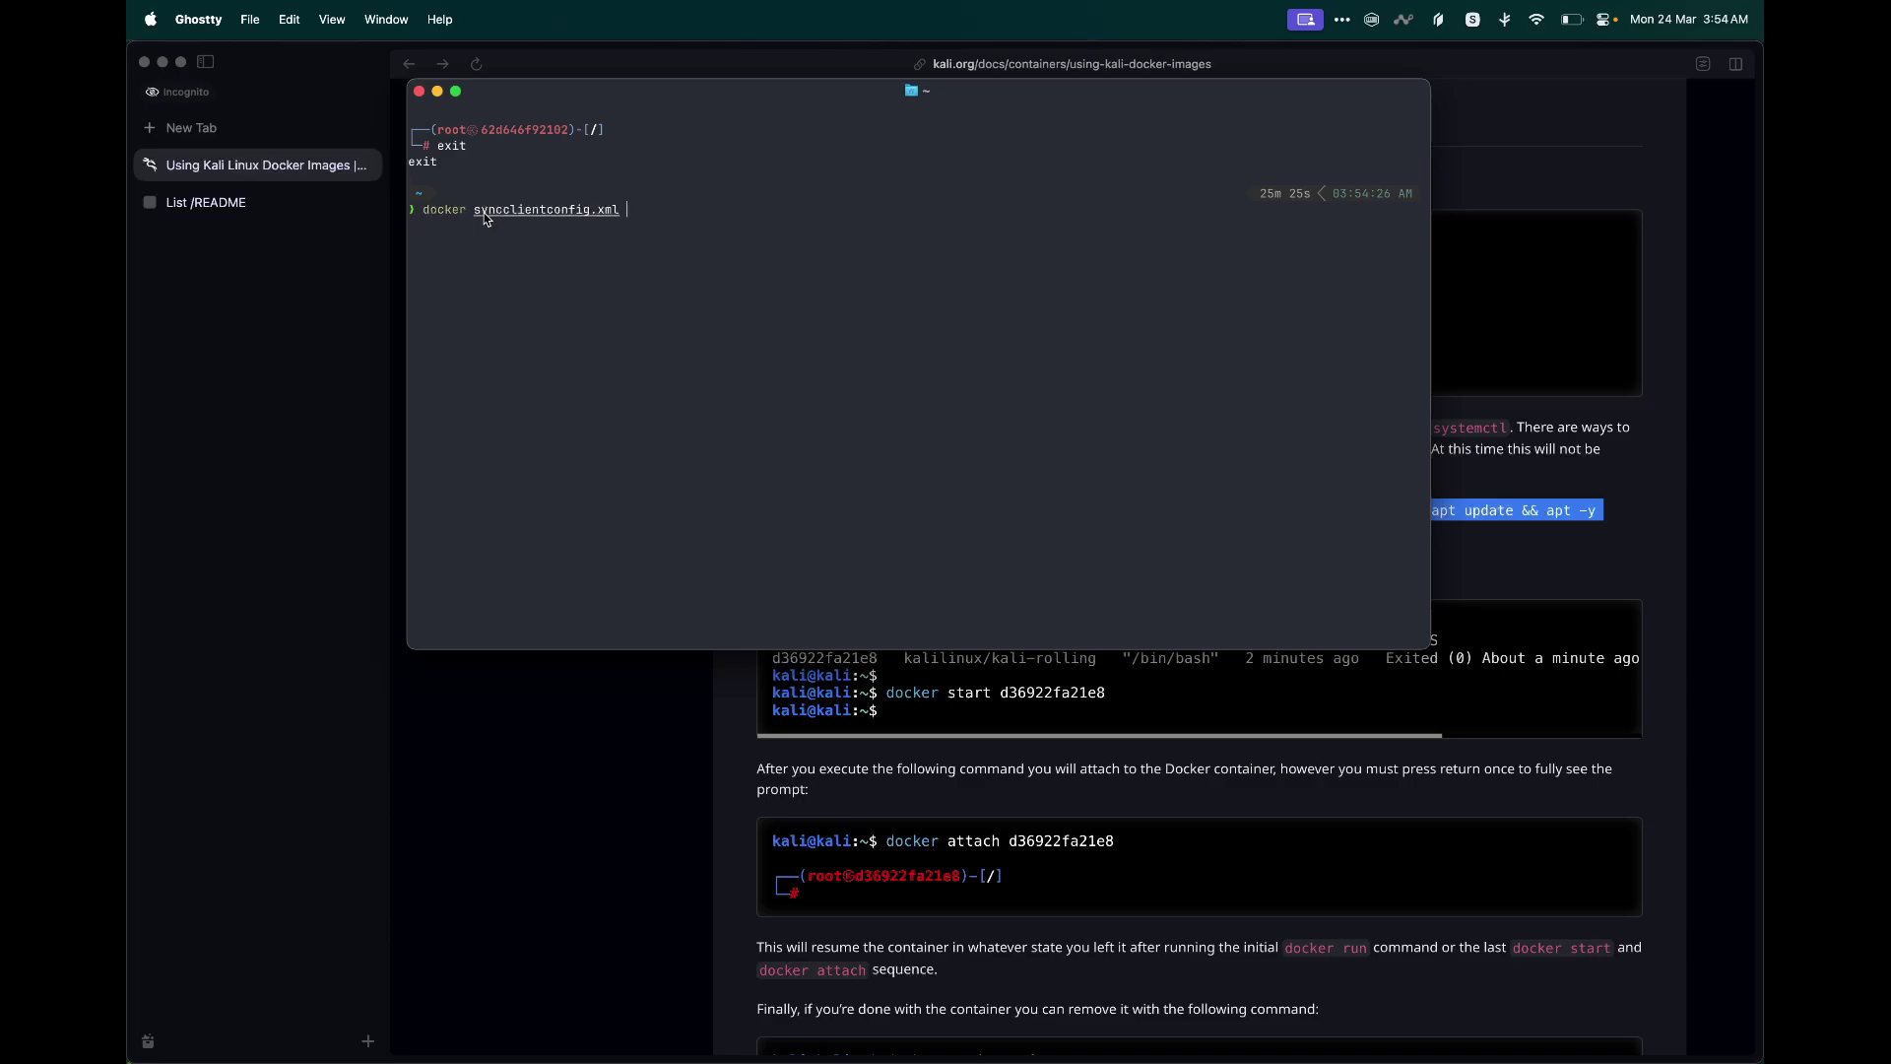
{"action": "key", "text": "Backspace"}
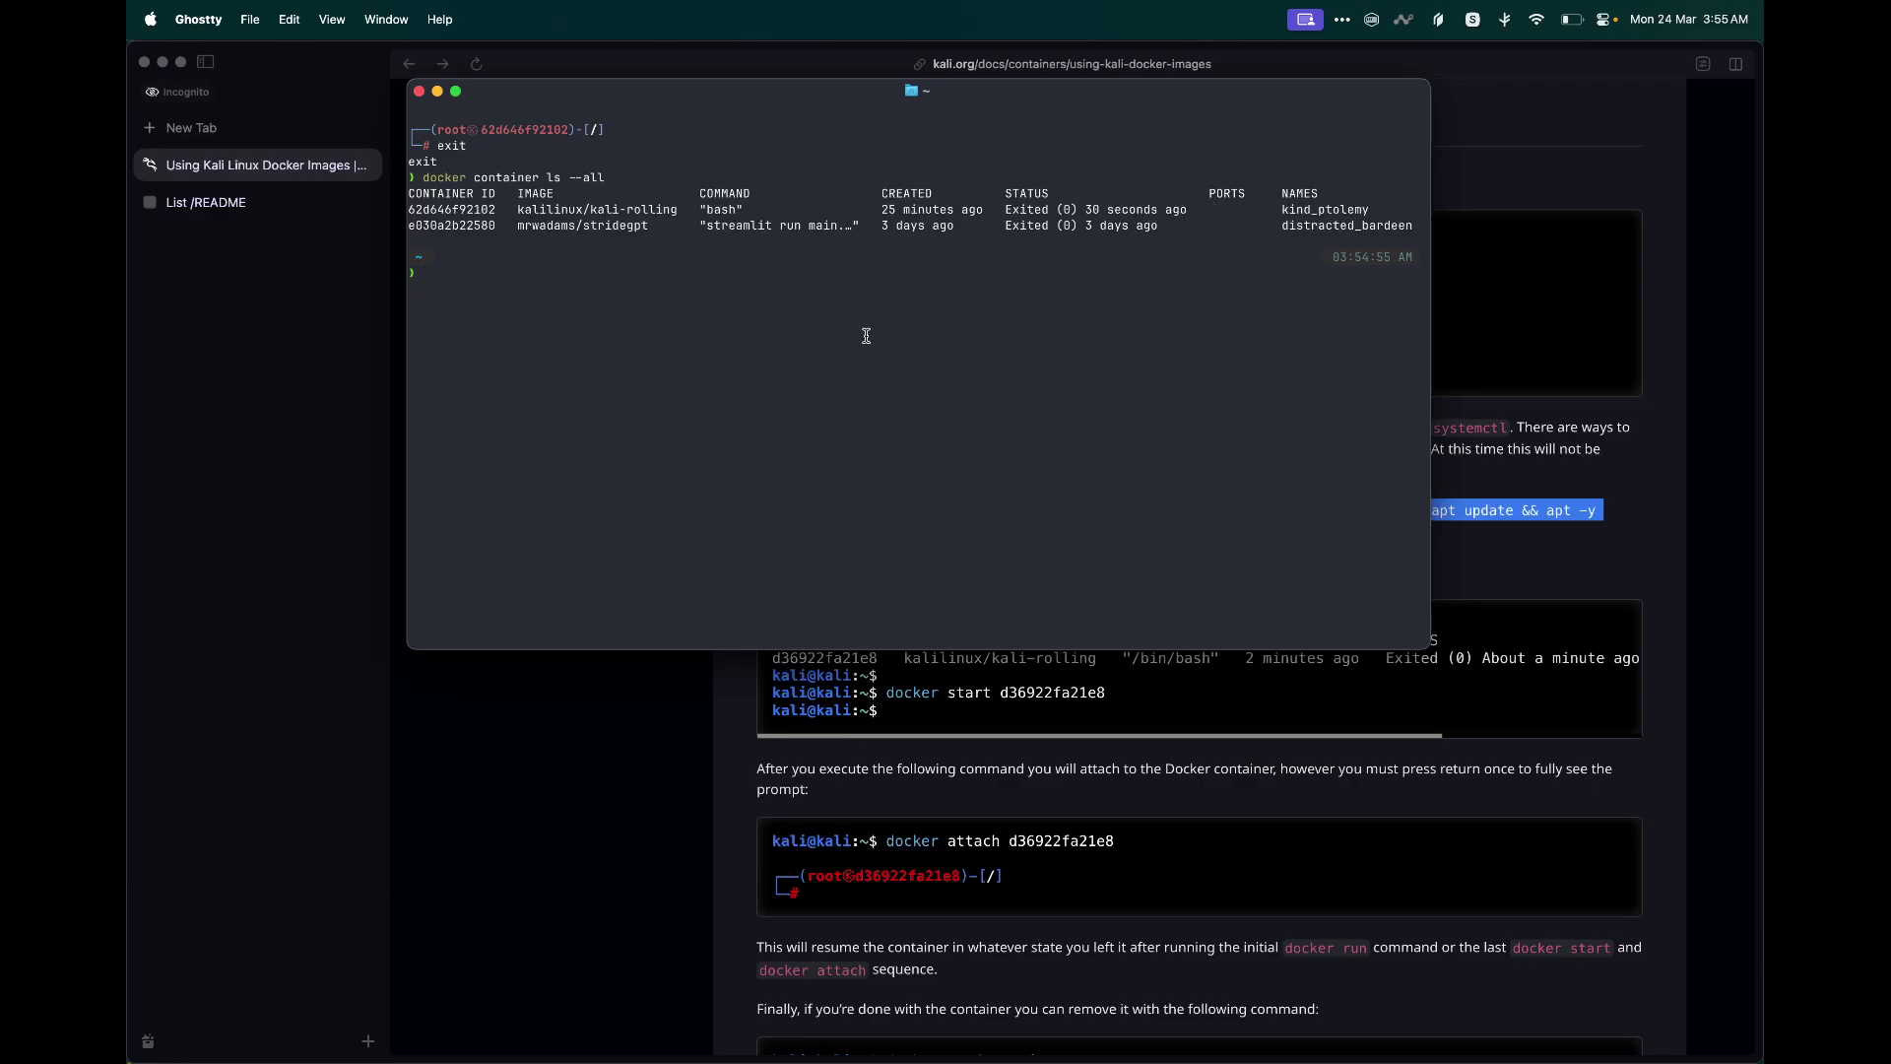
{"action": "type", "text": "clear"}
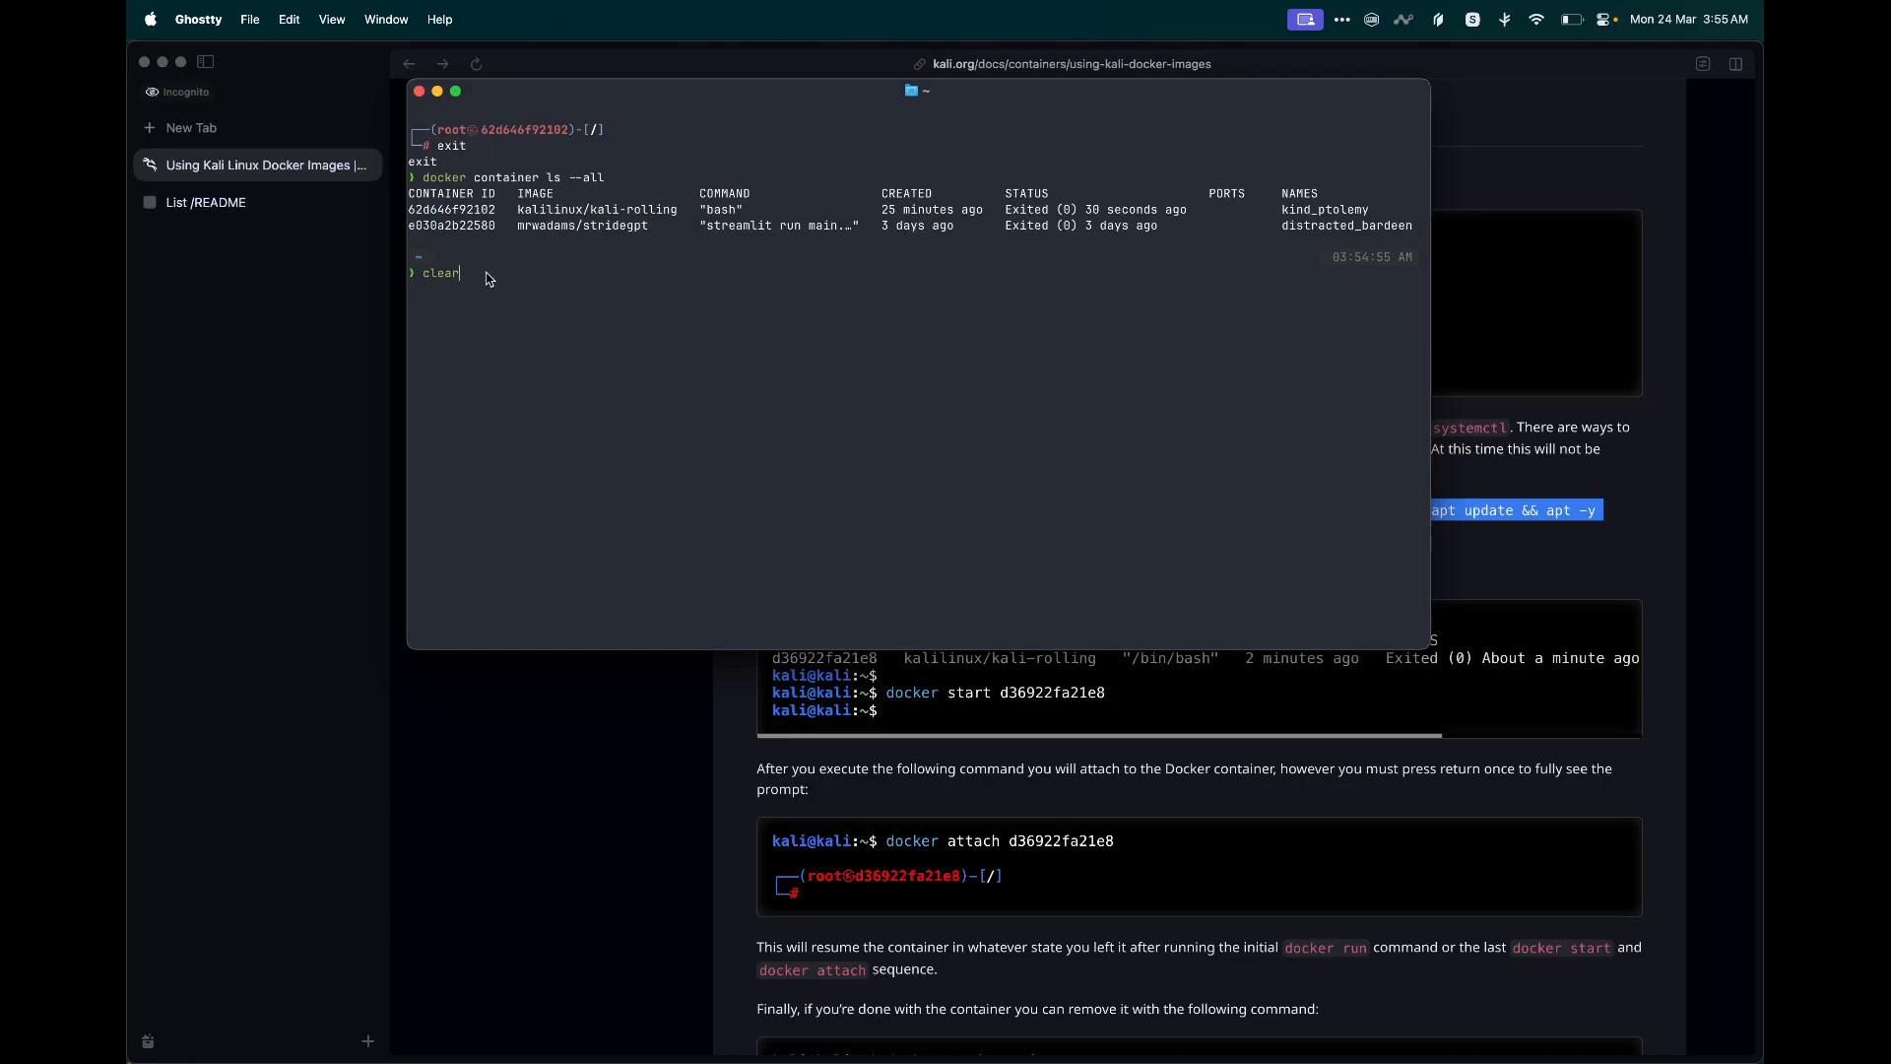
Run docker start 62d646f92102 and confirm the container list shows it Up.
{"action": "type", "text": "dcoker"}
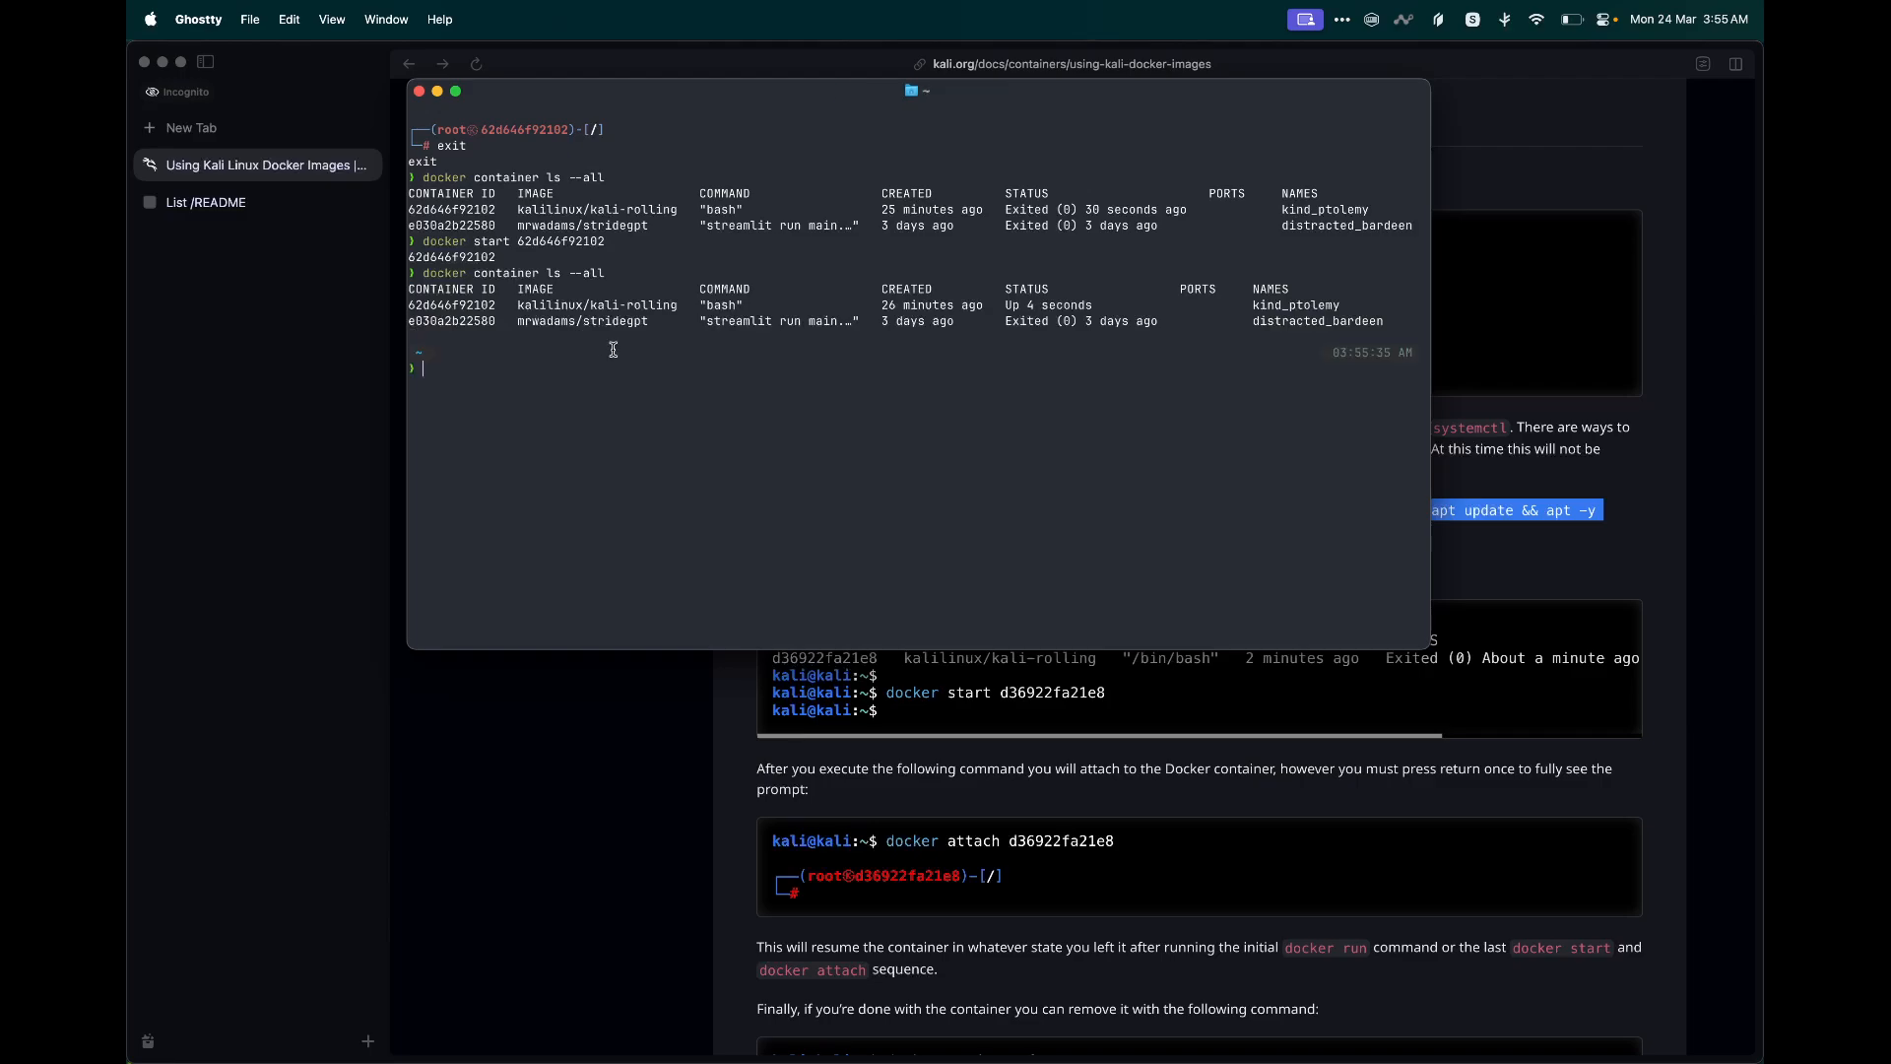
{"action": "mouse_move", "coordinate": [802, 313]}
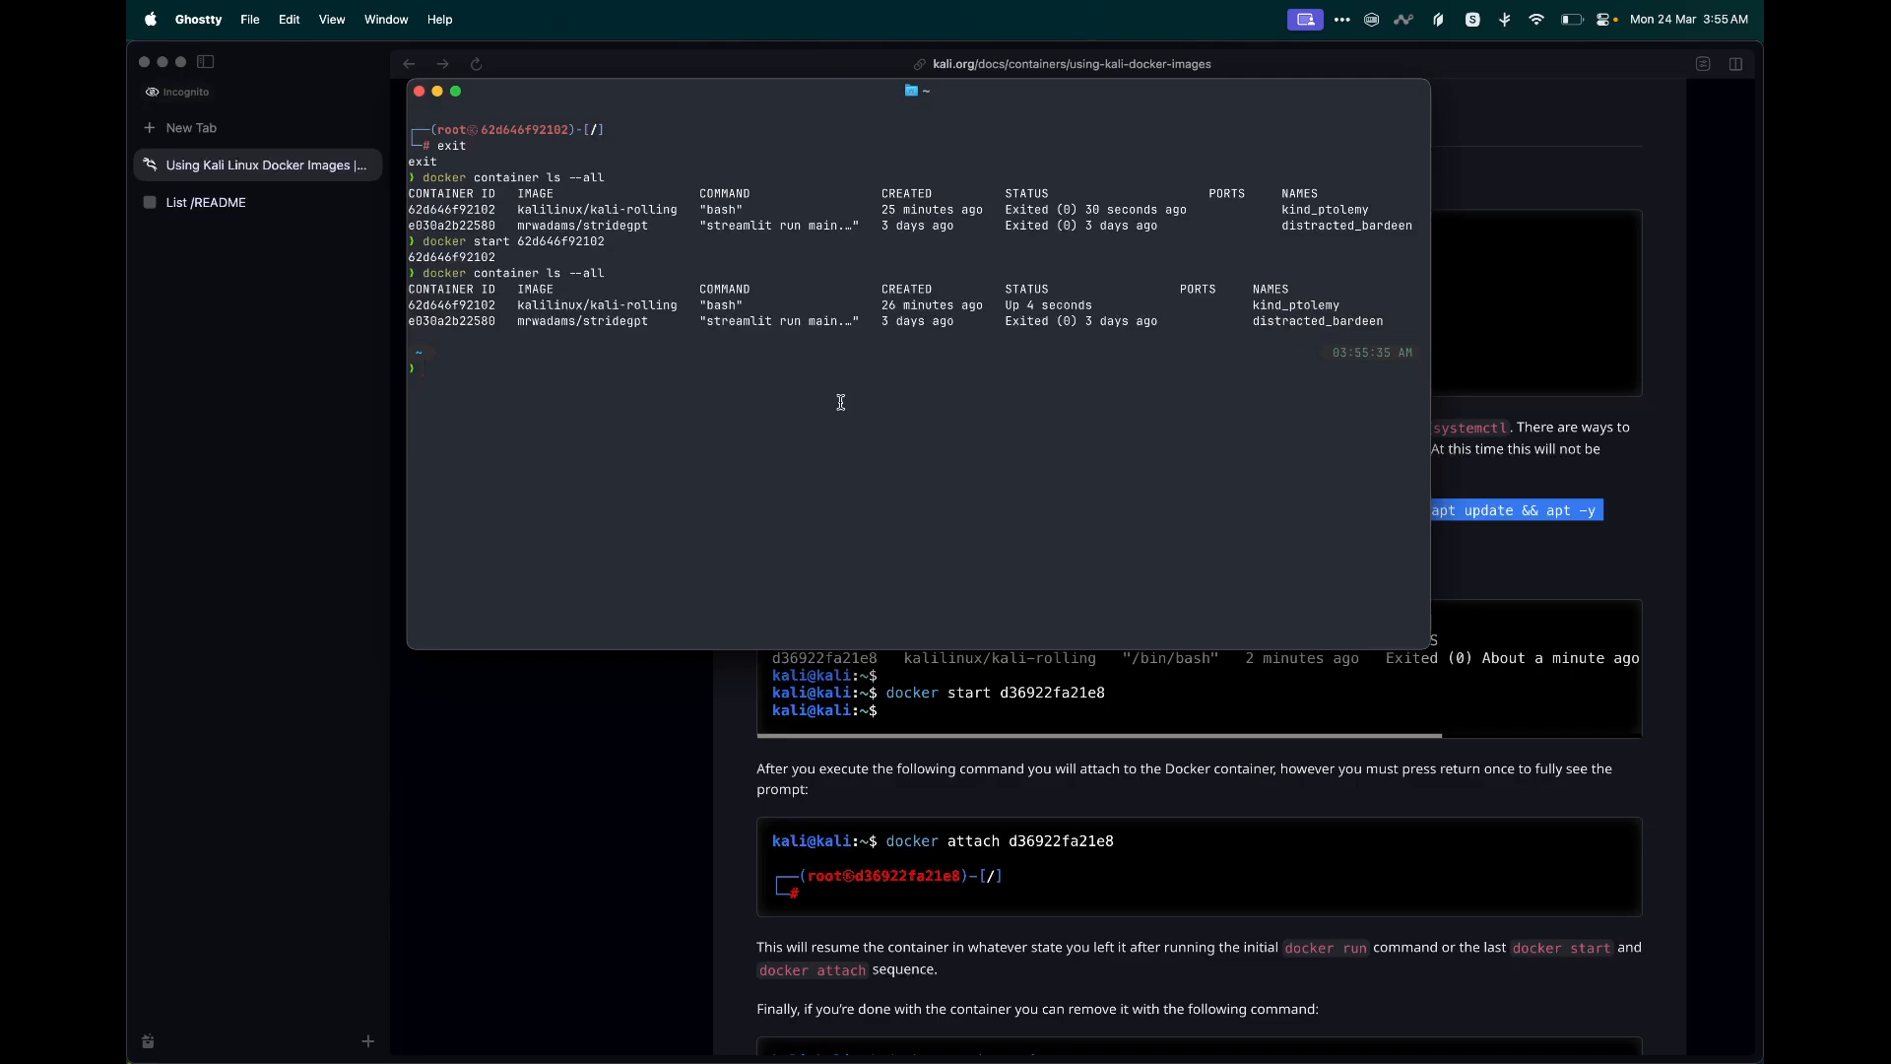
Attach to the running container, rerun amass to confirm tools persisted, then exit to the Mac shell.
{"action": "type", "text": "docker container ls --all"}
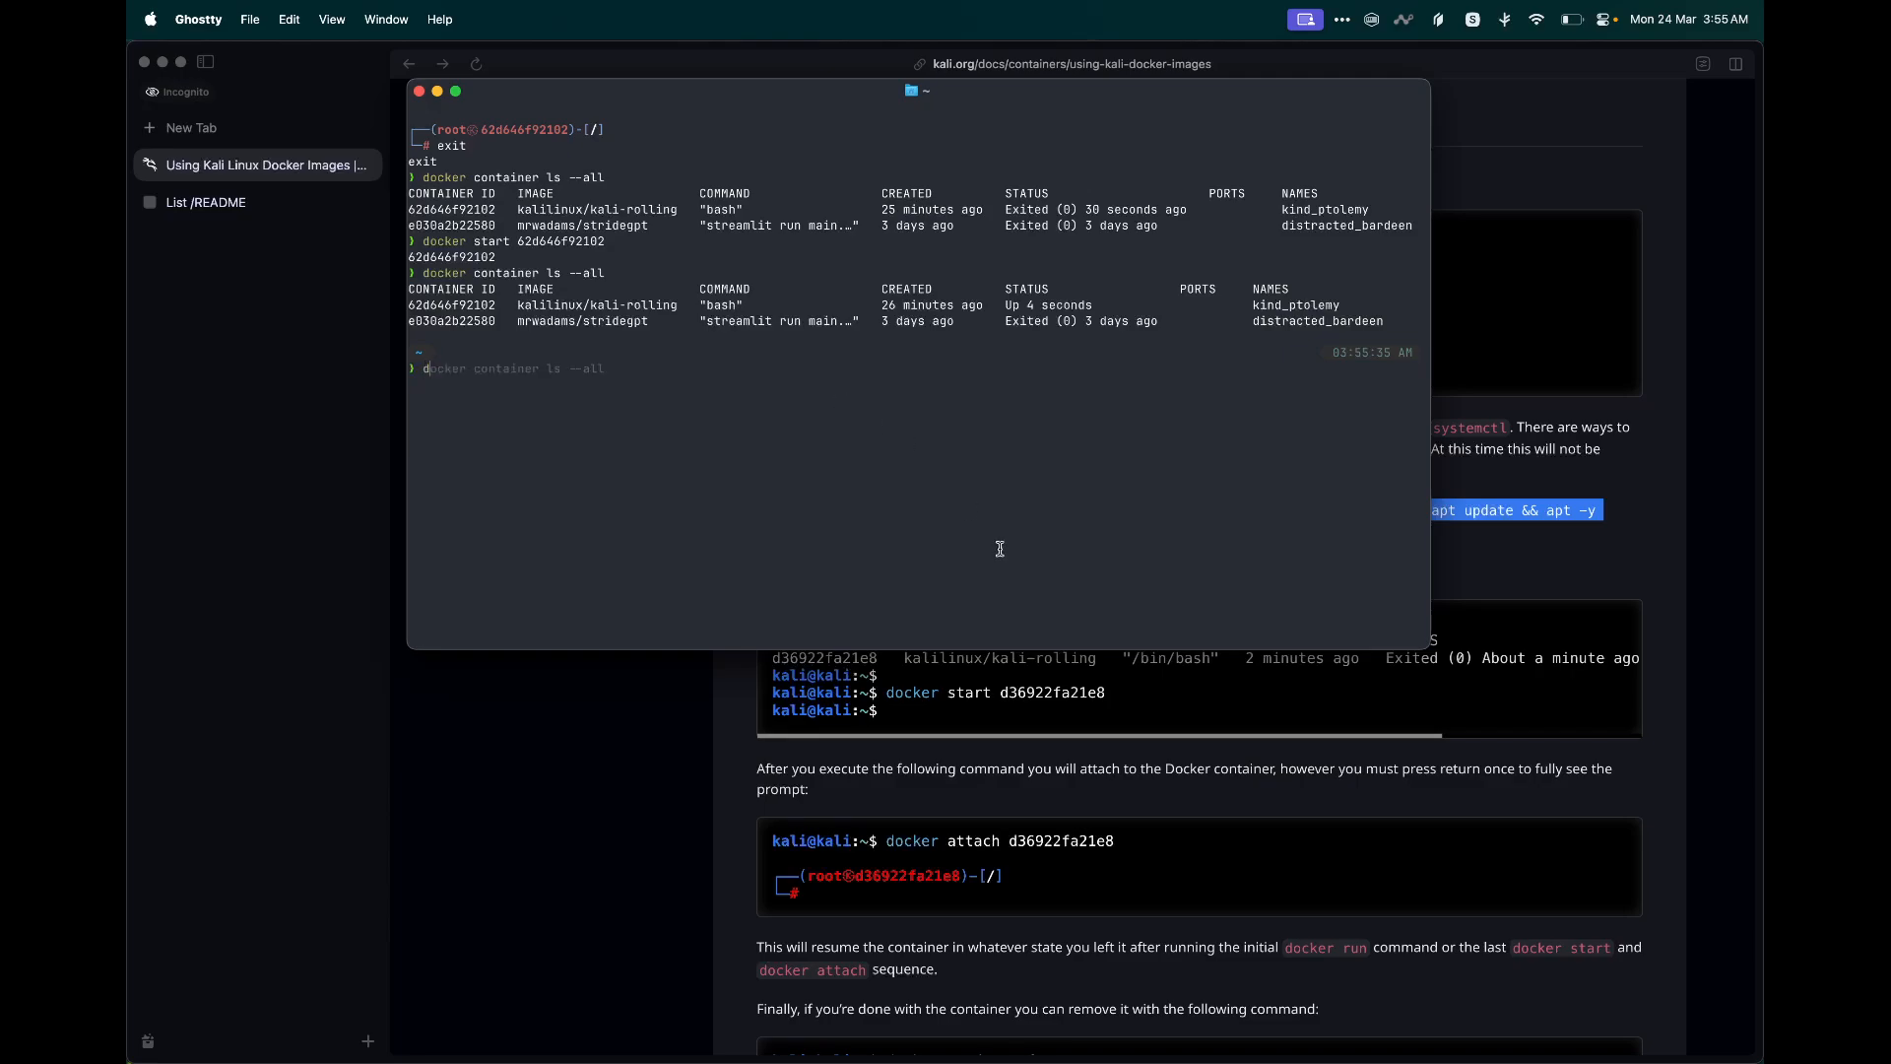
{"action": "type", "text": "docker attach 51c683279e168c66fa221a24f42d4a190935b8b8e3bde1842f8776463162ab7c"}
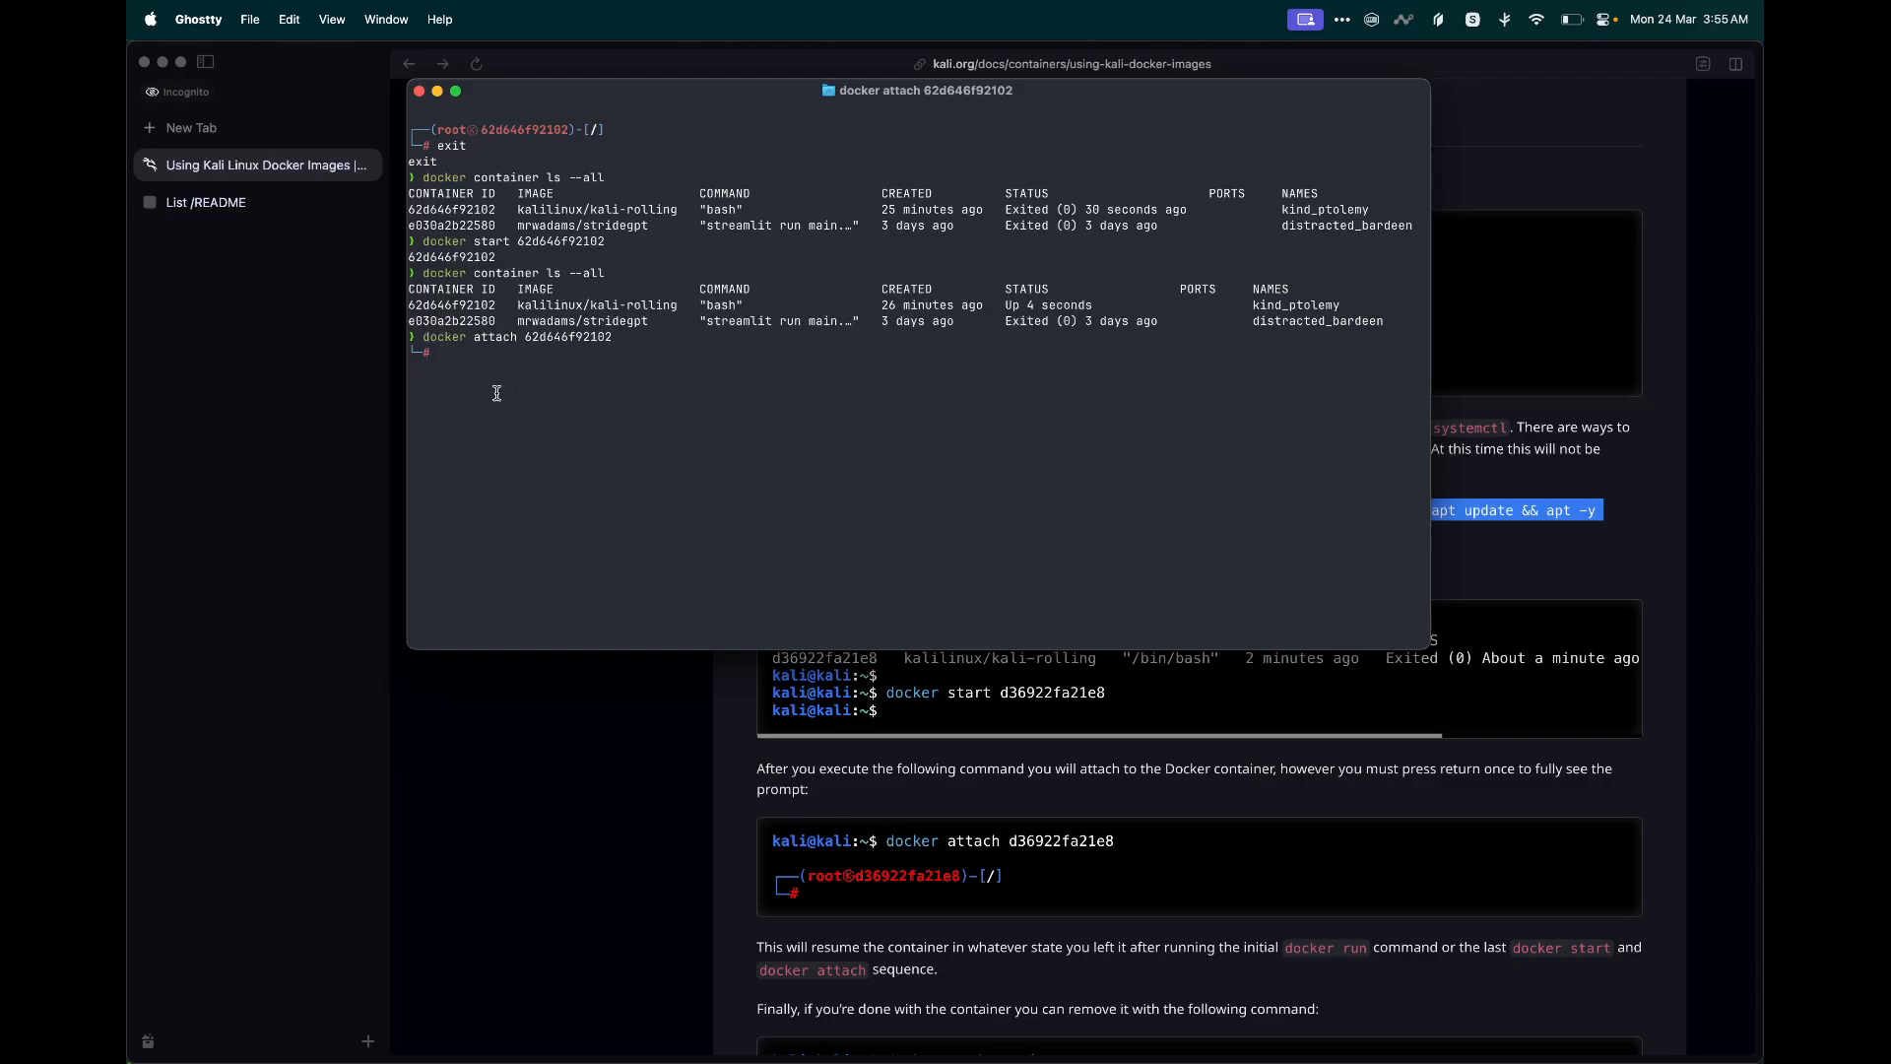
{"action": "key", "text": "Return"}
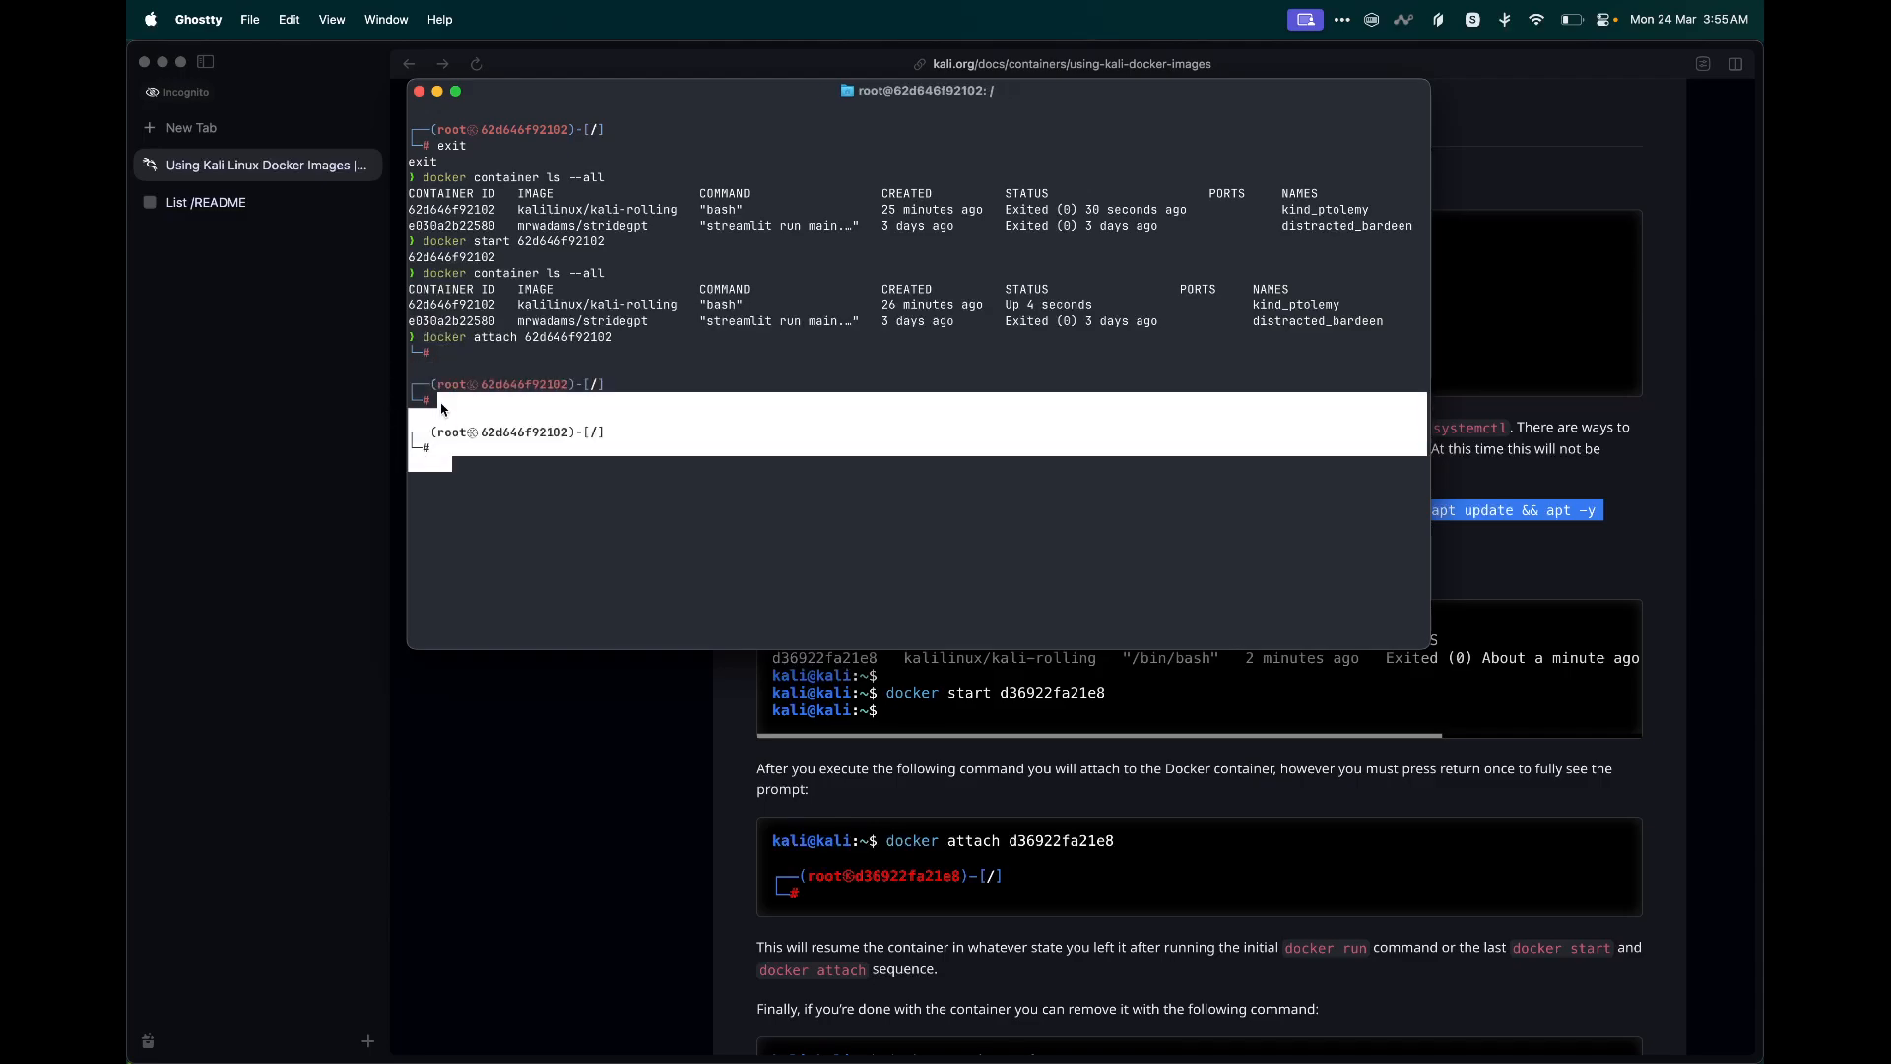
{"action": "type", "text": "amass"}
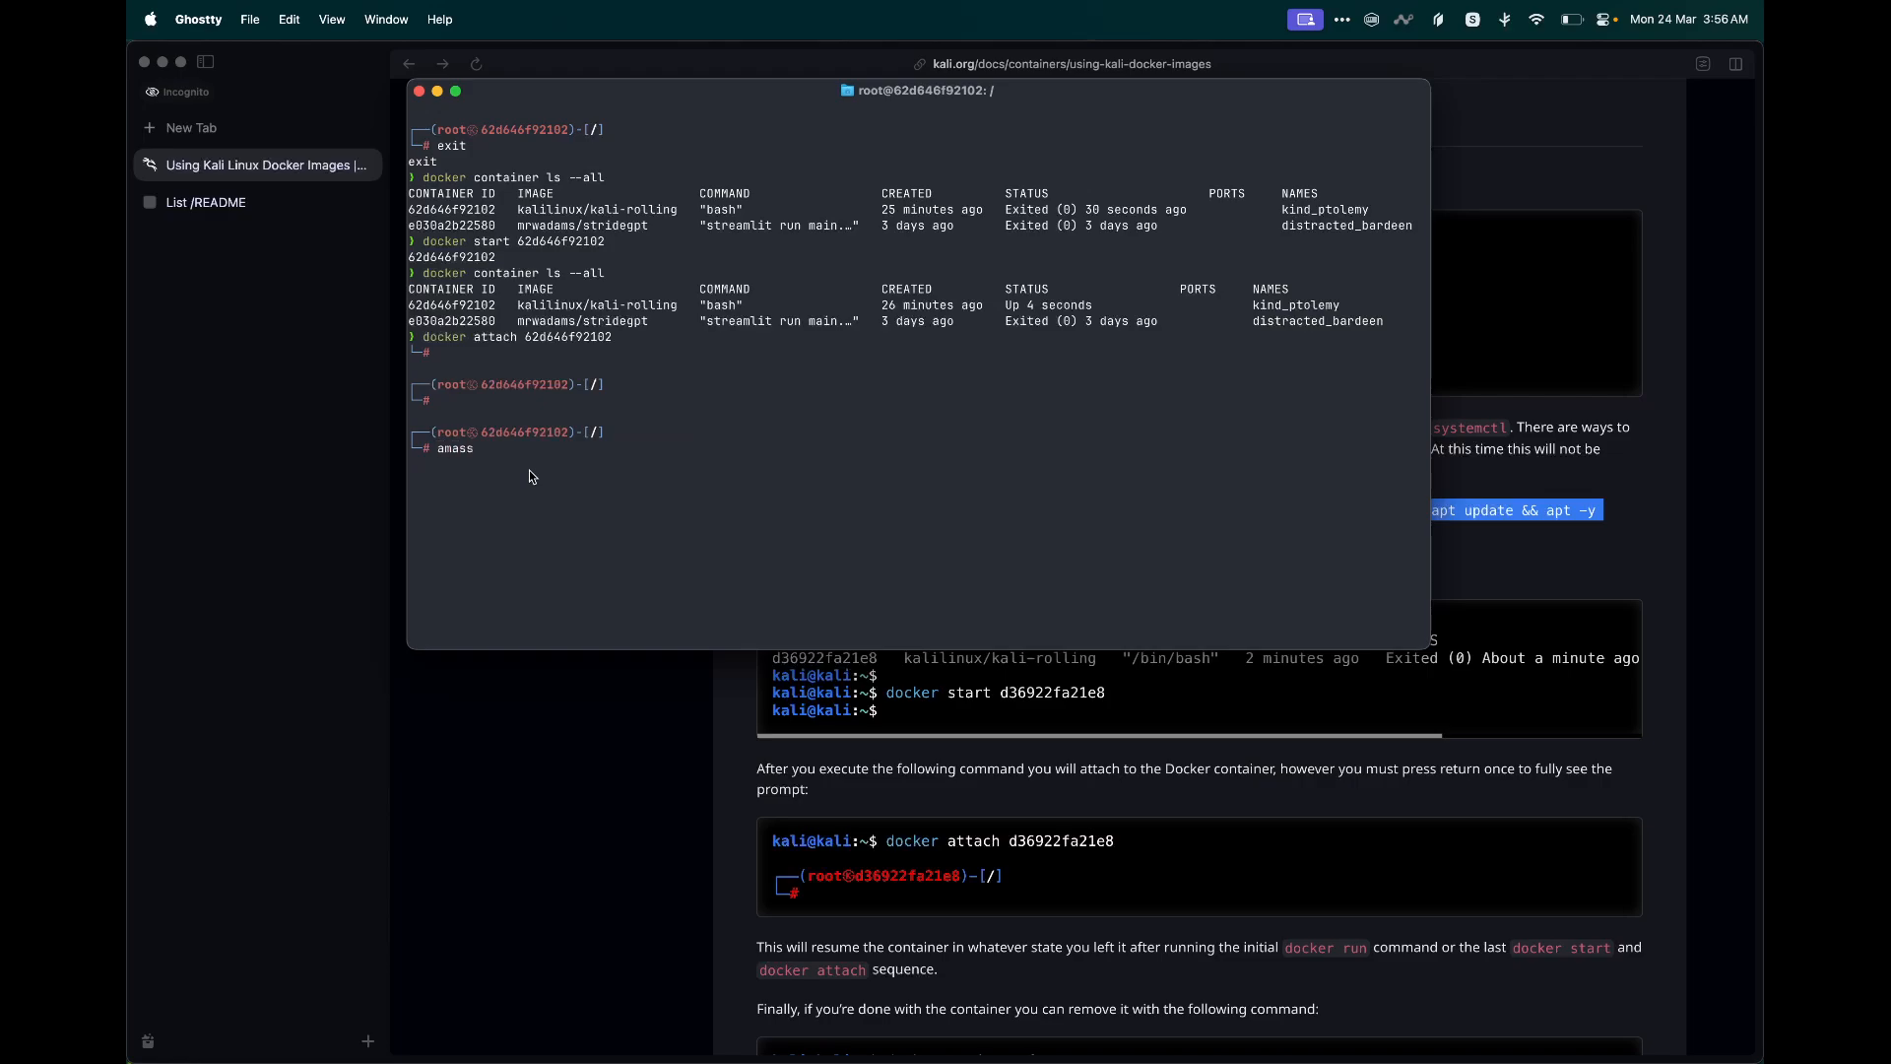
{"action": "key", "text": "Return"}
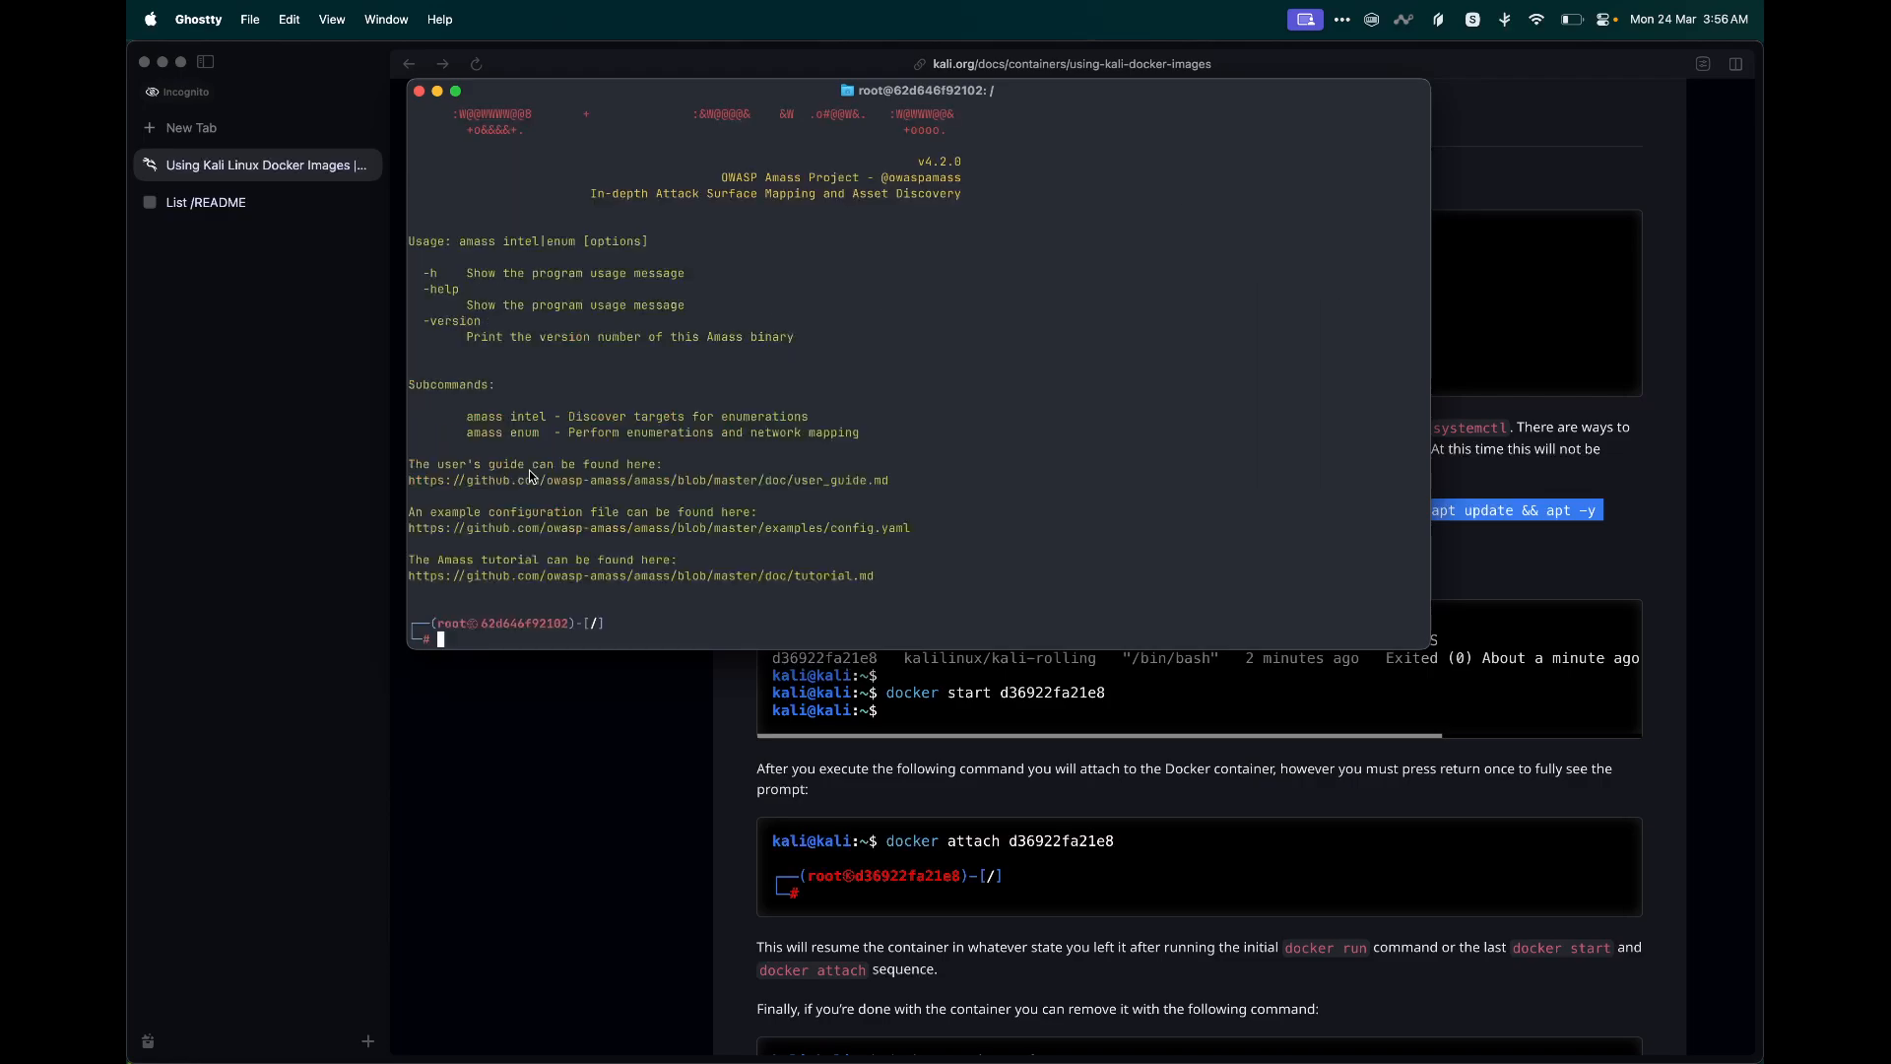
{"action": "type", "text": "eixt"}
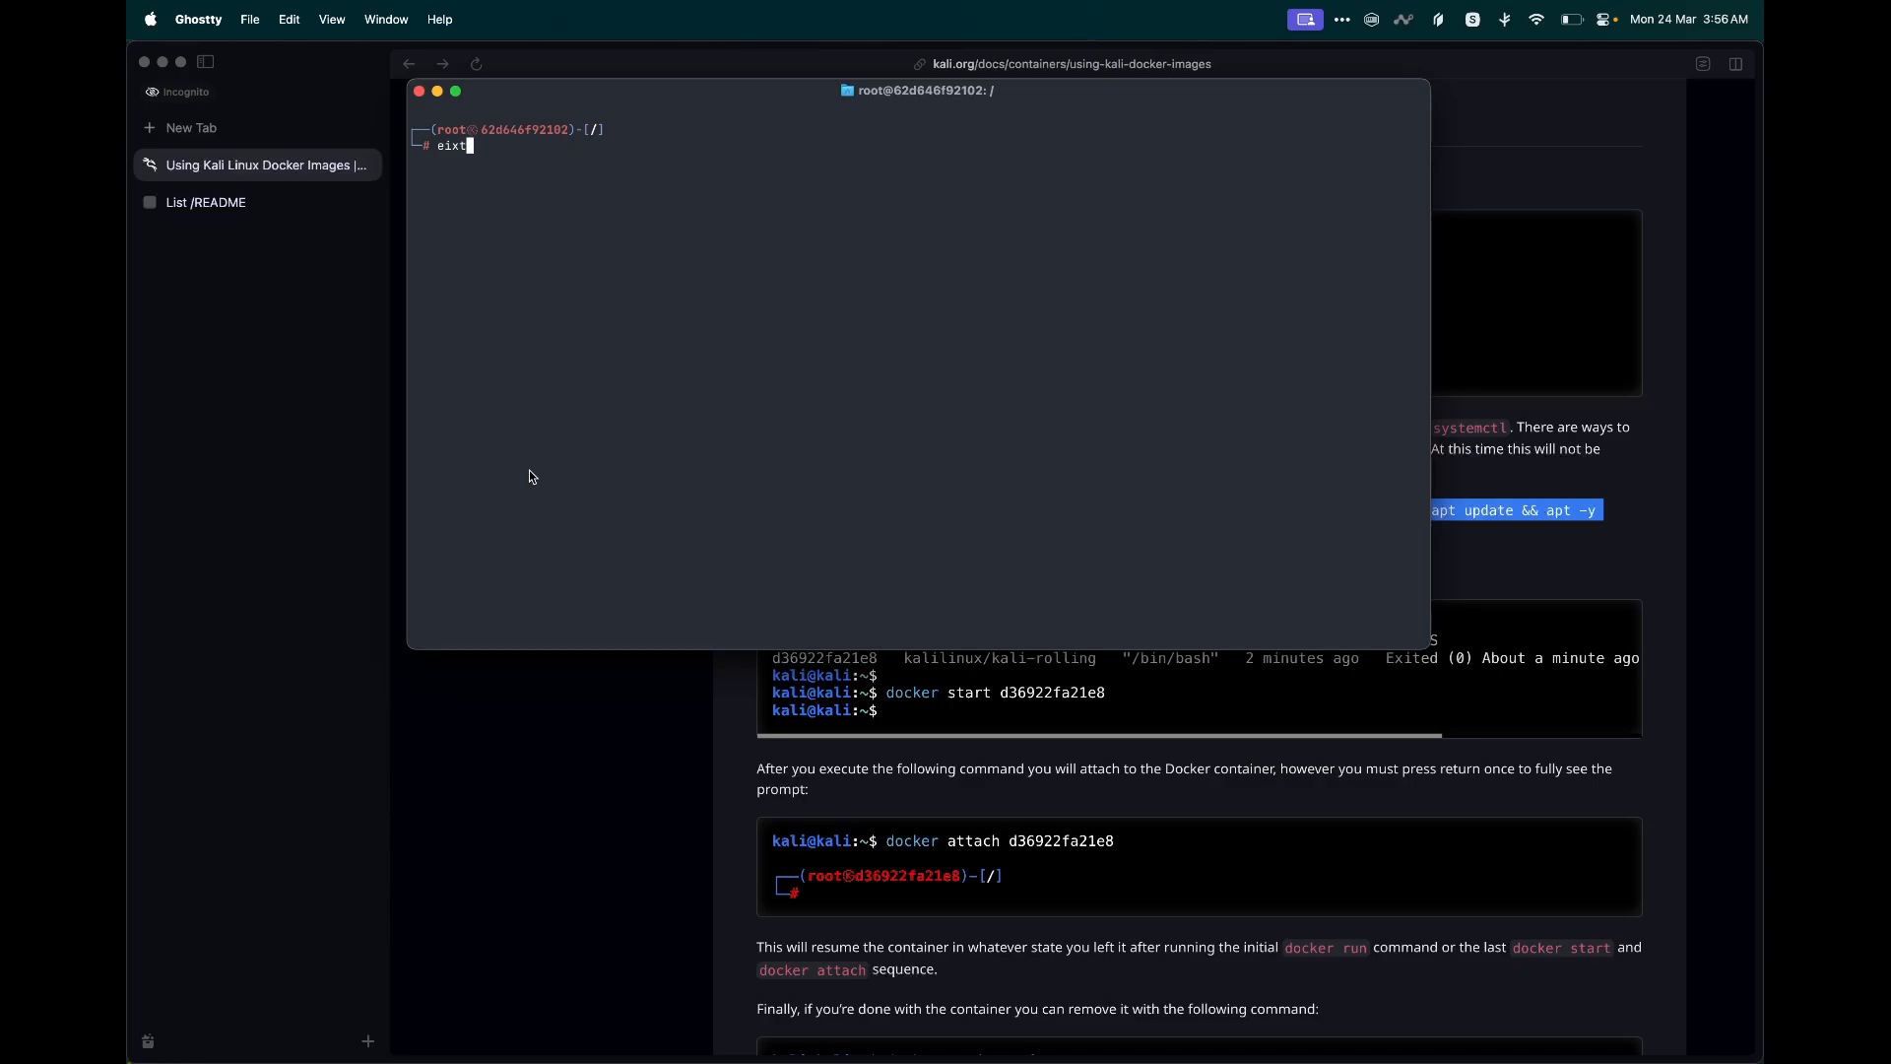
{"action": "type", "text": "exit"}
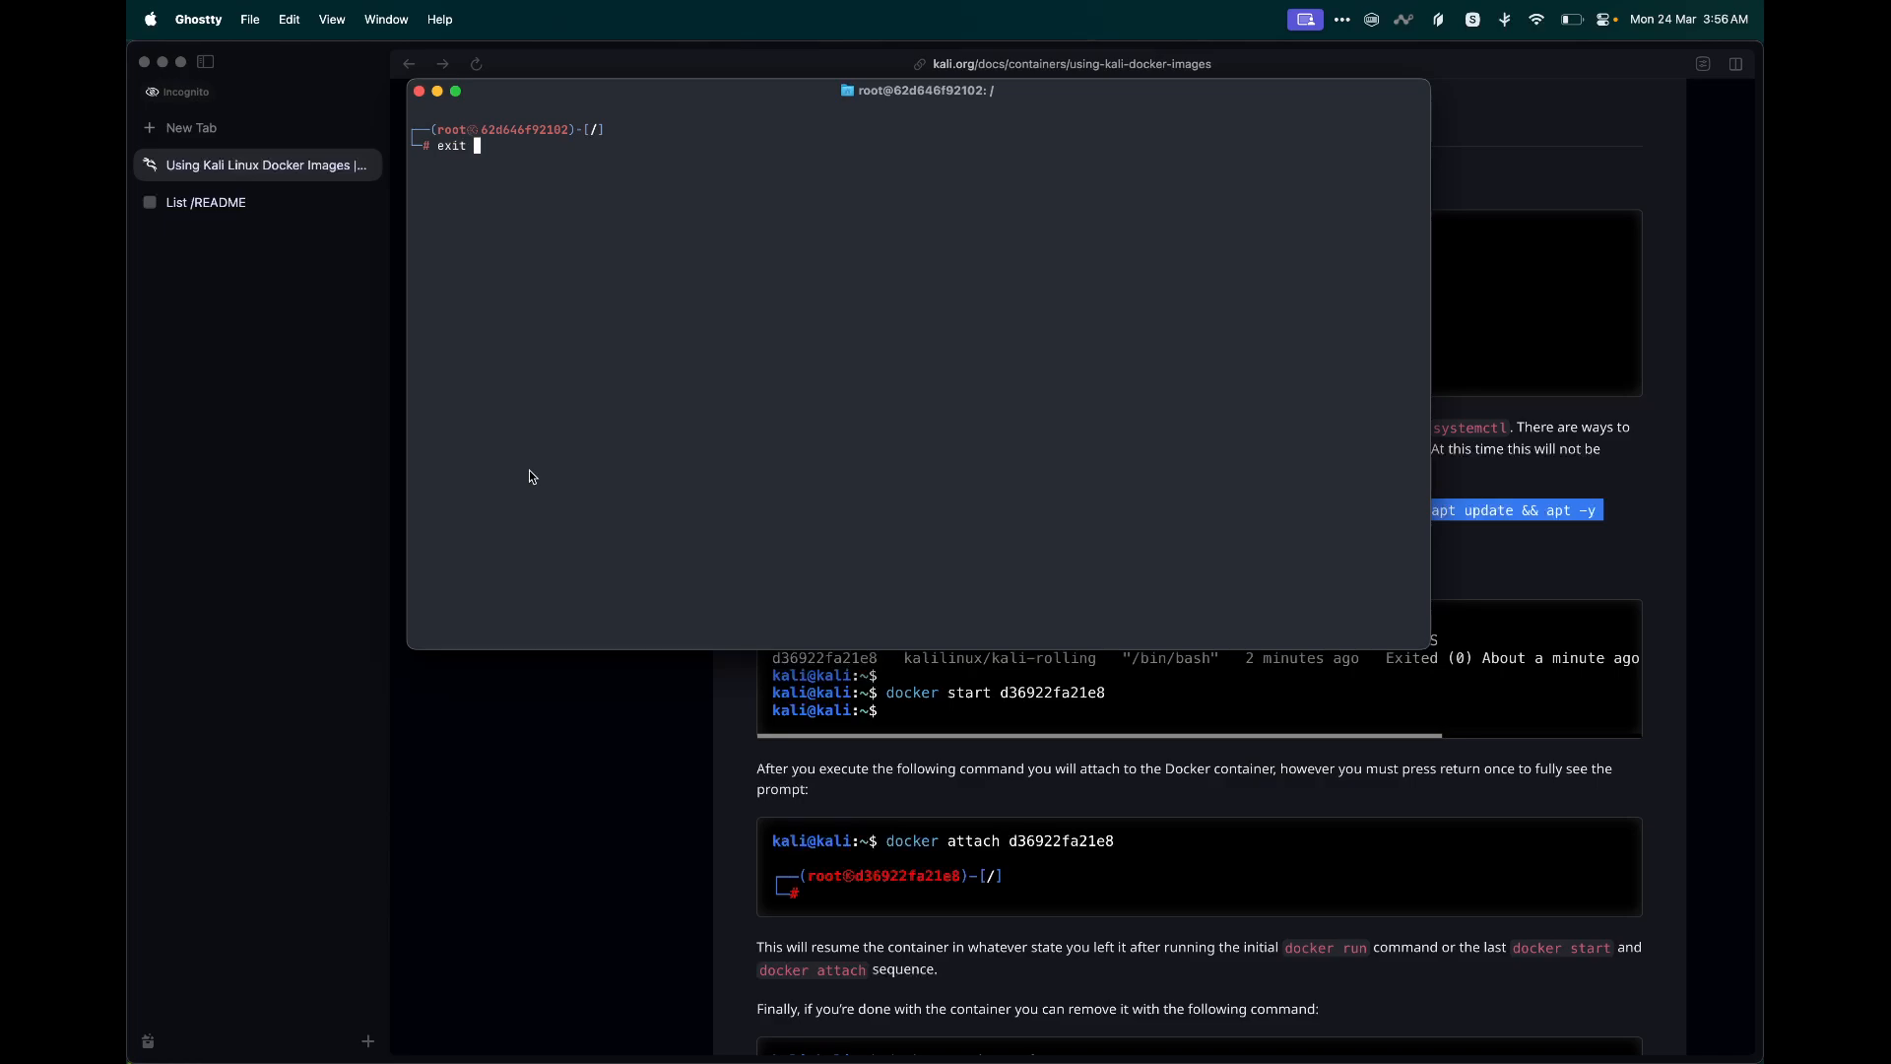
{"action": "key", "text": "Return"}
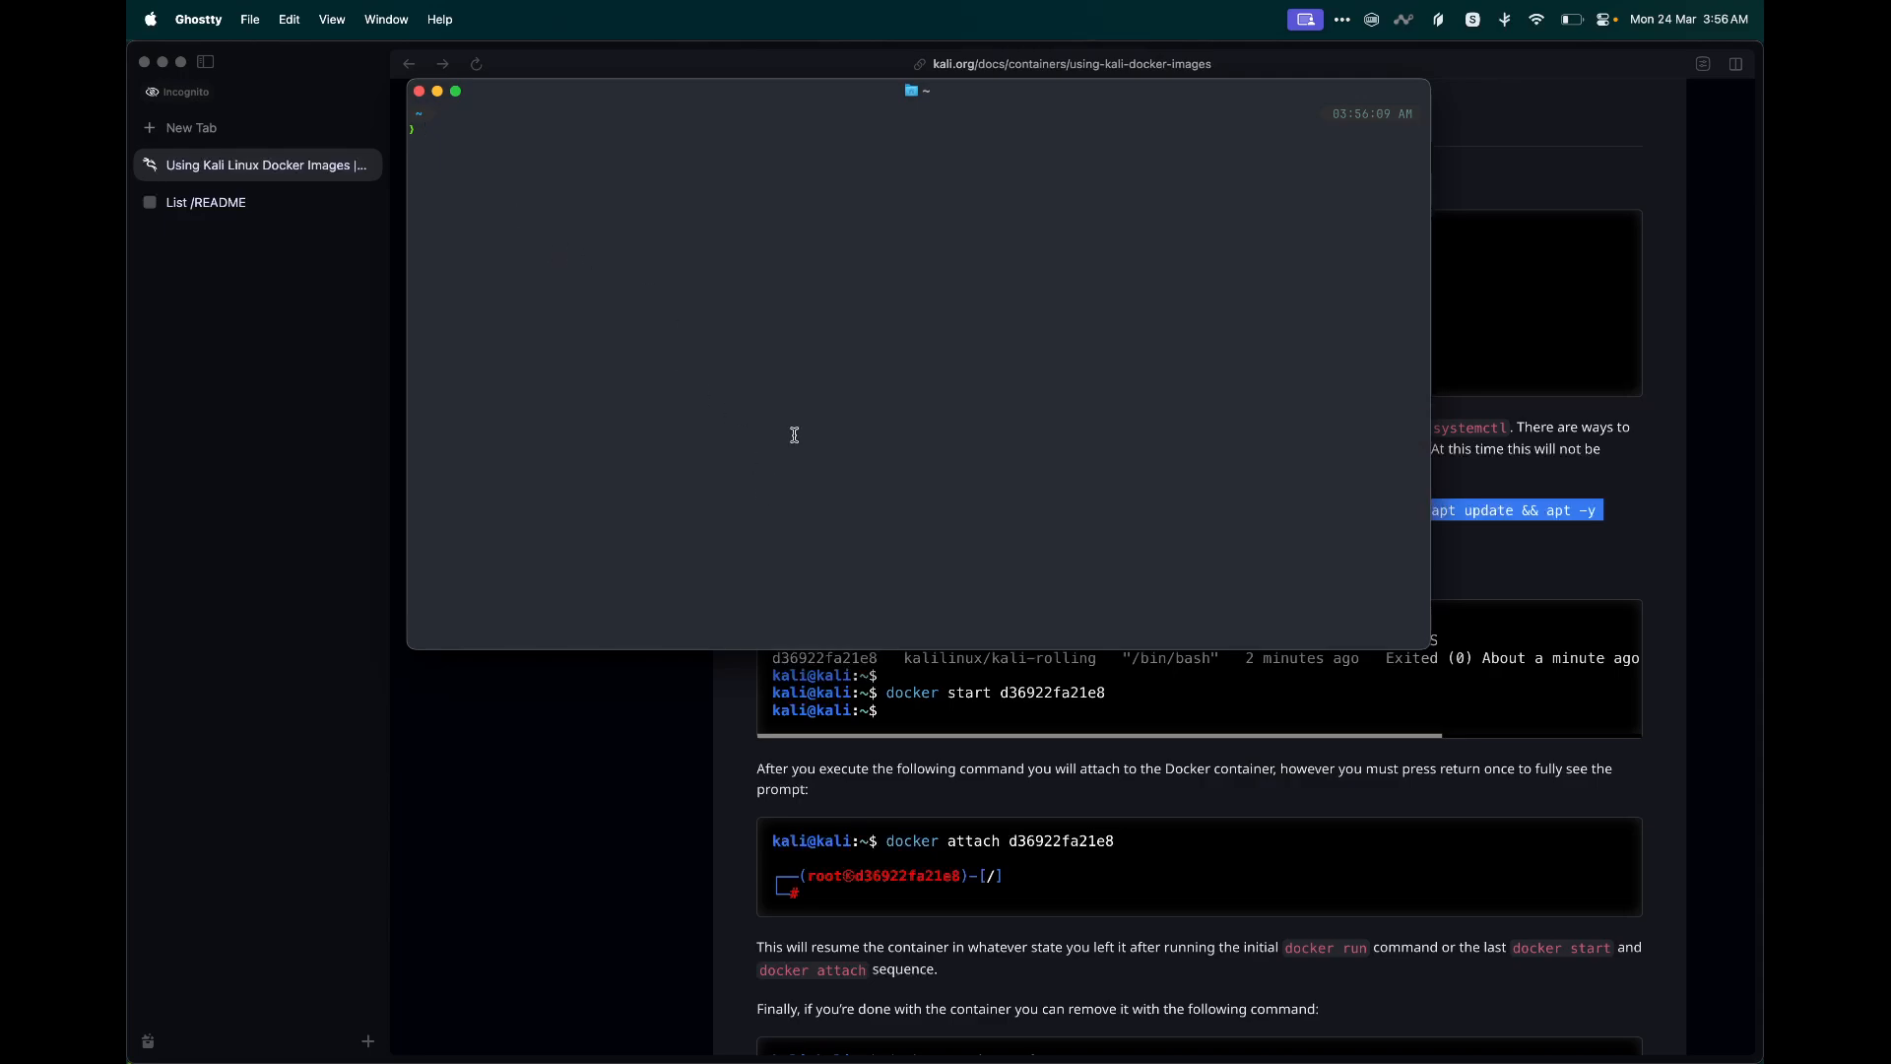
{"action": "scroll", "scroll_direction": "down", "scroll_amount": 3}
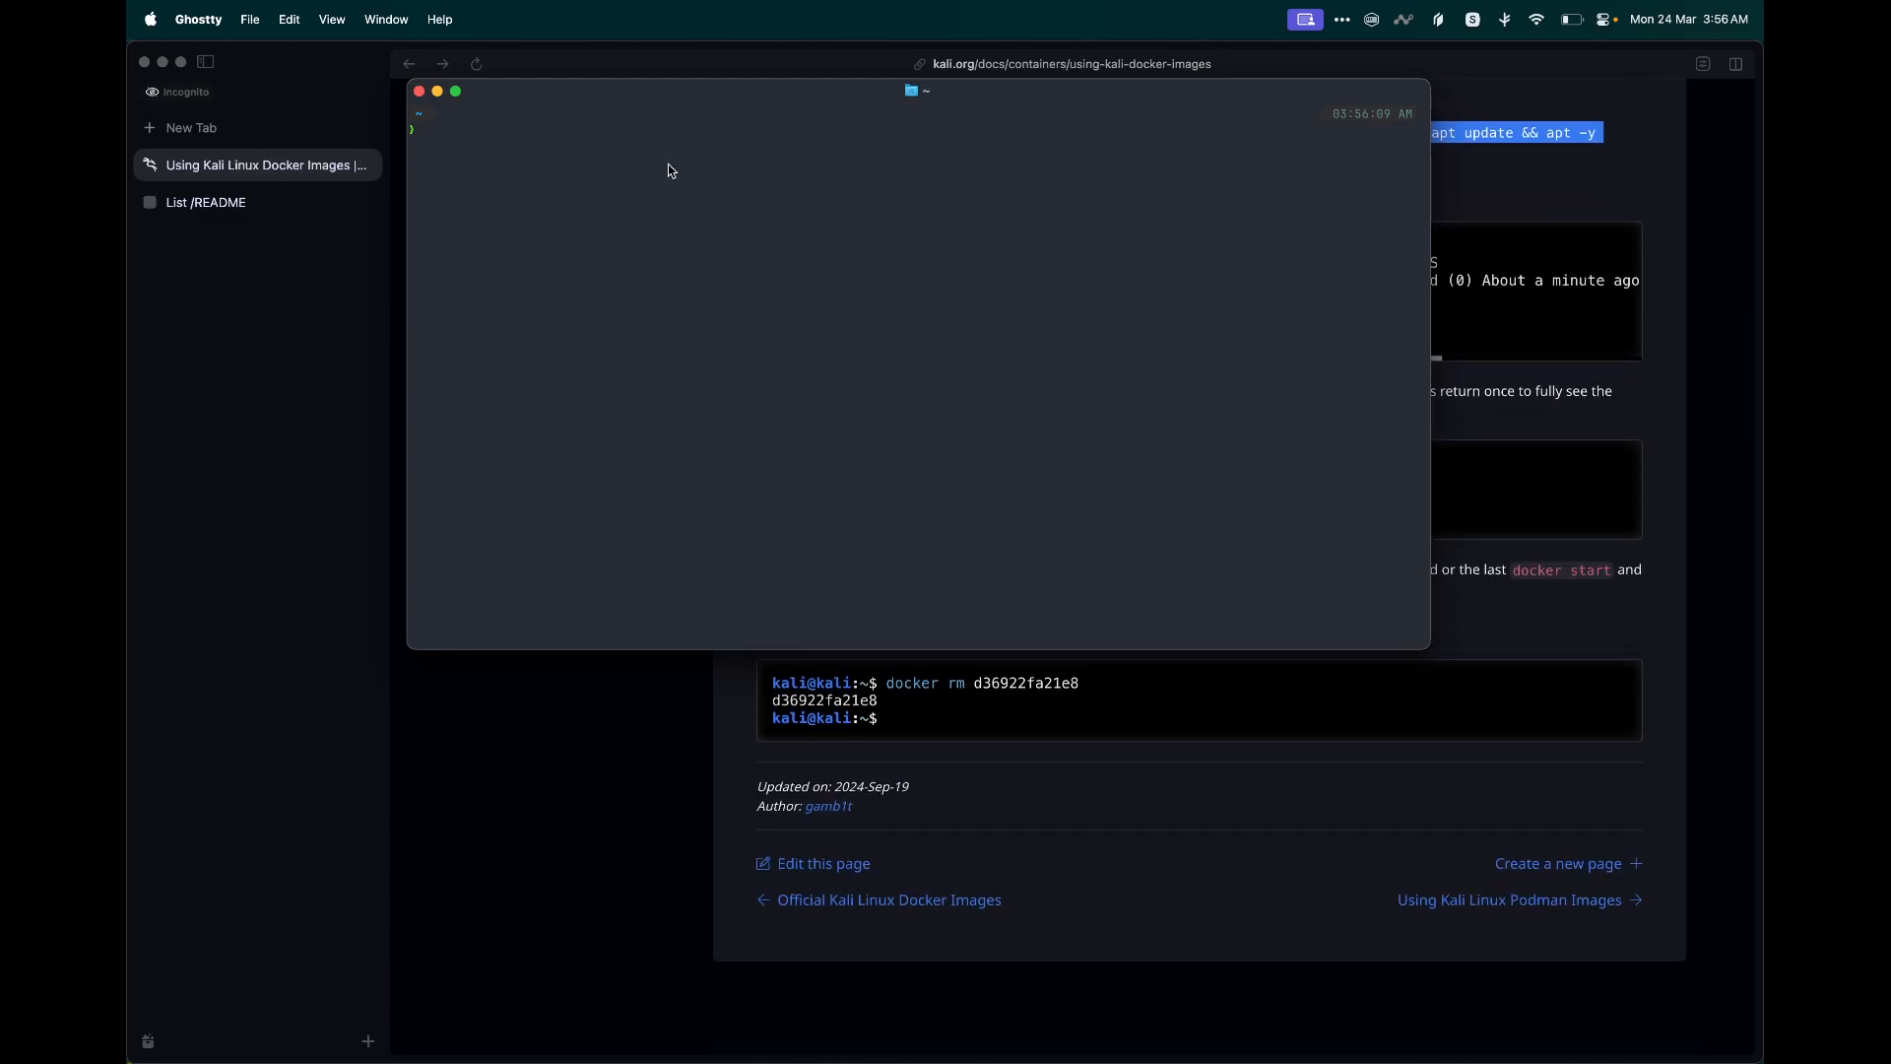
{"action": "mouse_move", "coordinate": [721, 254]}
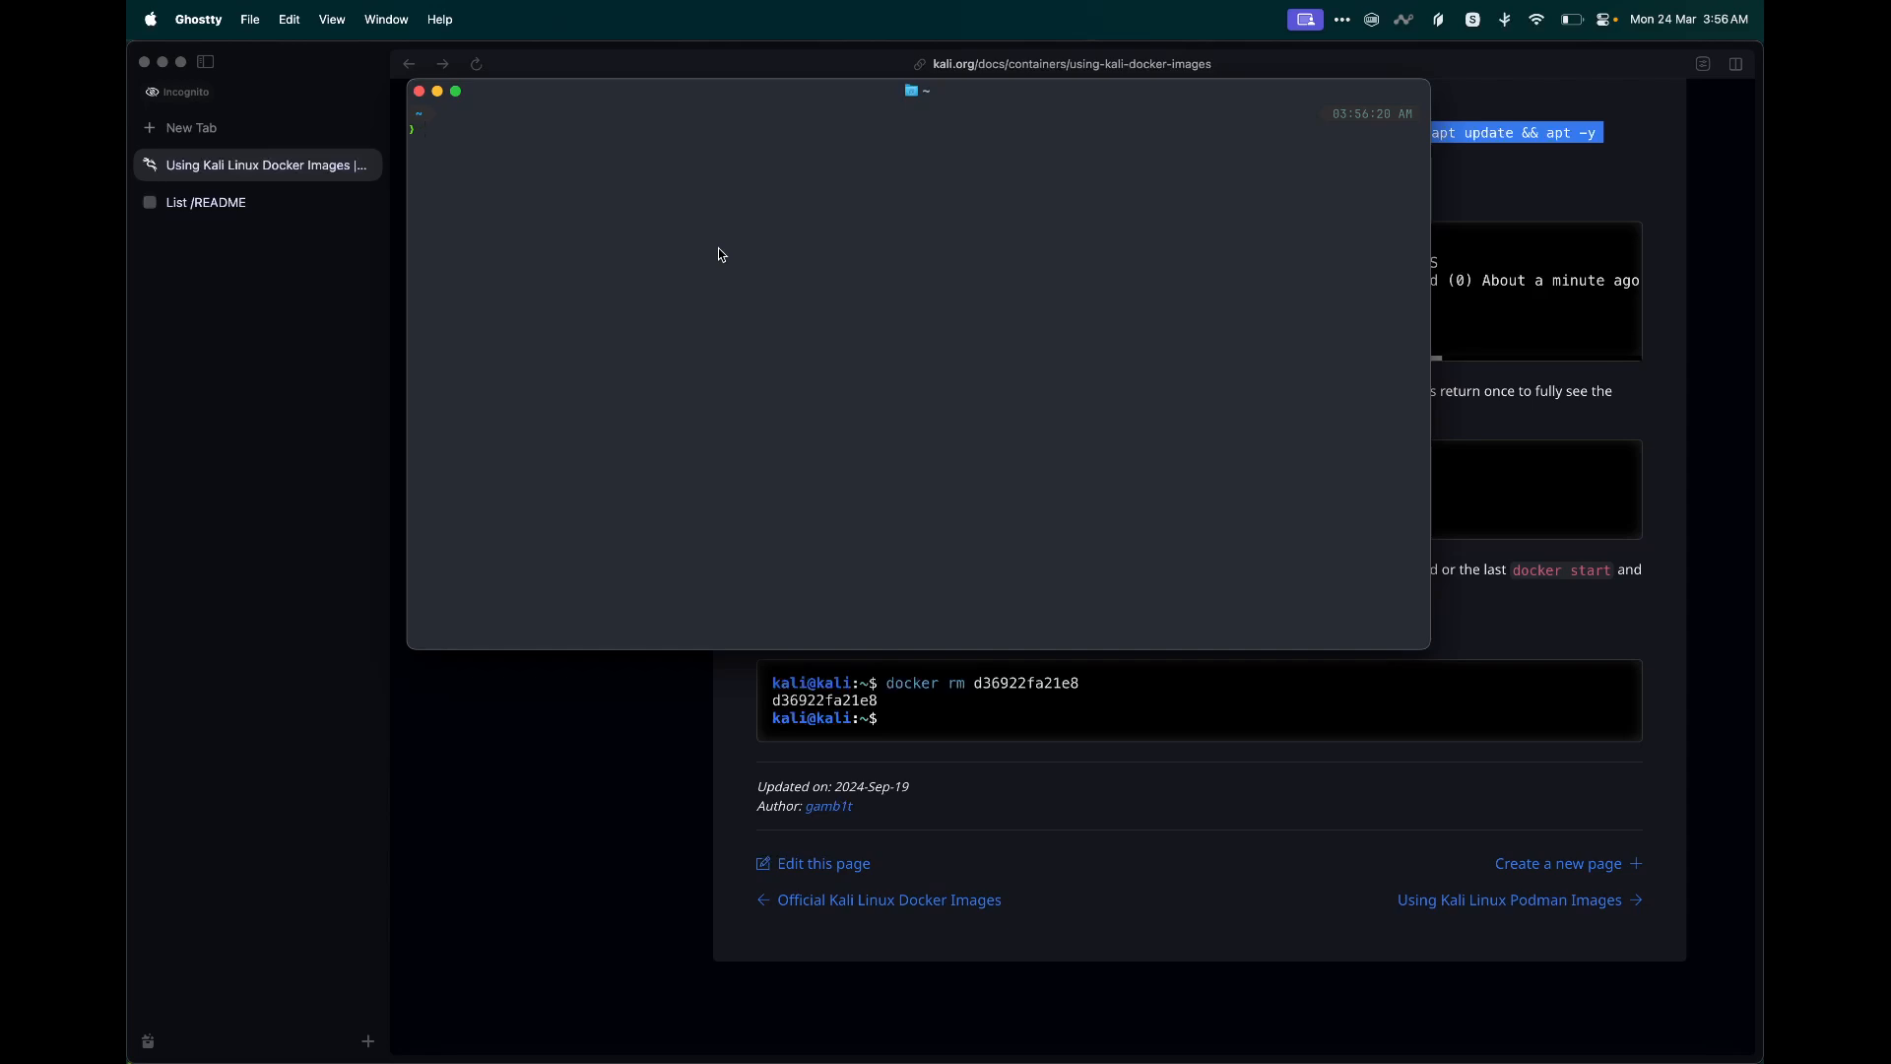
Open .zshrc in nano and scroll to the alias area.
{"action": "type", "text": "adb shell \"/data/local/tmp/frida-server &\""}
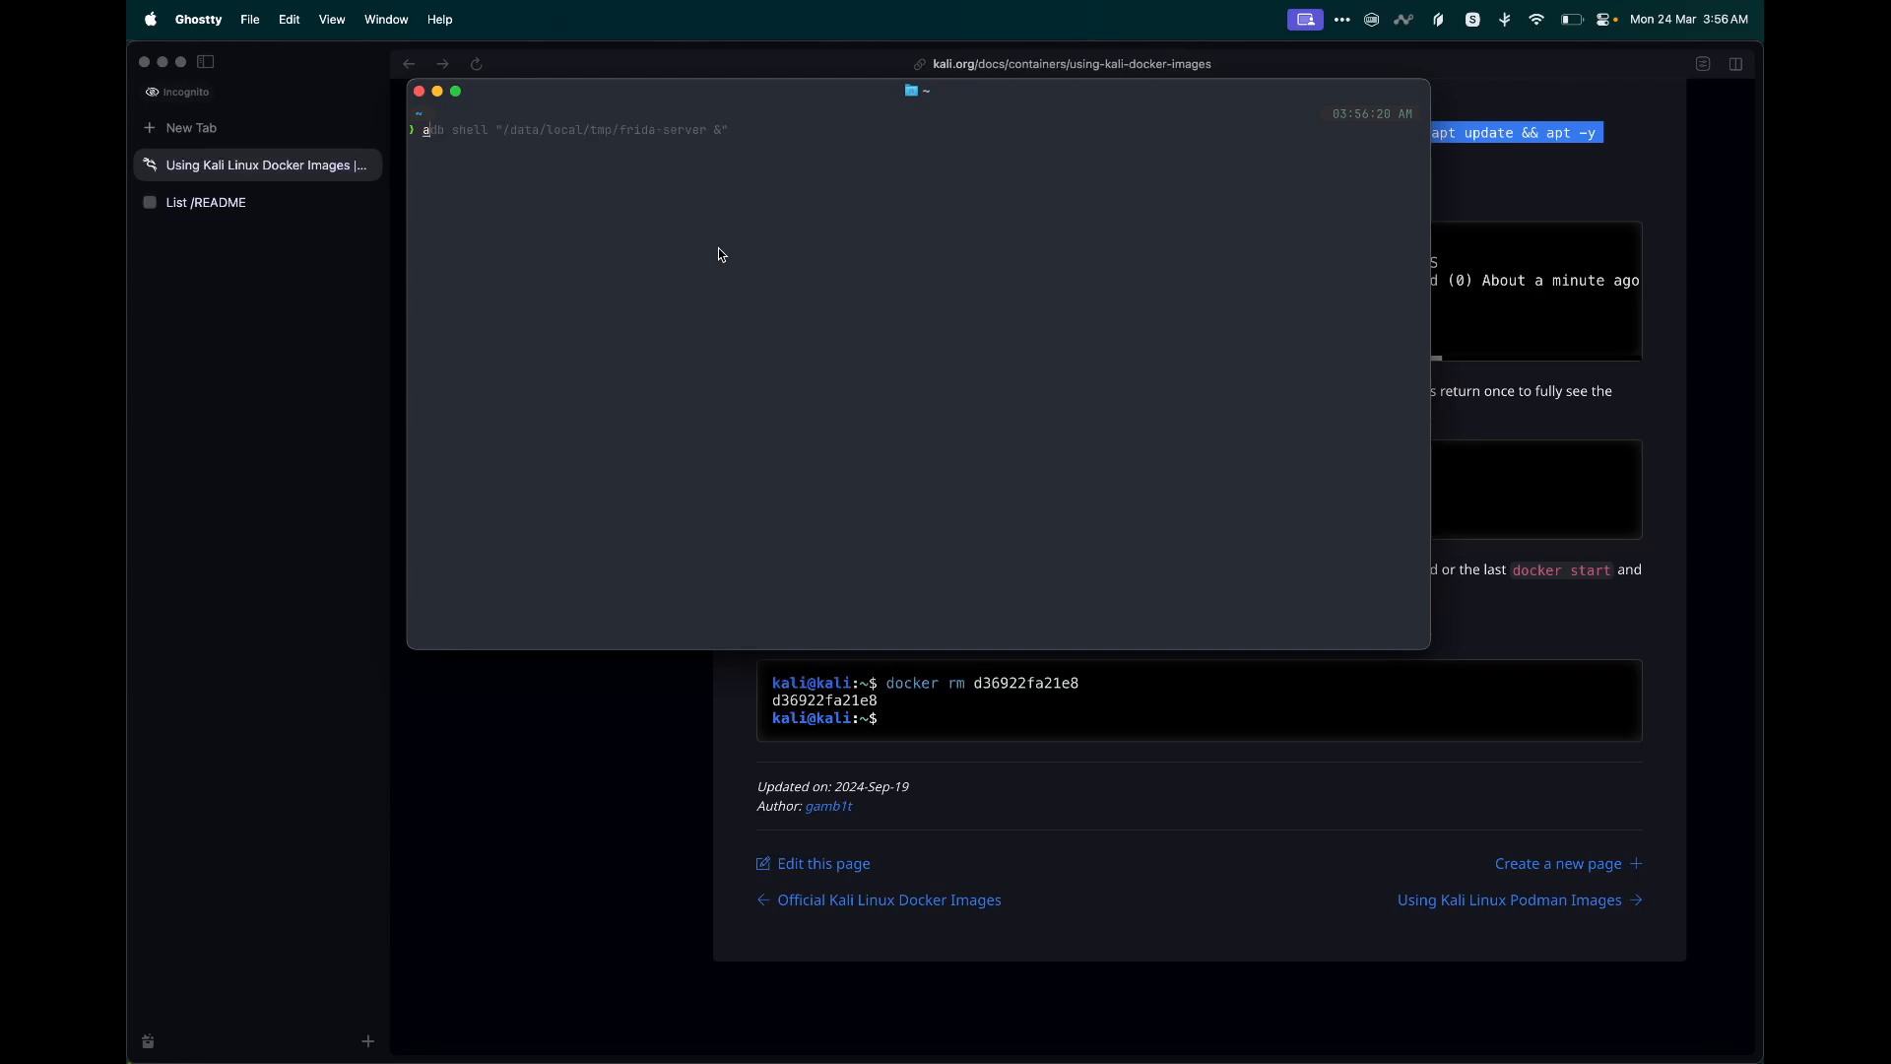
{"action": "type", "text": "nano .env"}
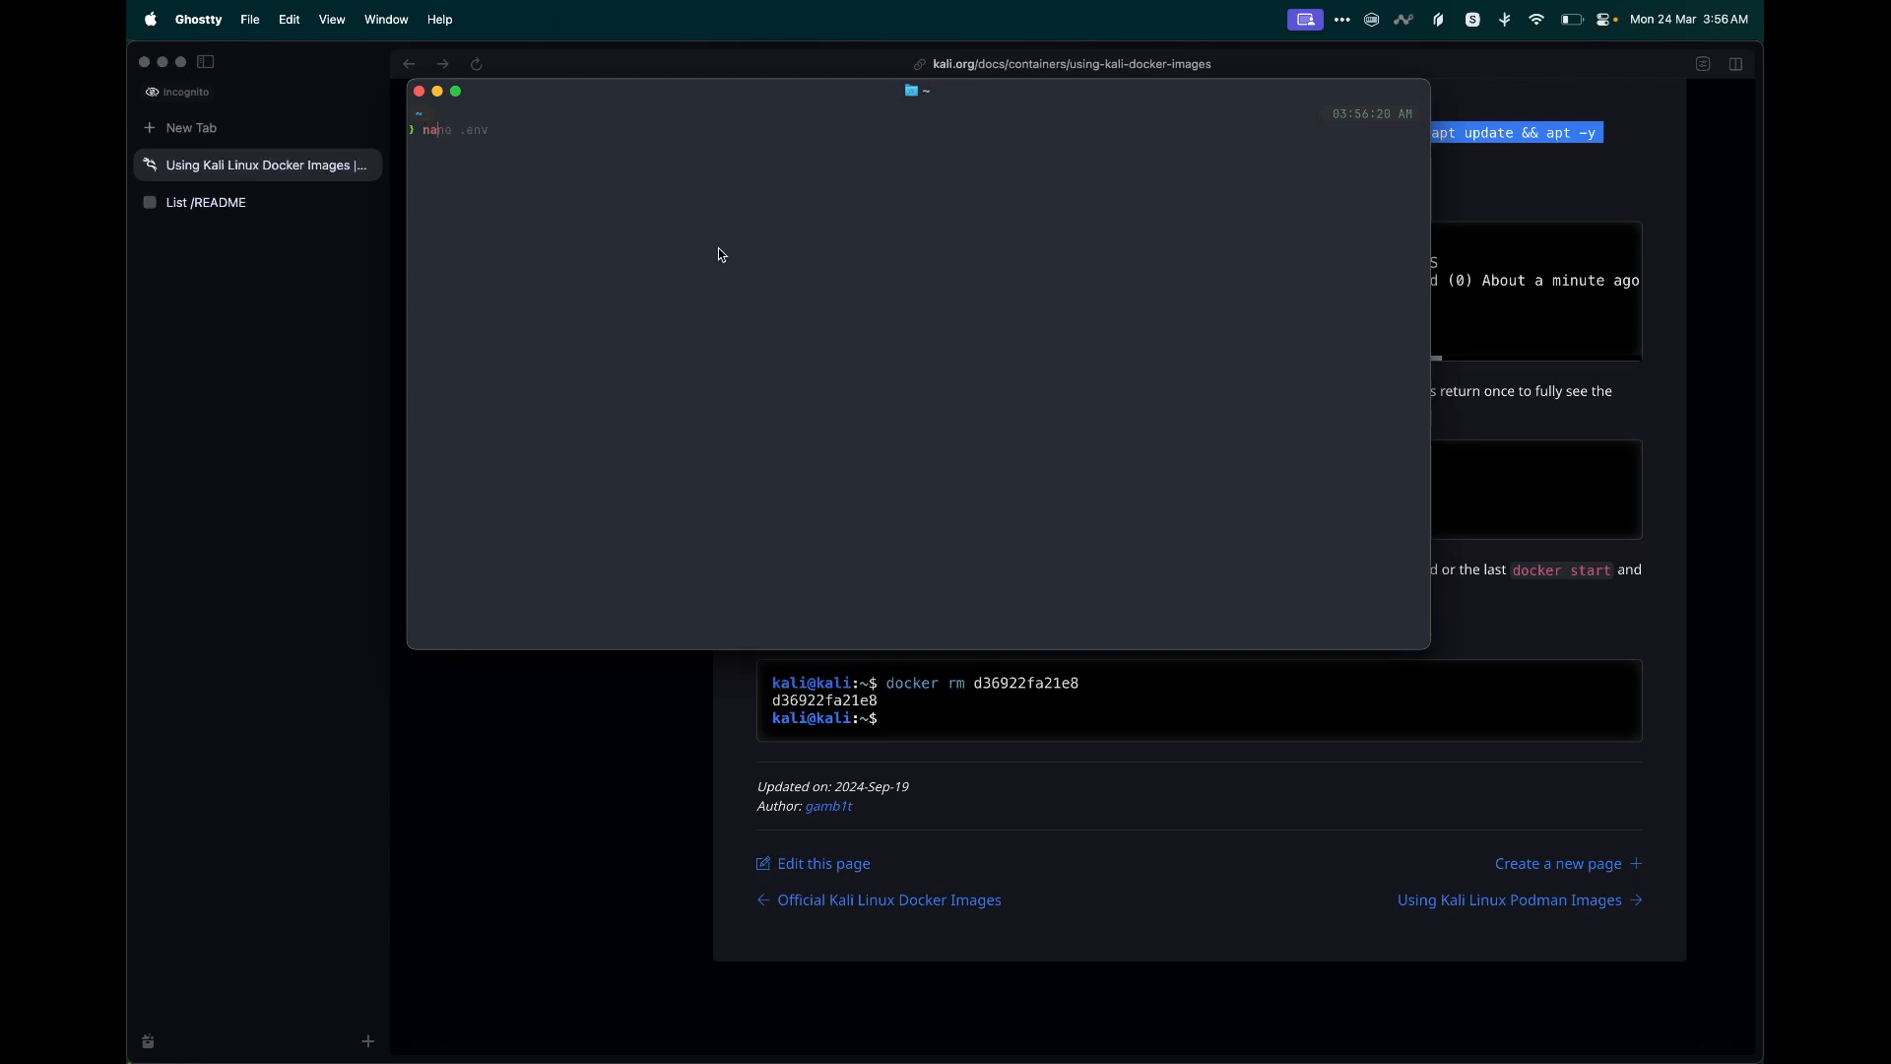
{"action": "type", "text": ".zshrc"}
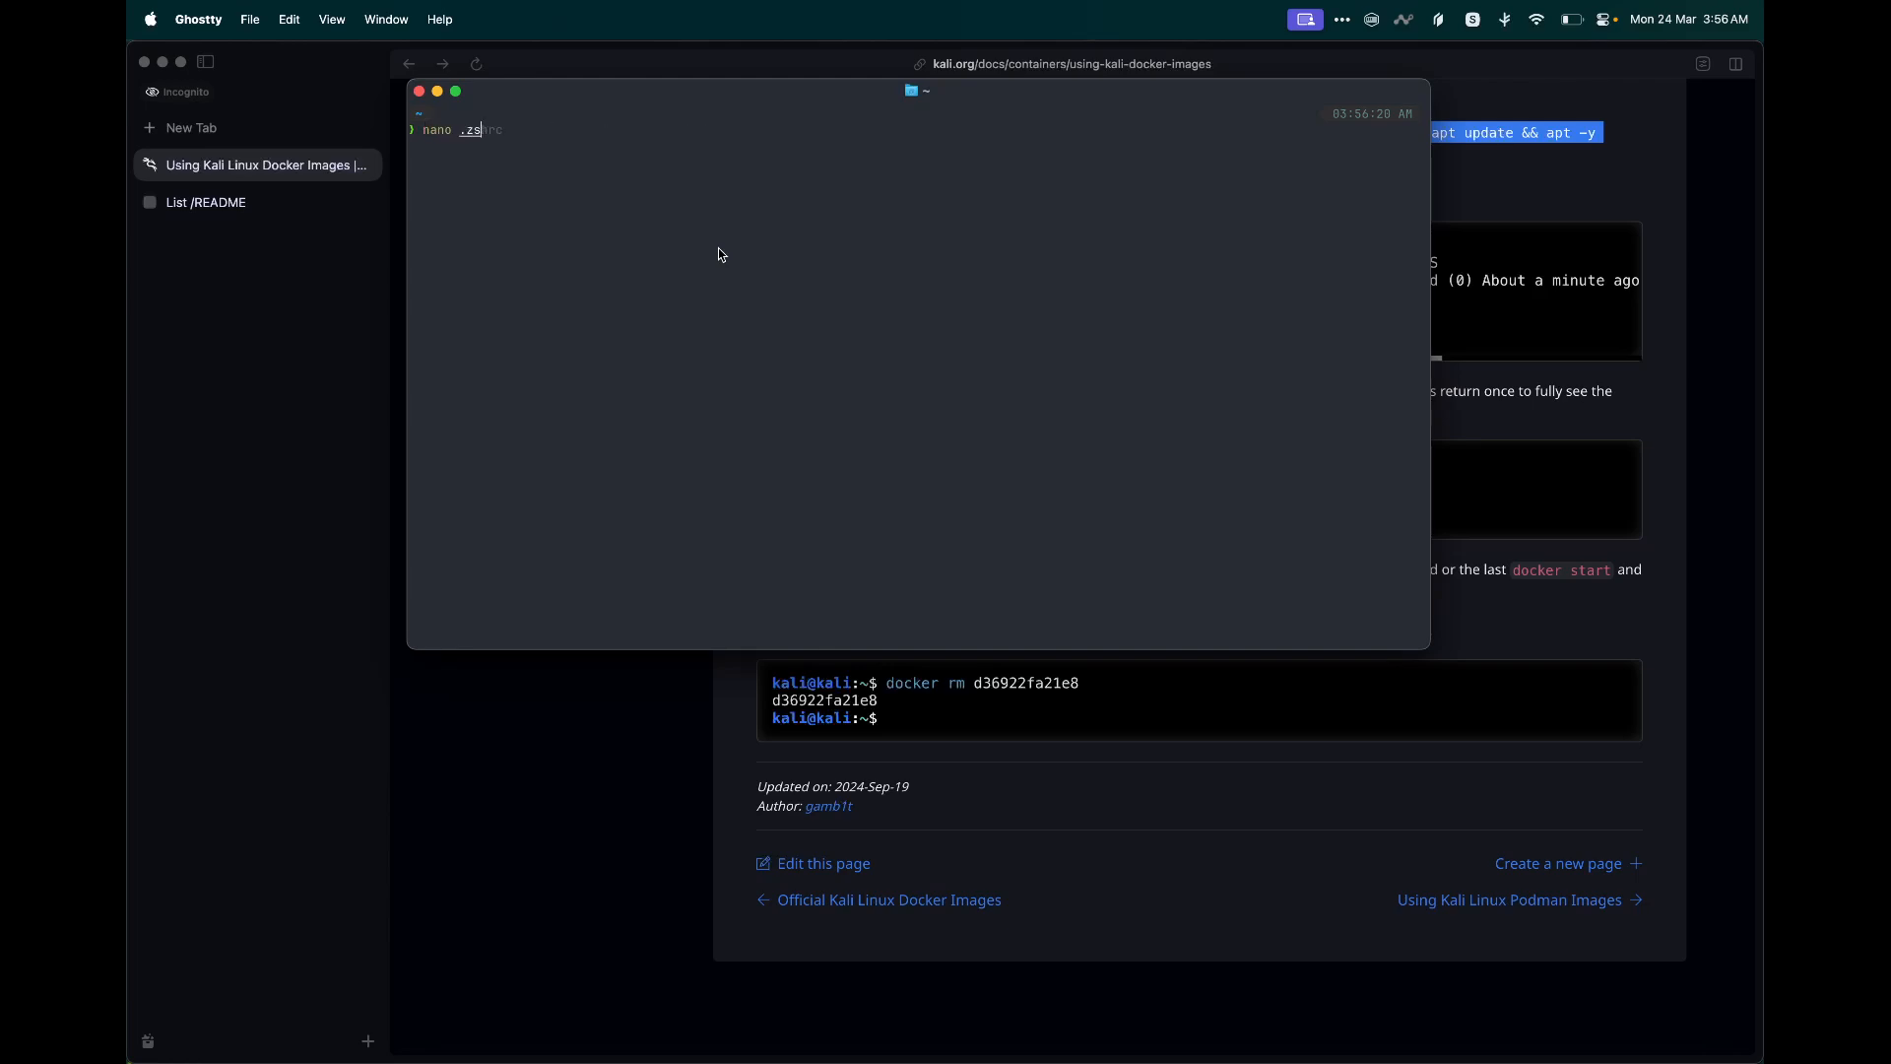
{"action": "type", "text": "hrc"}
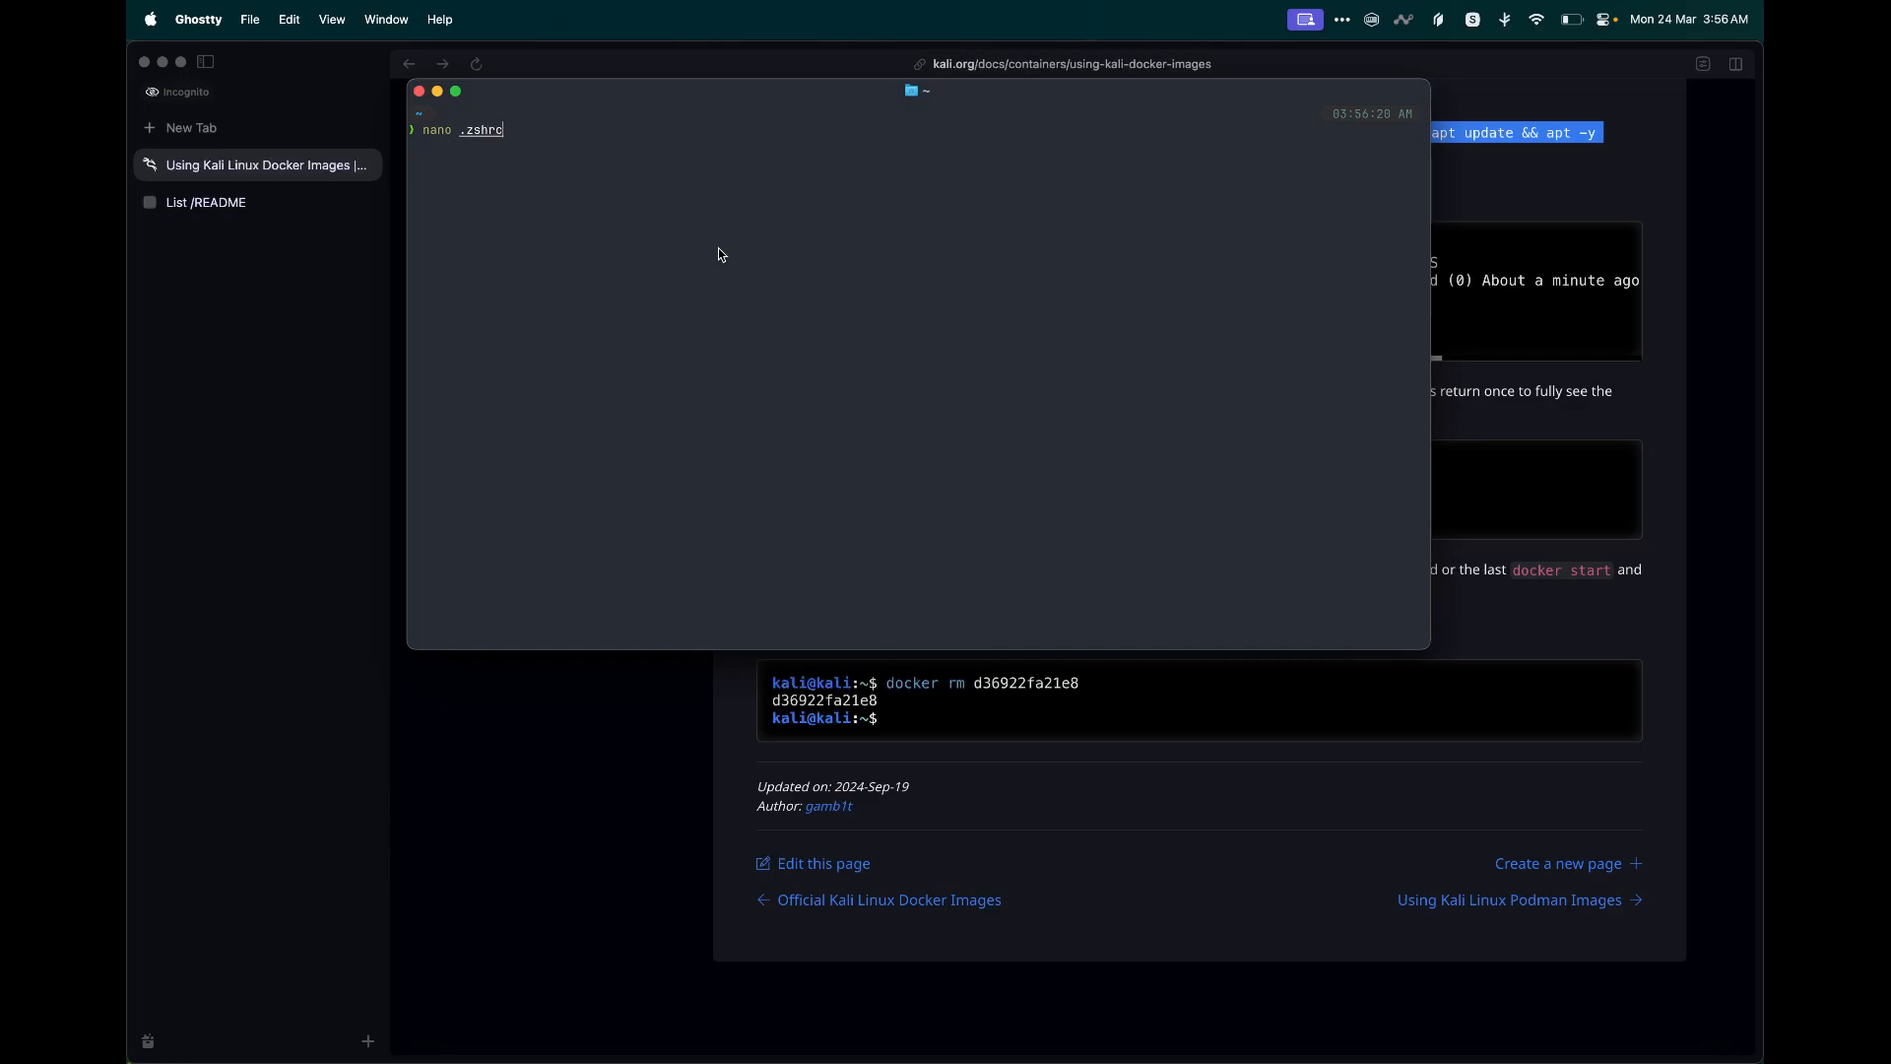
{"action": "key", "text": "Return"}
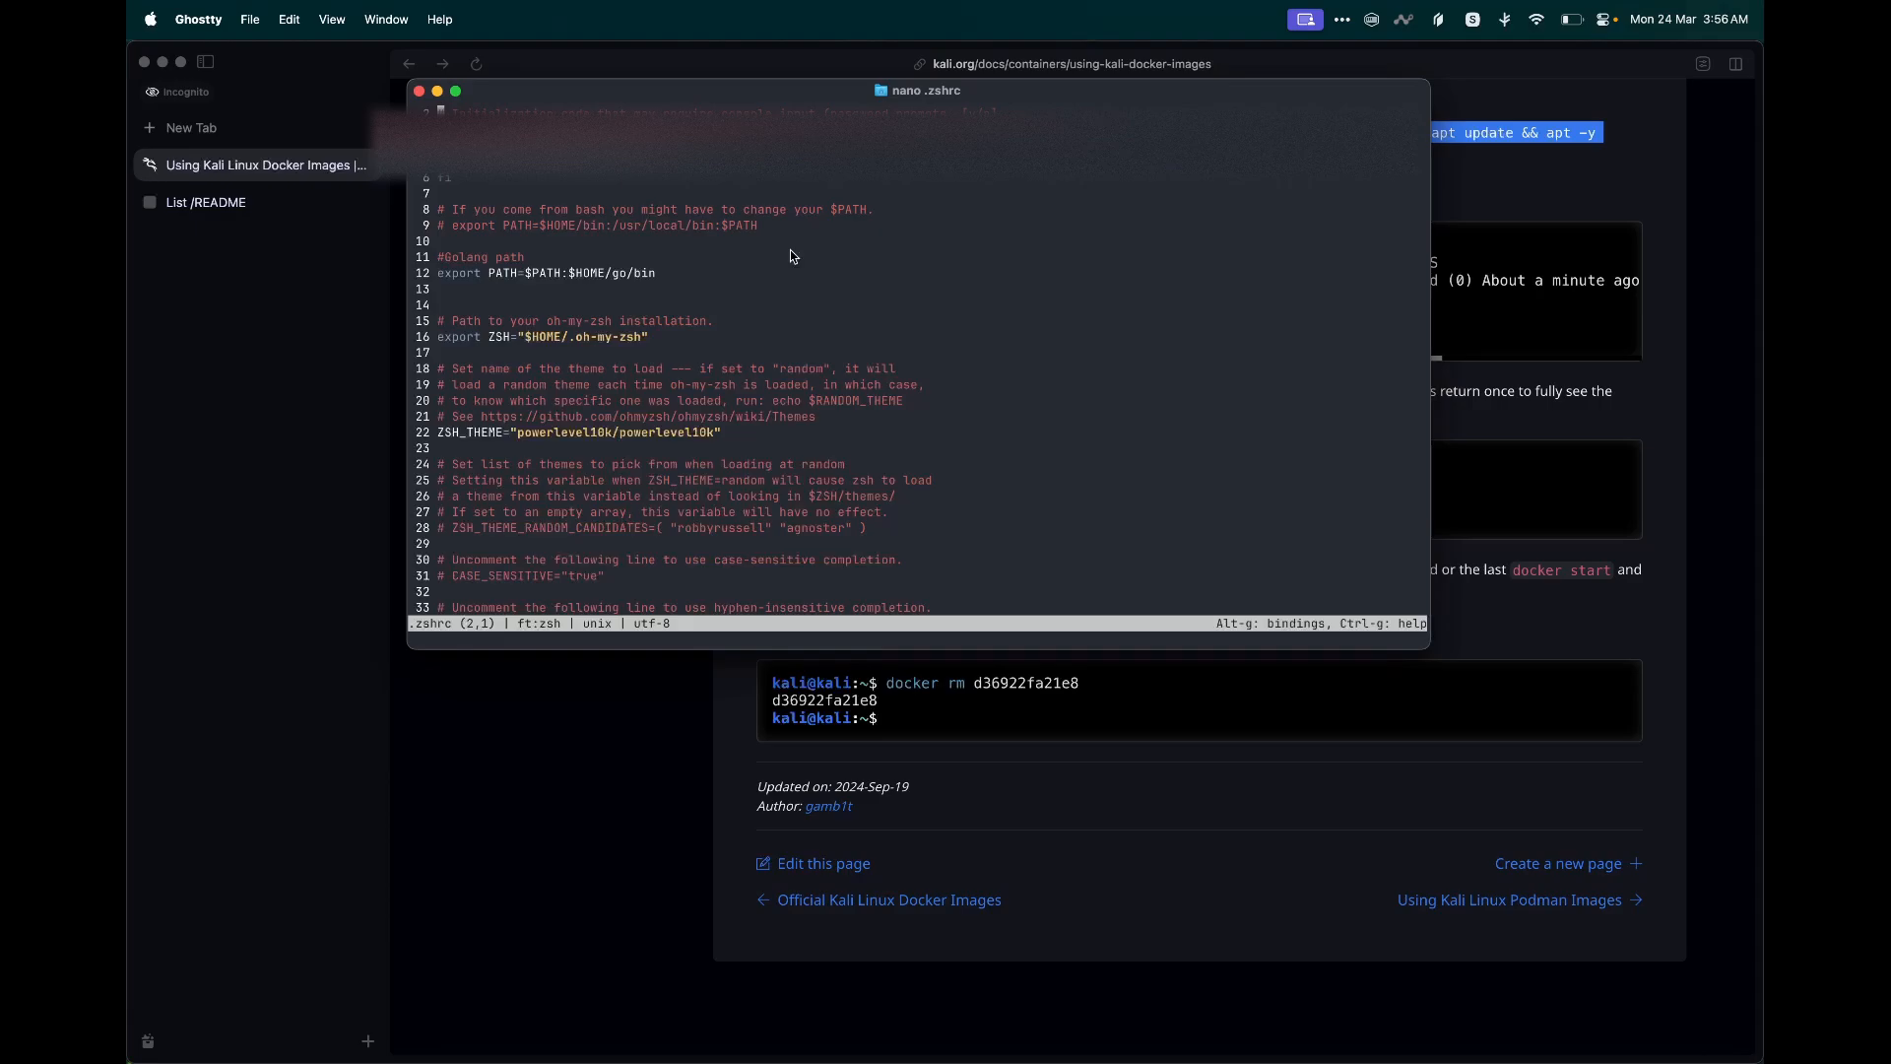
{"action": "scroll", "scroll_direction": "down", "scroll_amount": 3}
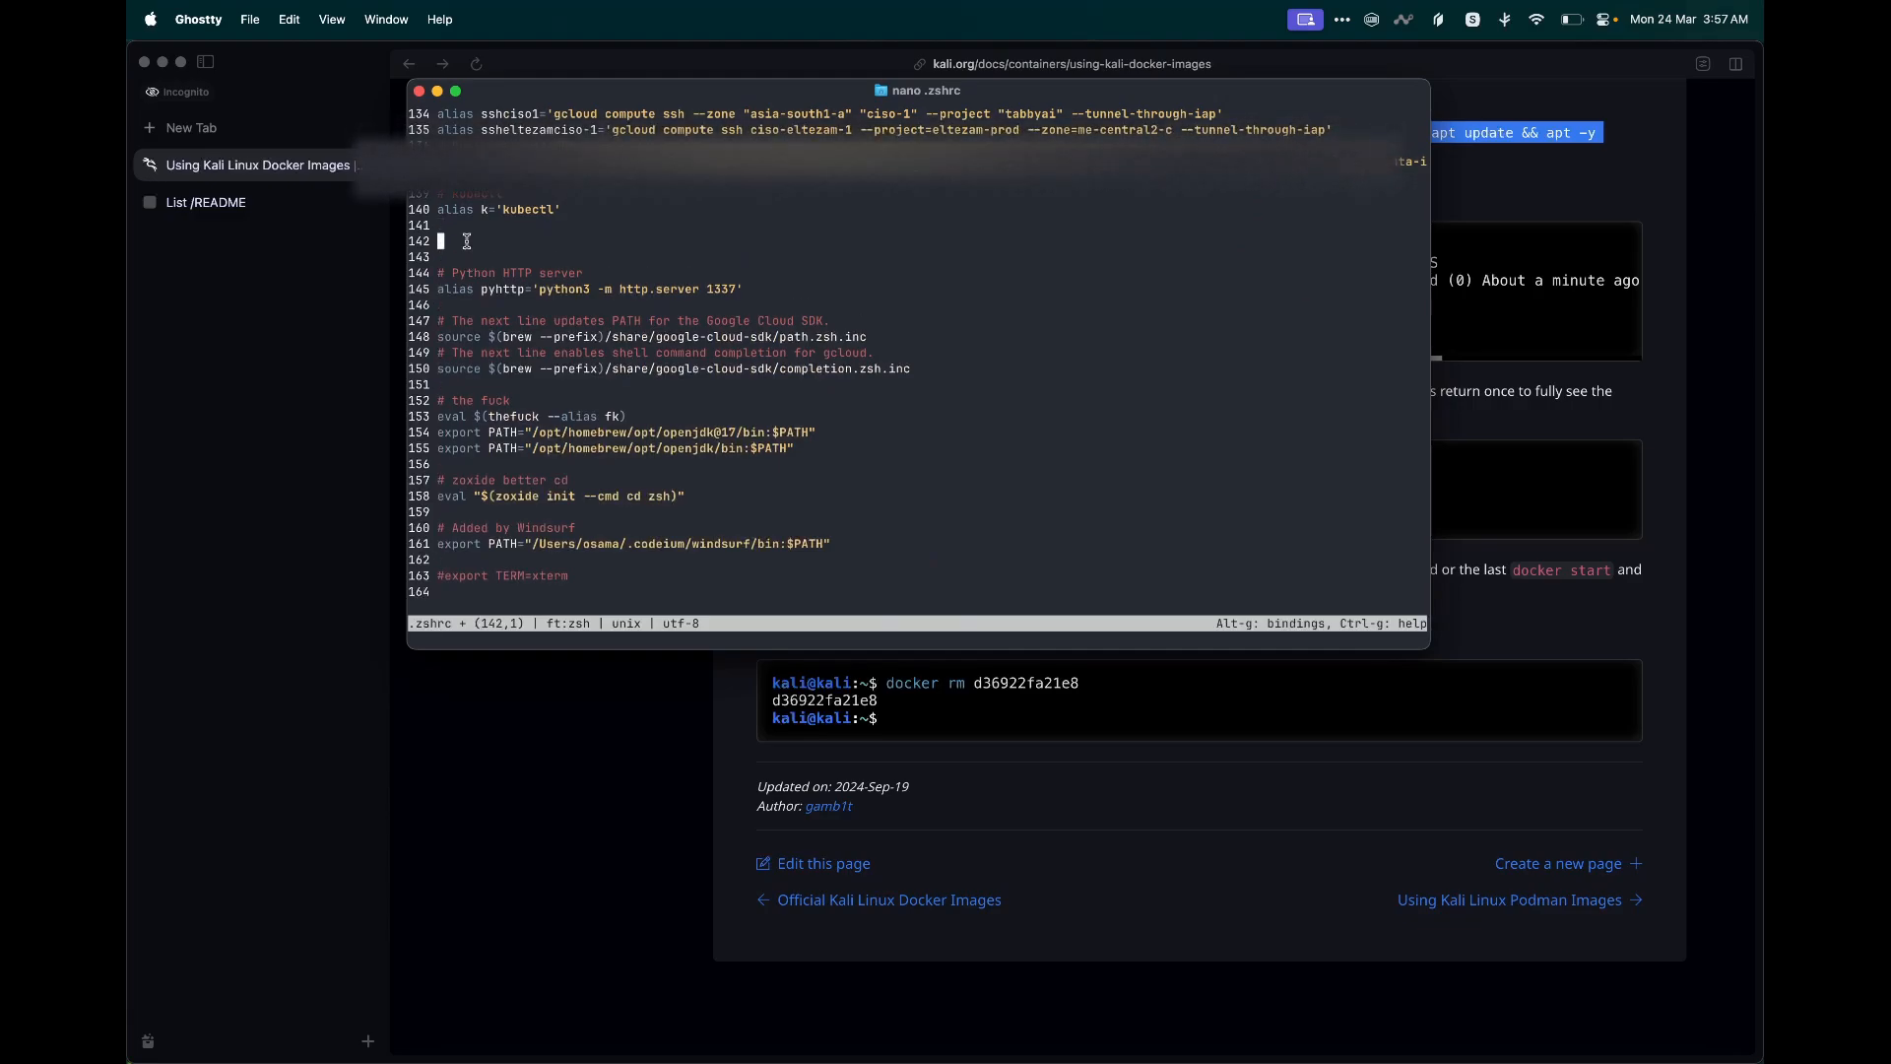
Add a '## Kali Docker' comment and begin the line alias kalilinux='.
{"action": "type", "text": "##"}
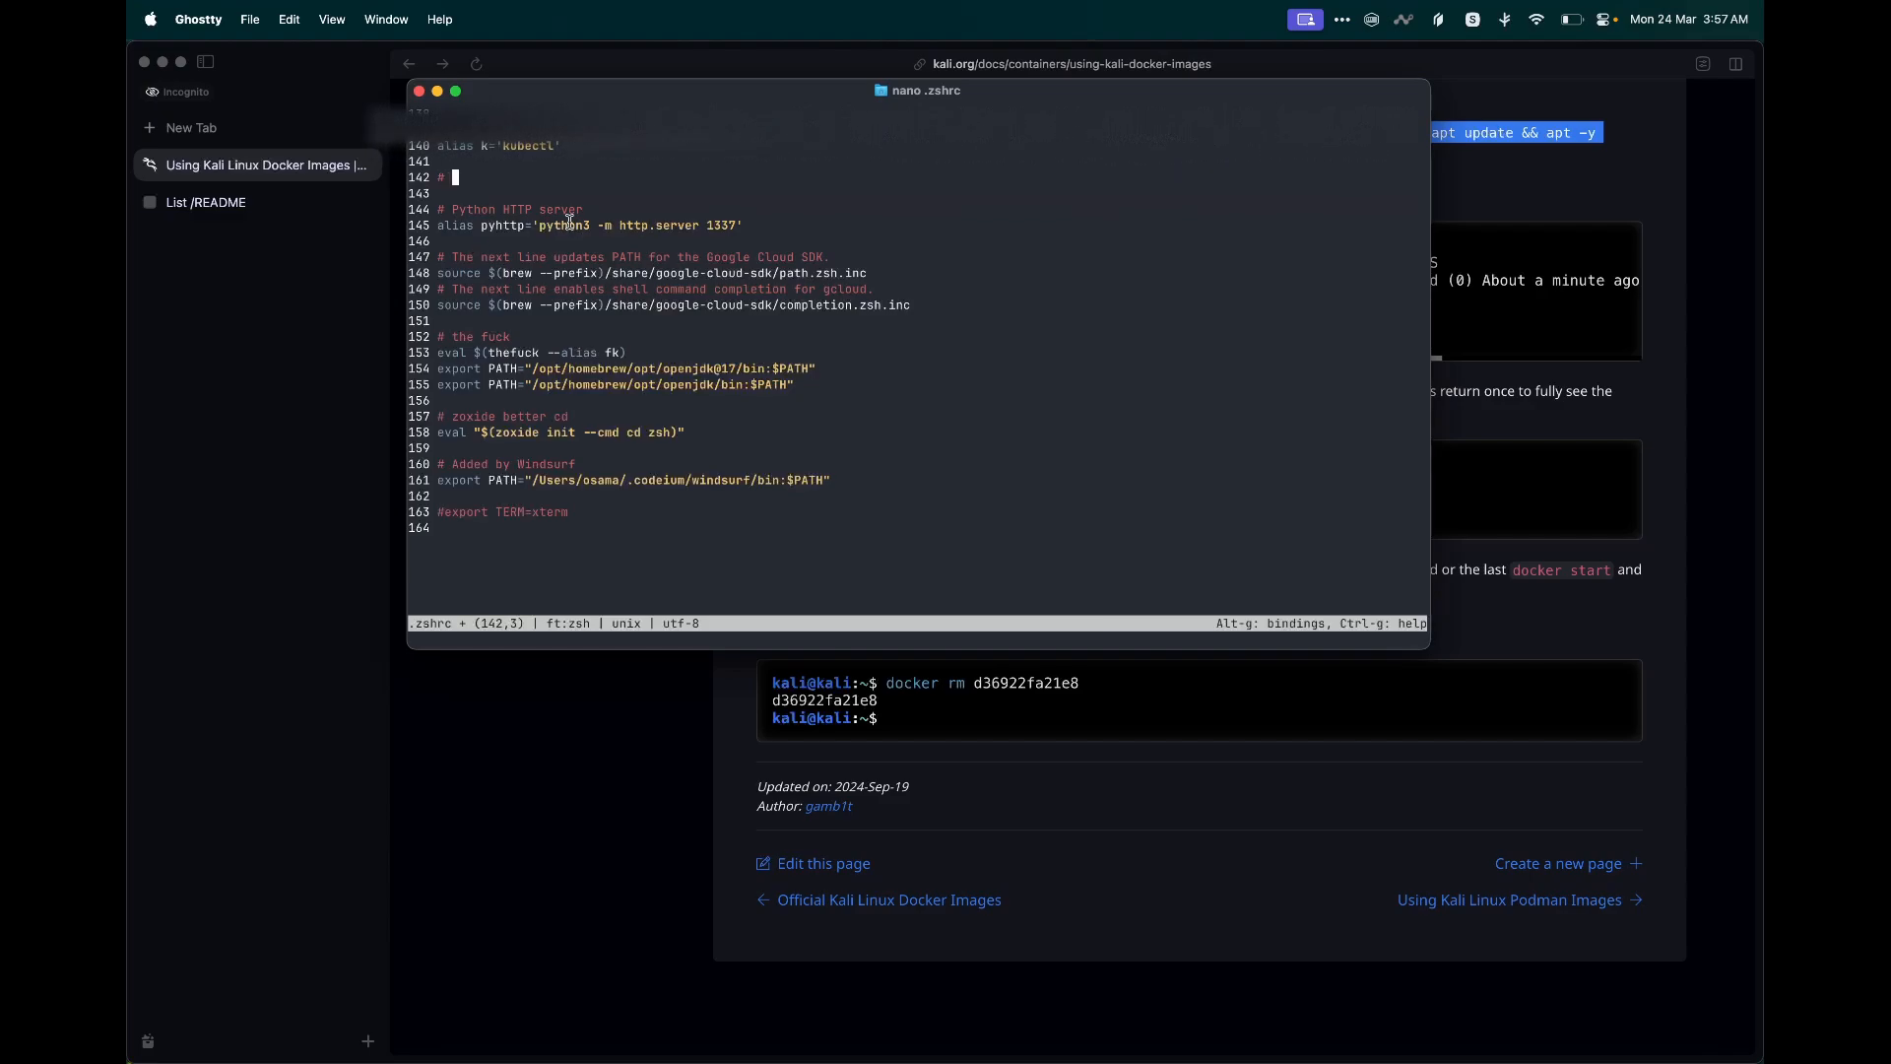
{"action": "type", "text": "Kali"}
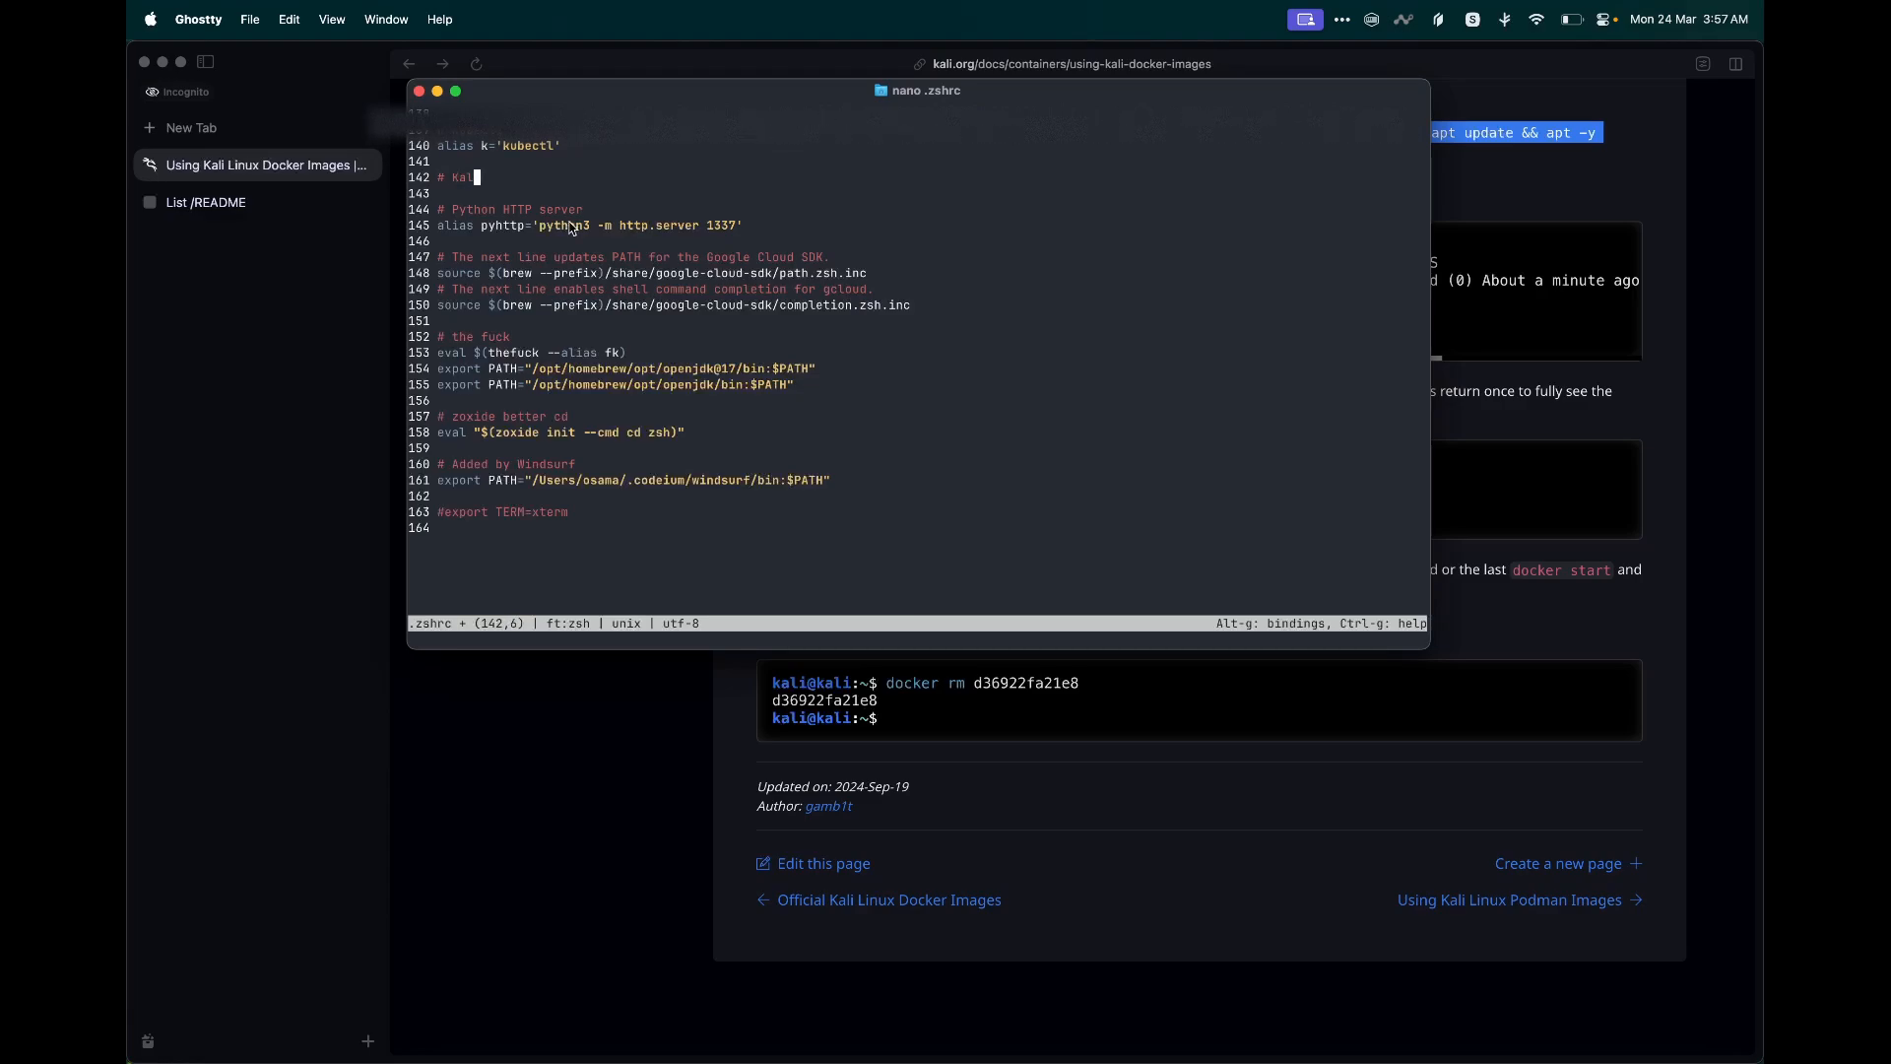
{"action": "type", "text": "Docker"}
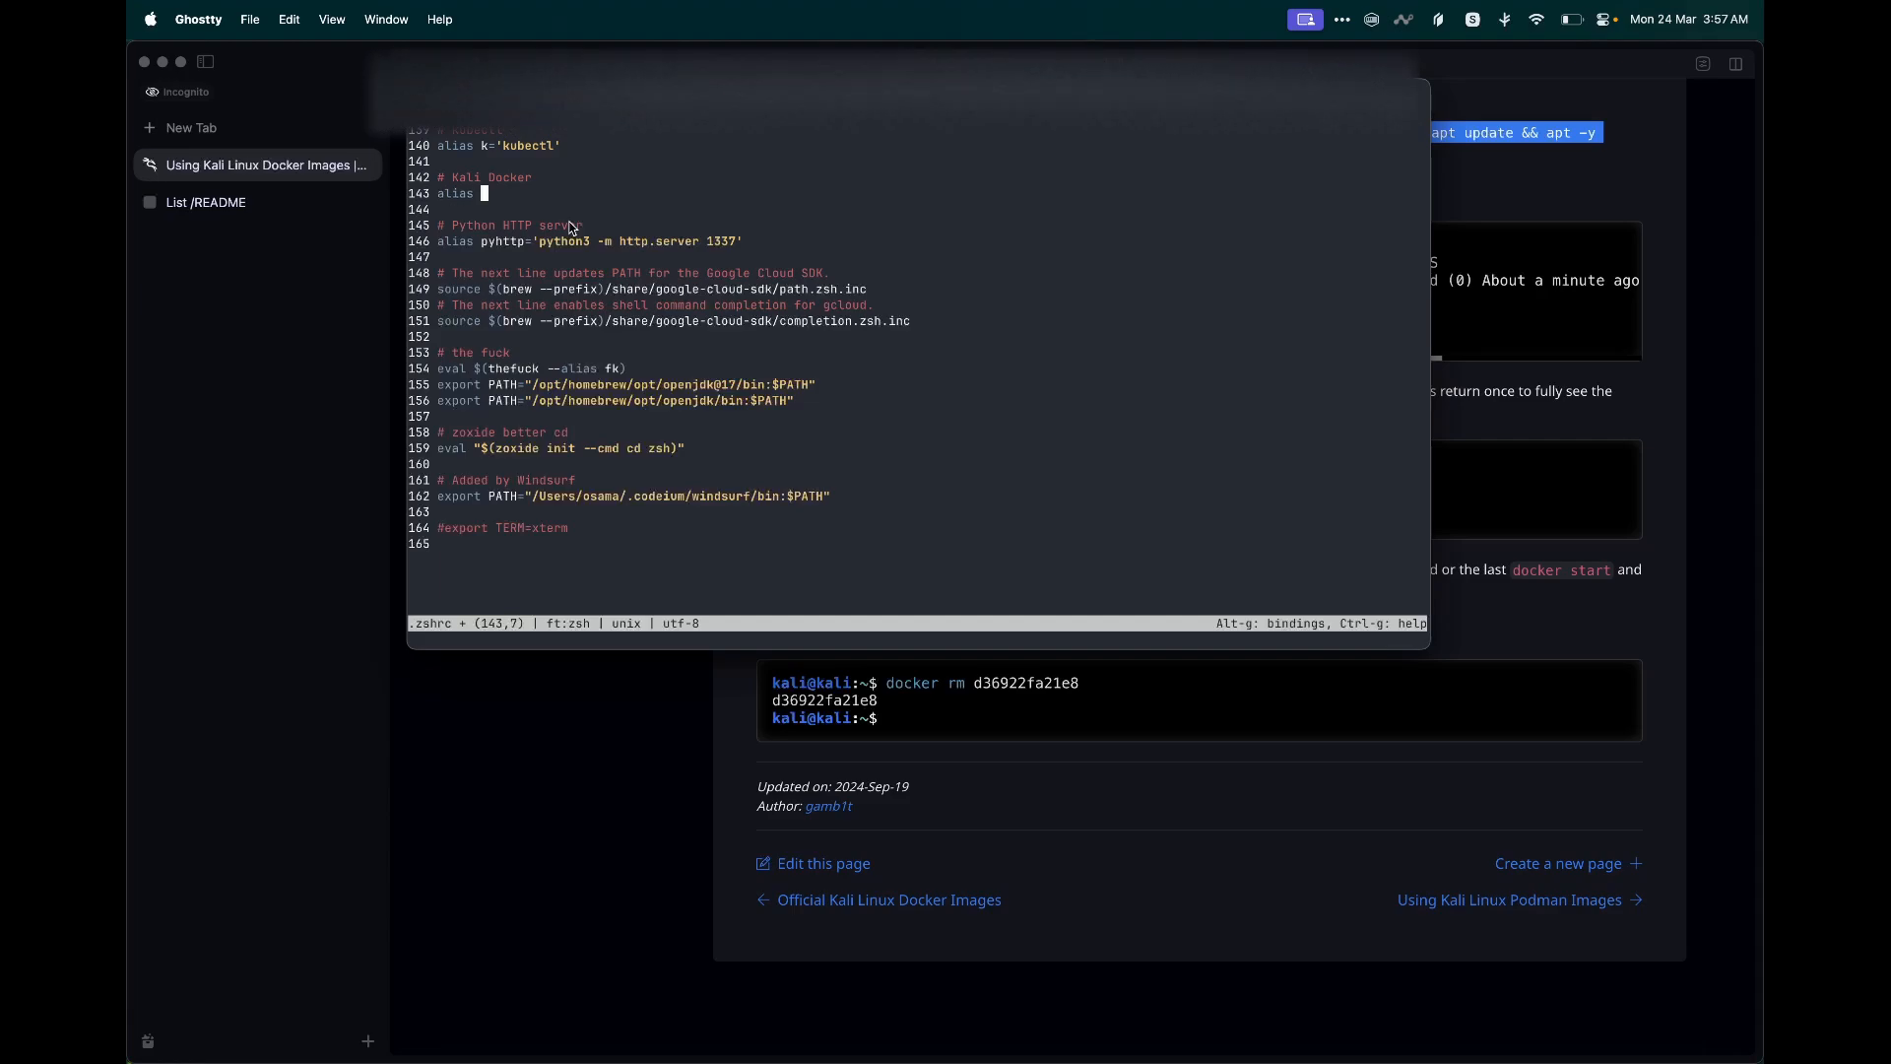
{"action": "type", "text": "kali"}
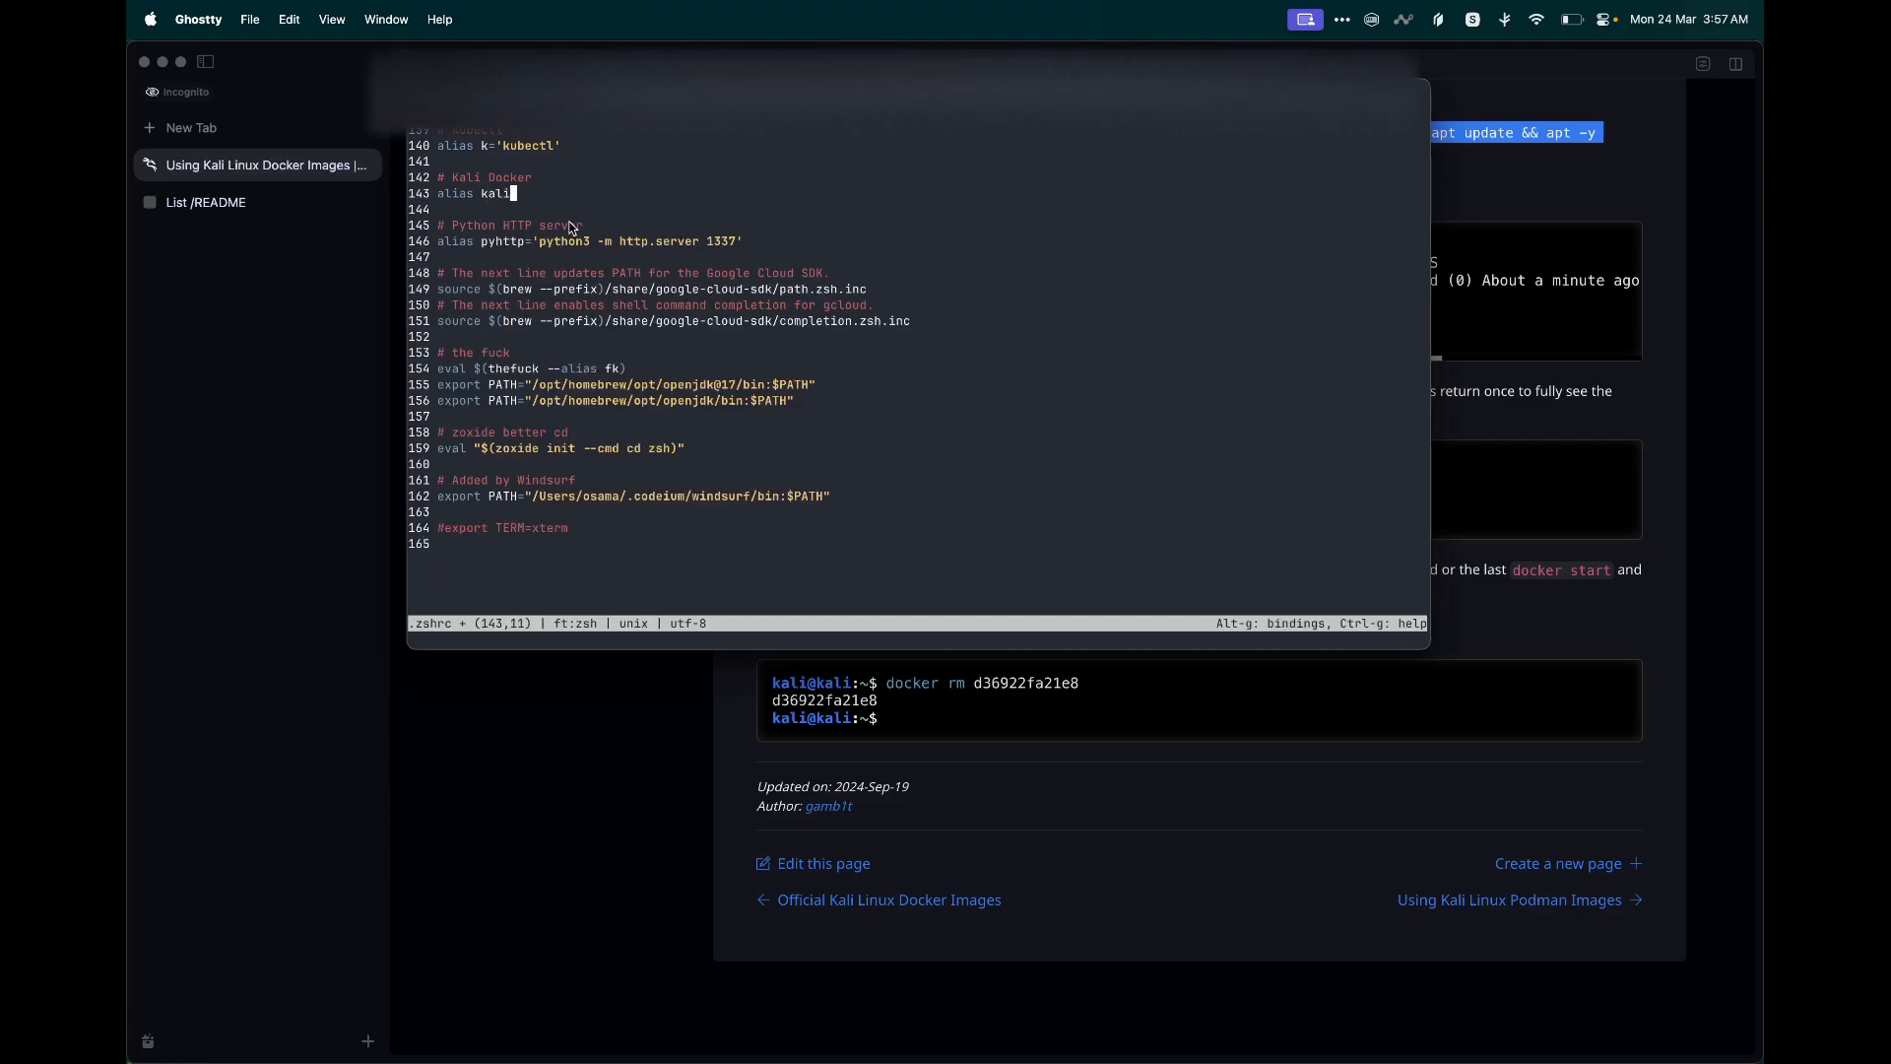
{"action": "type", "text": "linu"}
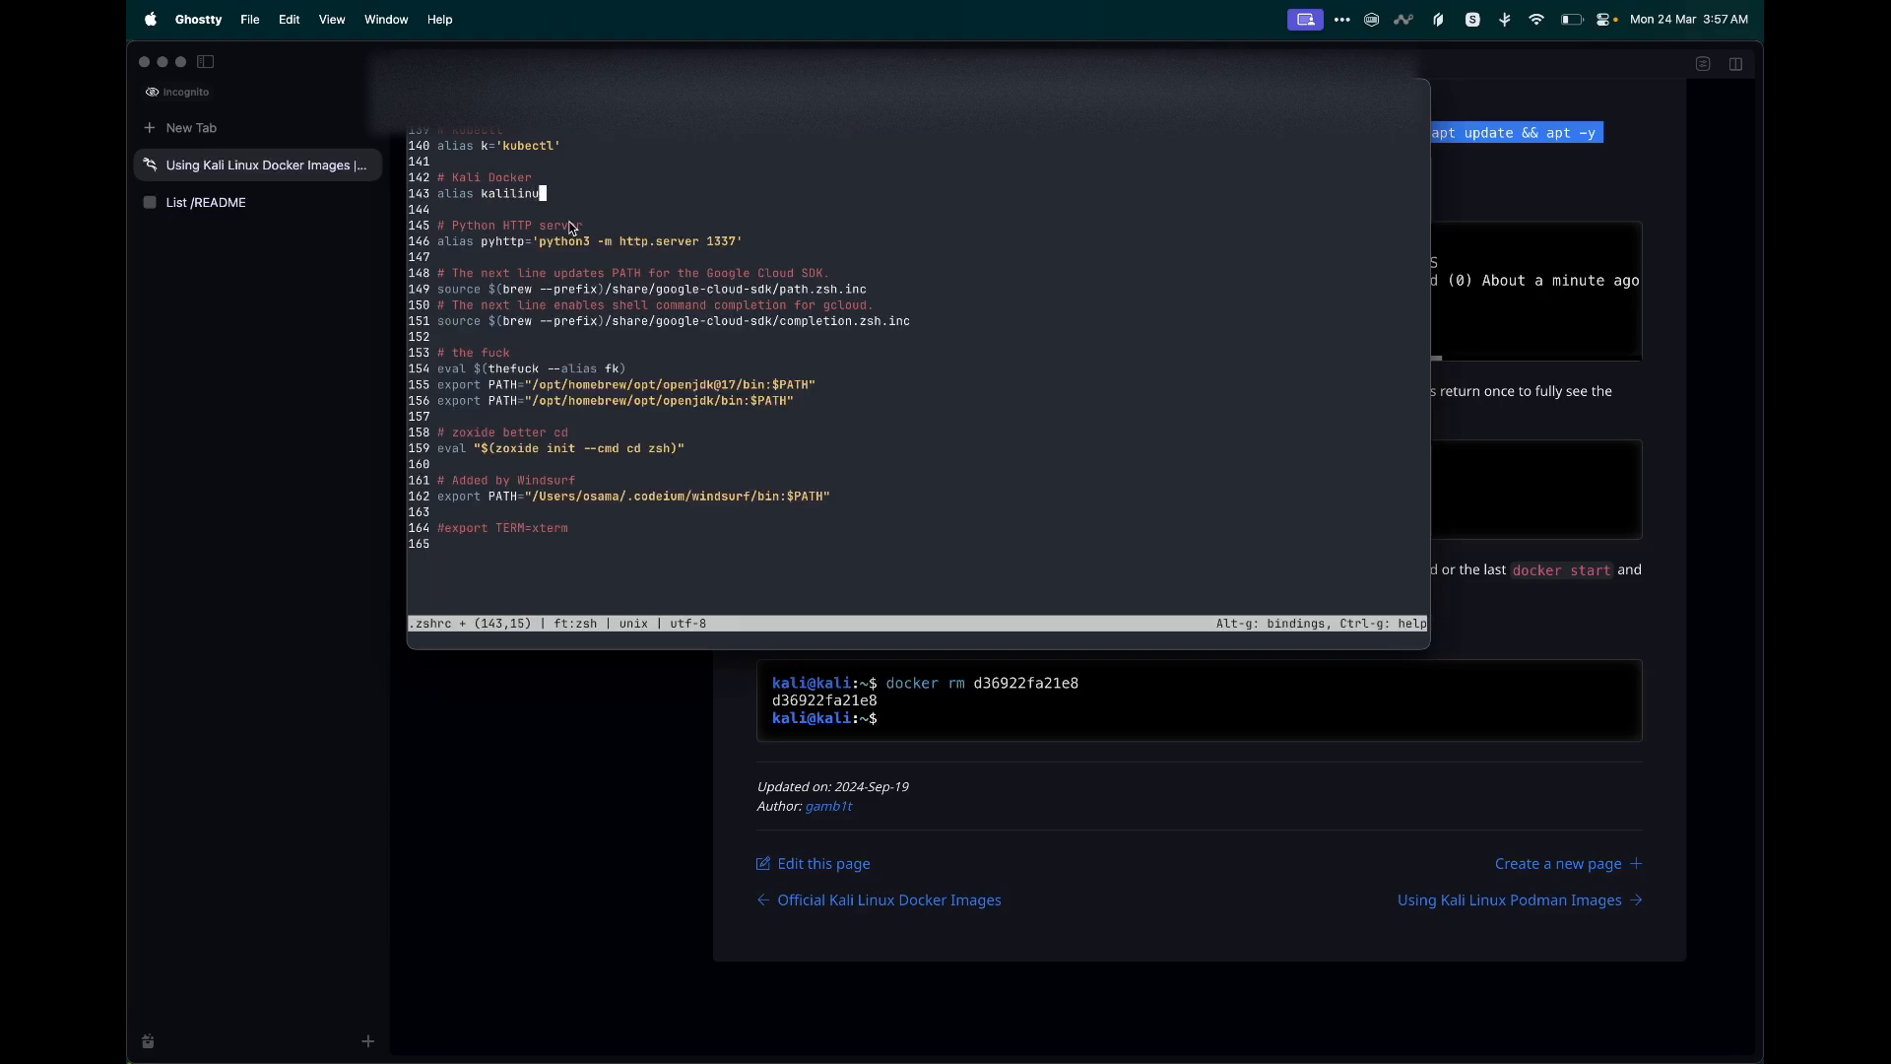
{"action": "type", "text": "x="}
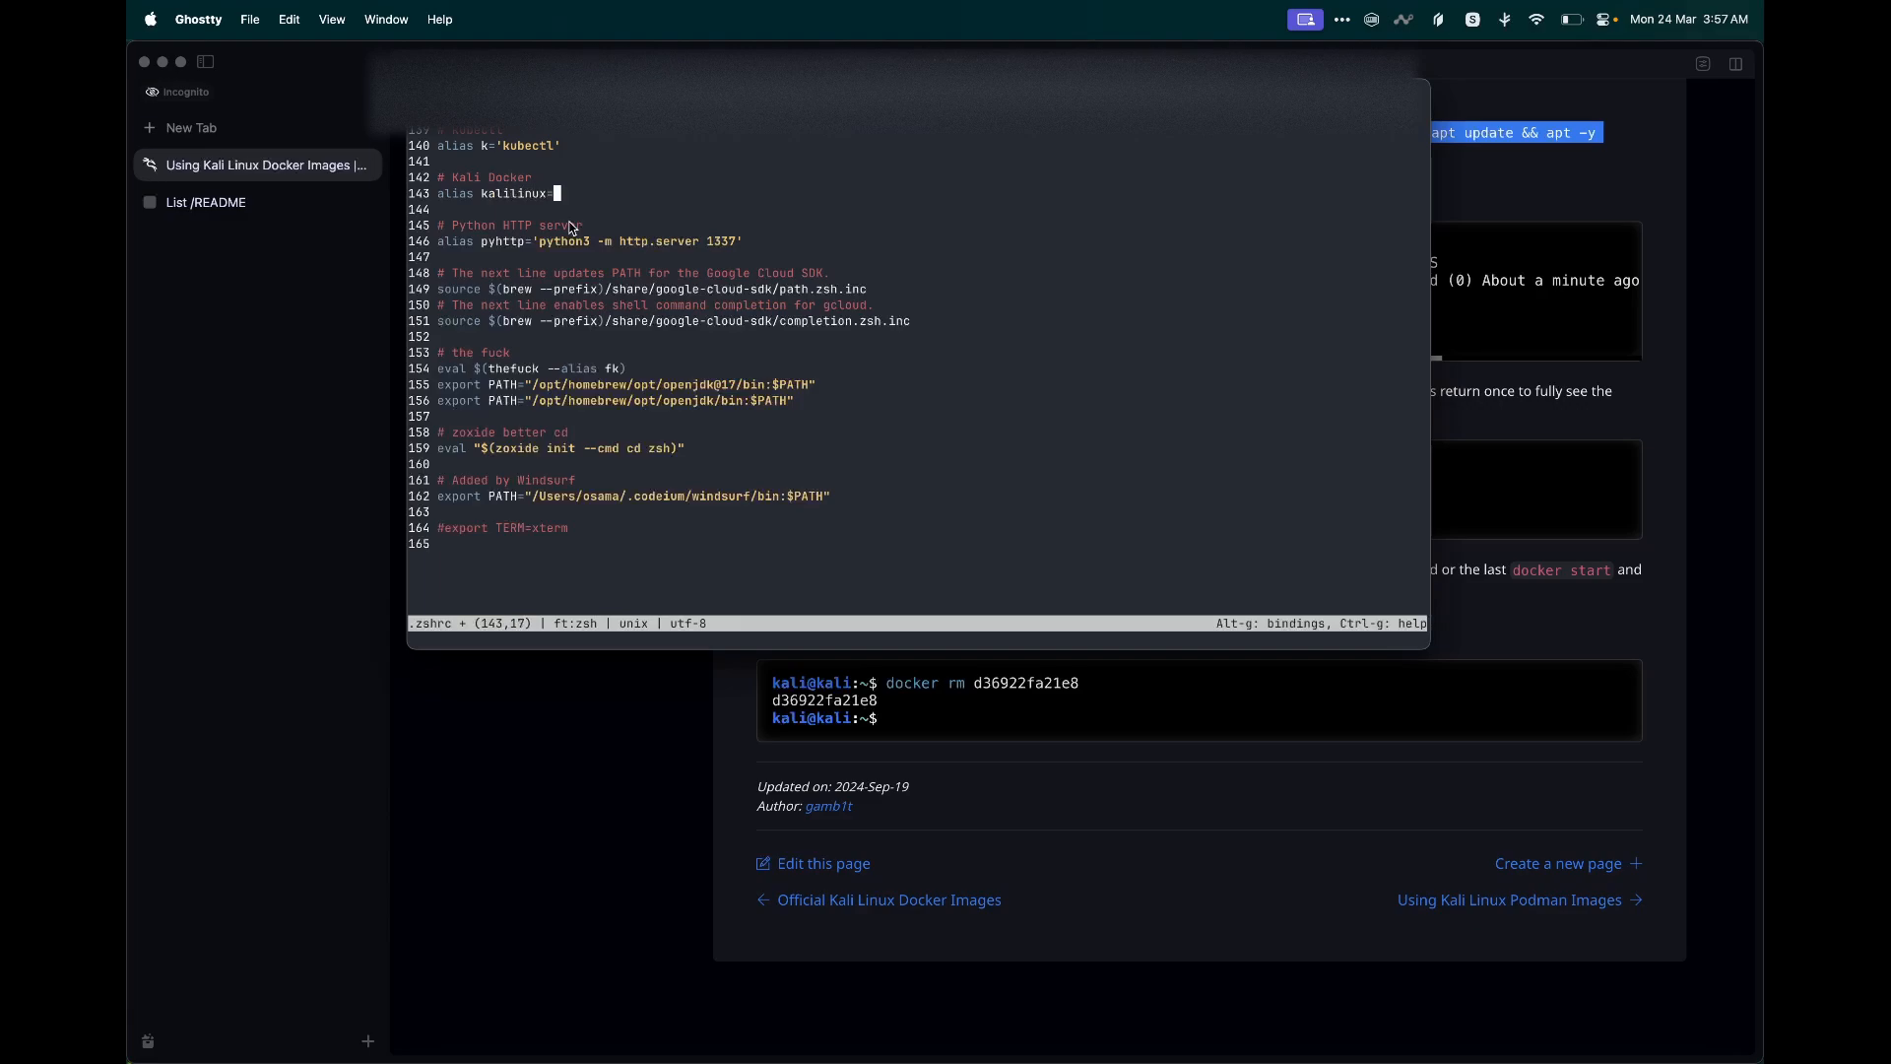
{"action": "type", "text": "'"}
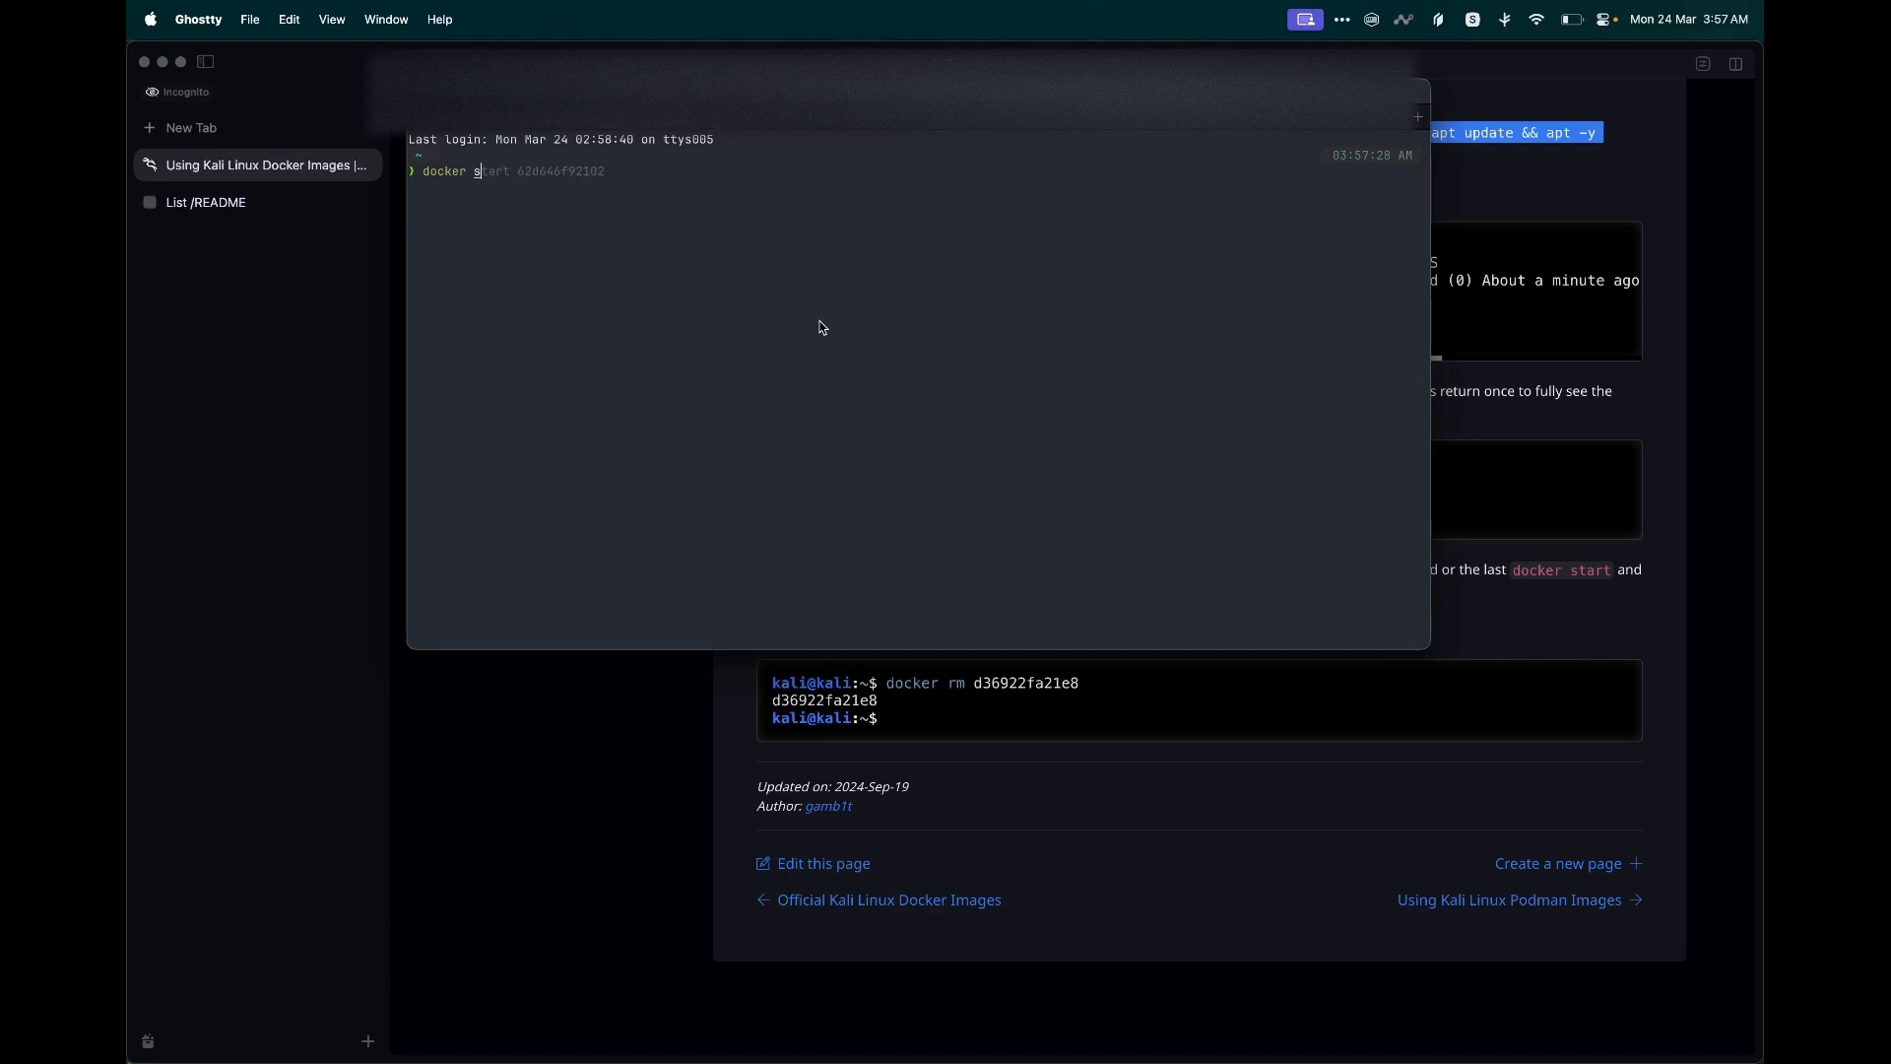
Complete the alias as docker start 62d646f92102 && docker attach 62d646f92102, save .zshrc and exit nano.
{"action": "type", "text": "tart"}
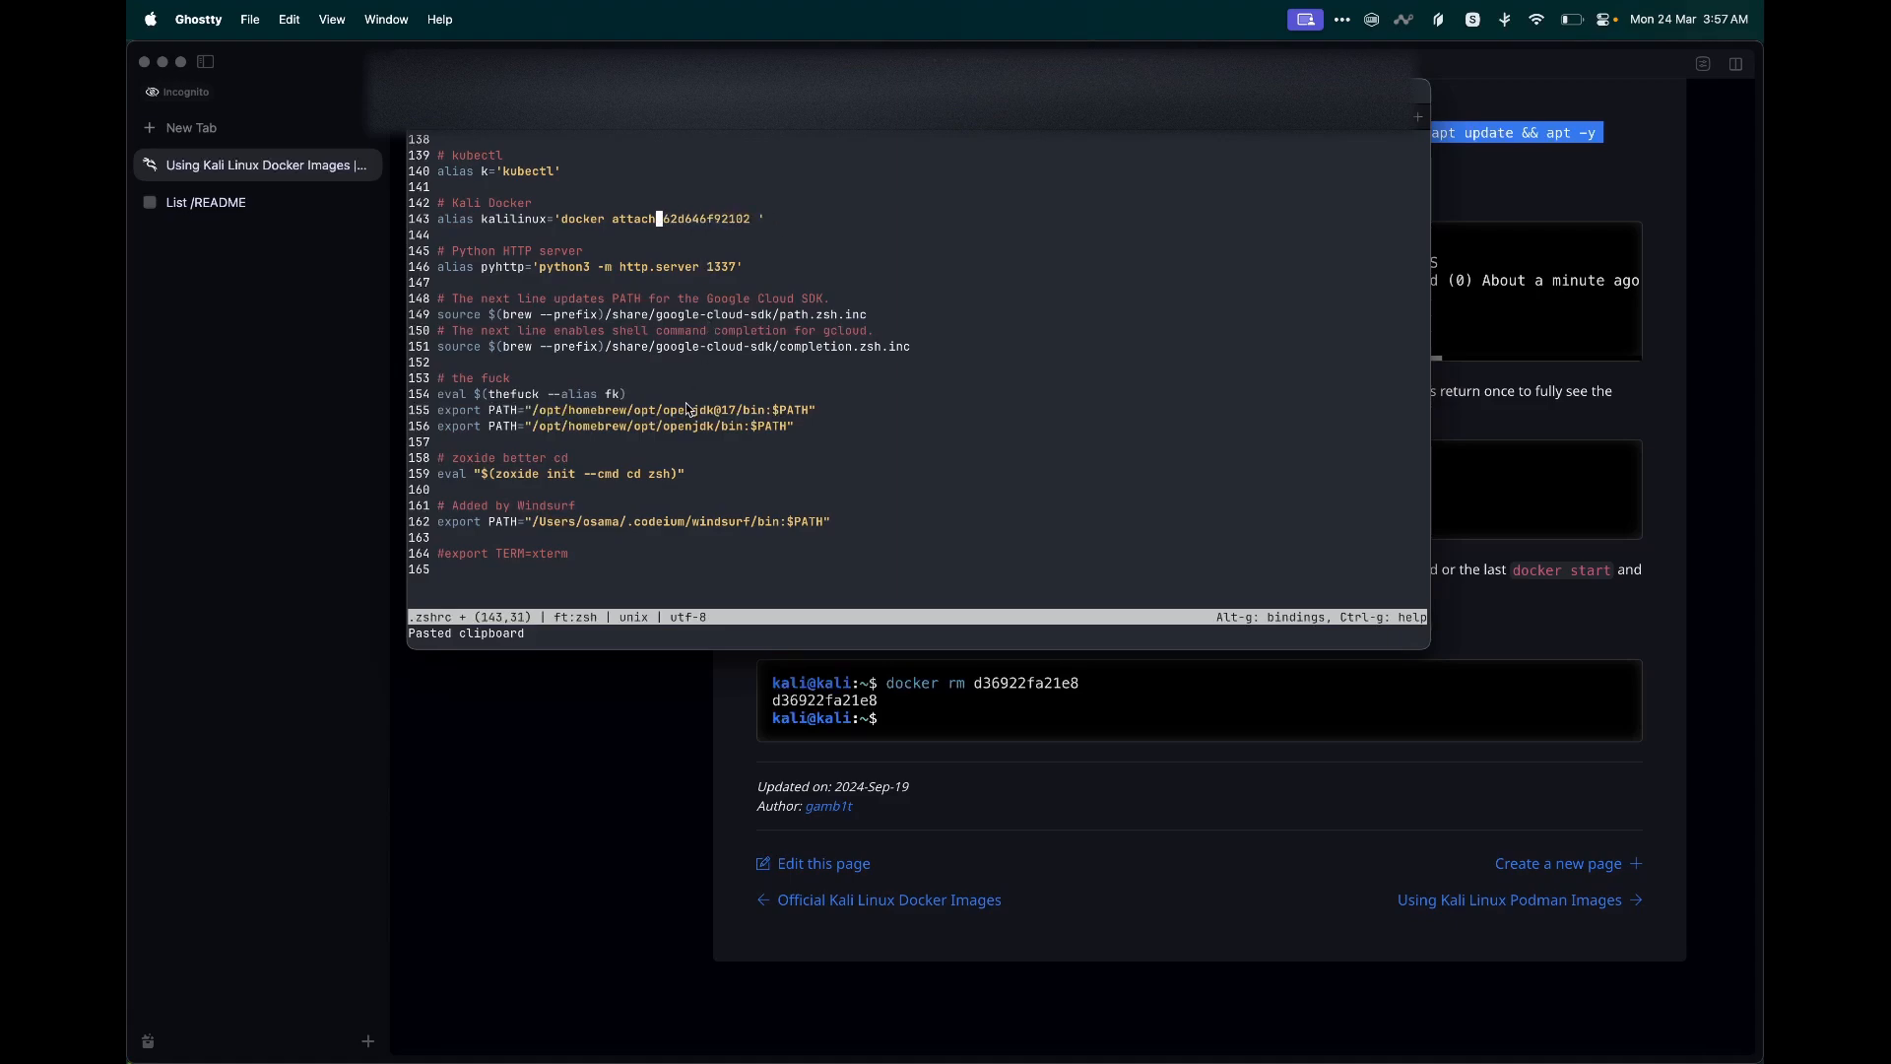
{"action": "type", "text": "docker start 62d646f92102"}
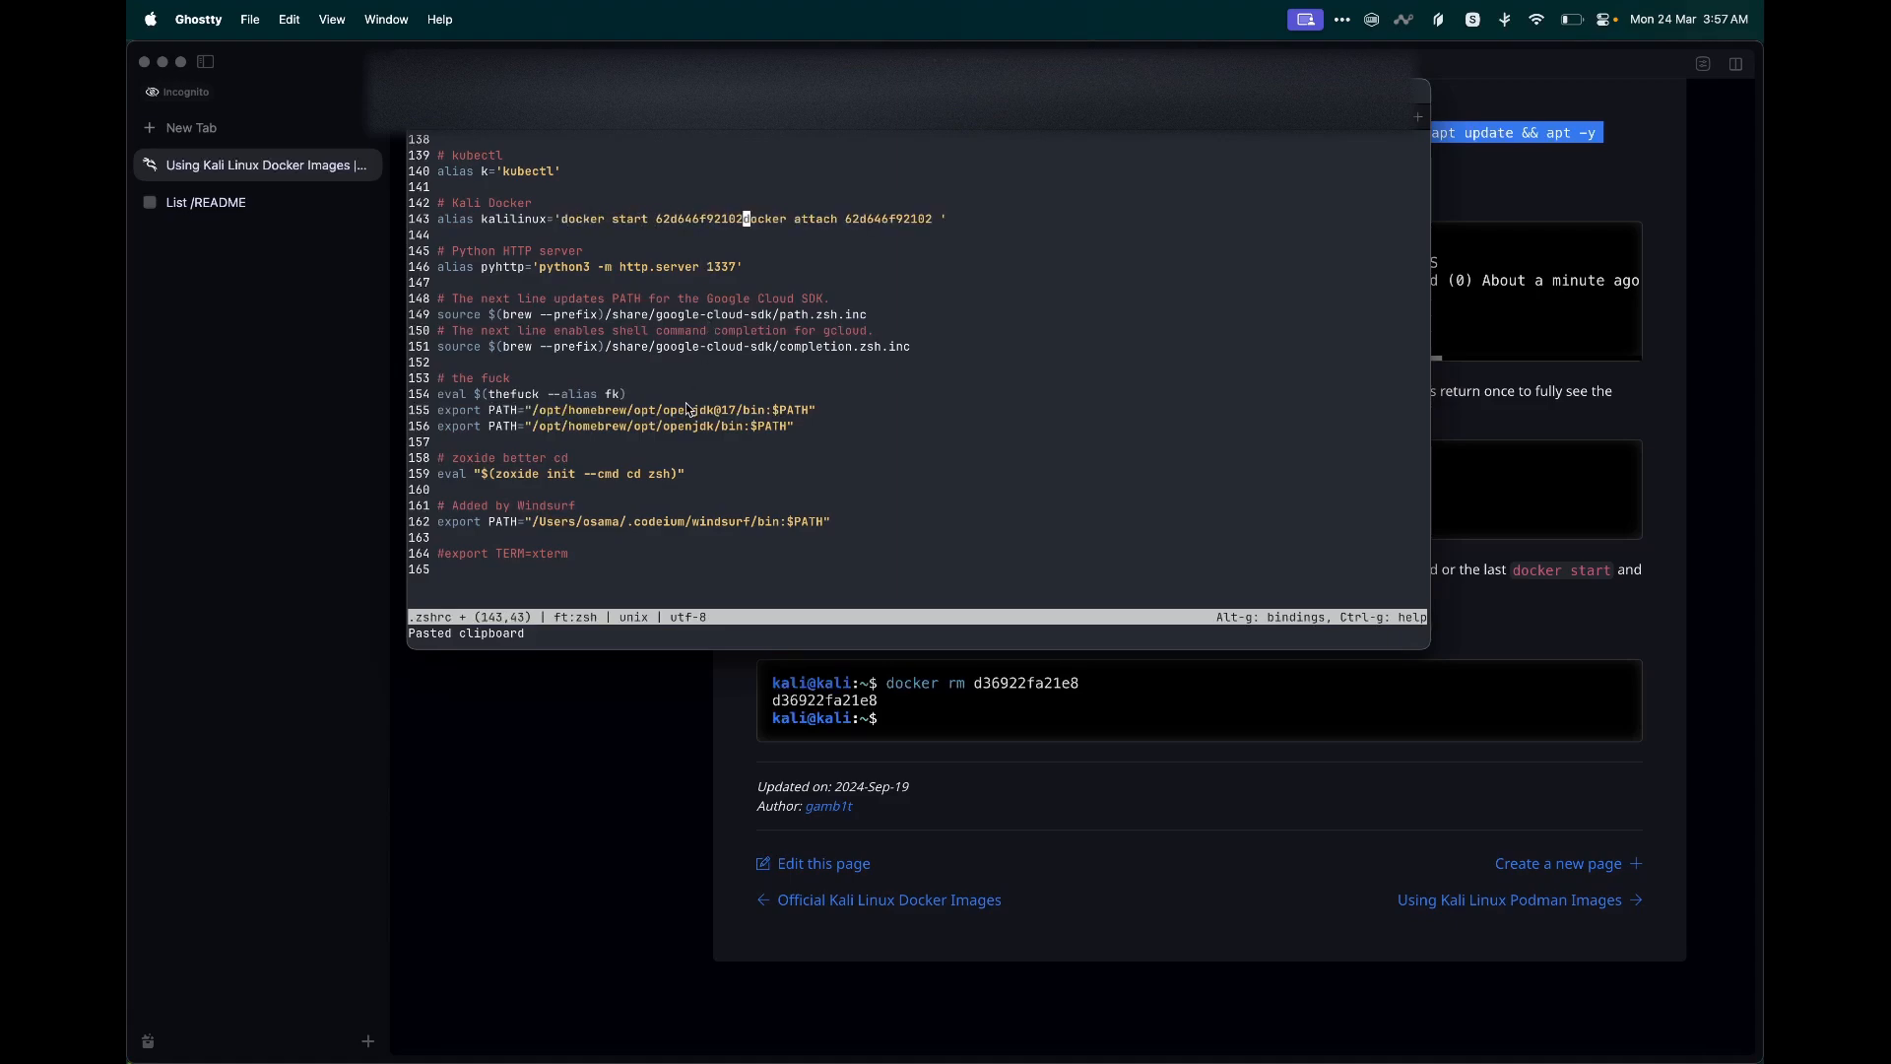
{"action": "type", "text": "&&"}
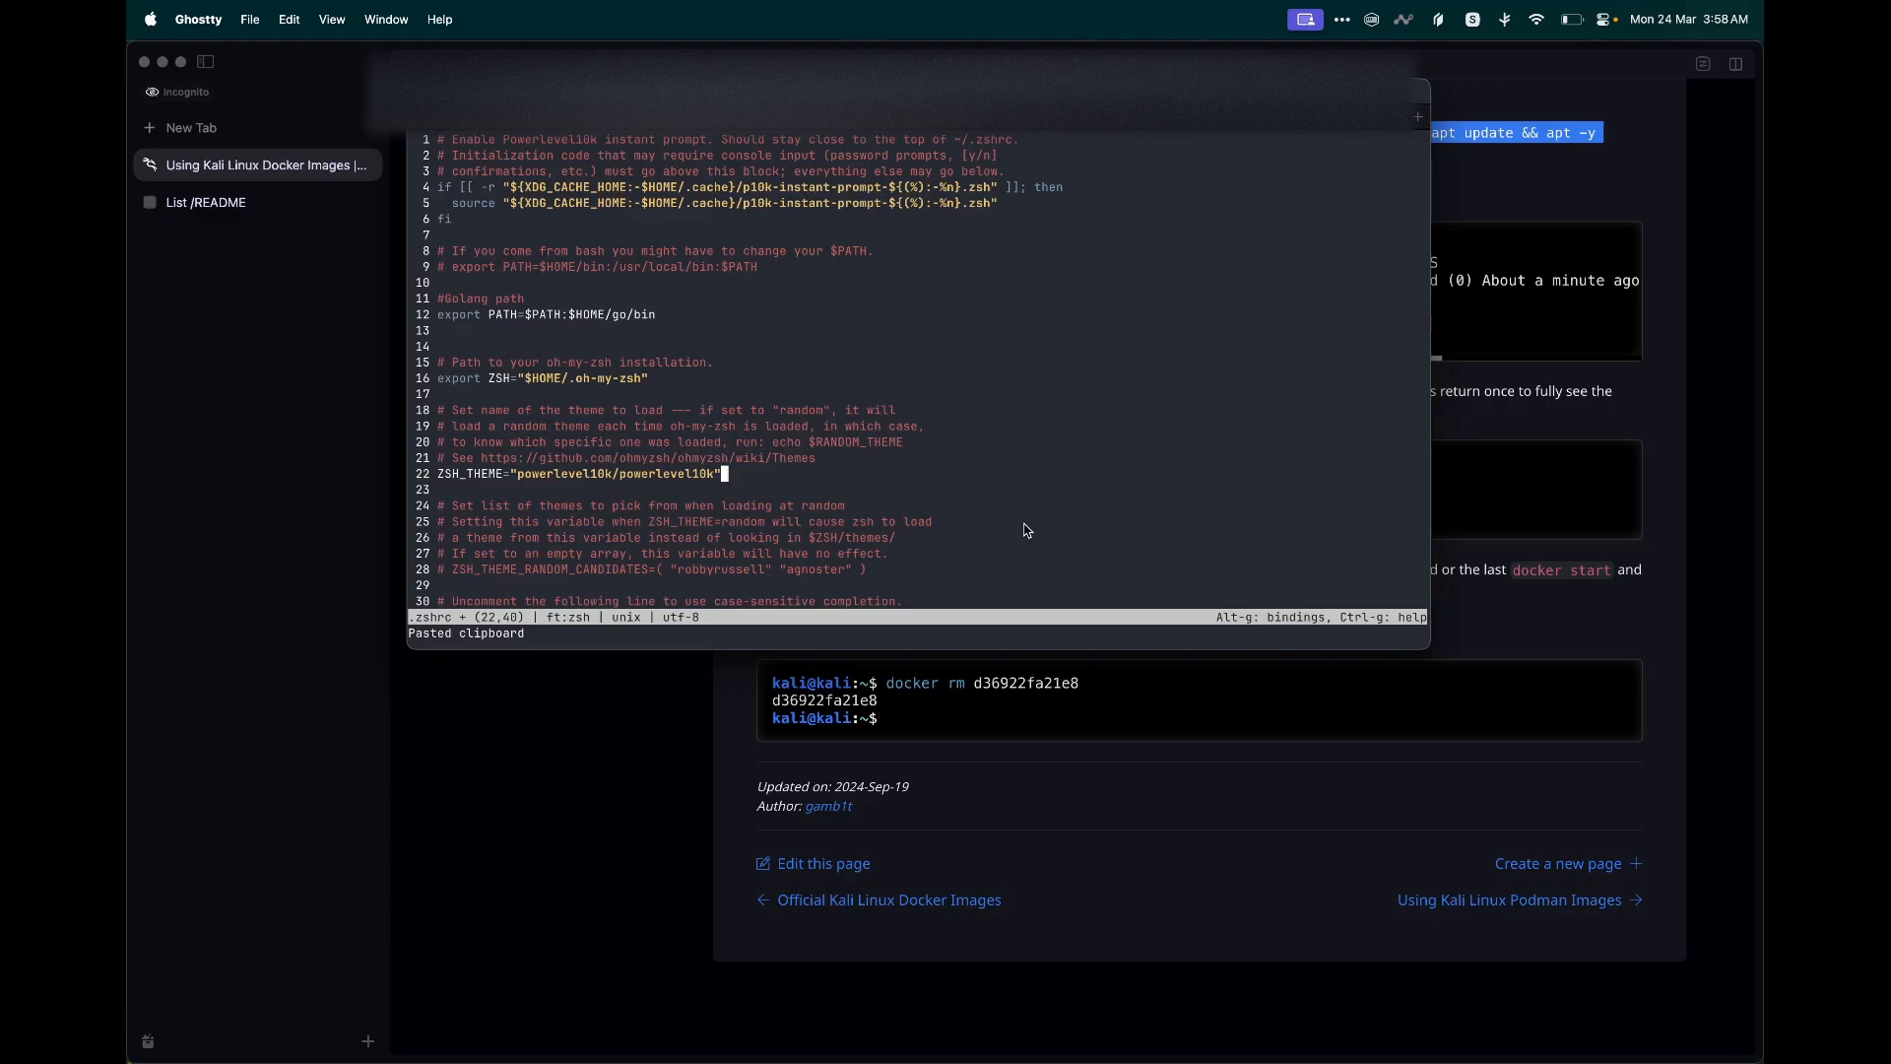
{"action": "scroll", "scroll_direction": "down", "scroll_amount": 3}
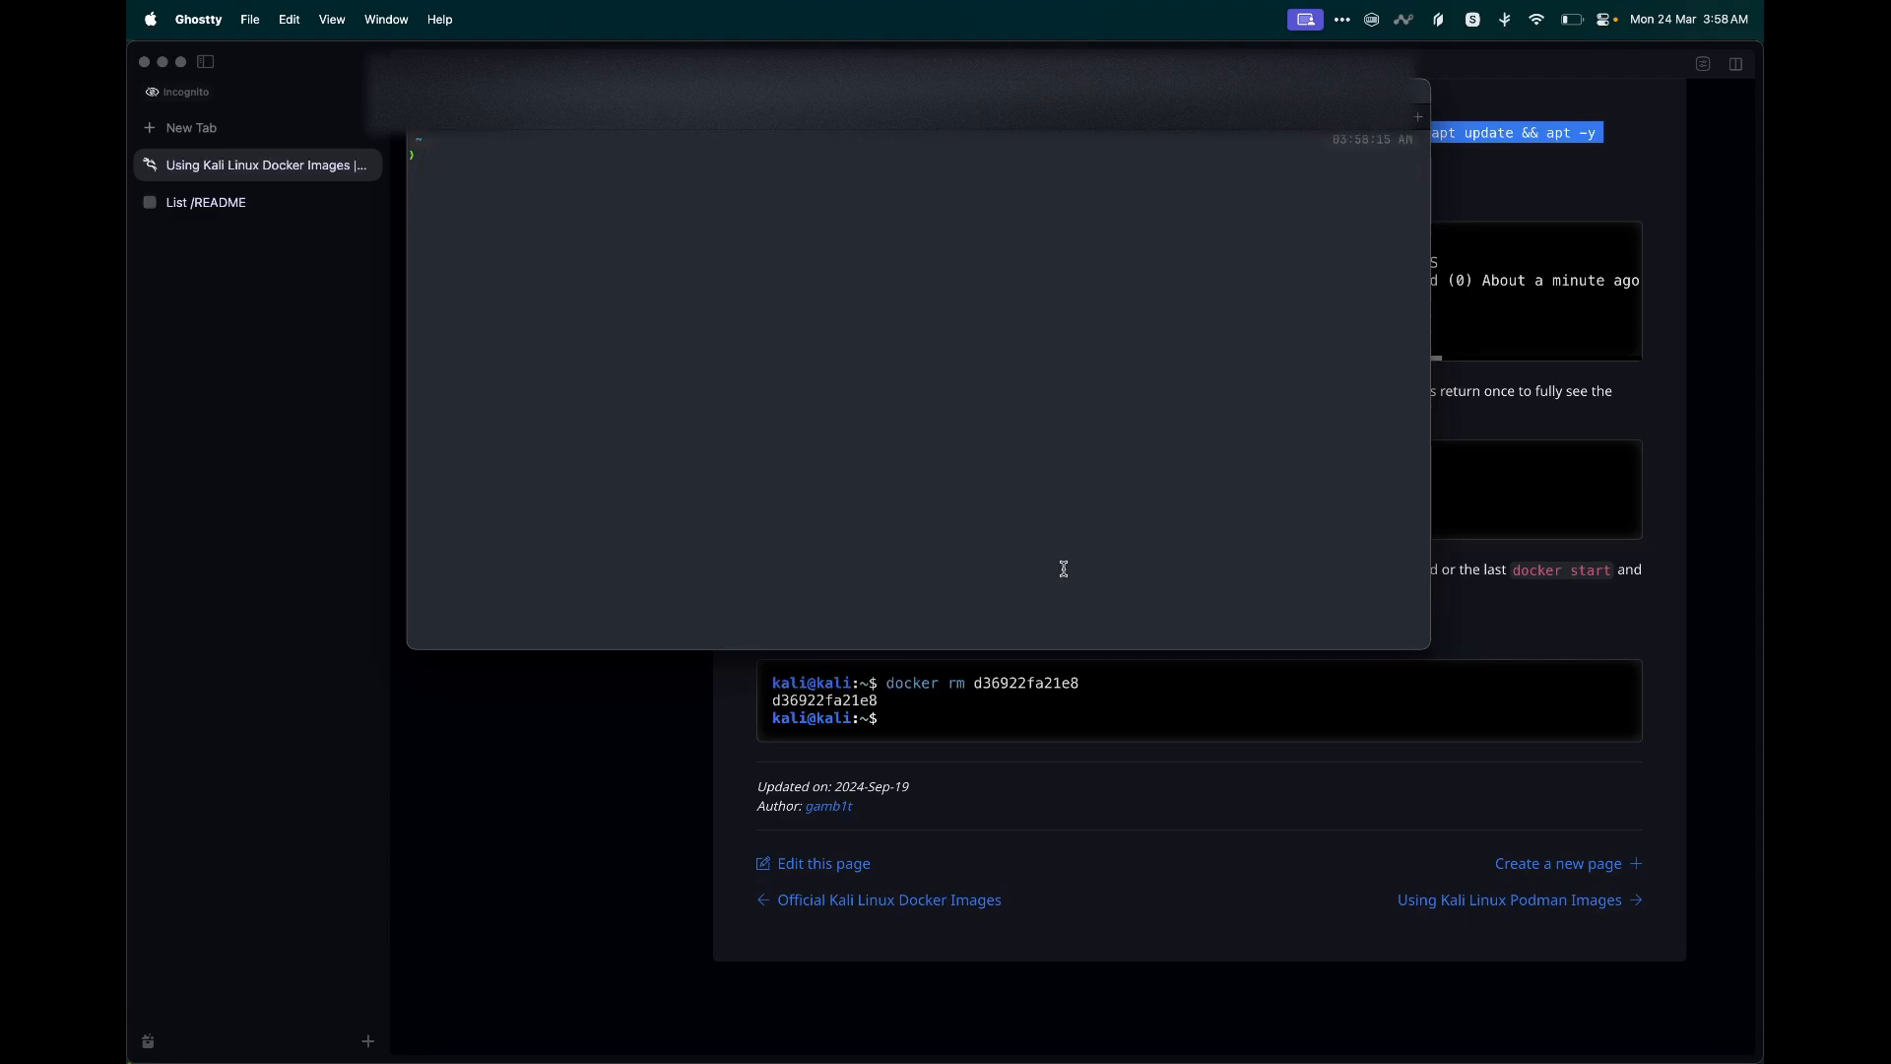
Source ~/.zshrc and run kalilinux to land in the container's root shell.
{"action": "type", "text": "source ~/.zshrc"}
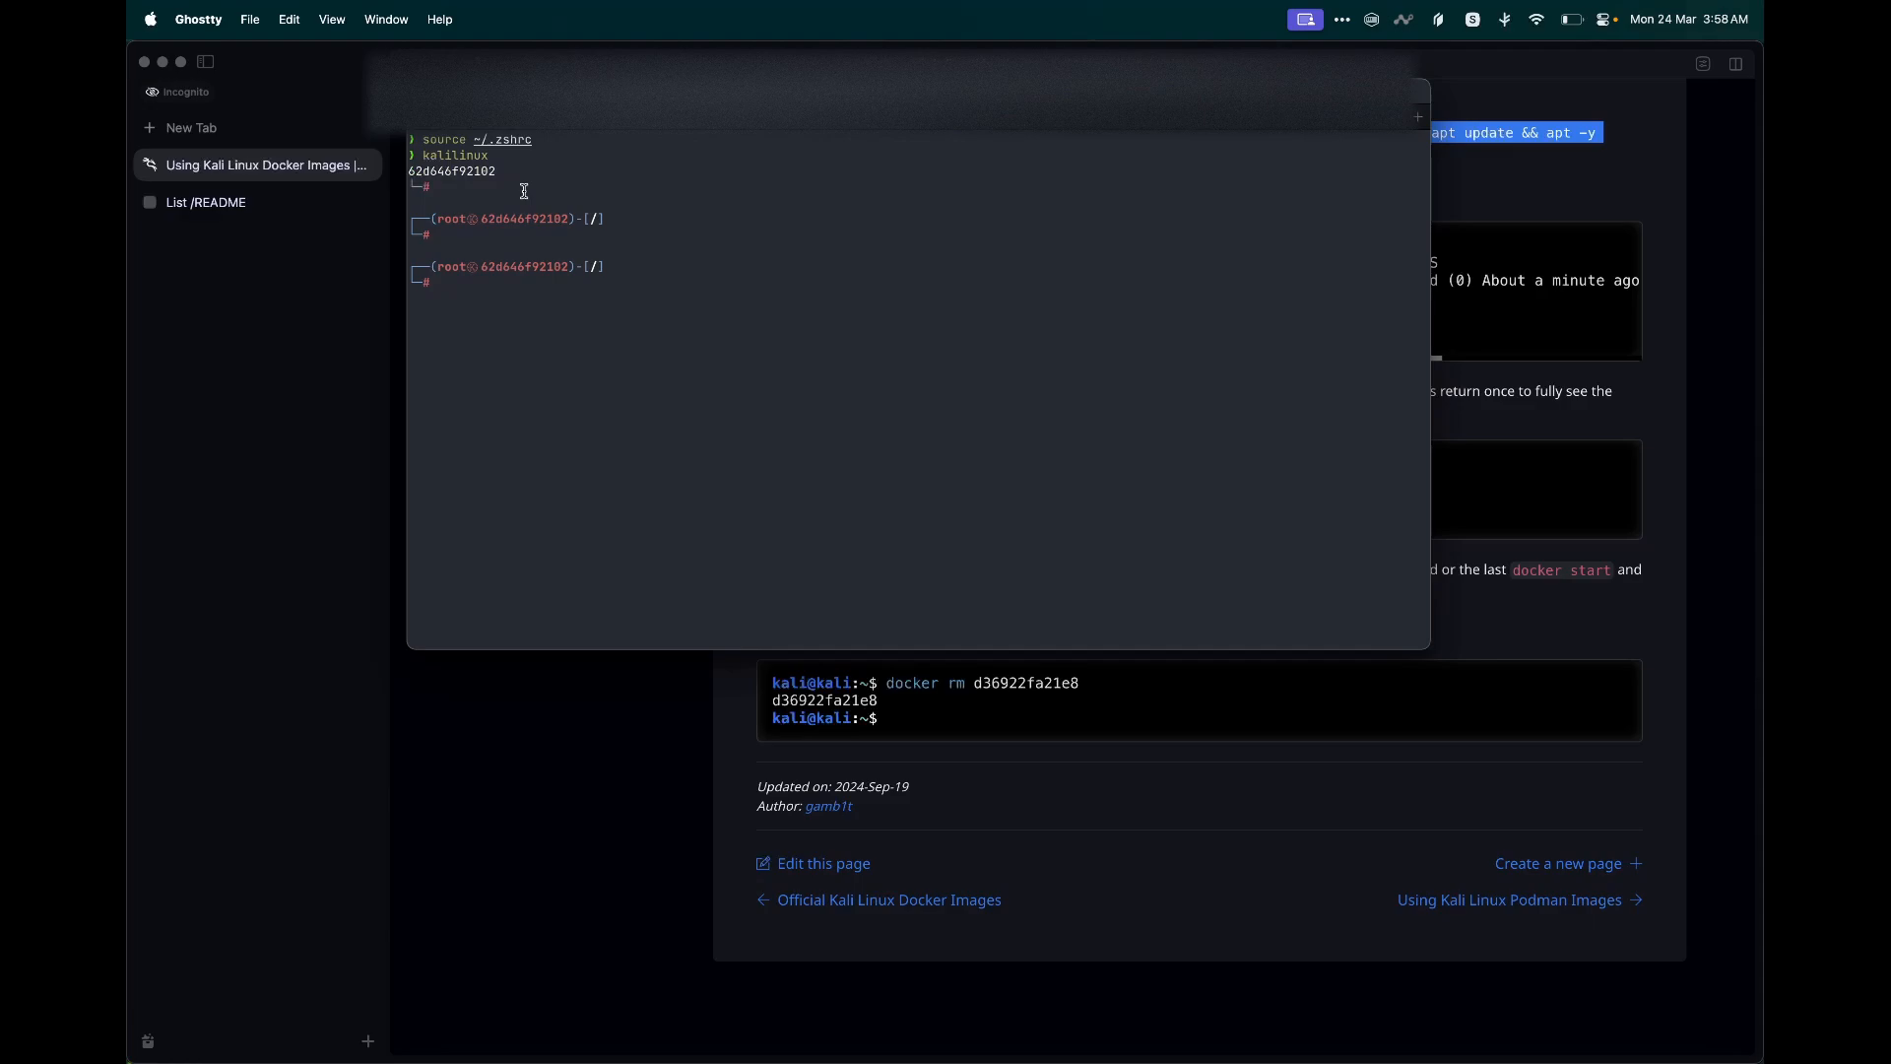
{"action": "type", "text": "am"}
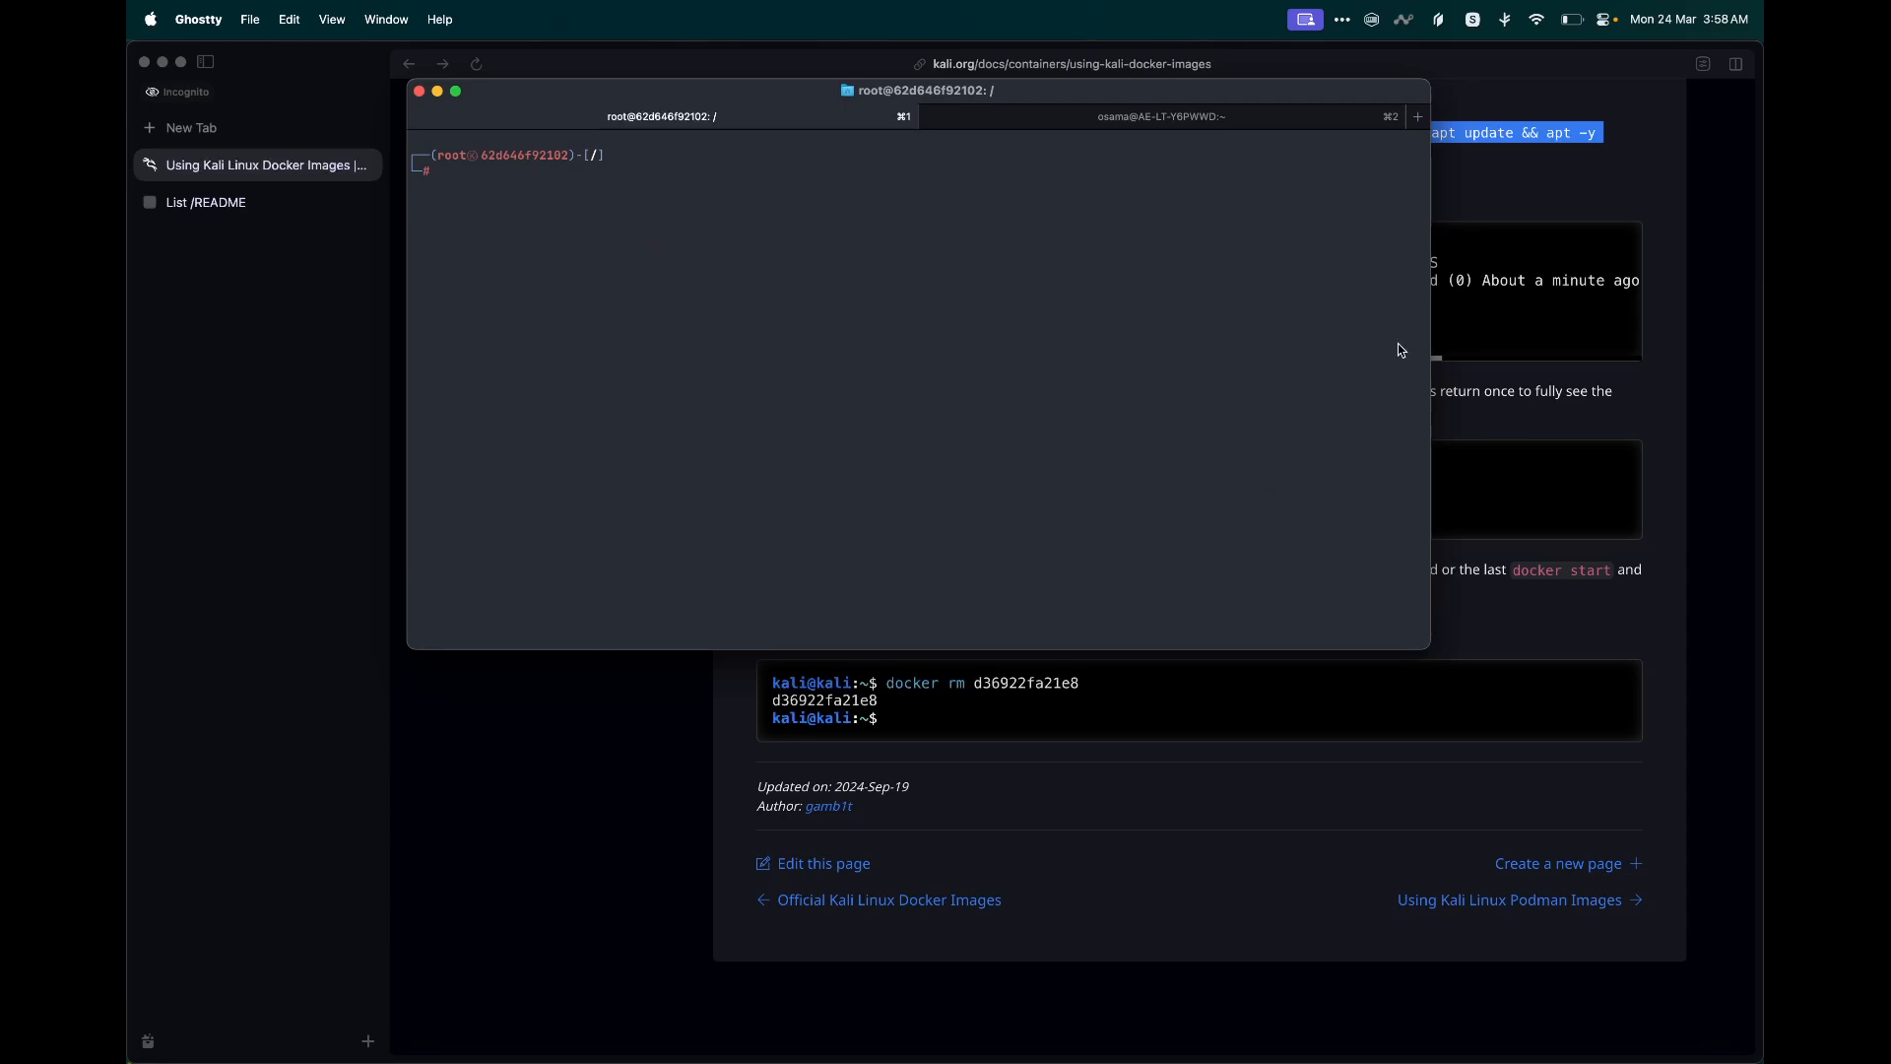
{"action": "mouse_move", "coordinate": [1536, 217]}
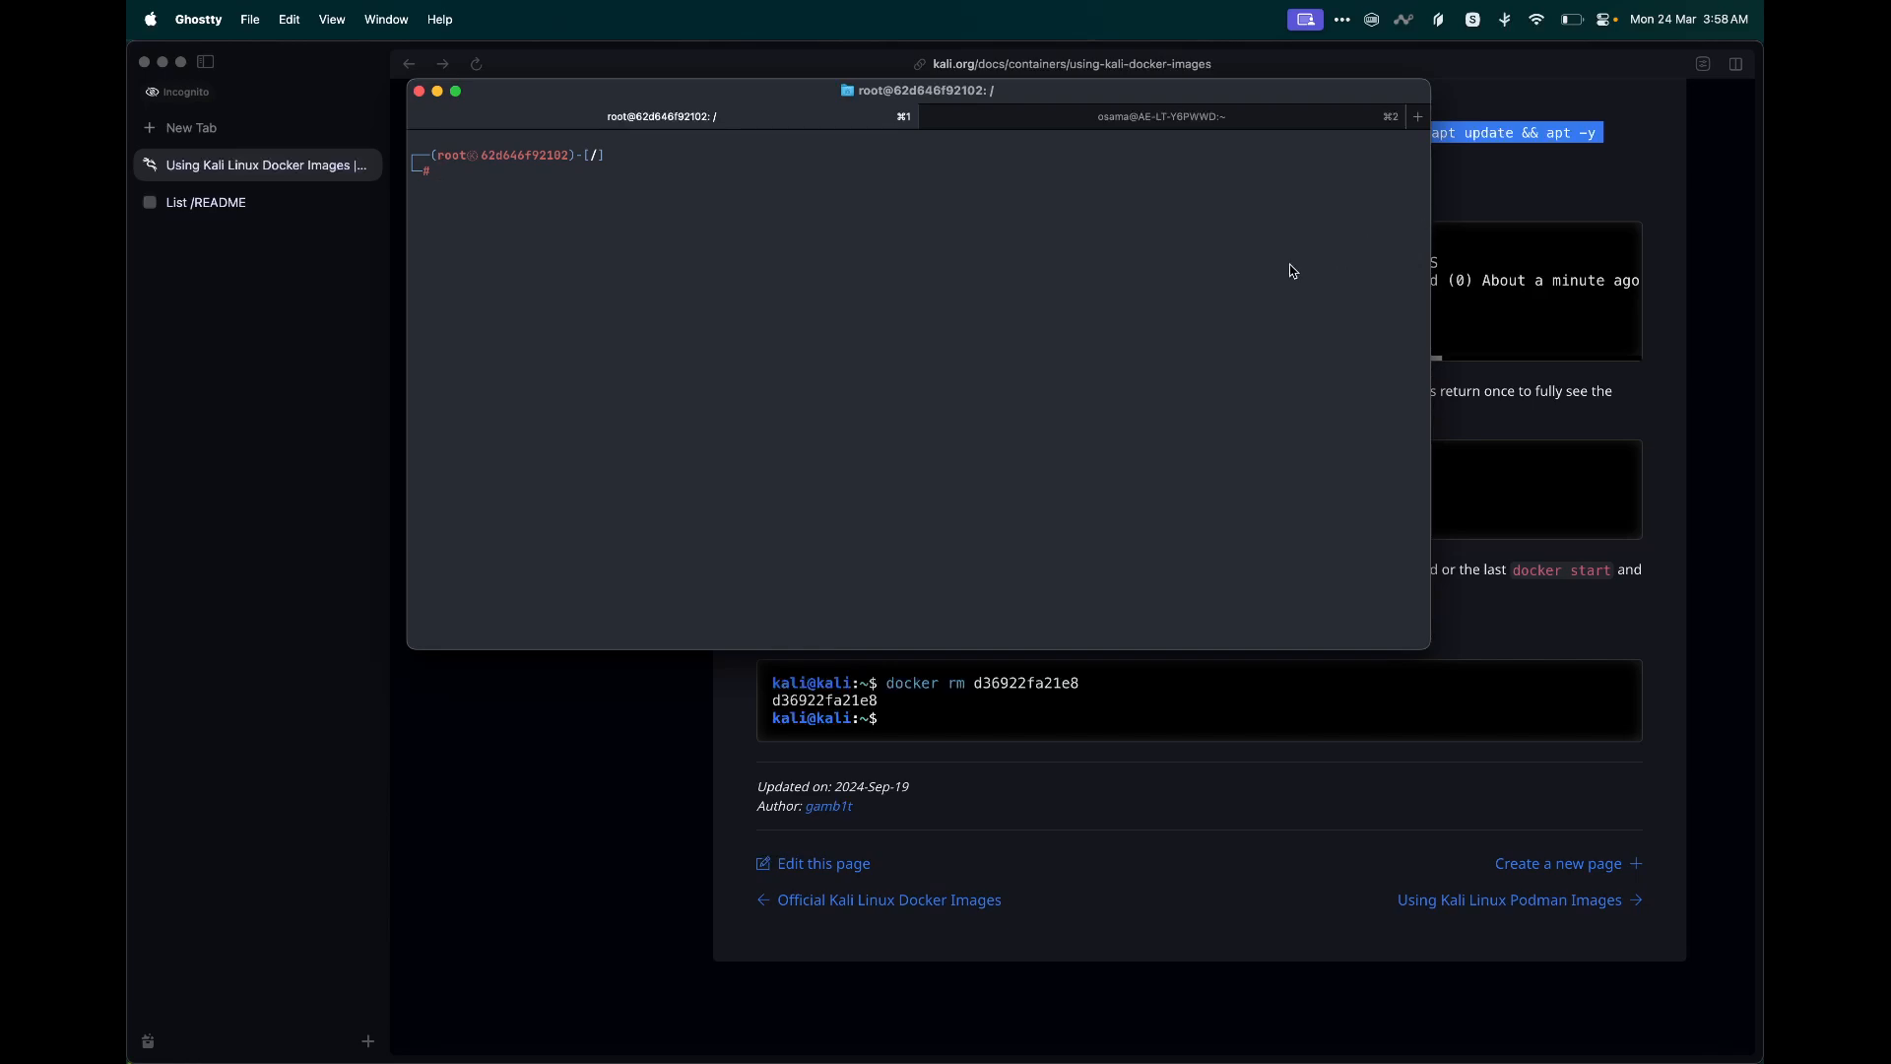
{"action": "mouse_move", "coordinate": [988, 312]}
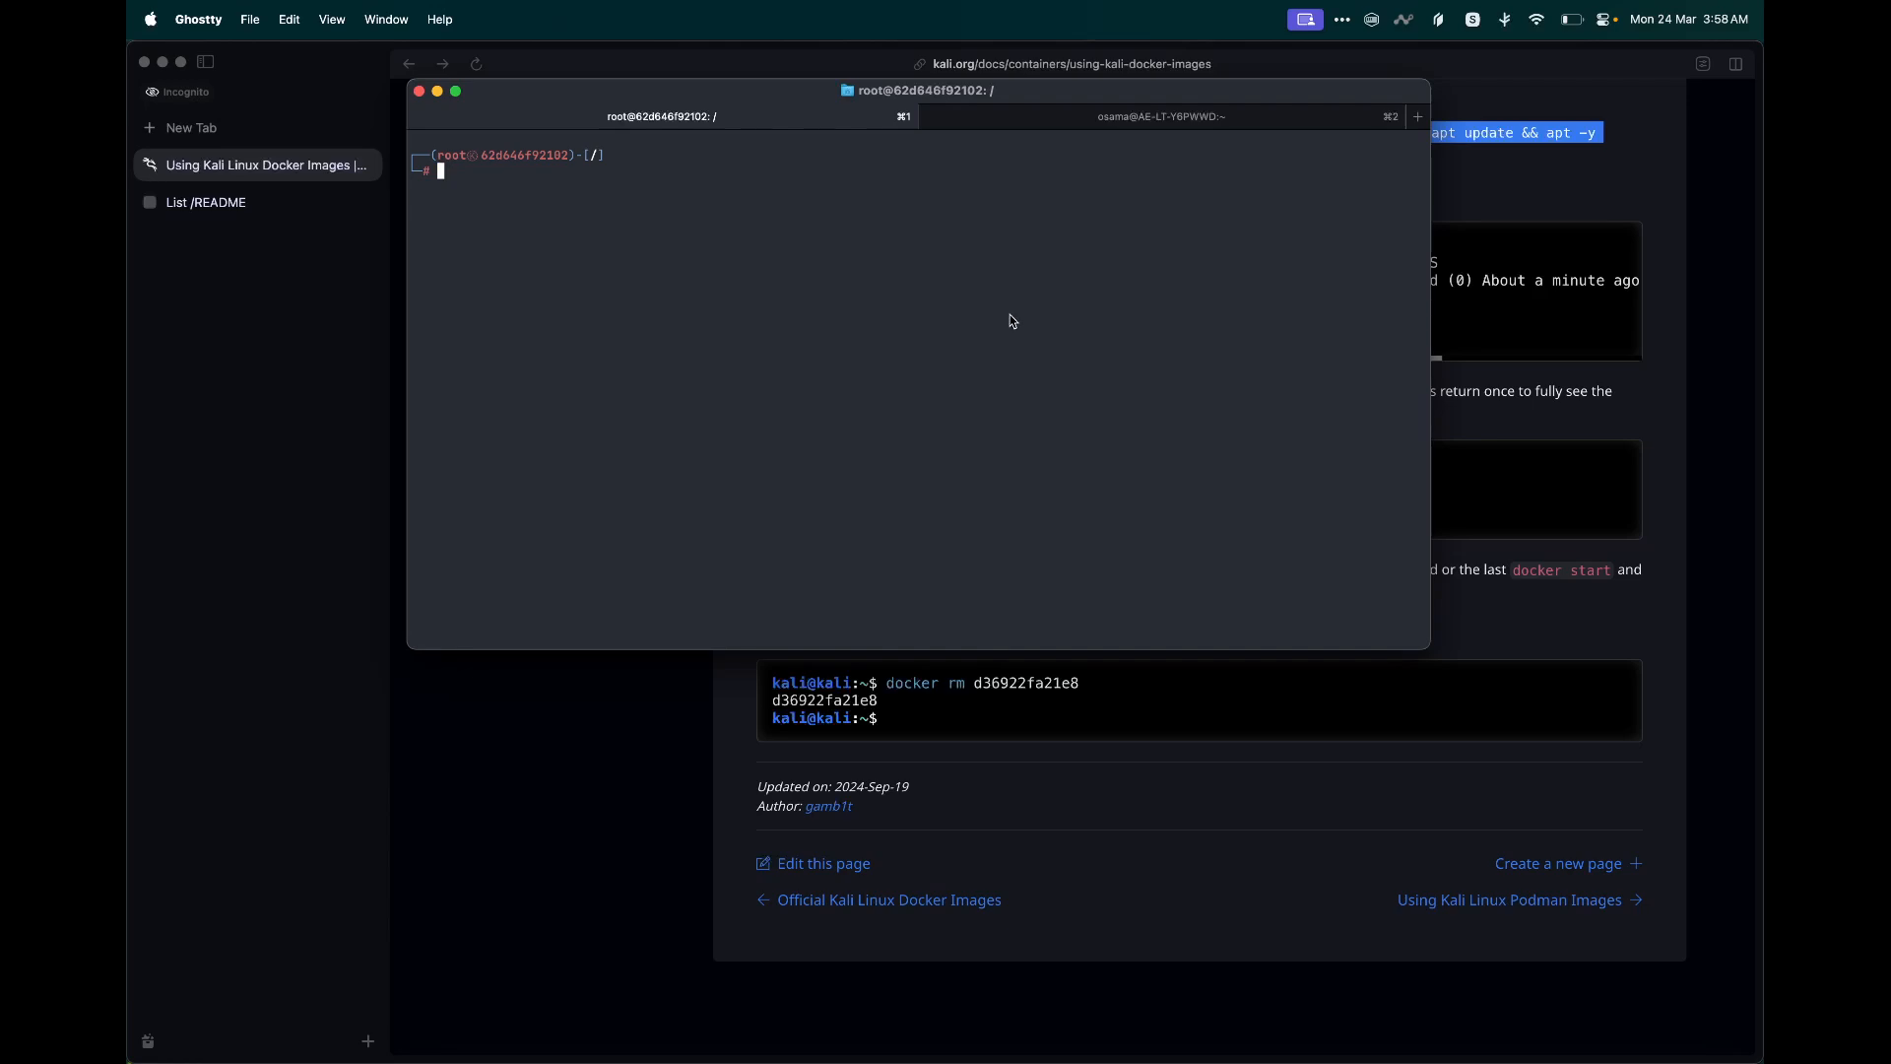
{"action": "mouse_move", "coordinate": [1036, 376]}
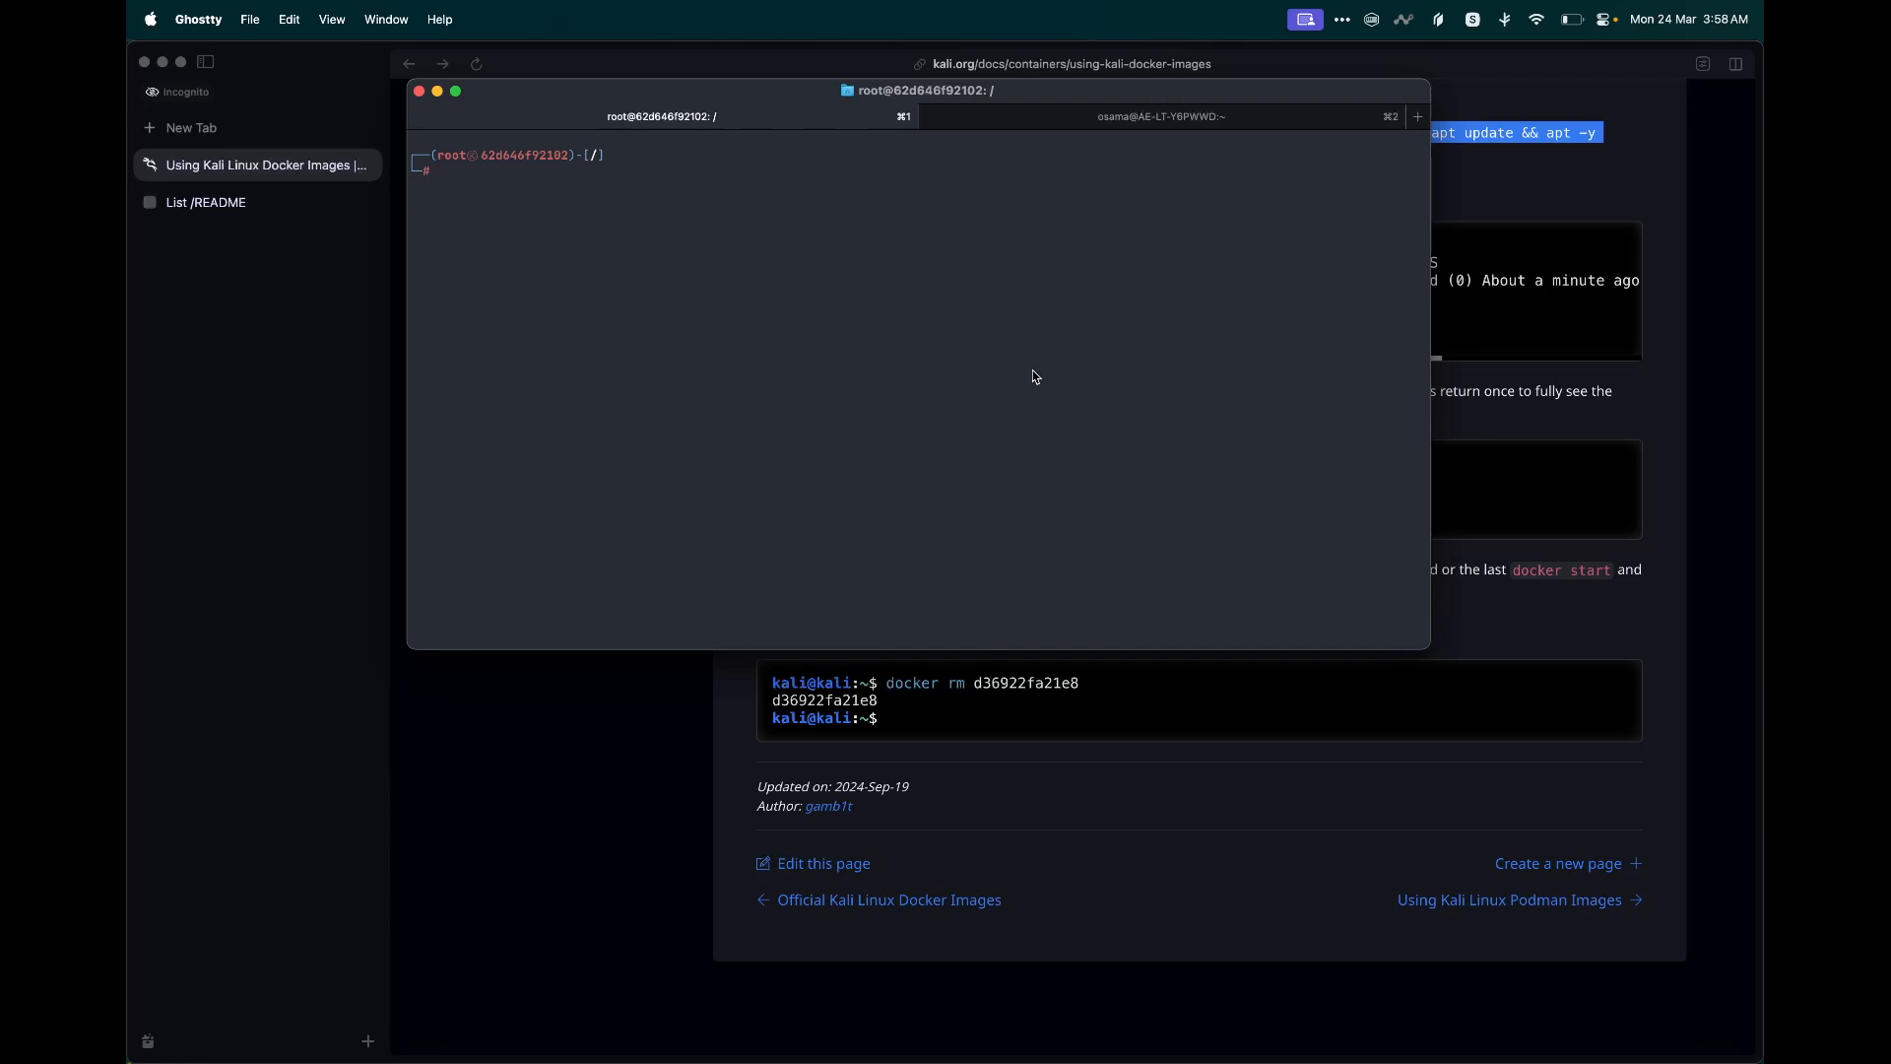
{"action": "mouse_move", "coordinate": [1145, 370]}
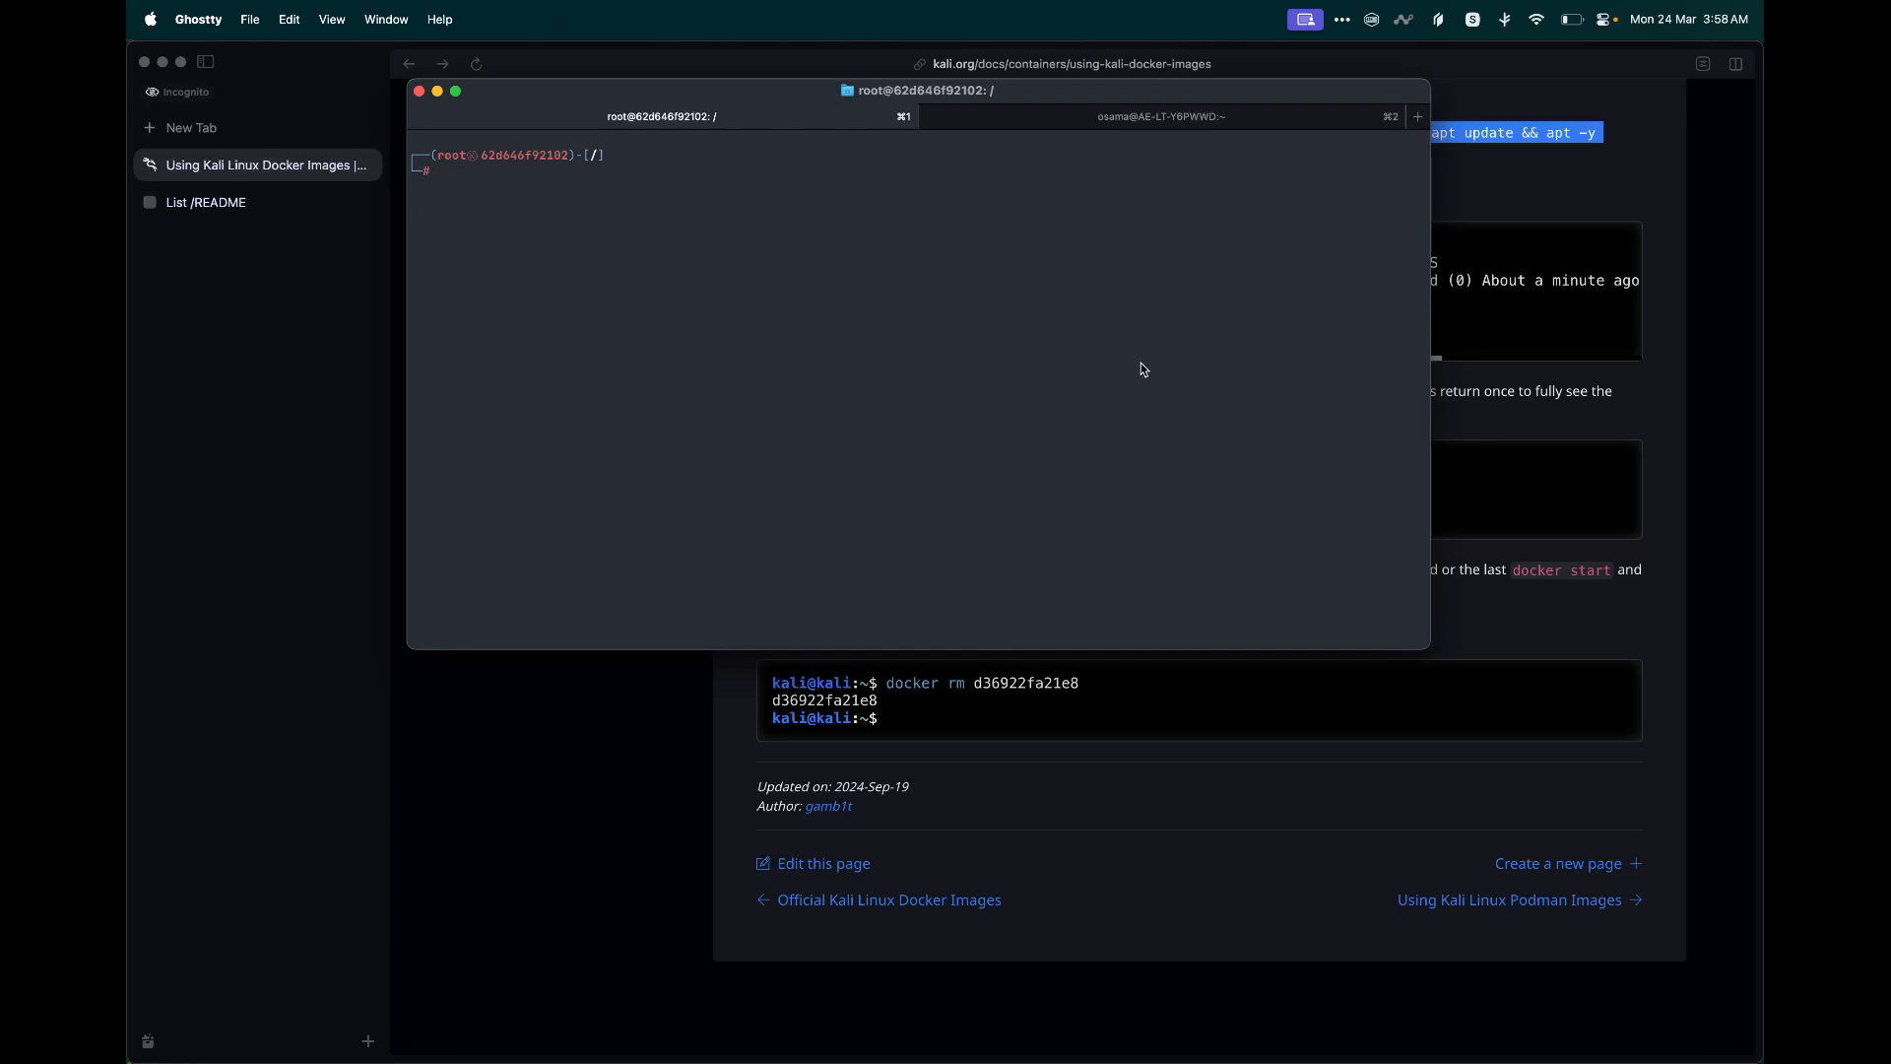